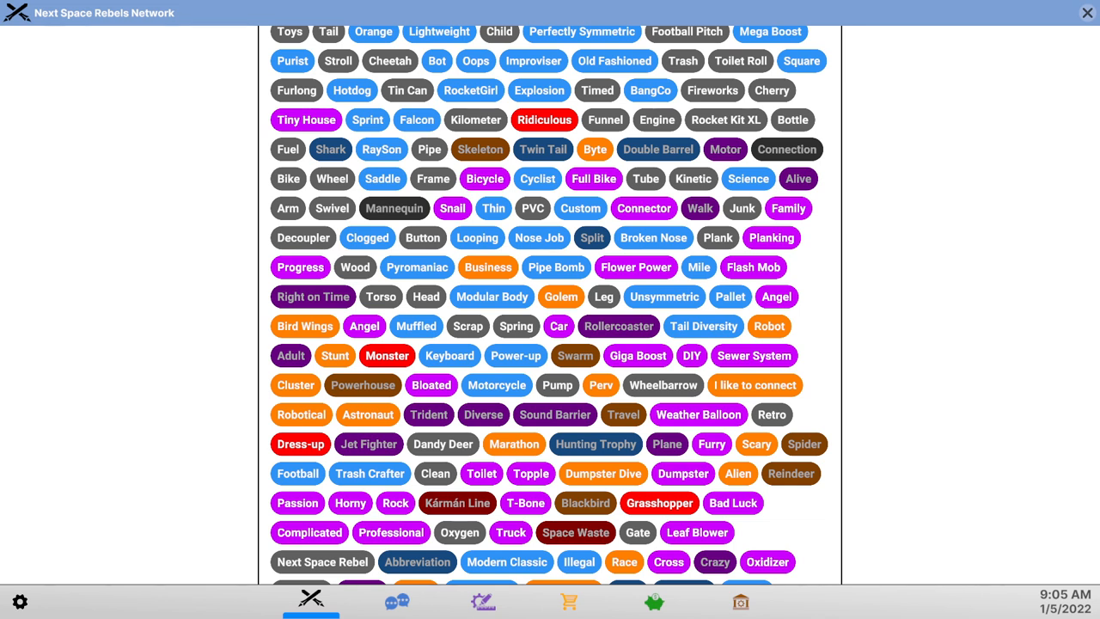
mouse_move(939, 328)
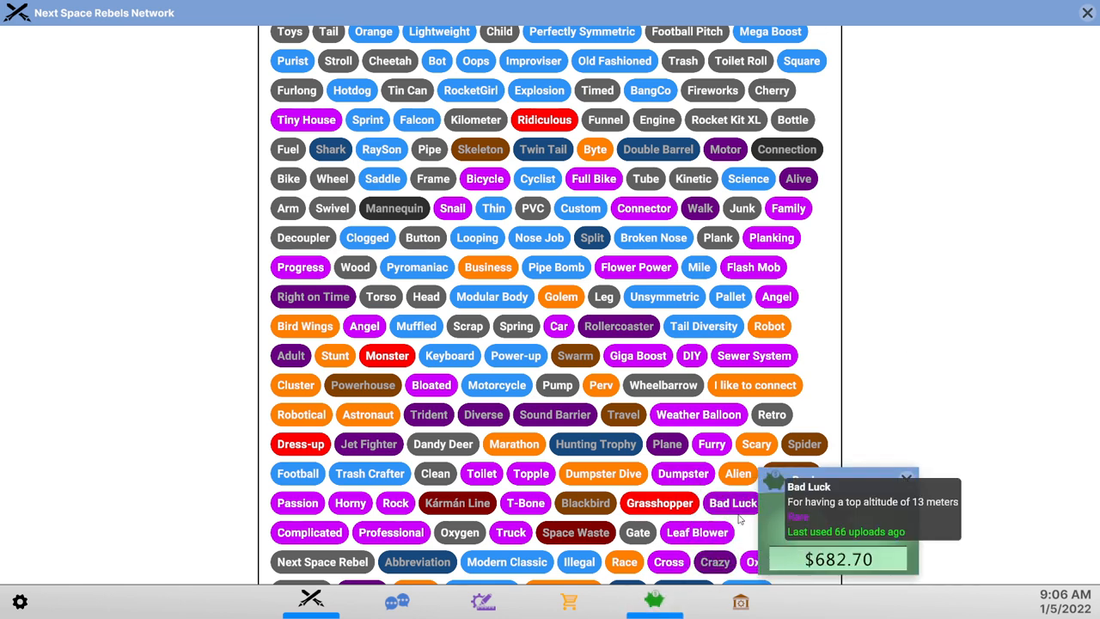
- Open the DIY parts shop and scroll through its listed parts and prices
left_click(568, 600)
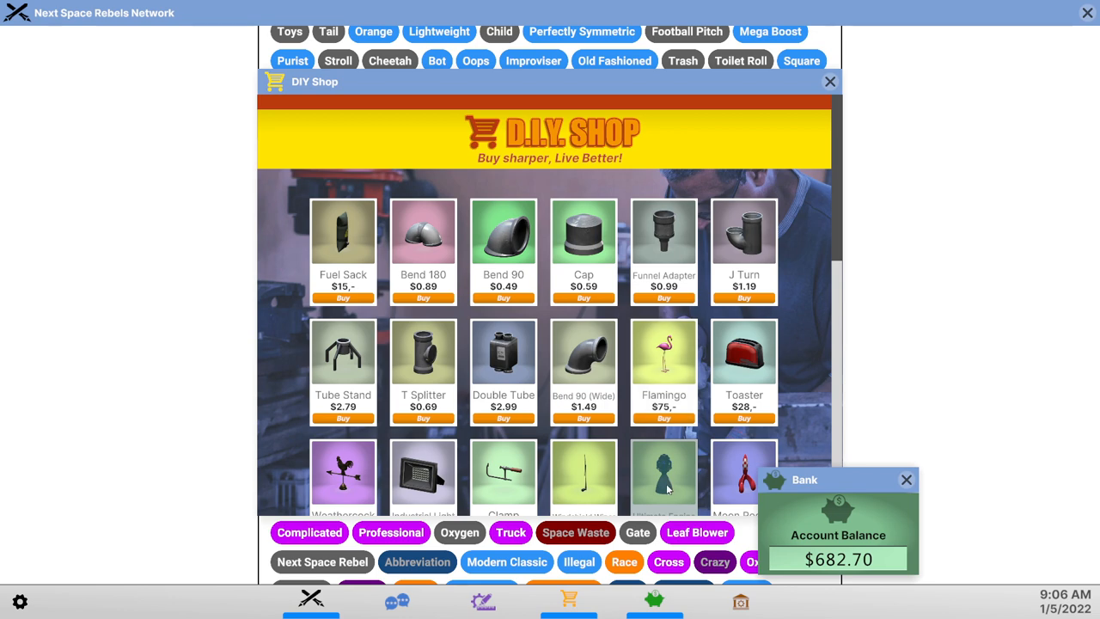
scroll("down", 3)
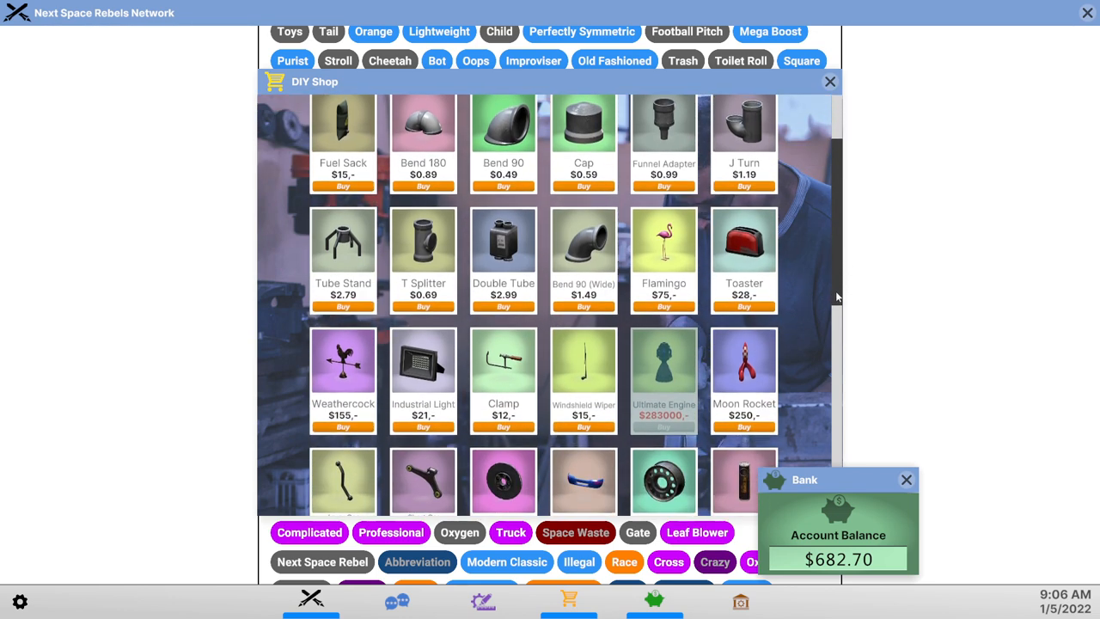
scroll("down", 3)
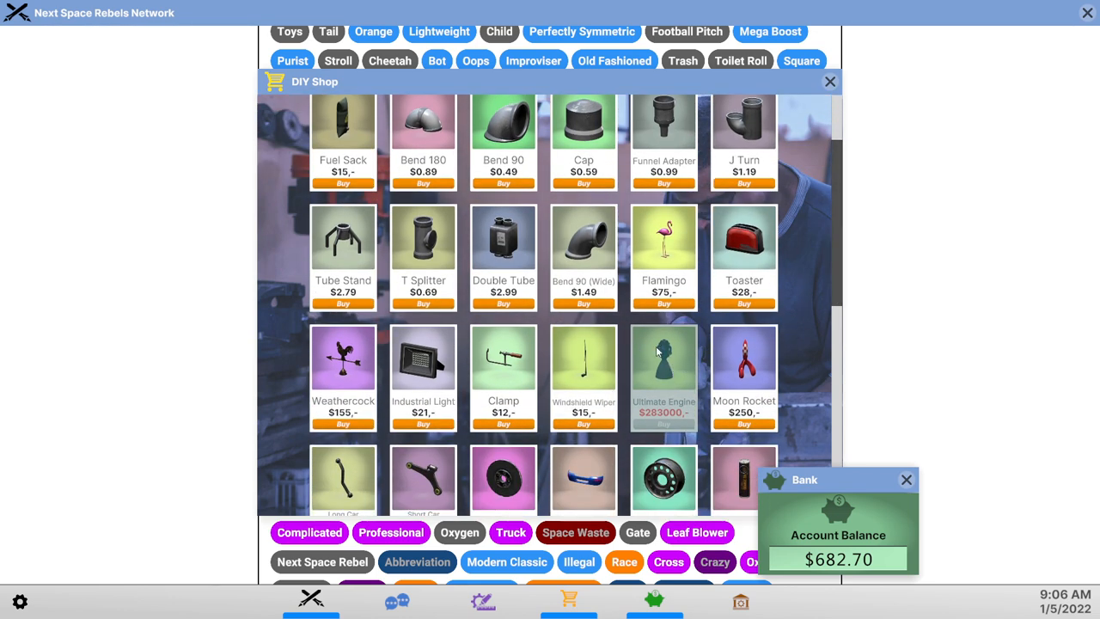
mouse_move(653, 388)
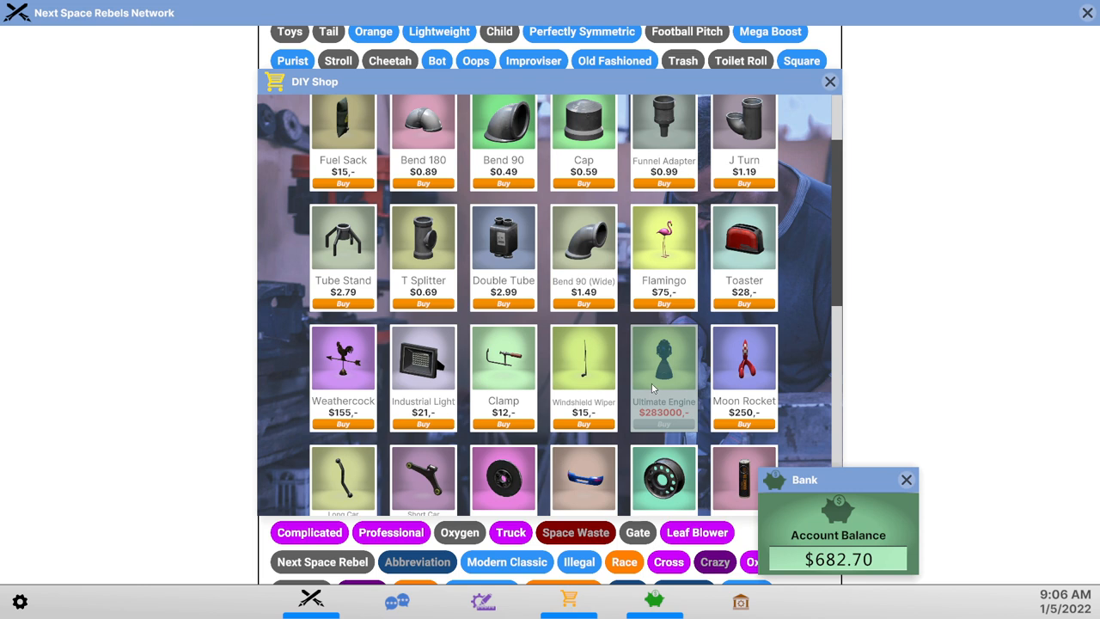
mouse_move(673, 344)
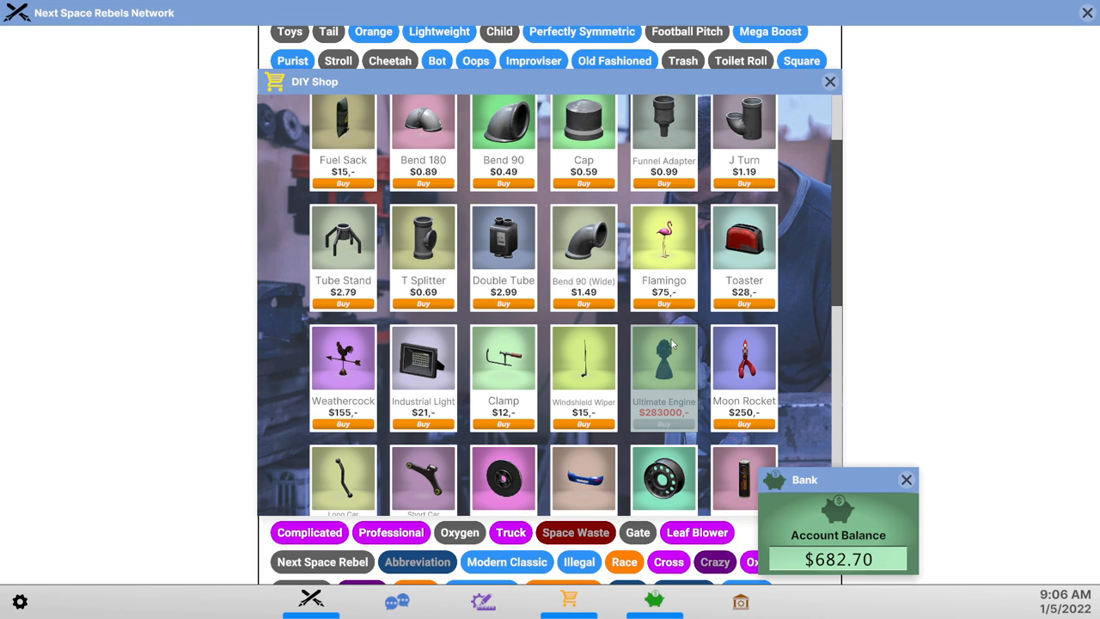
mouse_move(694, 434)
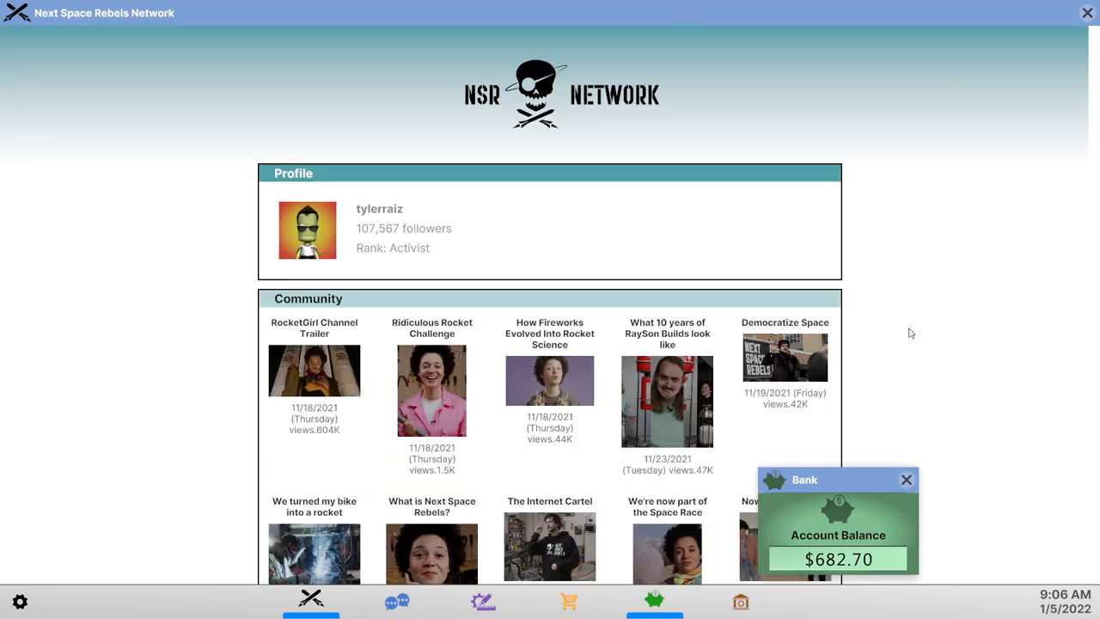
mouse_move(385, 240)
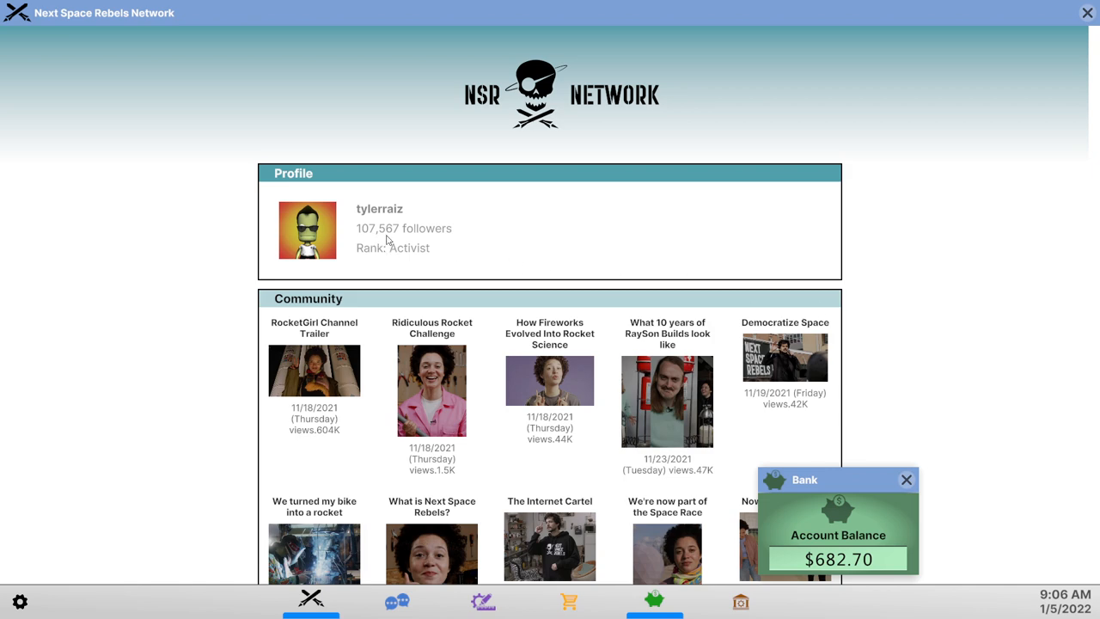
mouse_move(646, 262)
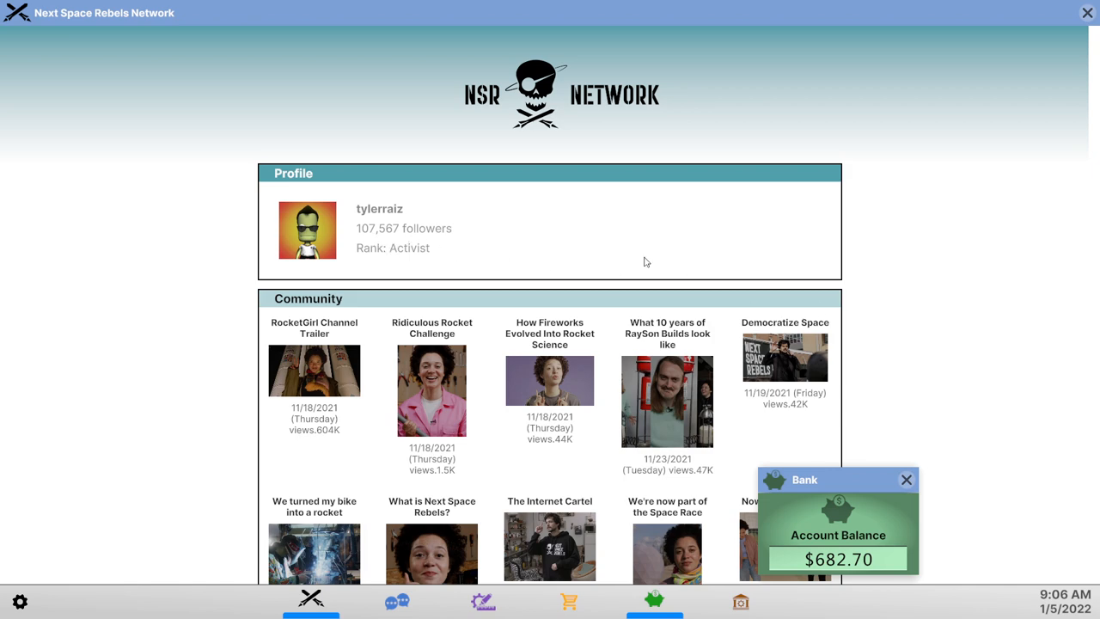
- Scroll through the NSR Network profile, Community videos and build tag list
scroll("down", 3)
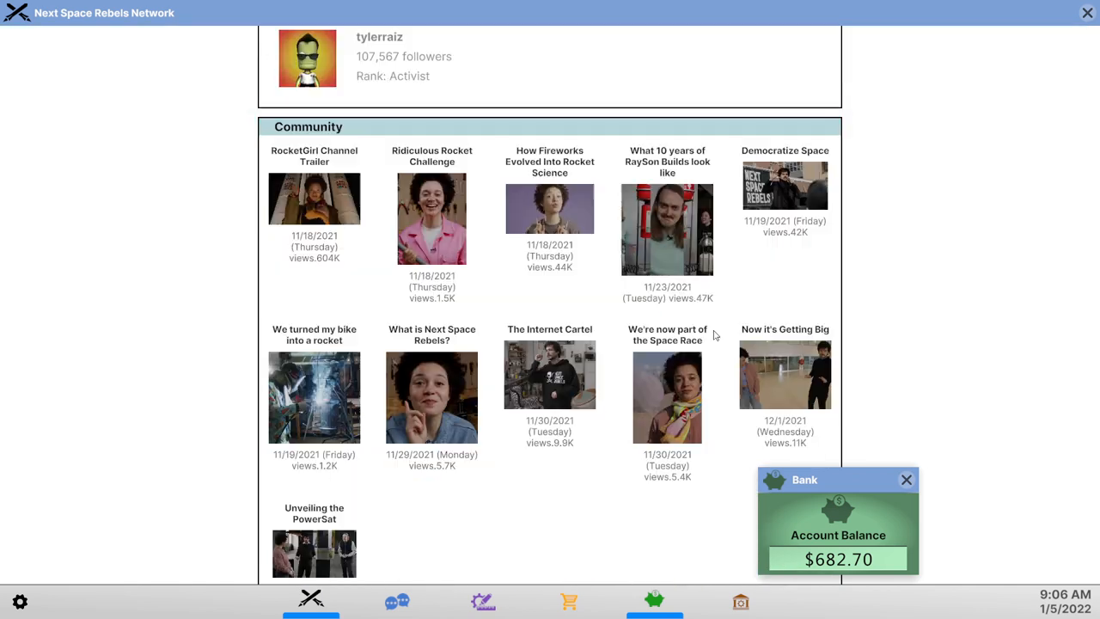
scroll("down", 3)
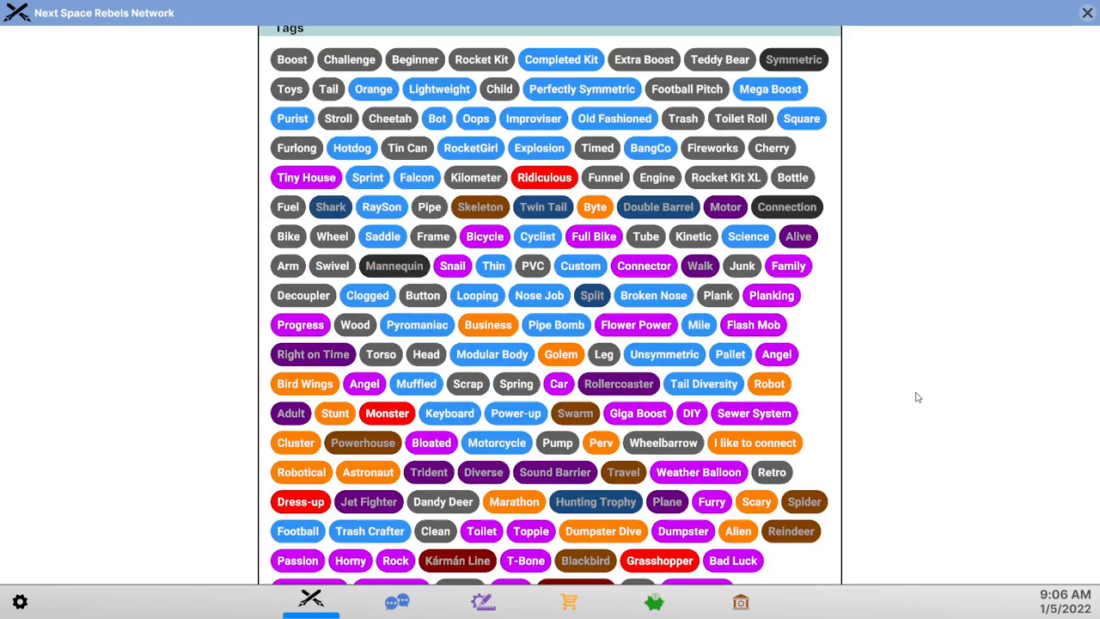
scroll("down", 3)
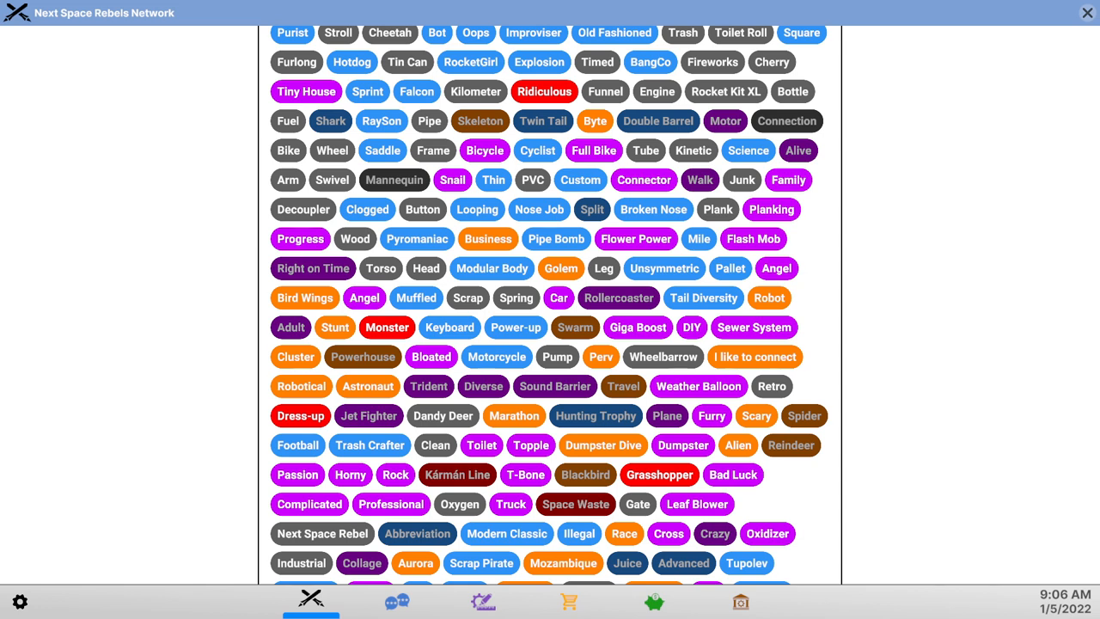
scroll("down", 3)
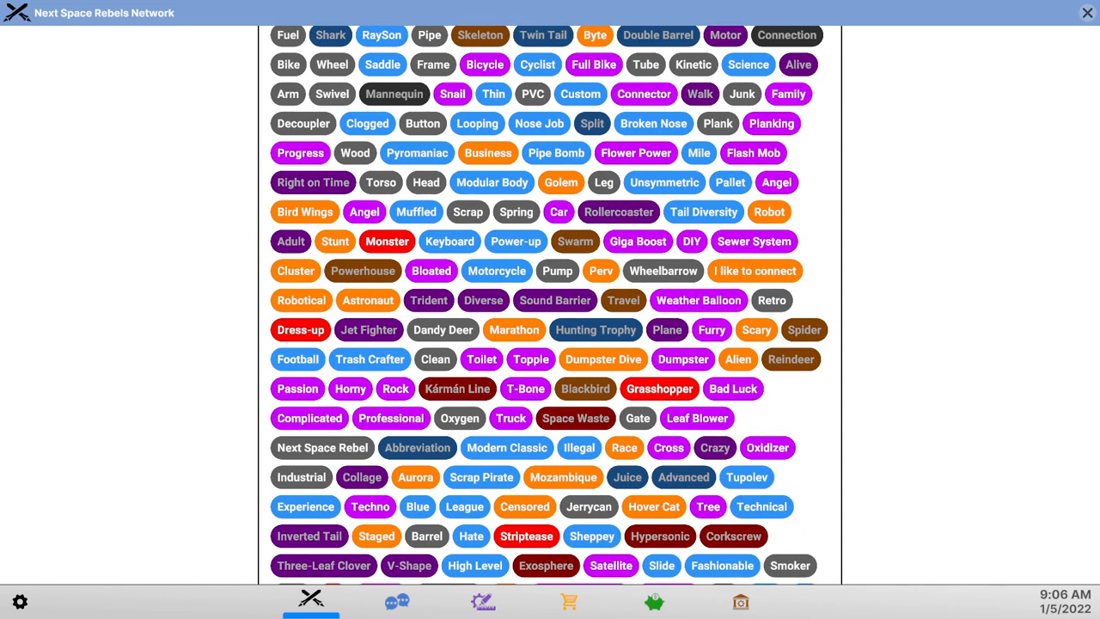
mouse_move(804, 329)
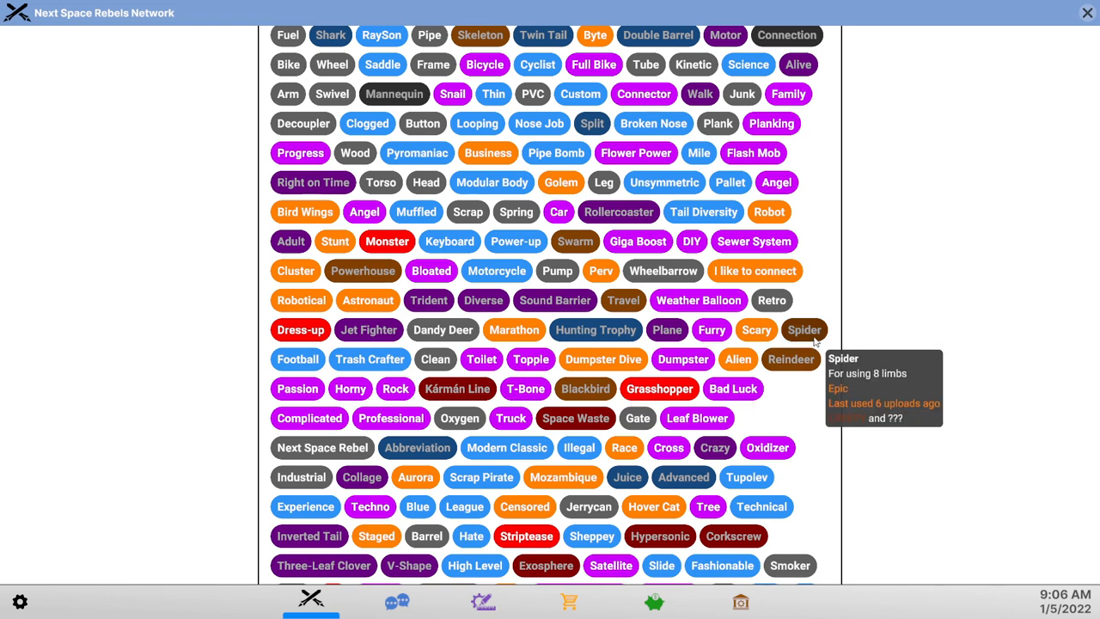
scroll("down", 3)
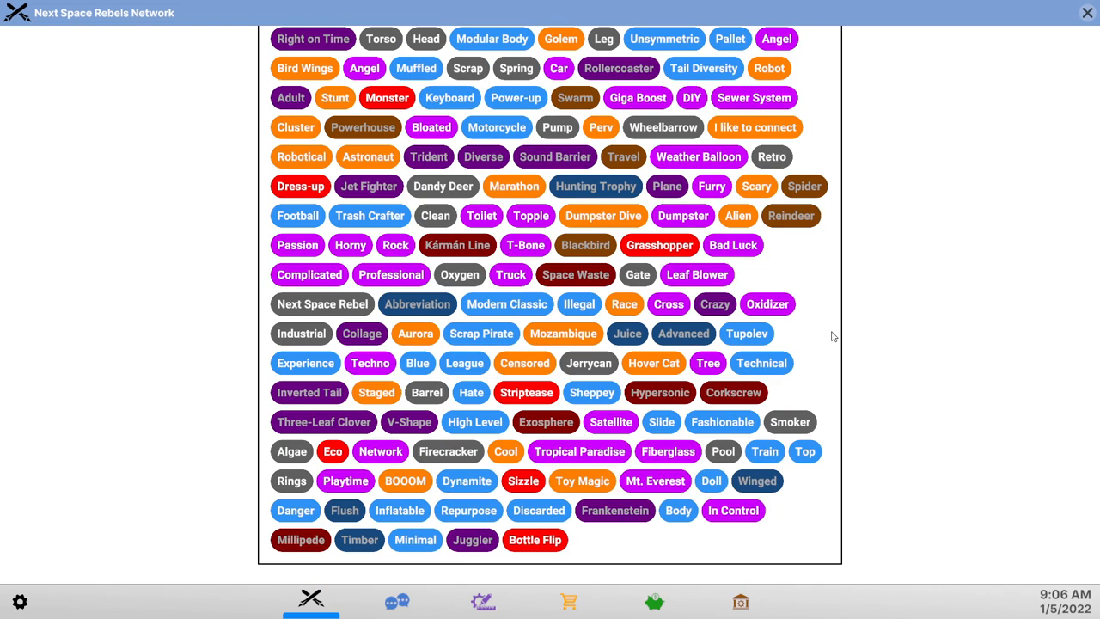
scroll("down", 3)
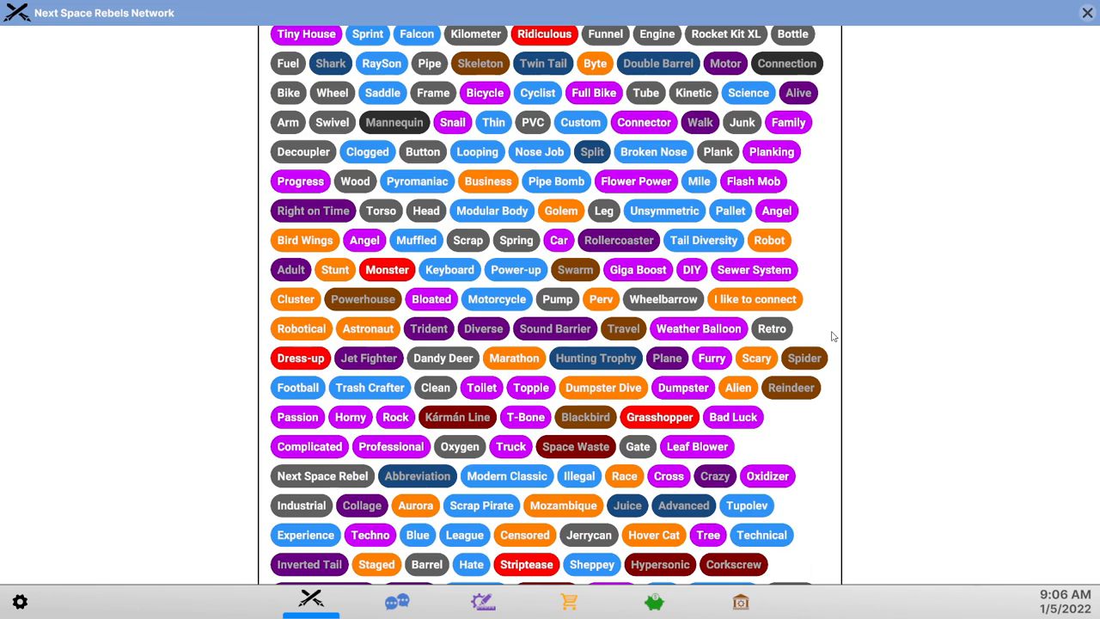
mouse_move(479, 63)
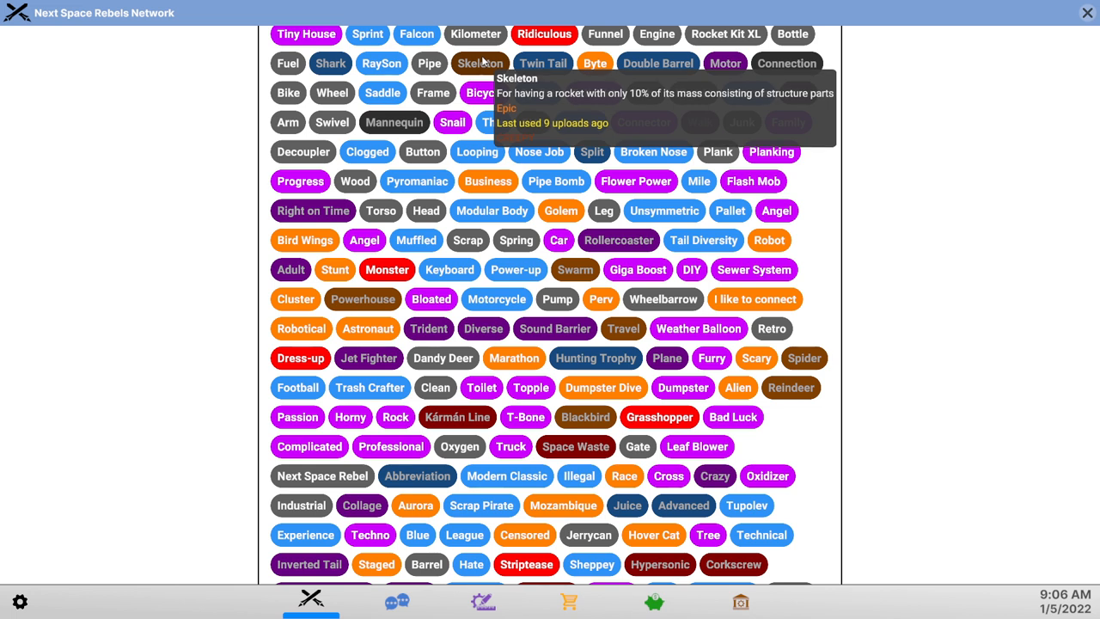
mouse_move(914, 284)
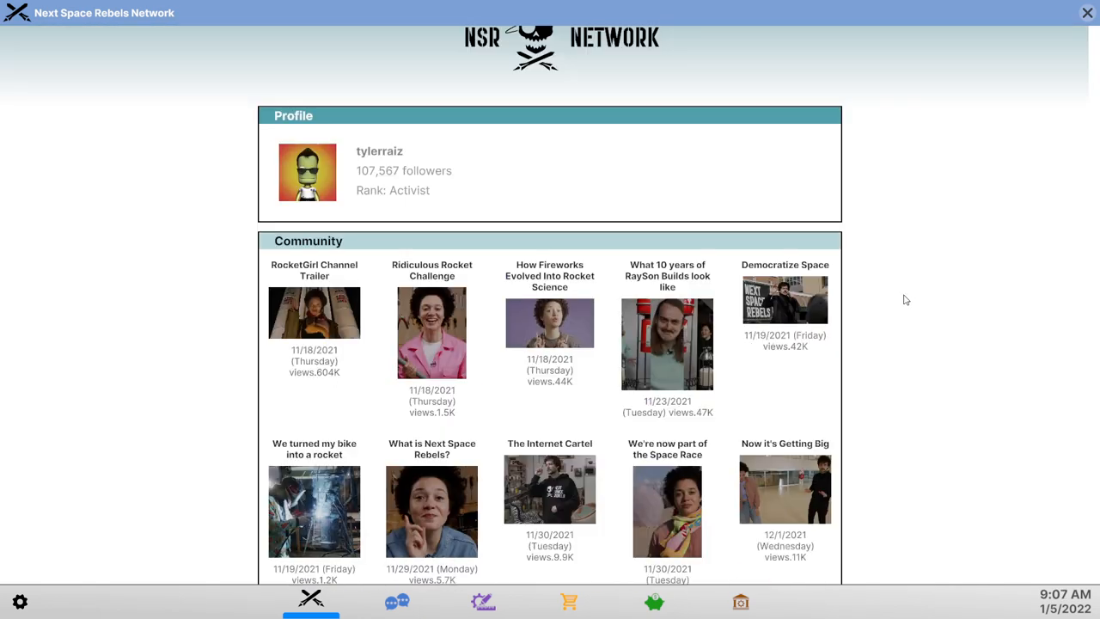
scroll("down", 3)
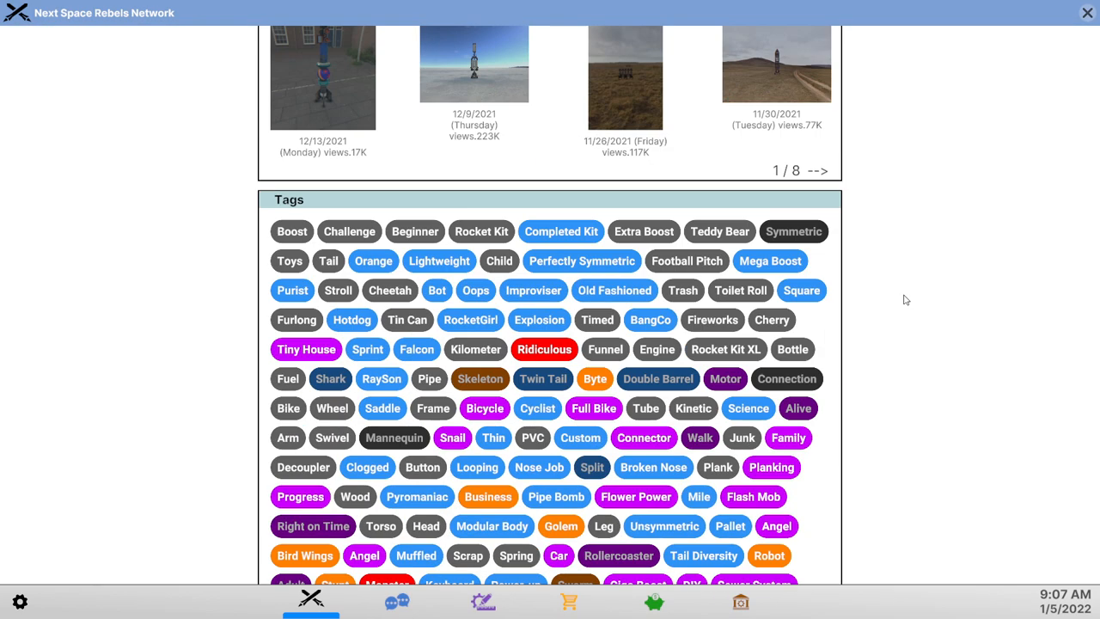
scroll("down", 3)
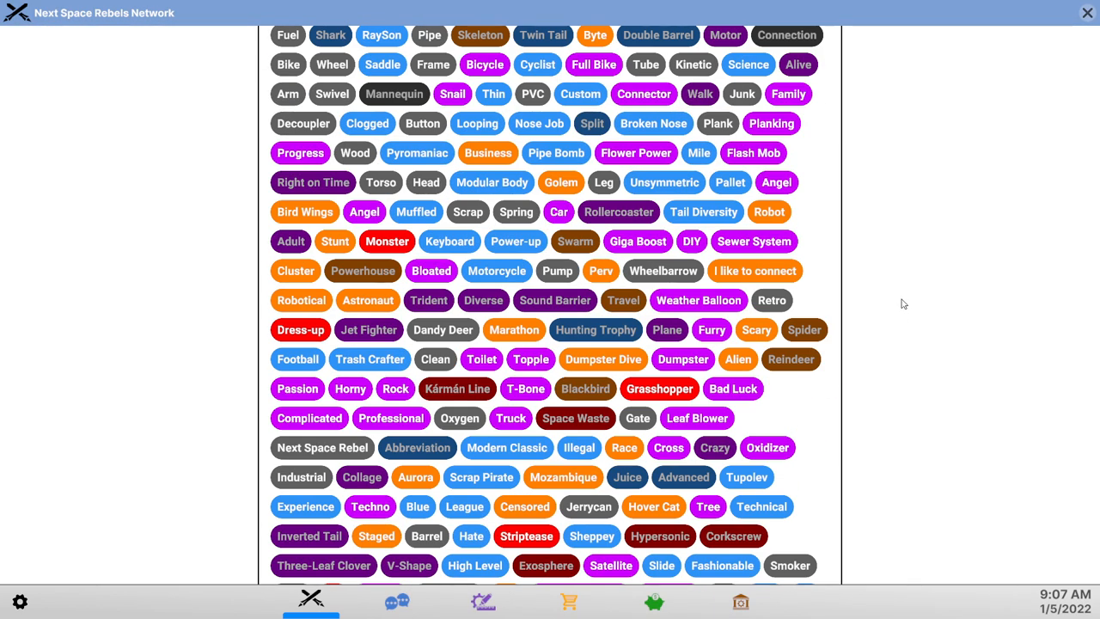
scroll("down", 3)
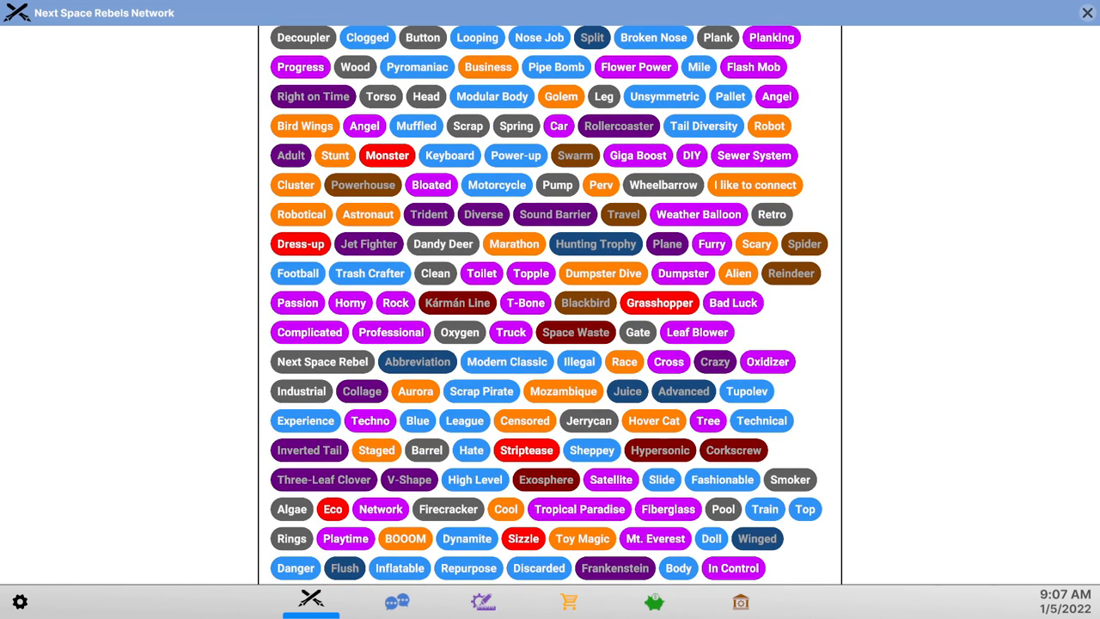
mouse_move(942, 398)
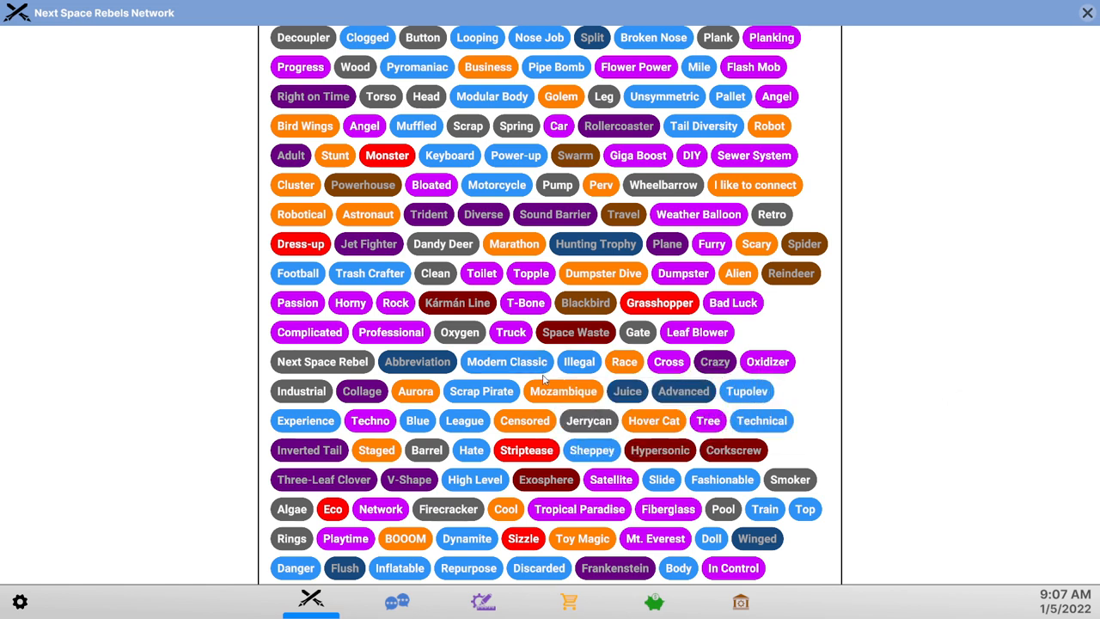
mouse_move(574, 155)
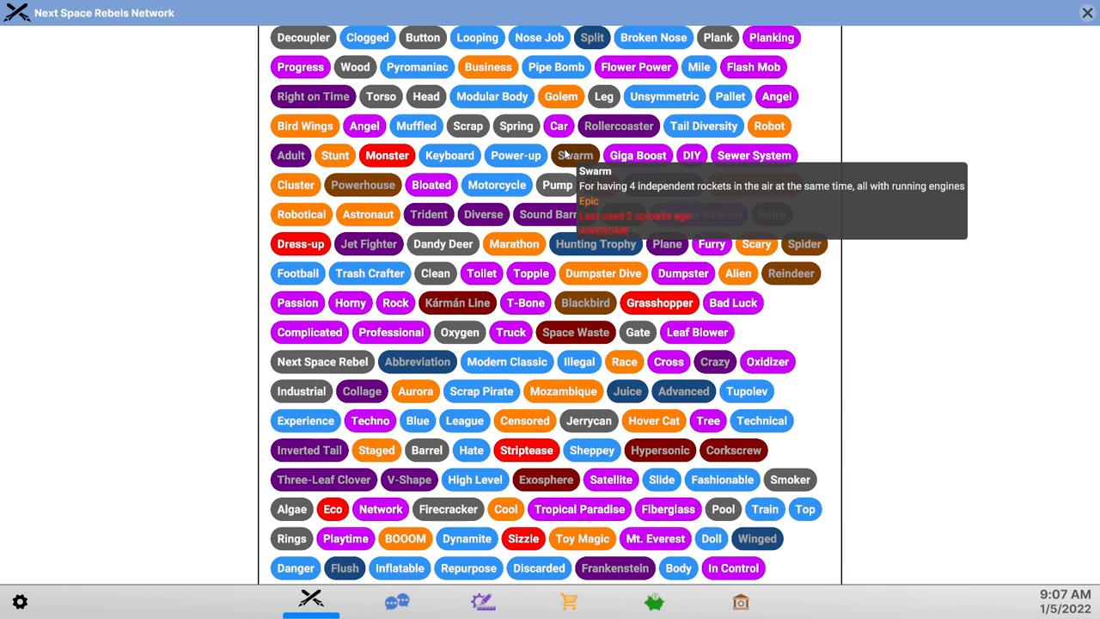
mouse_move(1002, 310)
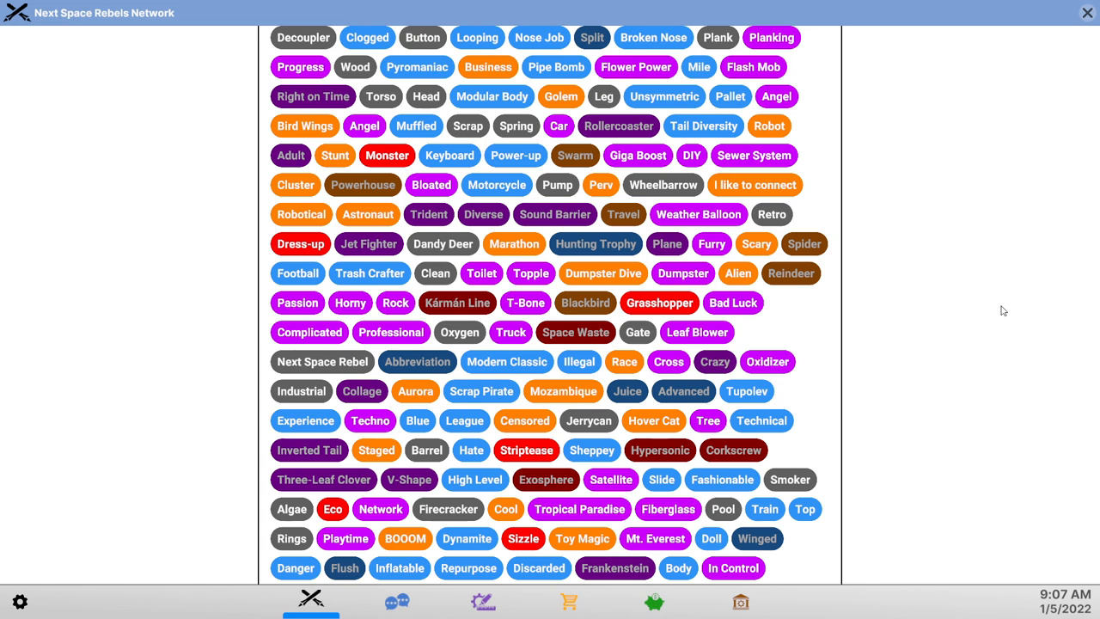
mouse_move(987, 312)
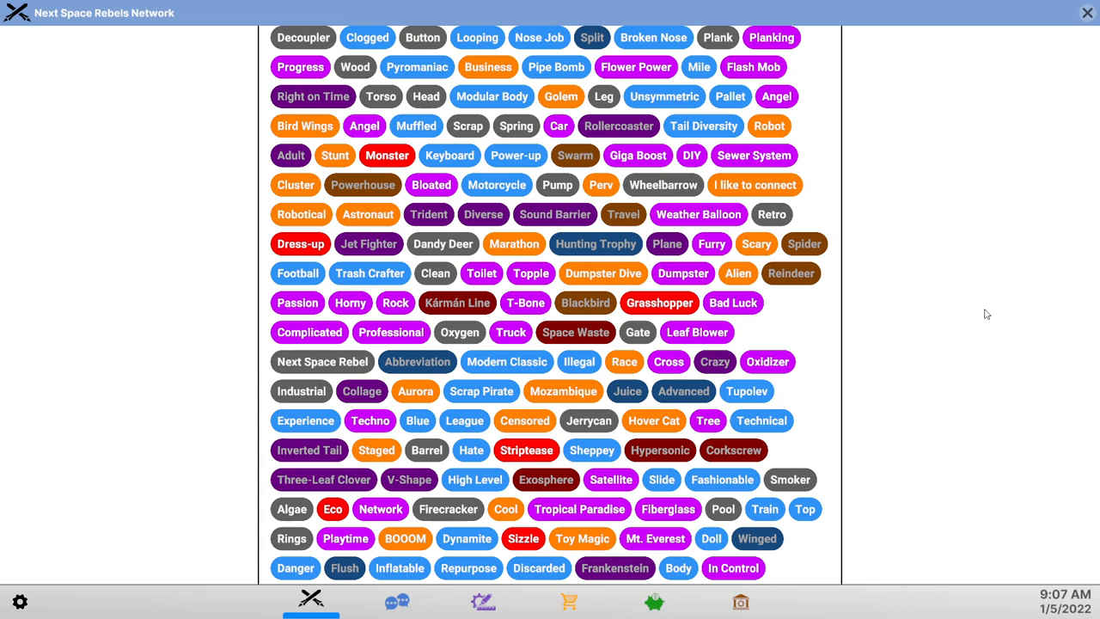
scroll("down", 3)
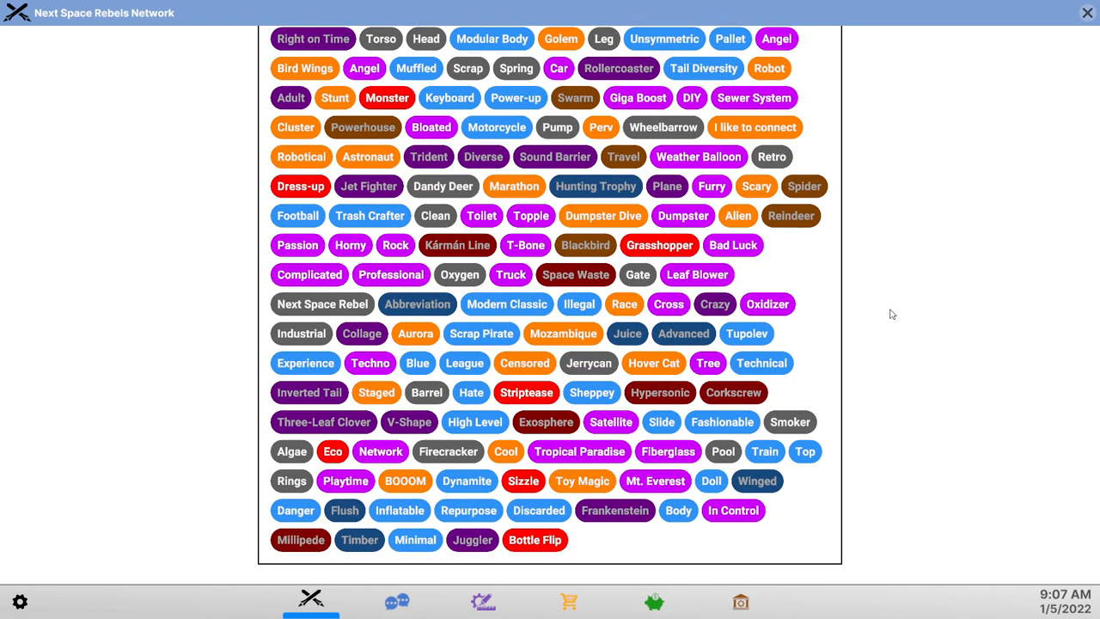
mouse_move(300, 186)
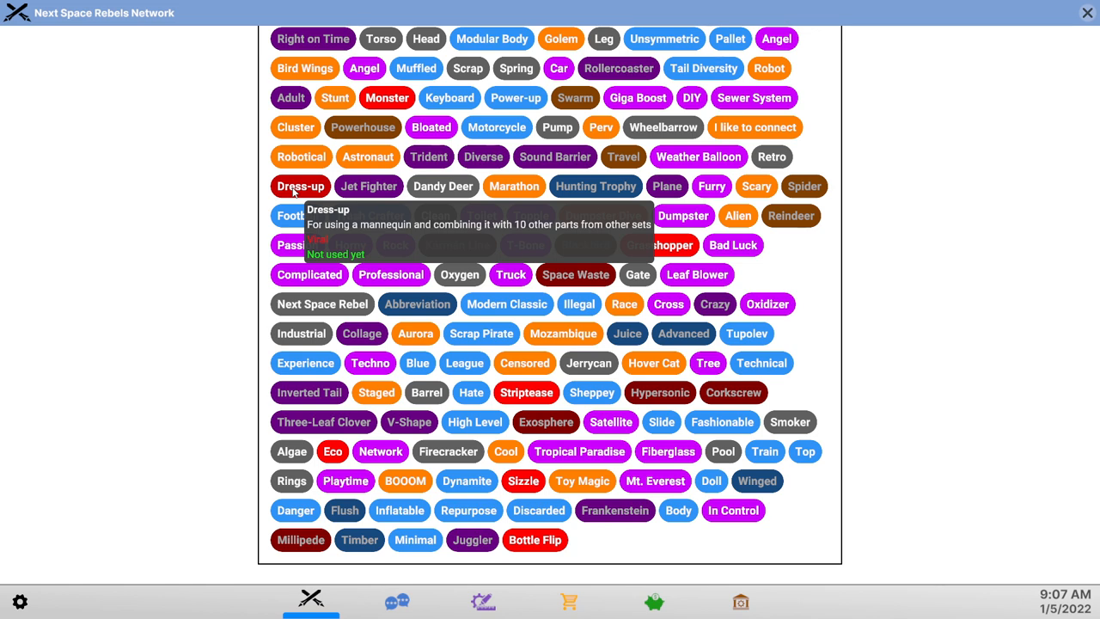
mouse_move(574, 565)
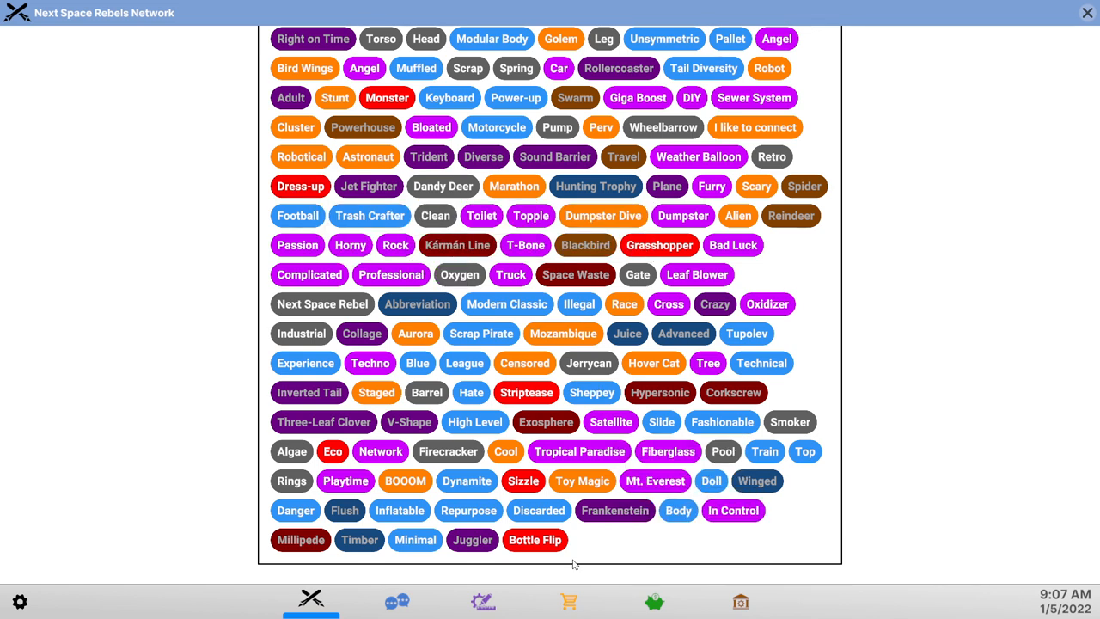
mouse_move(534, 539)
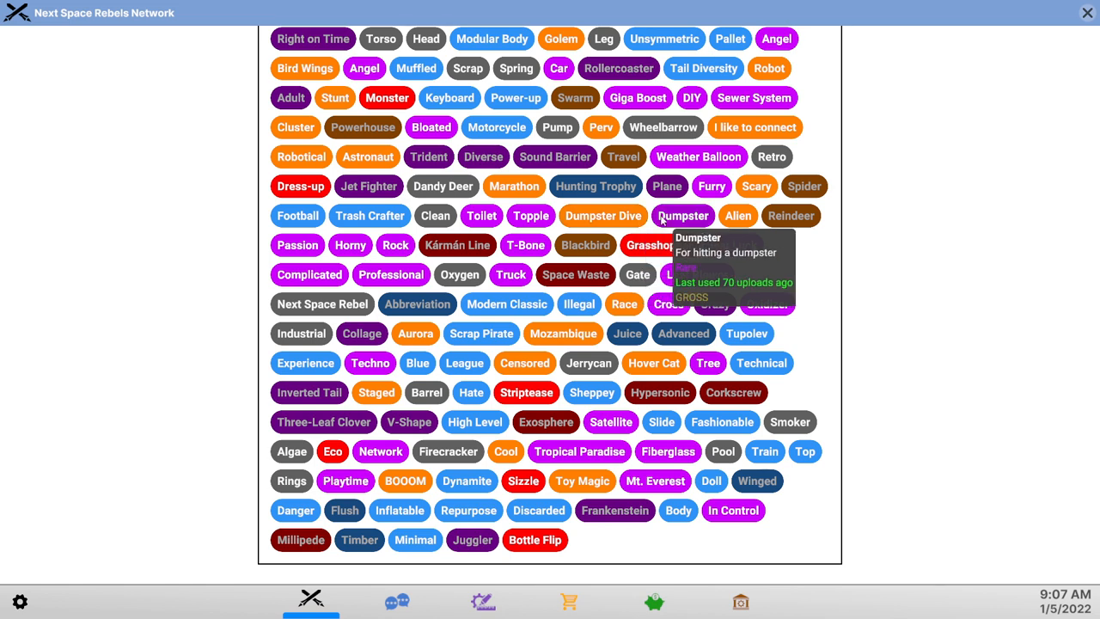
mouse_move(513, 185)
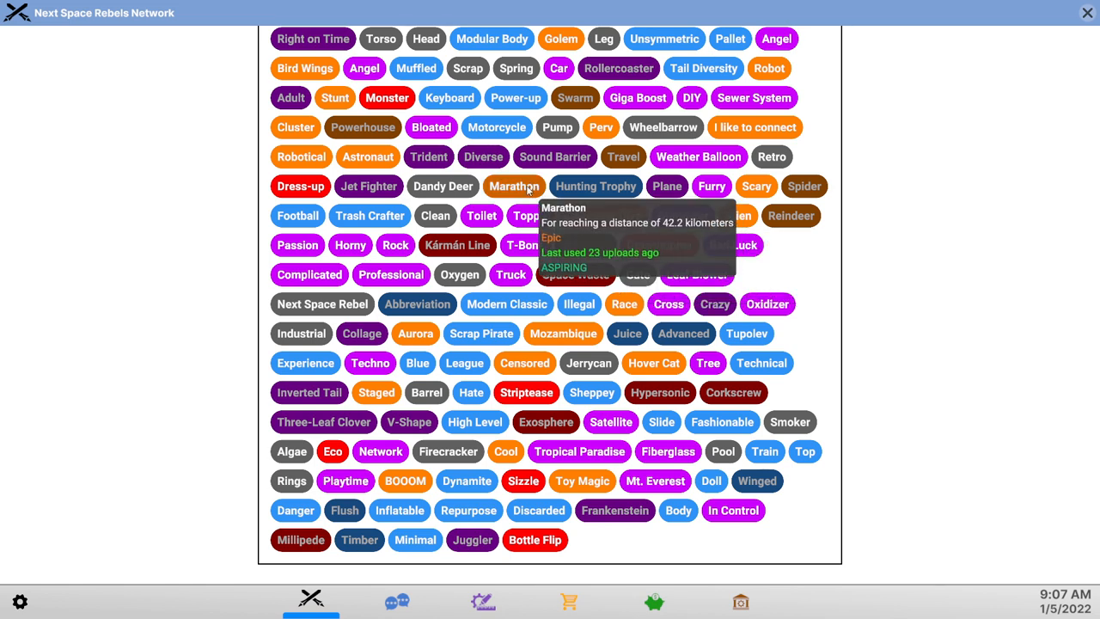
mouse_move(295, 127)
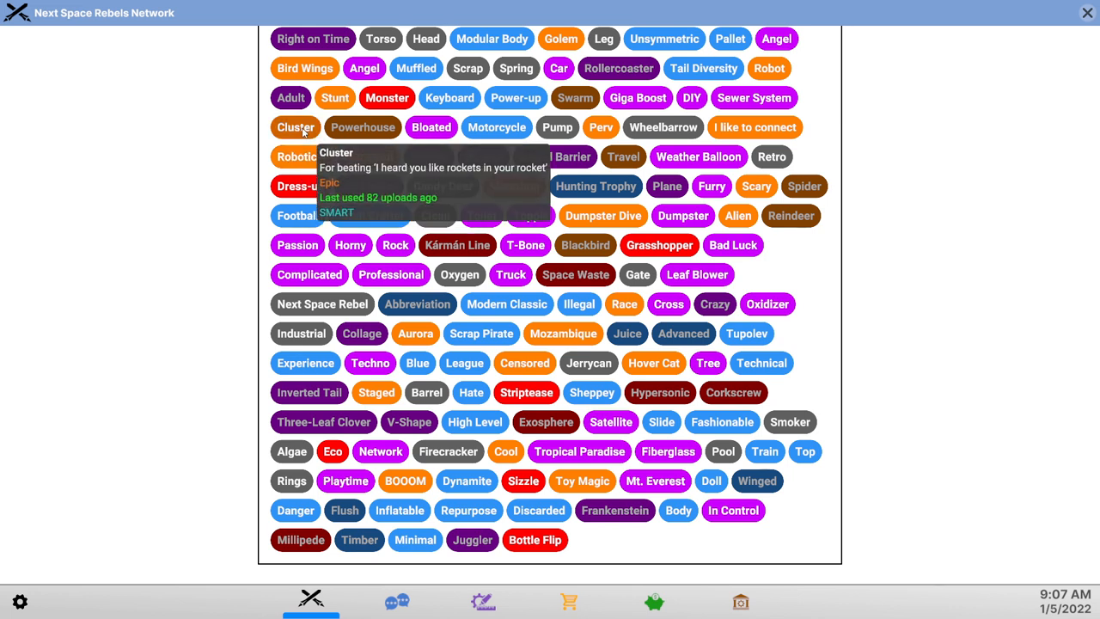
mouse_move(367, 157)
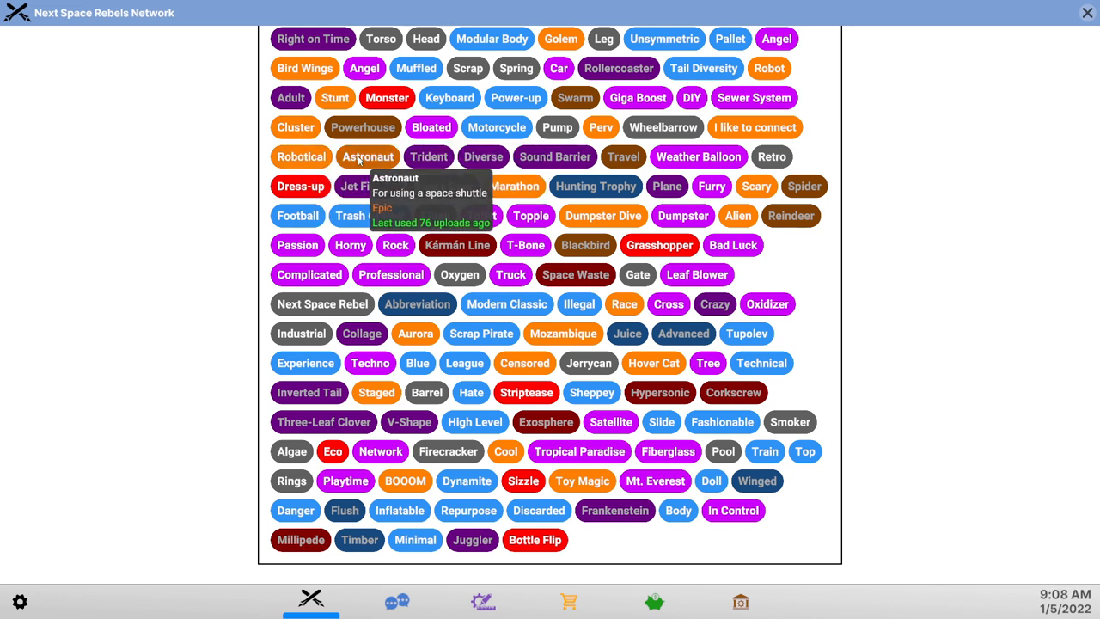
mouse_move(318, 142)
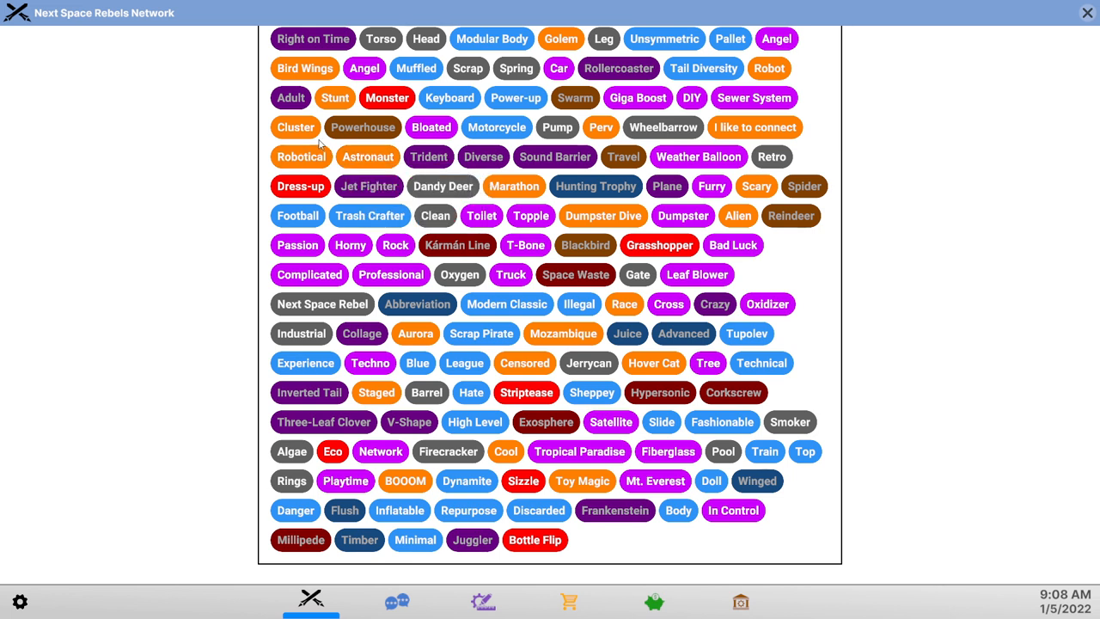
mouse_move(334, 97)
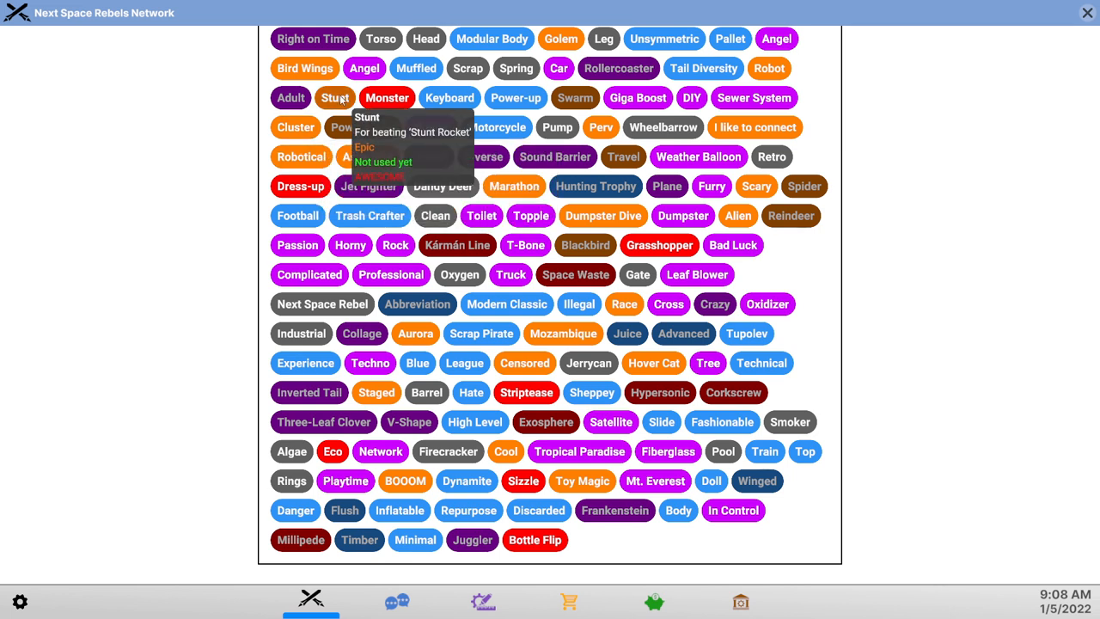
mouse_move(305, 68)
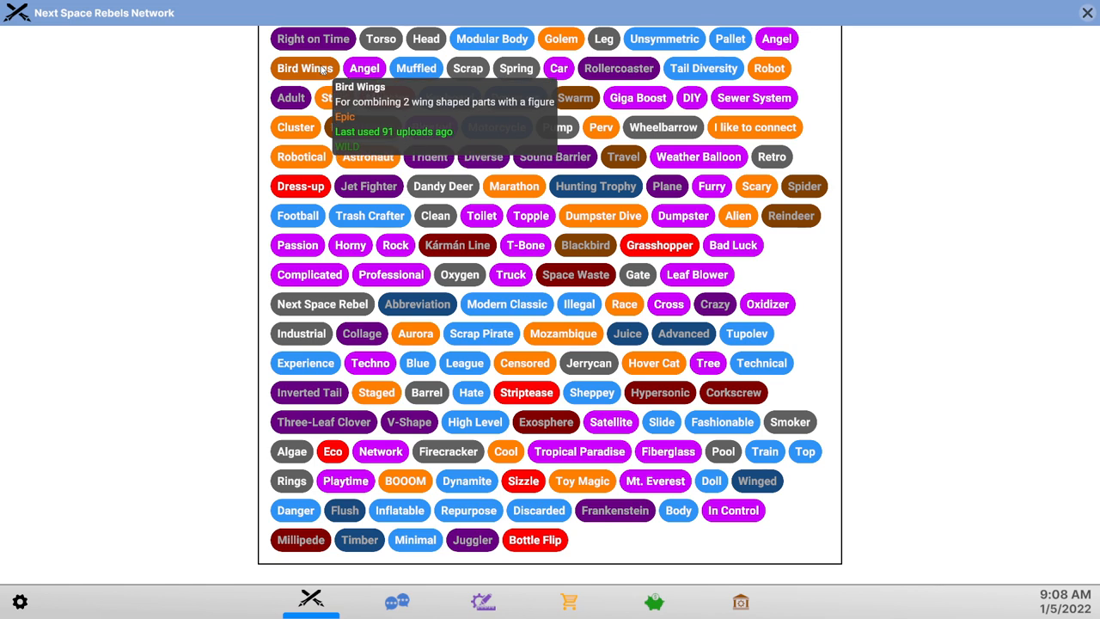
mouse_move(415, 333)
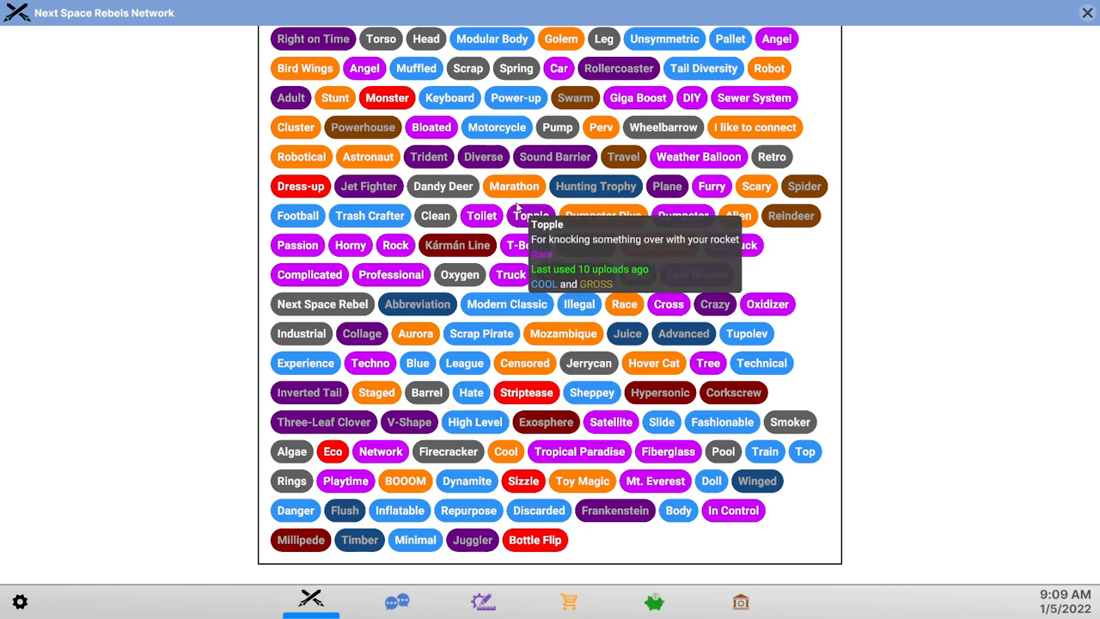
mouse_move(513, 186)
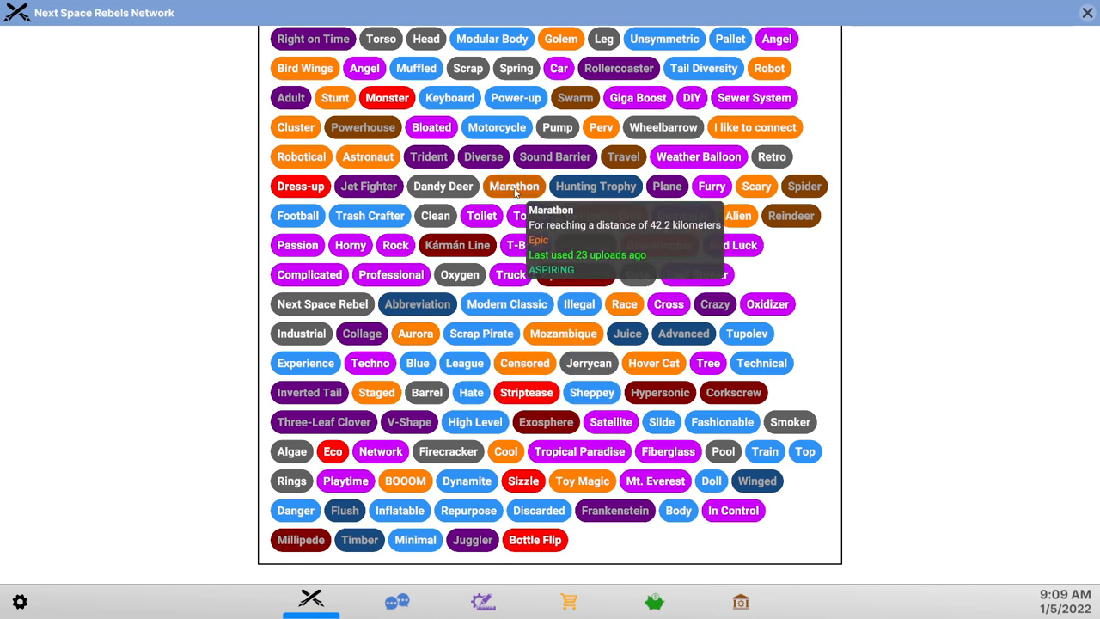
mouse_move(368, 156)
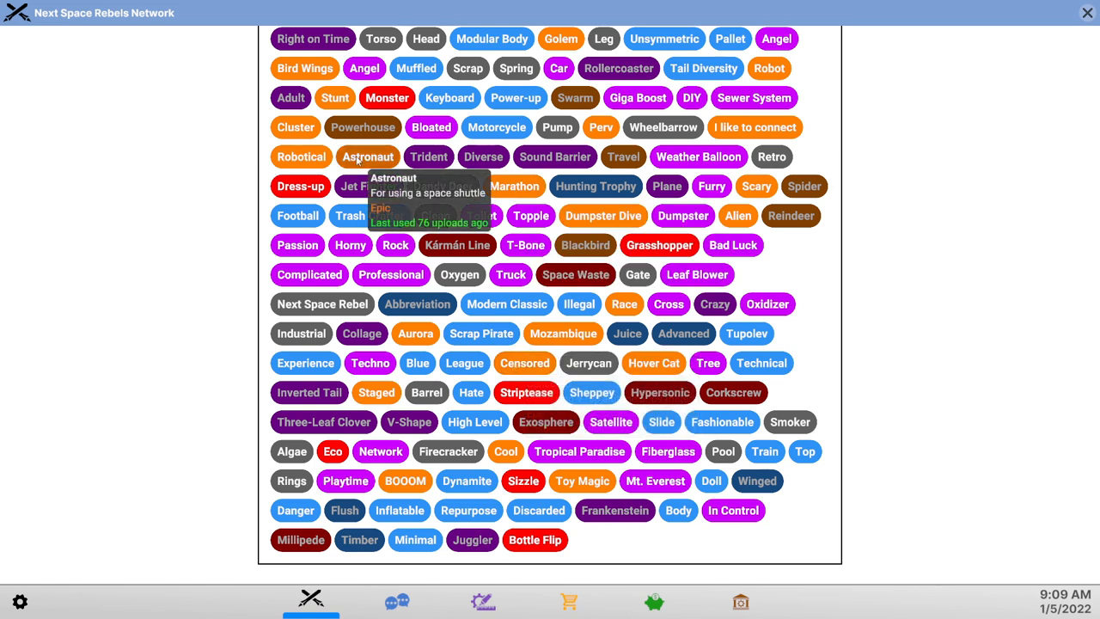
mouse_move(294, 127)
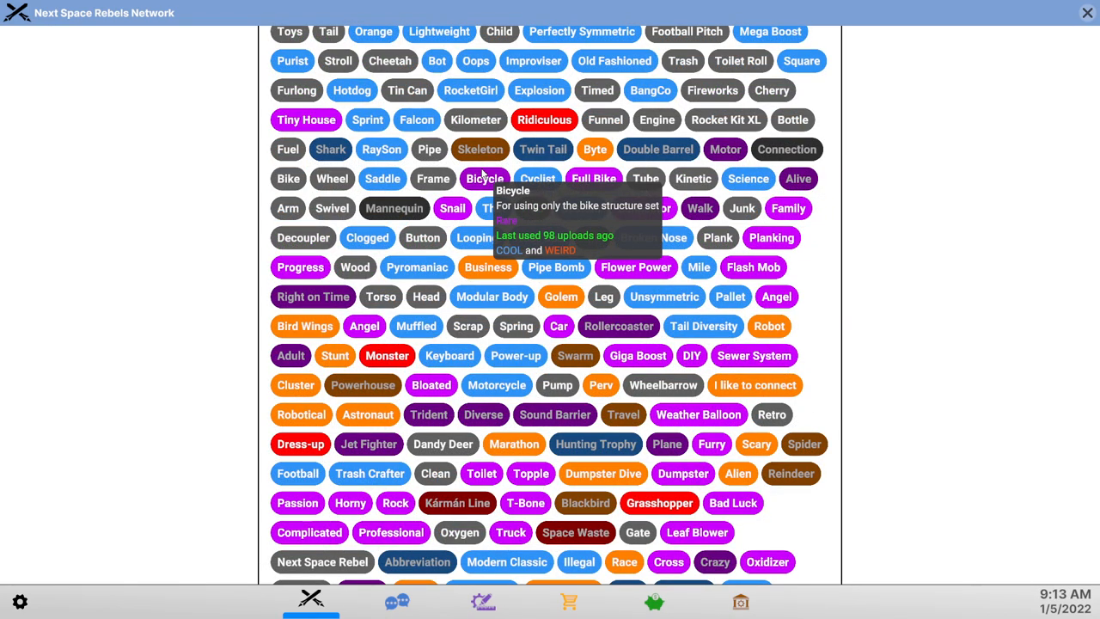
scroll("down", 3)
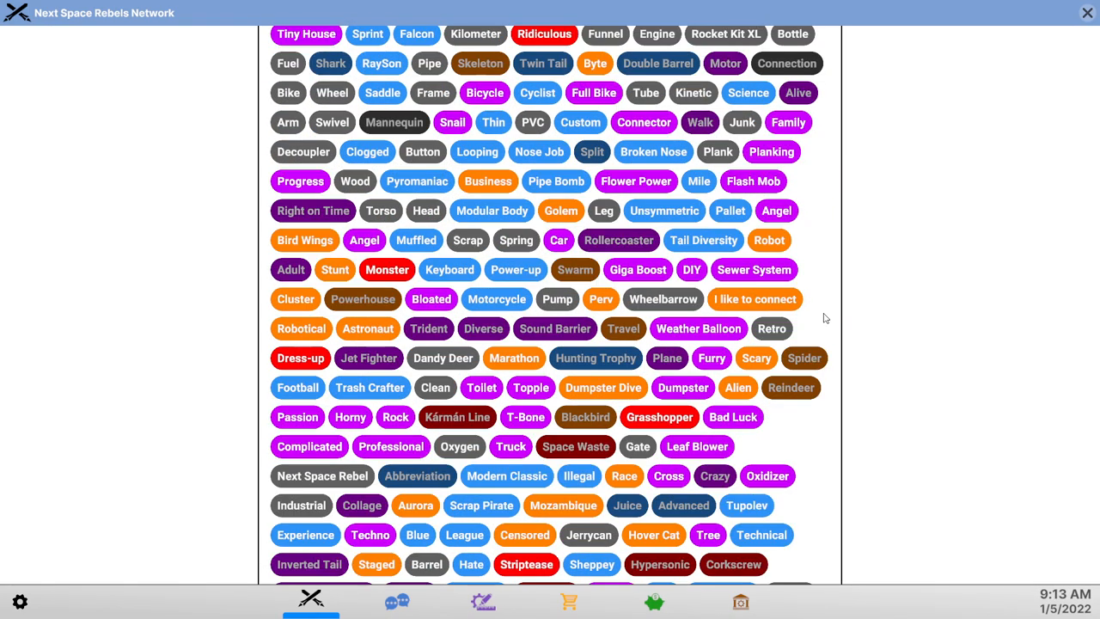
scroll("down", 3)
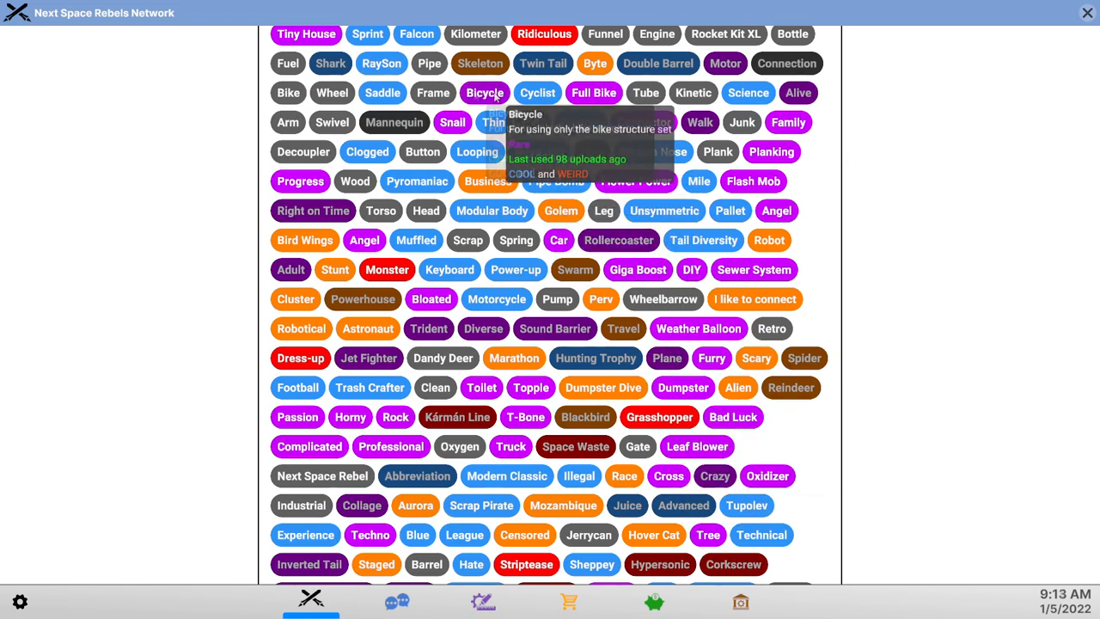
scroll("down", 3)
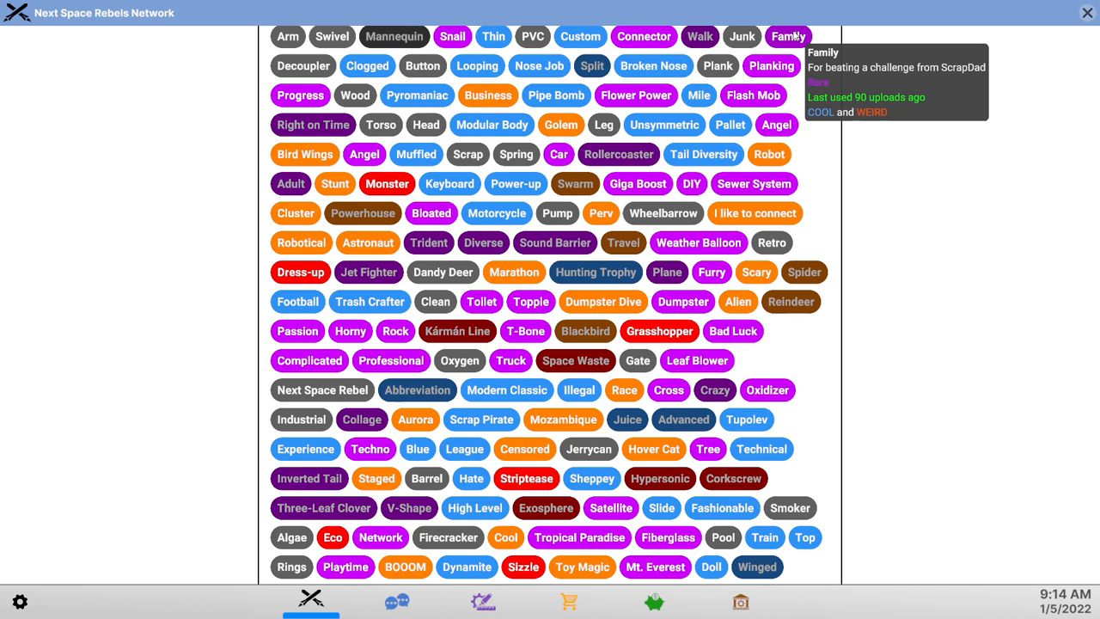
mouse_move(653, 65)
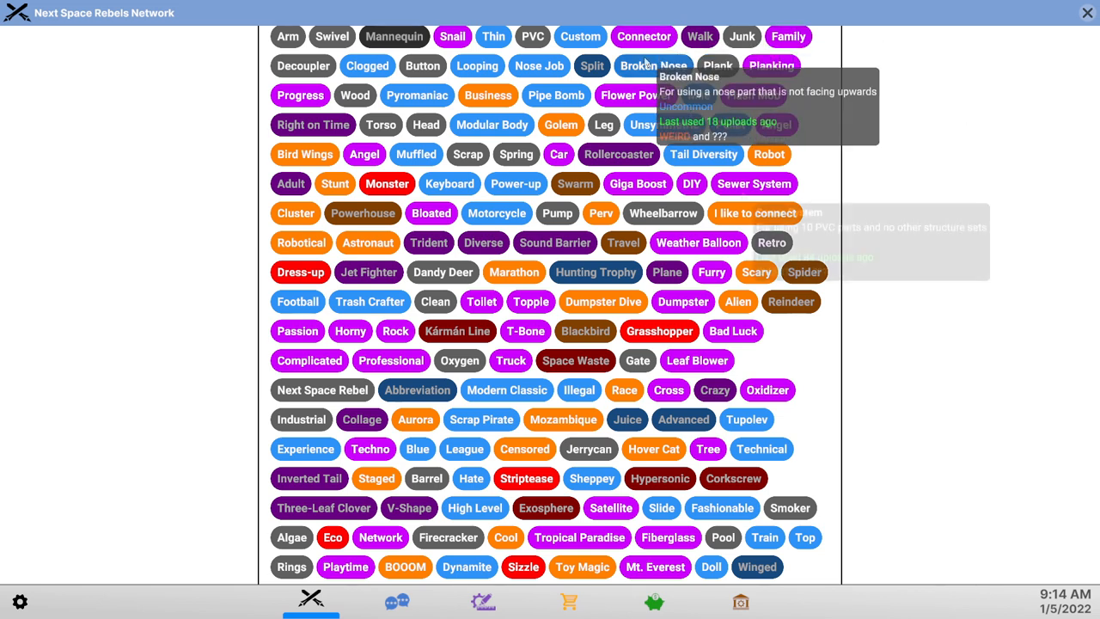
mouse_move(753, 184)
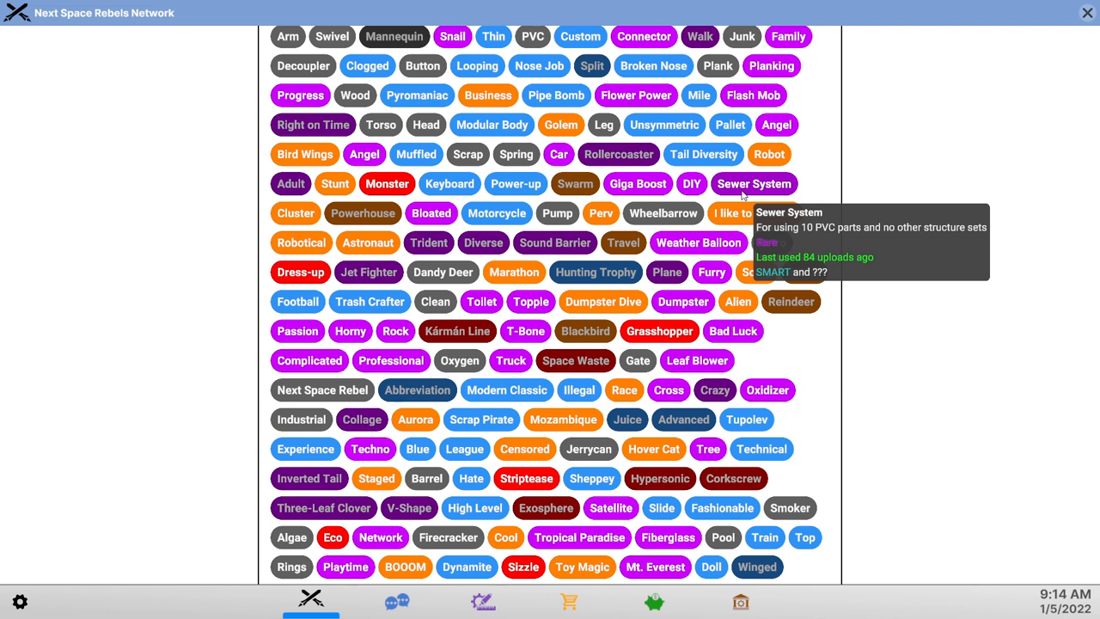
mouse_move(691, 183)
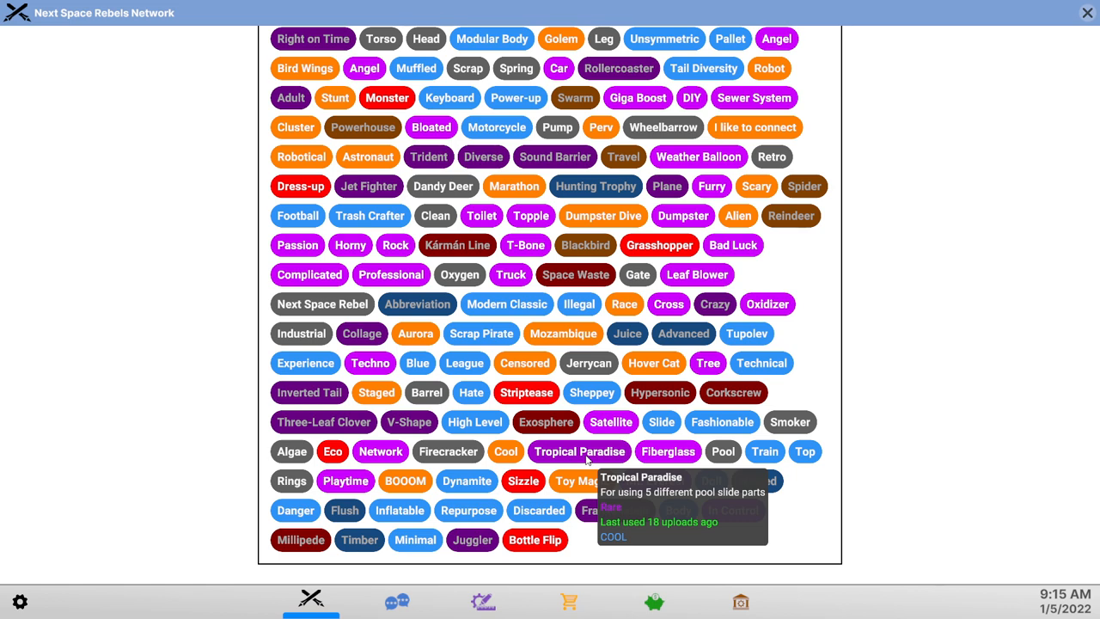
- Move from Messages to the rocket builder and track Fiberglass and Tropical Paradise
left_click(396, 600)
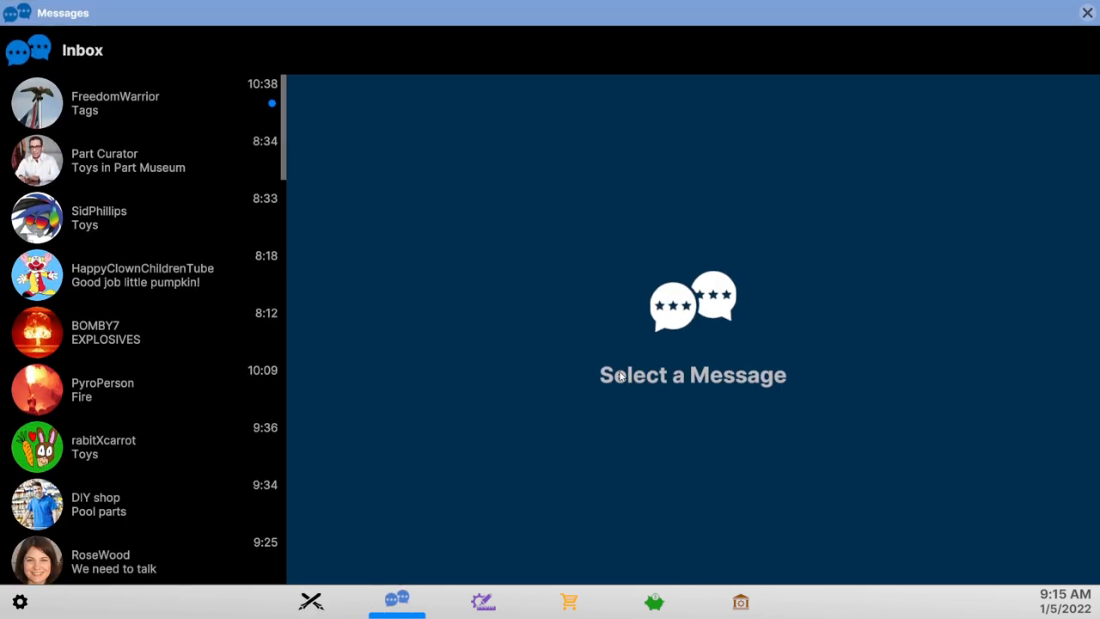
left_click(482, 600)
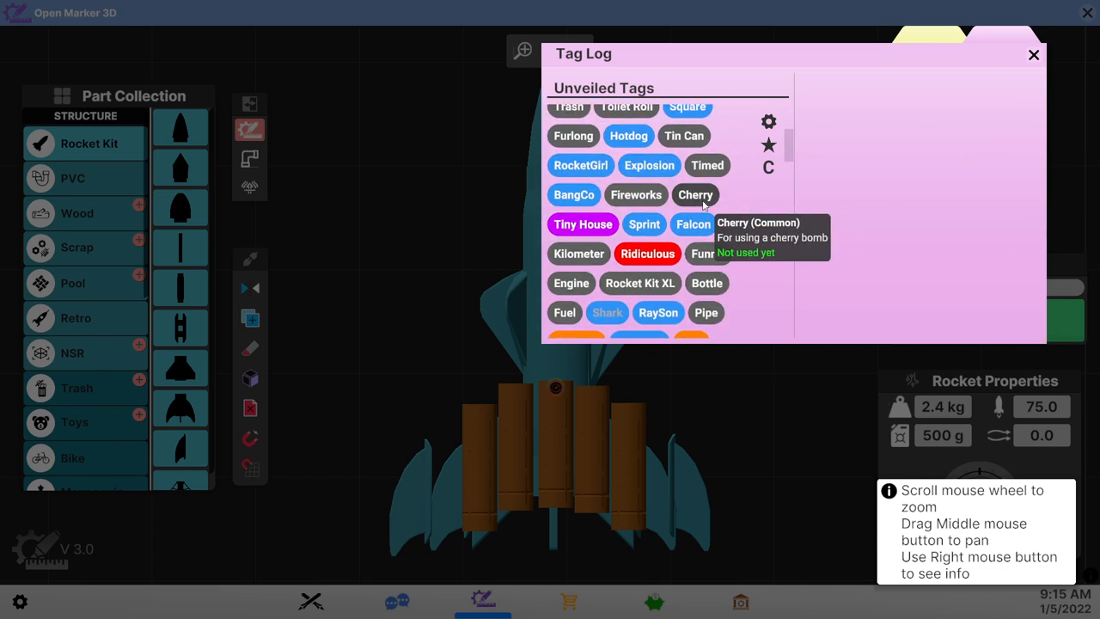
scroll("down", 3)
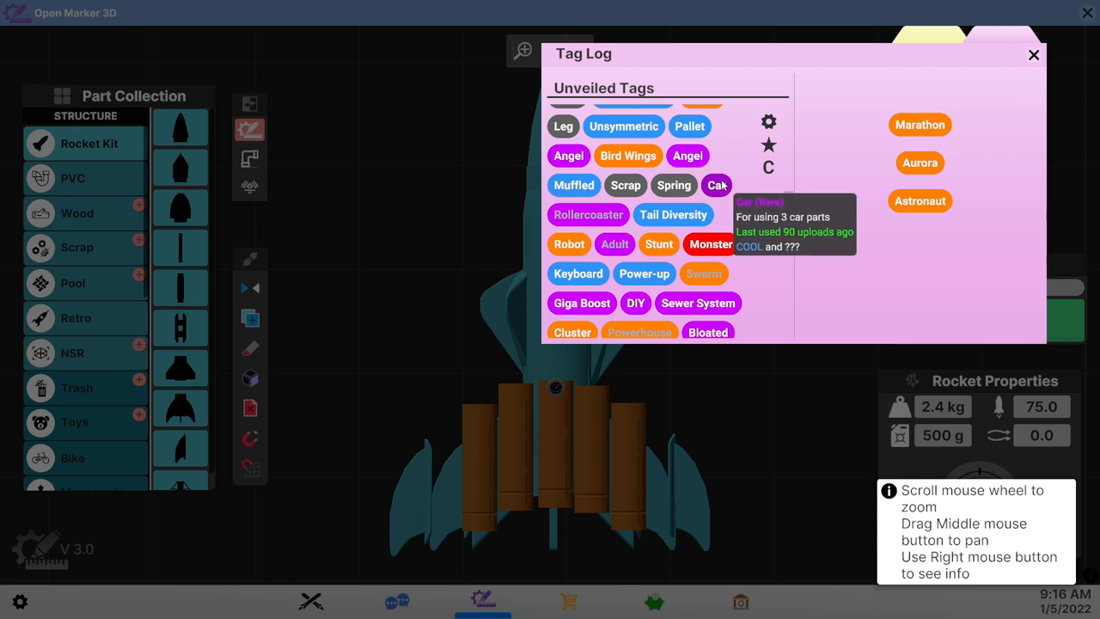
left_click(1034, 55)
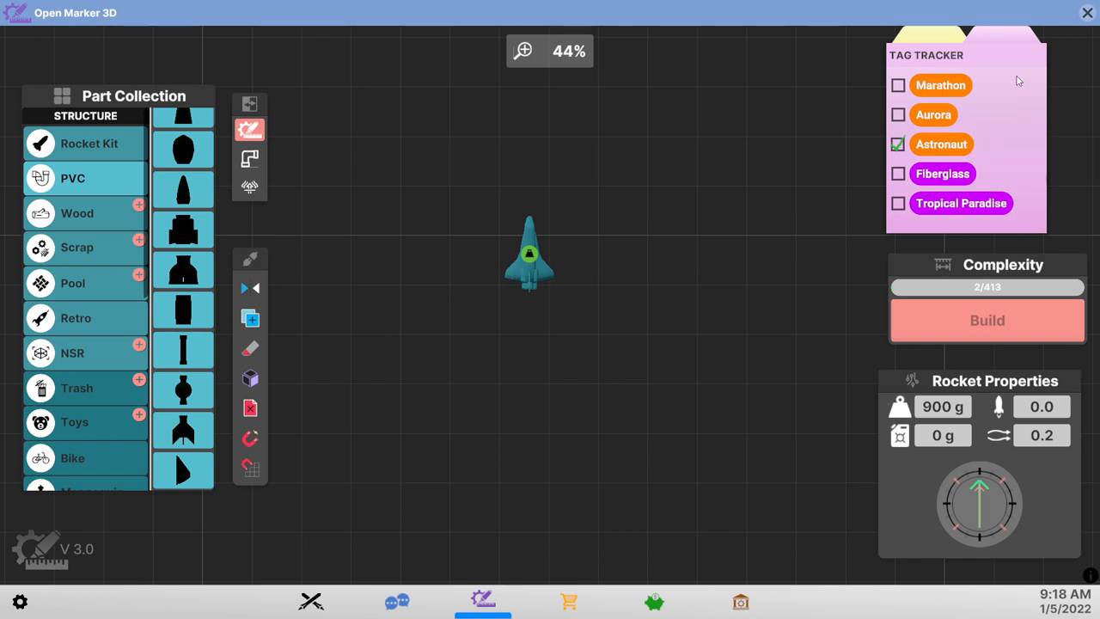
mouse_move(941, 144)
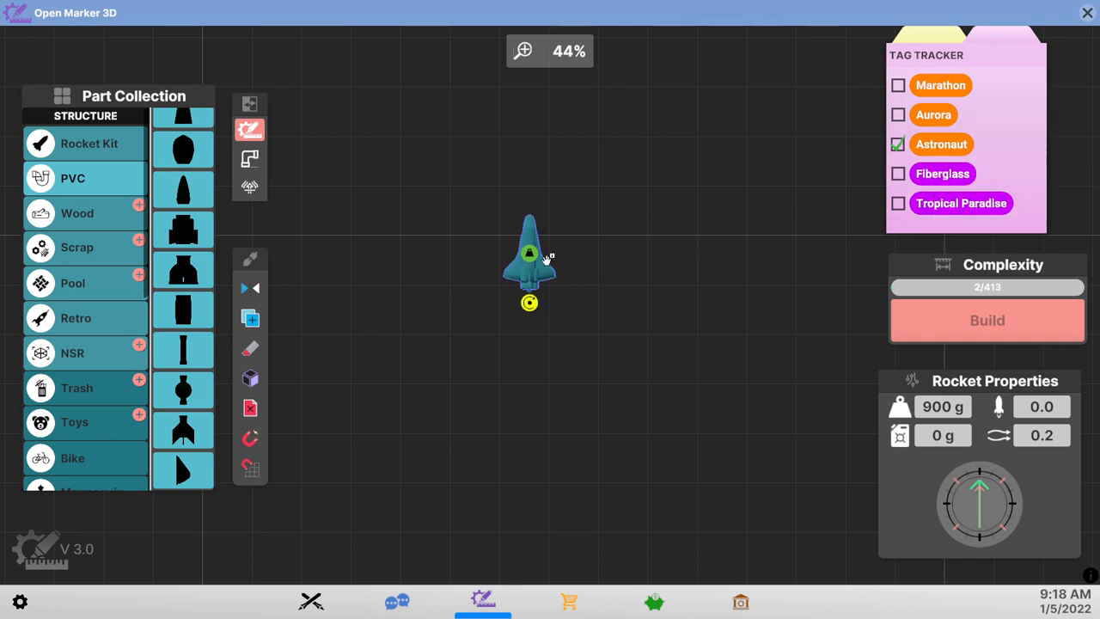
- Scroll the Network tag list to Tropical Paradise's details (5 pool slide parts, Rare)
scroll("down", 3)
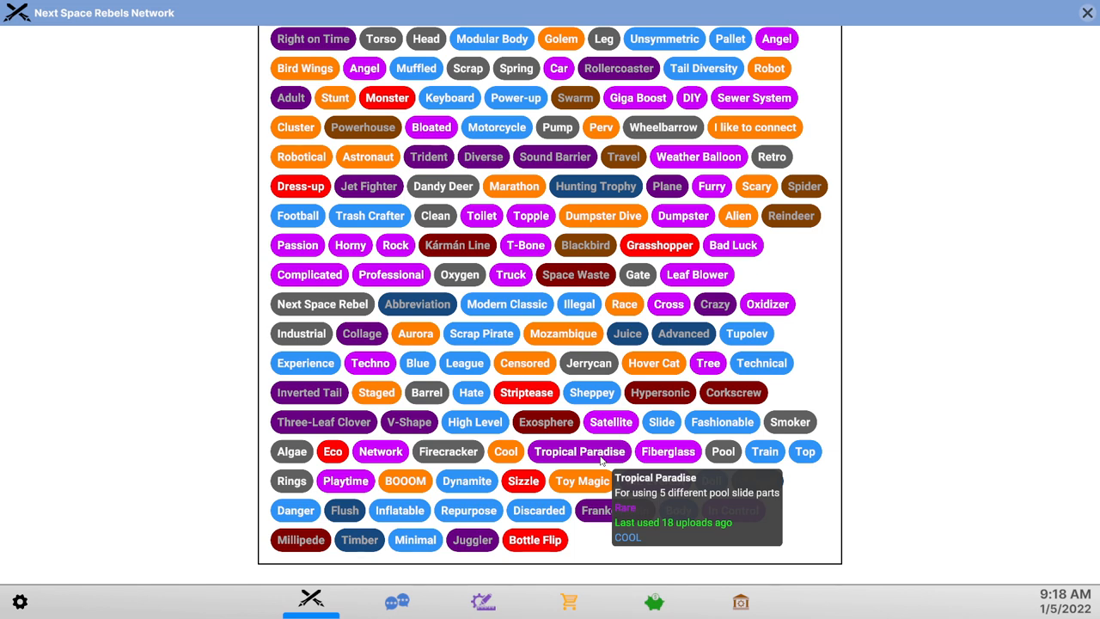
- Return to the builder, track Techno in the Tag Log, and close the log
left_click(397, 600)
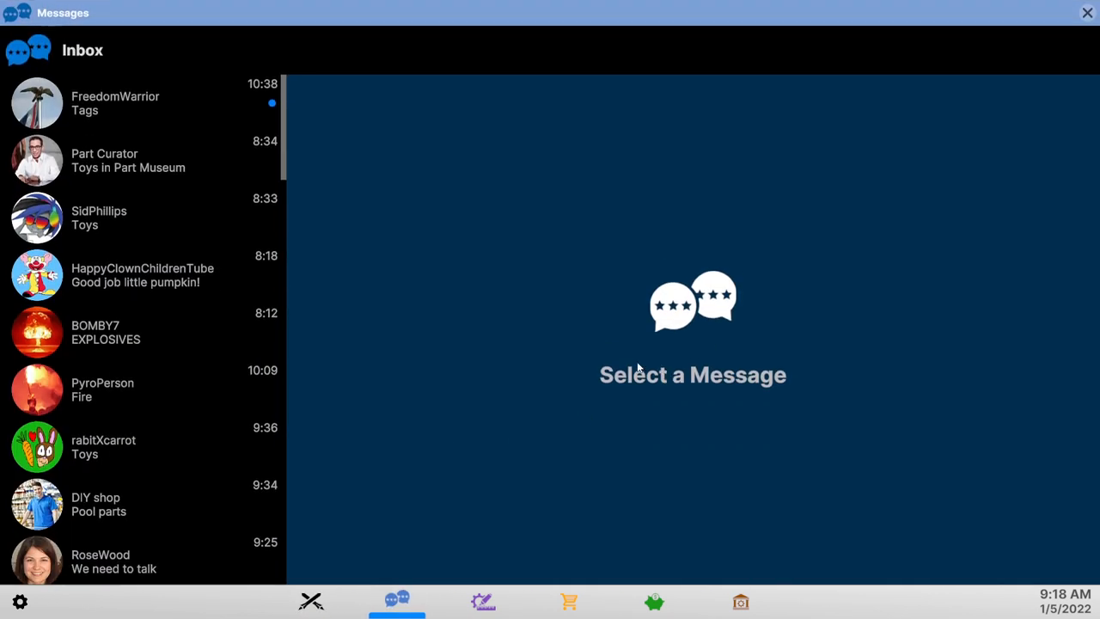
left_click(482, 600)
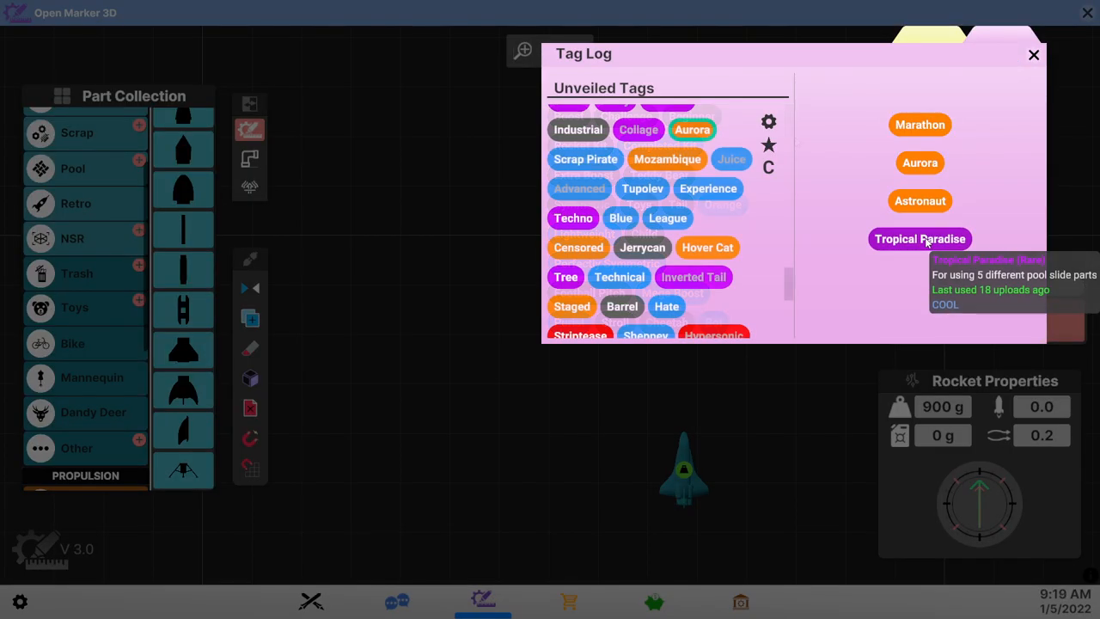
mouse_move(573, 217)
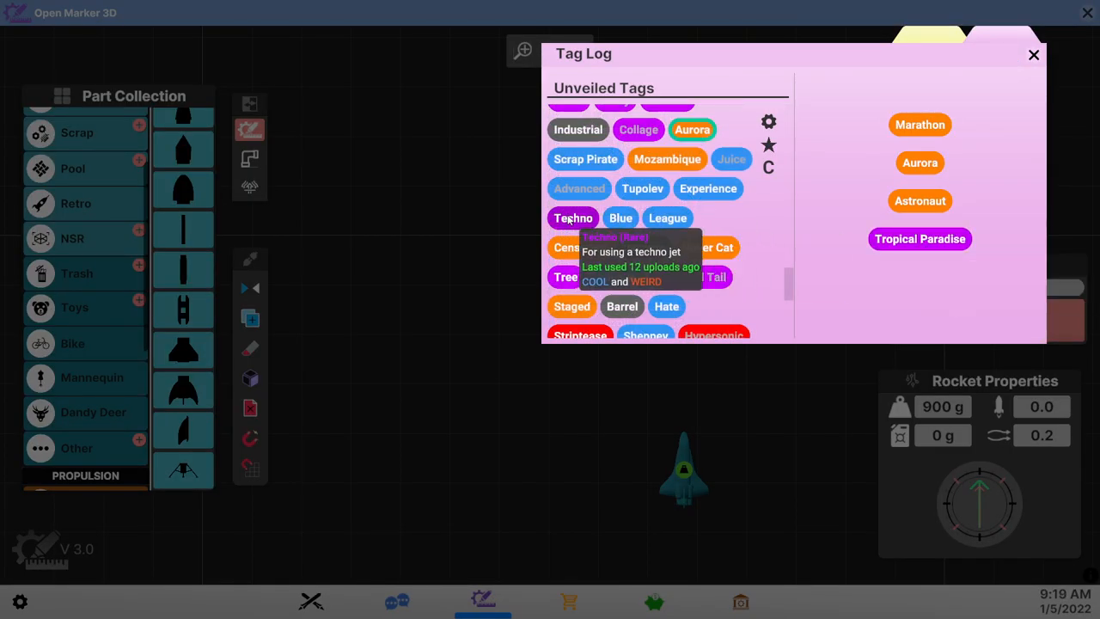
left_click(573, 217)
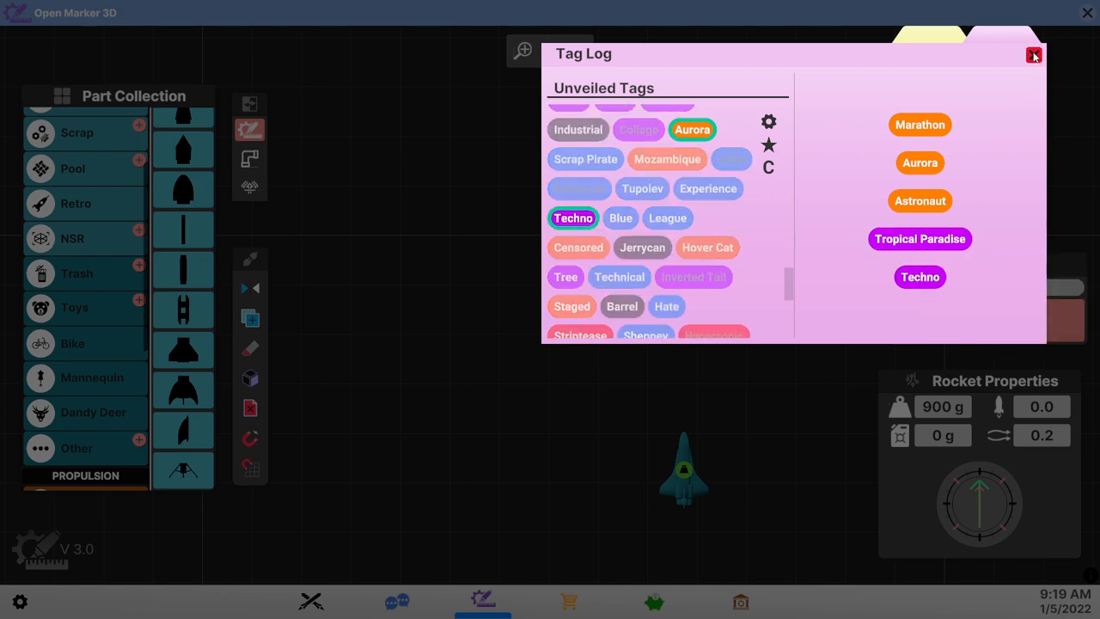
left_click(1034, 55)
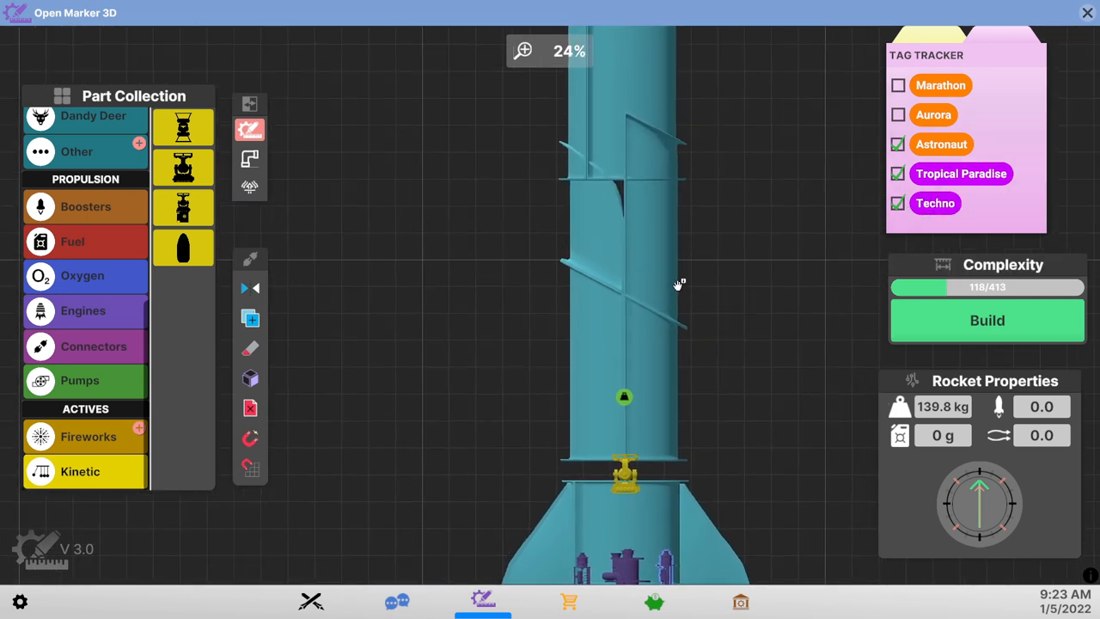
- Browse fuel tank parts and fit a yellow valve connector beneath the red fuel tank
scroll("down", 3)
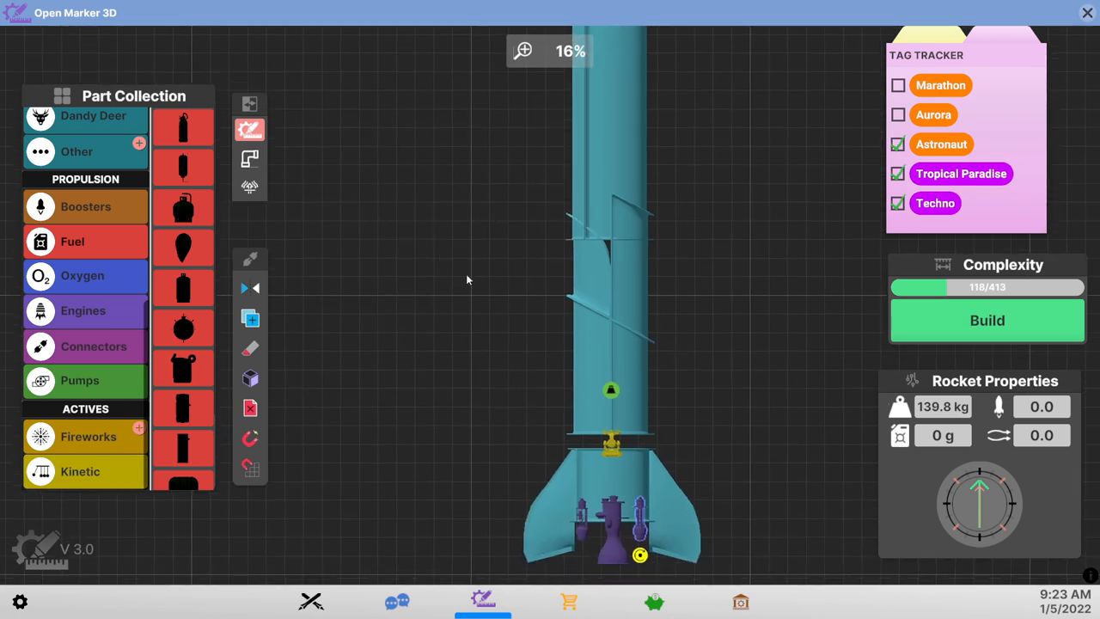
mouse_move(605, 378)
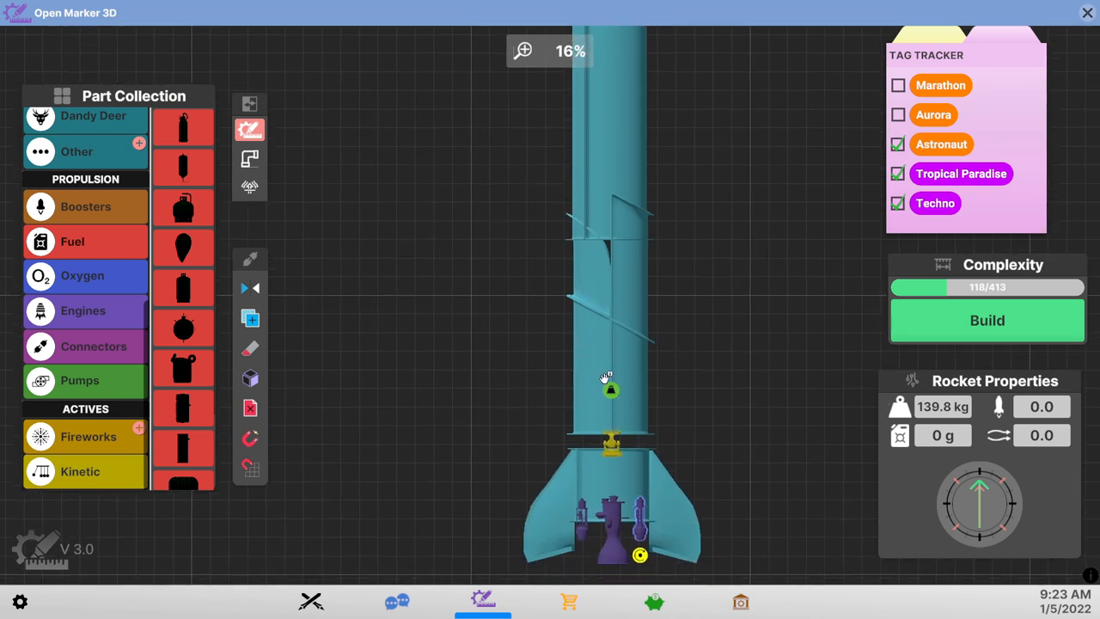
mouse_move(574, 501)
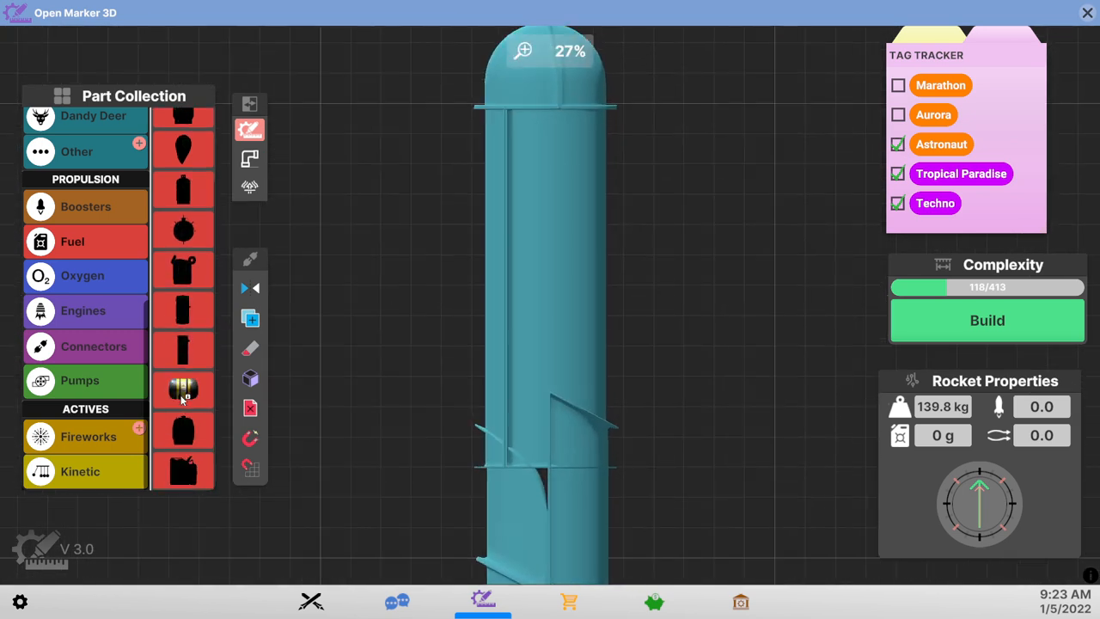
left_click(183, 390)
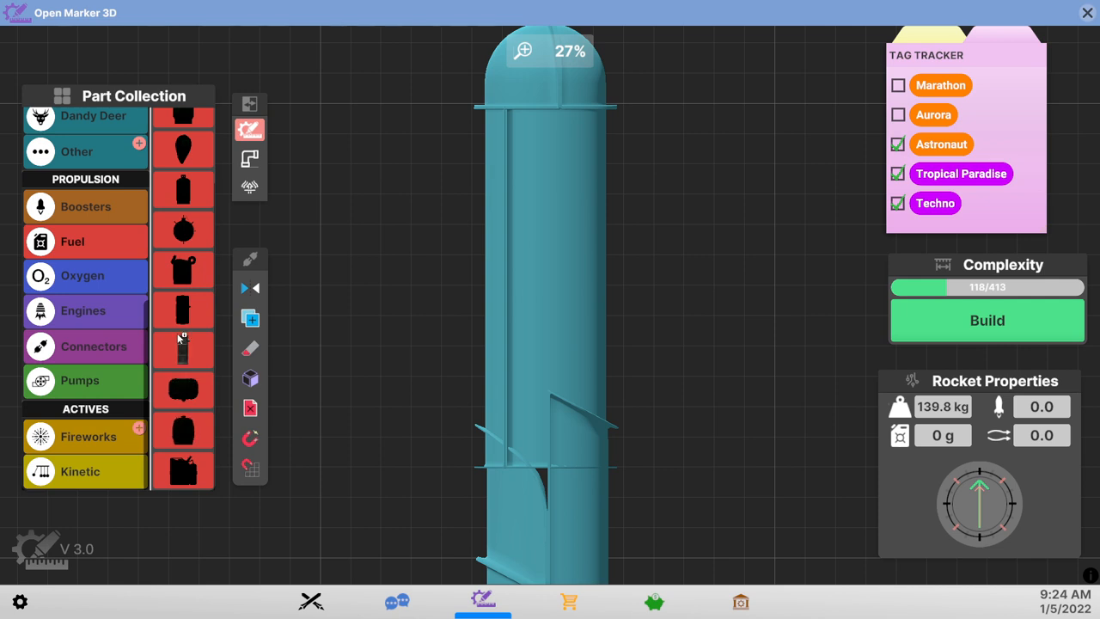
left_click(183, 347)
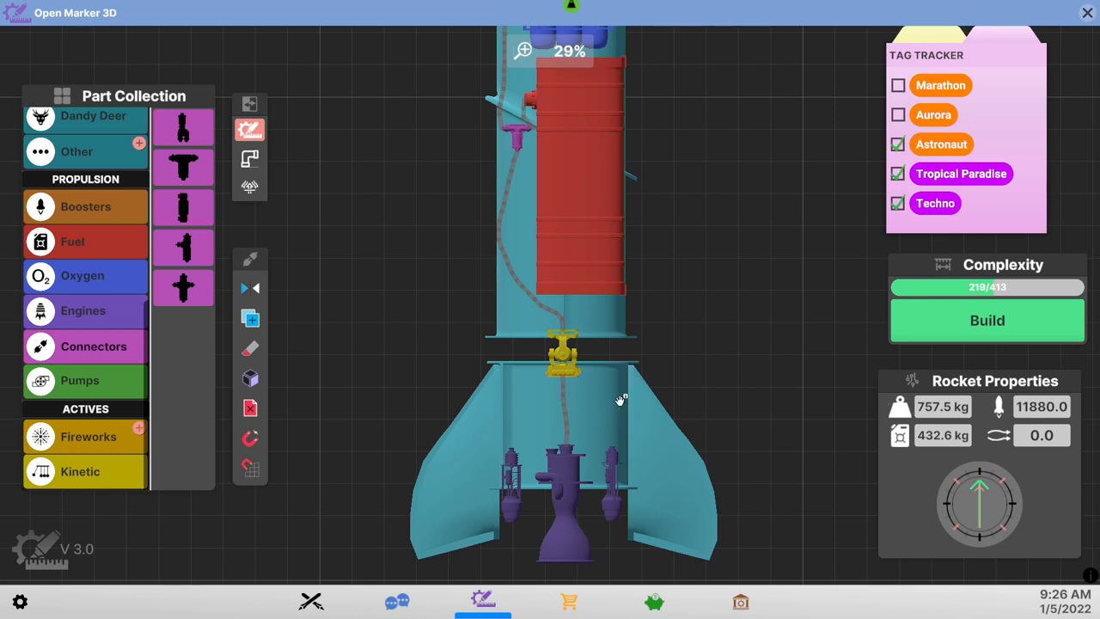
mouse_move(934, 203)
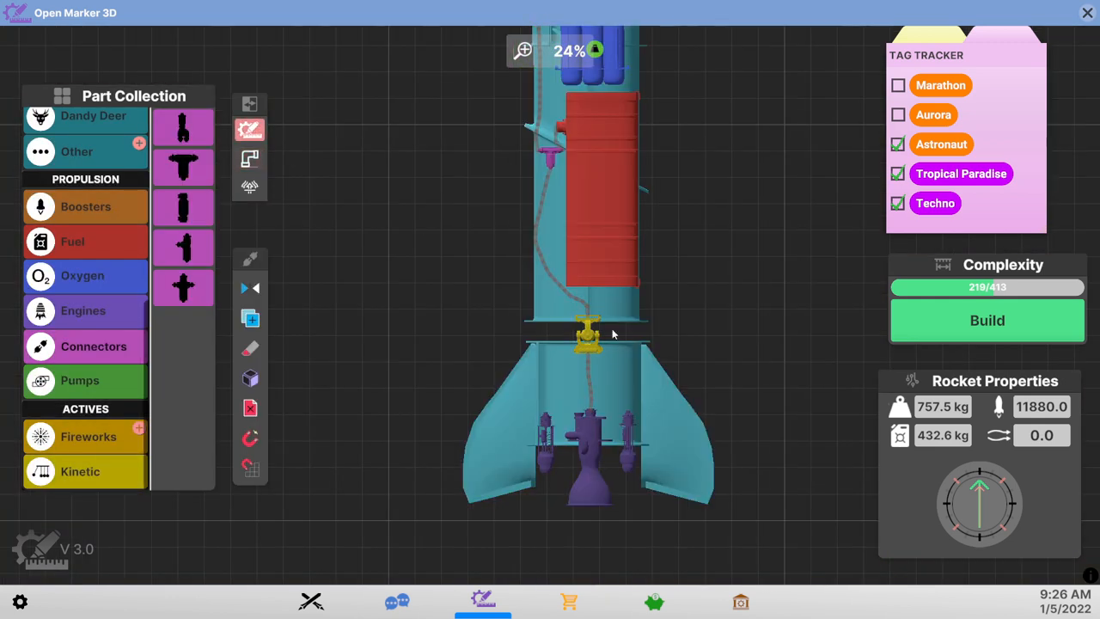
- Zoom in to add a green pump and pink connector below the valve, then zoom out
scroll("up", 3)
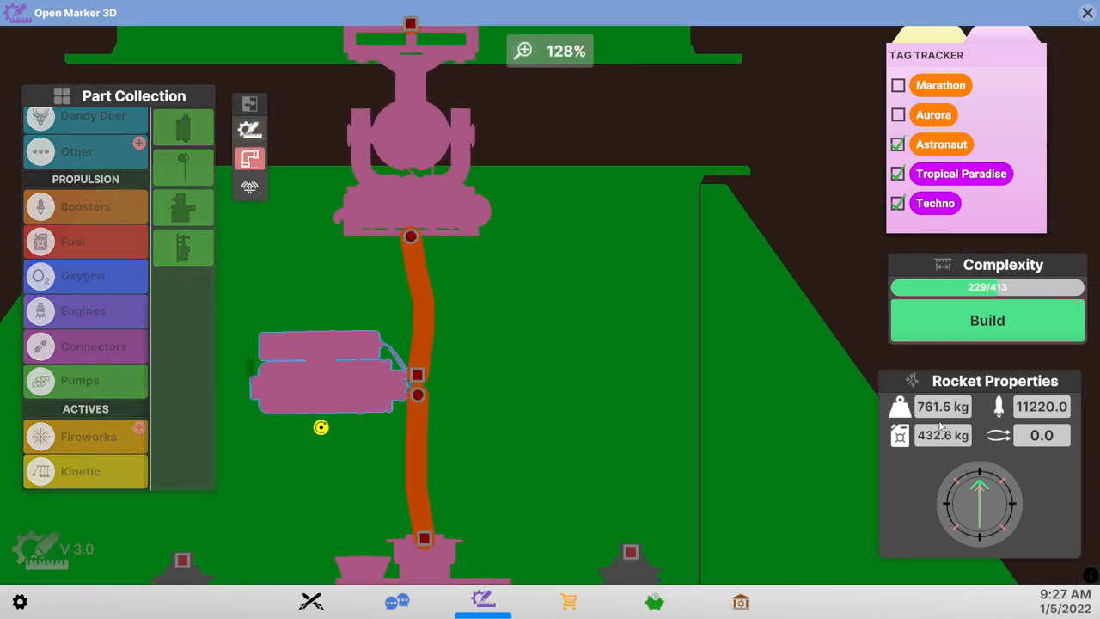
scroll("down", 3)
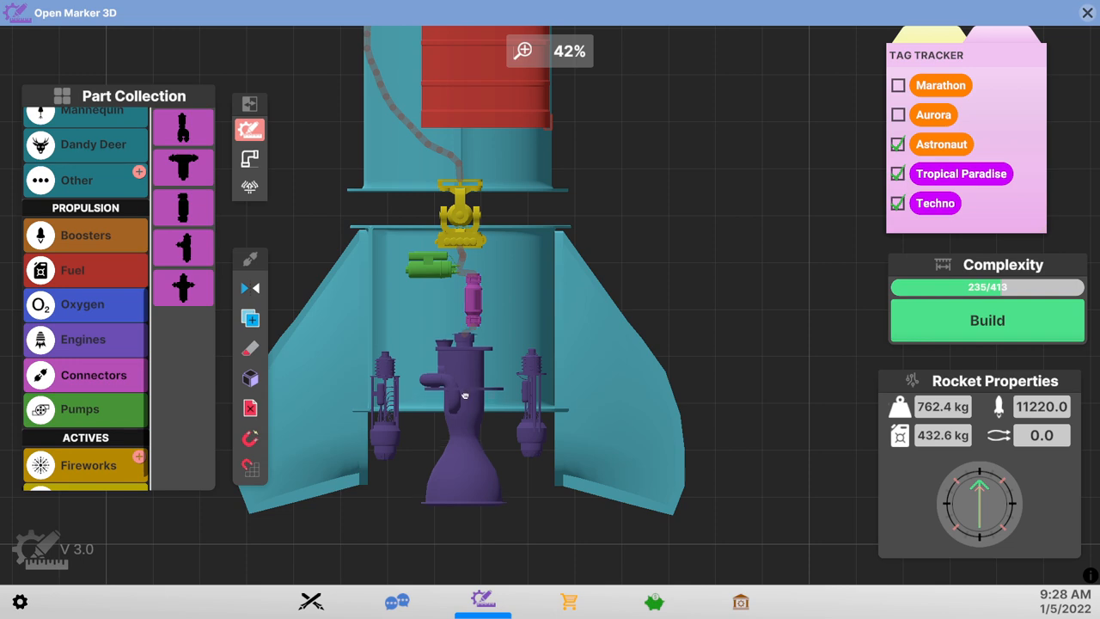
scroll("down", 3)
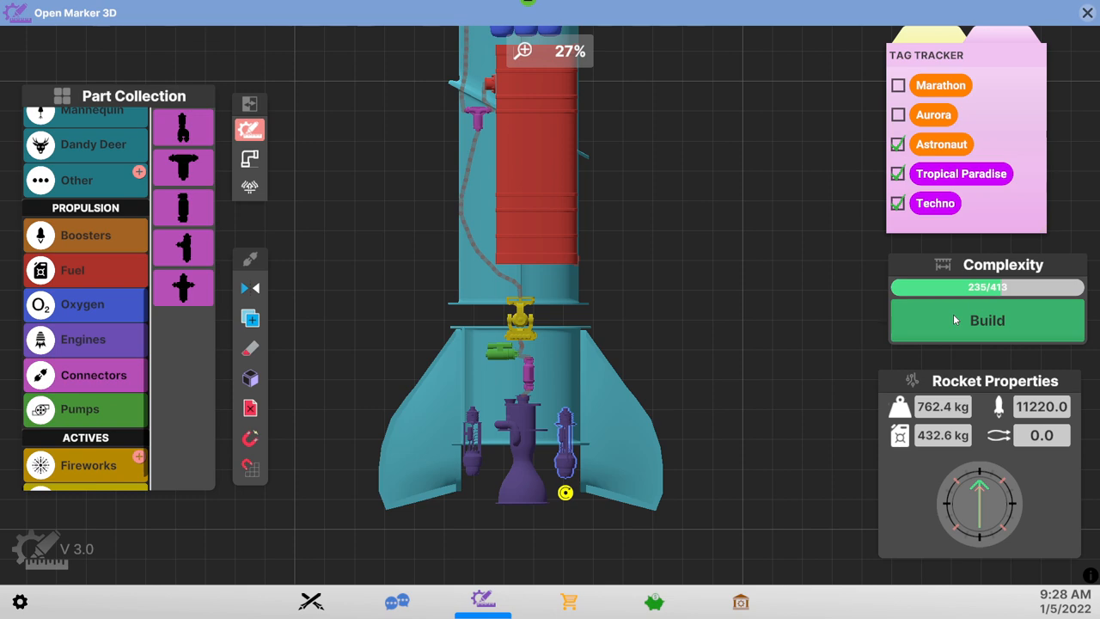
- Build the rocket and accept the Missing Pipes warning to move it into the hangar
left_click(987, 319)
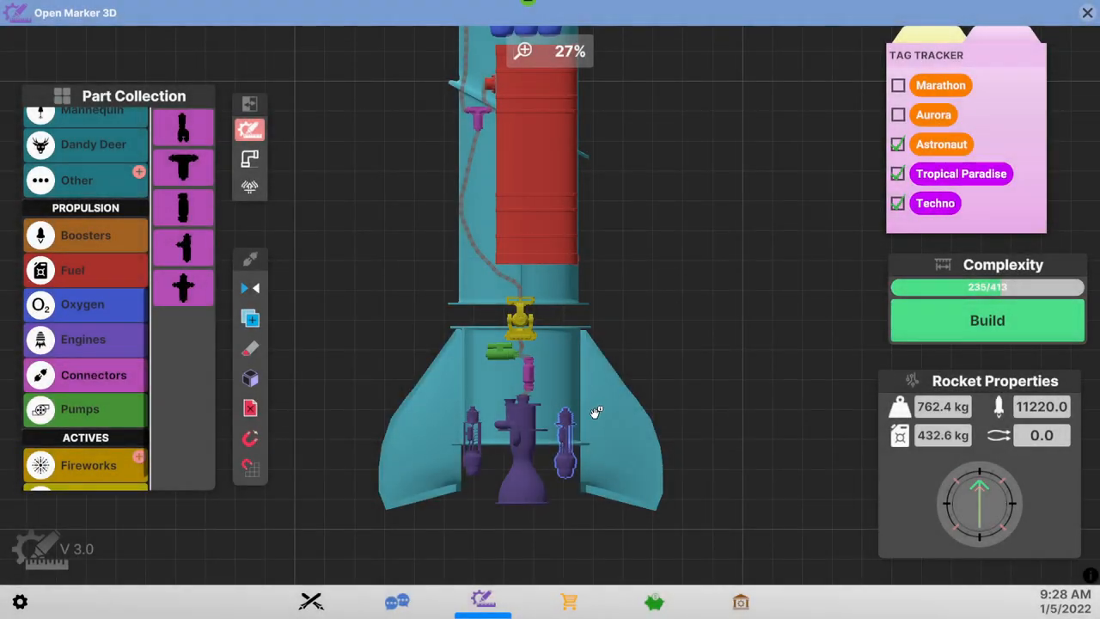
left_click(986, 320)
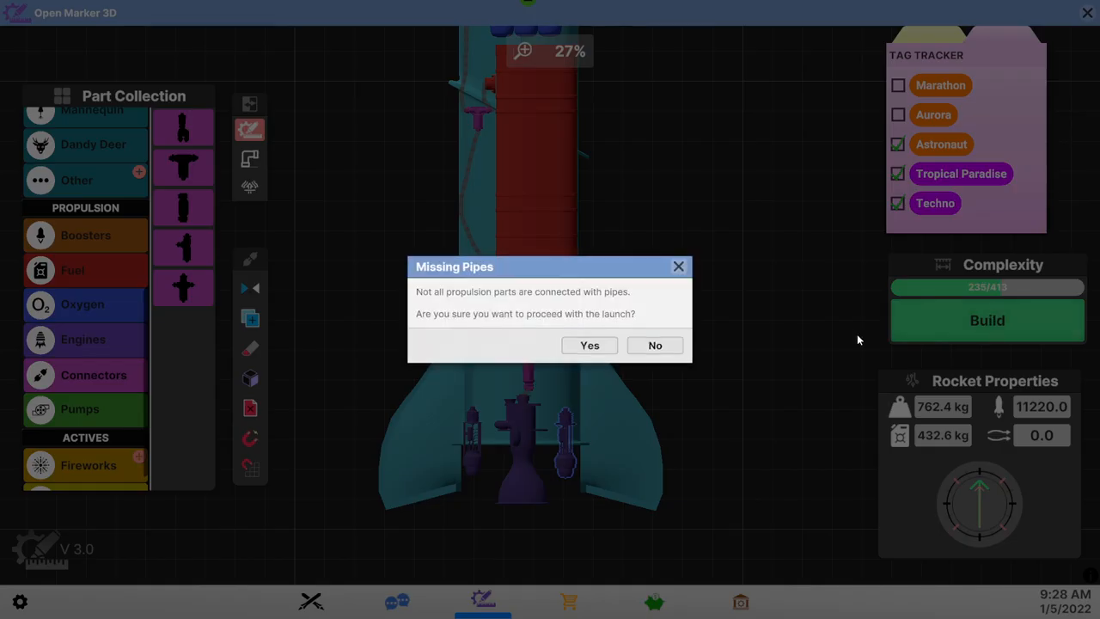
left_click(589, 344)
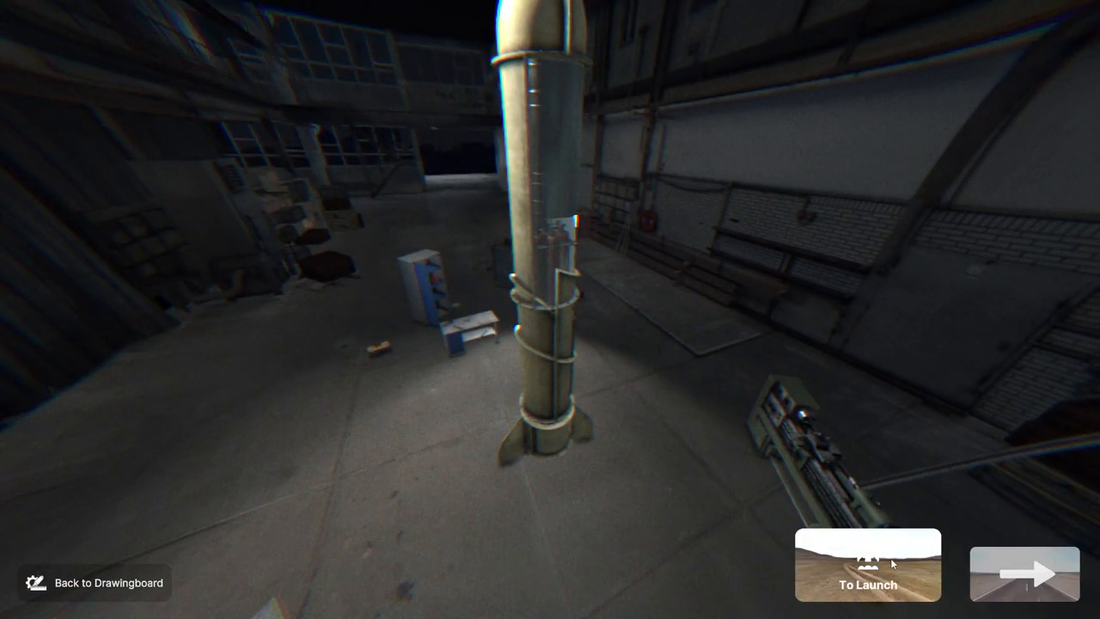
- Move the rocket to the launch site and add a distance readout to the flight display
left_click(867, 564)
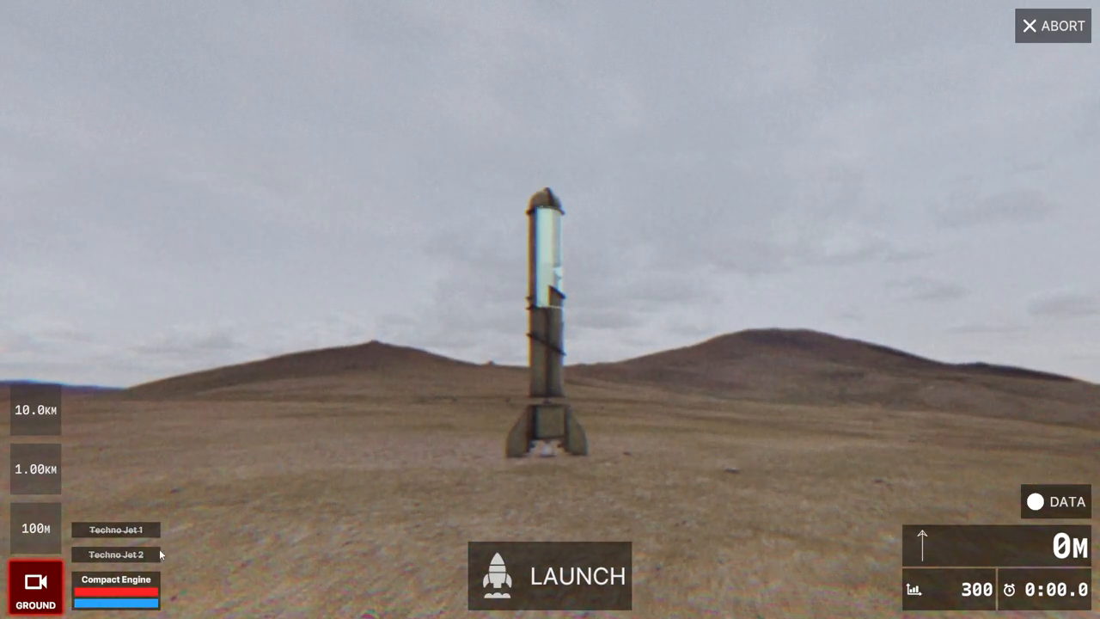
left_click(1065, 502)
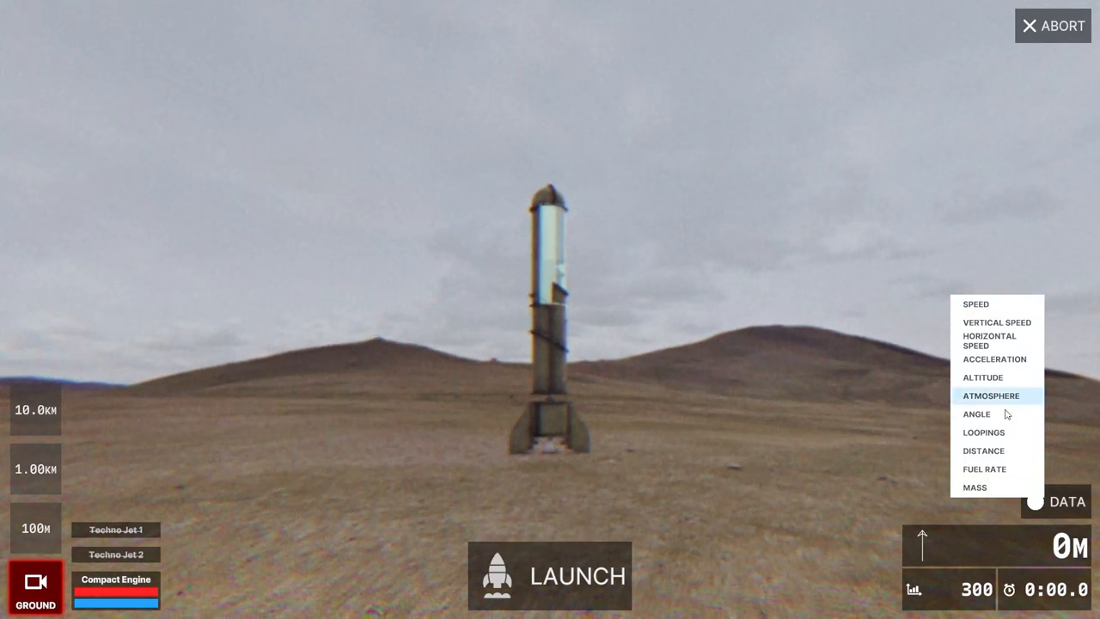
mouse_move(1060, 428)
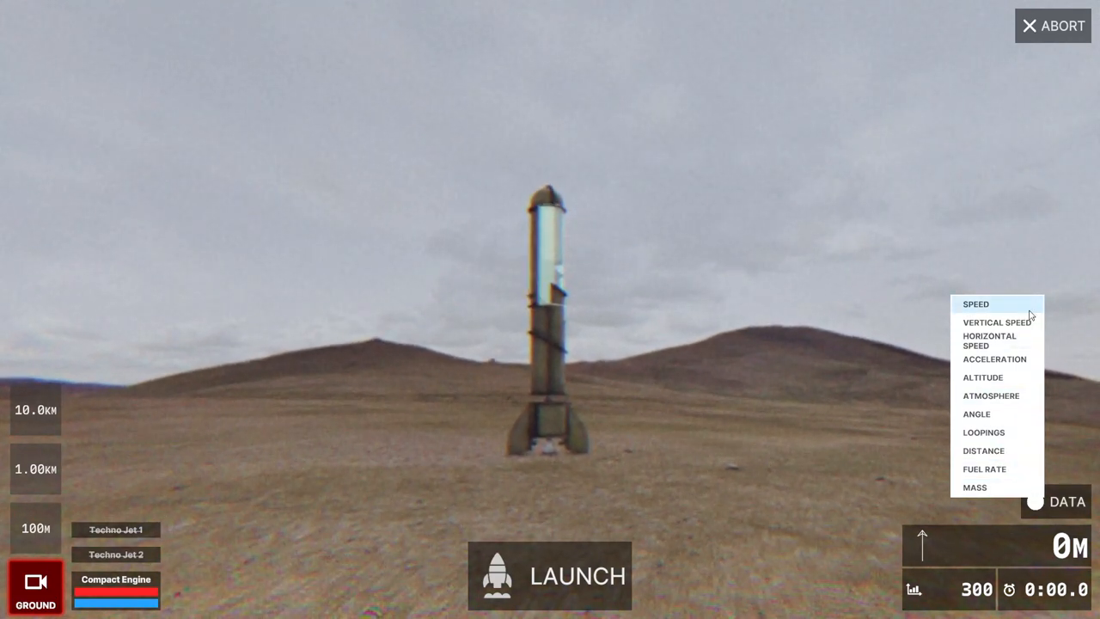
left_click(982, 450)
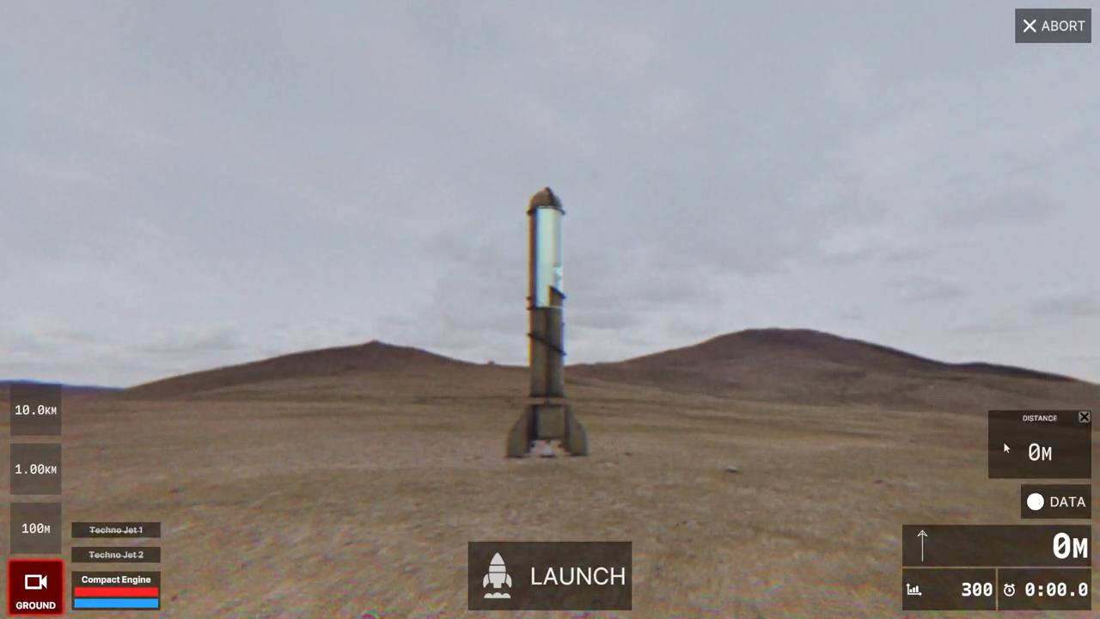
left_click(549, 576)
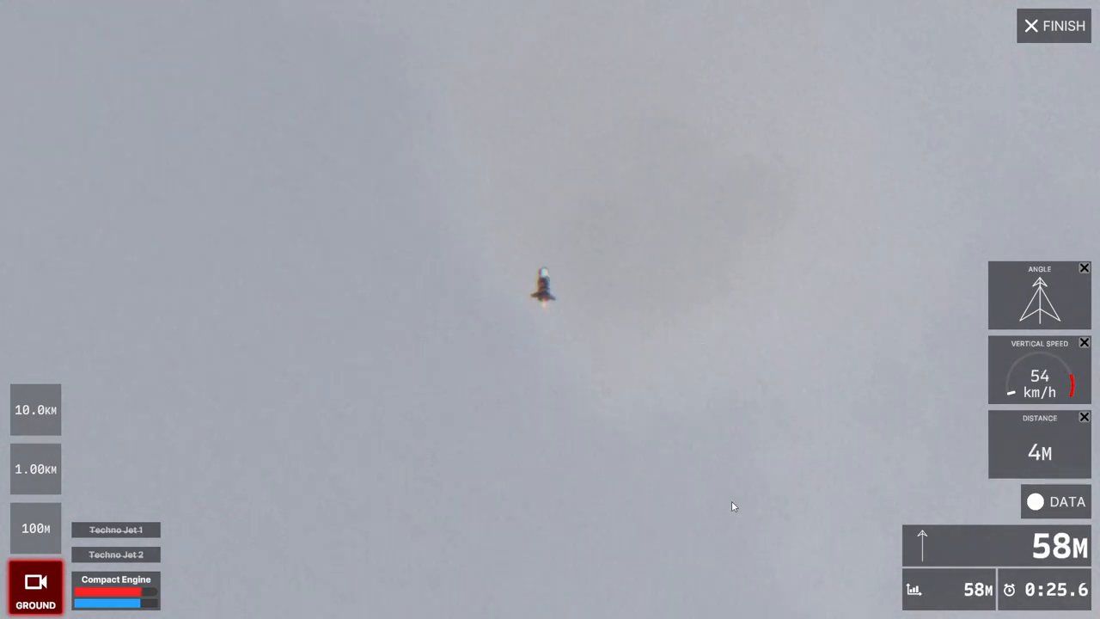
- End the underpowered flight after the rocket climbs only about 58 m
left_click(35, 527)
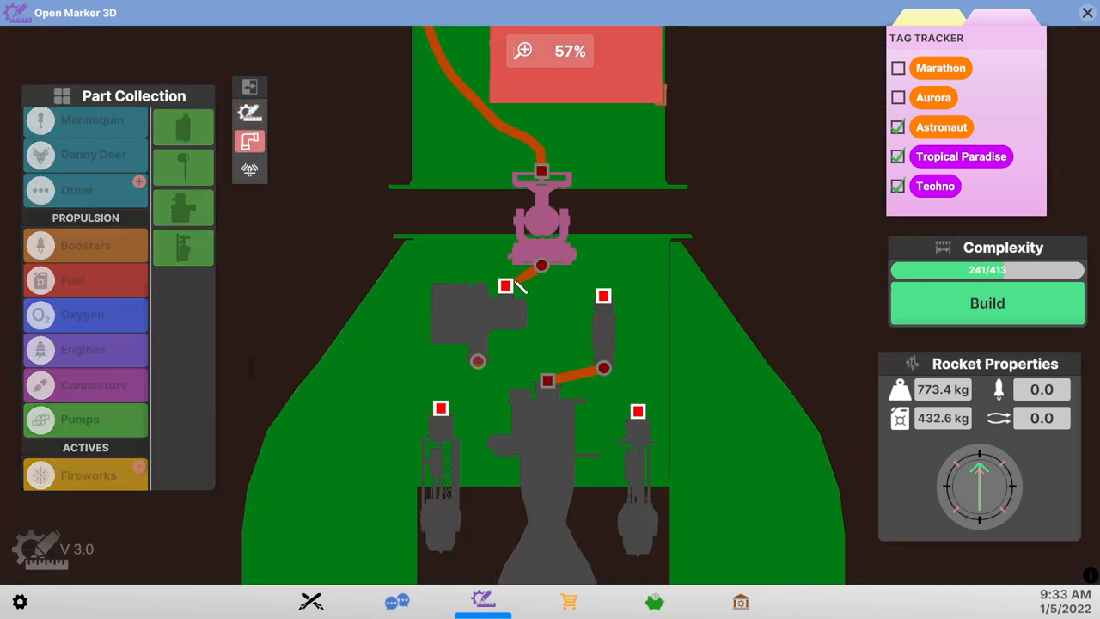
- Pipe in the pump, swap in a bigger pump, and add a red tank above a jet
left_click(479, 318)
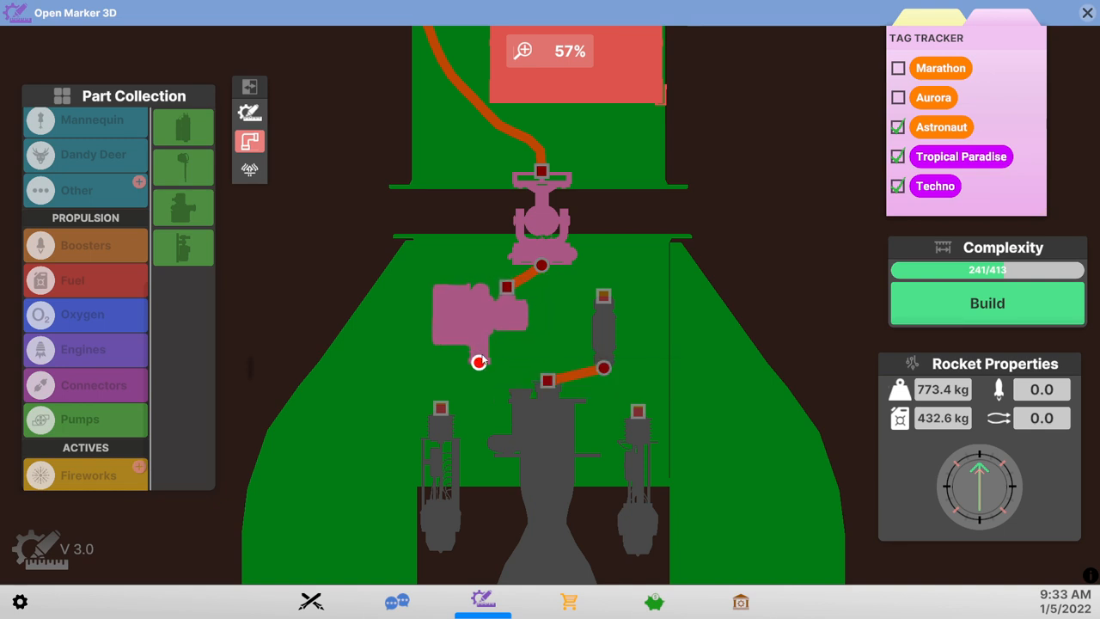
mouse_move(603, 296)
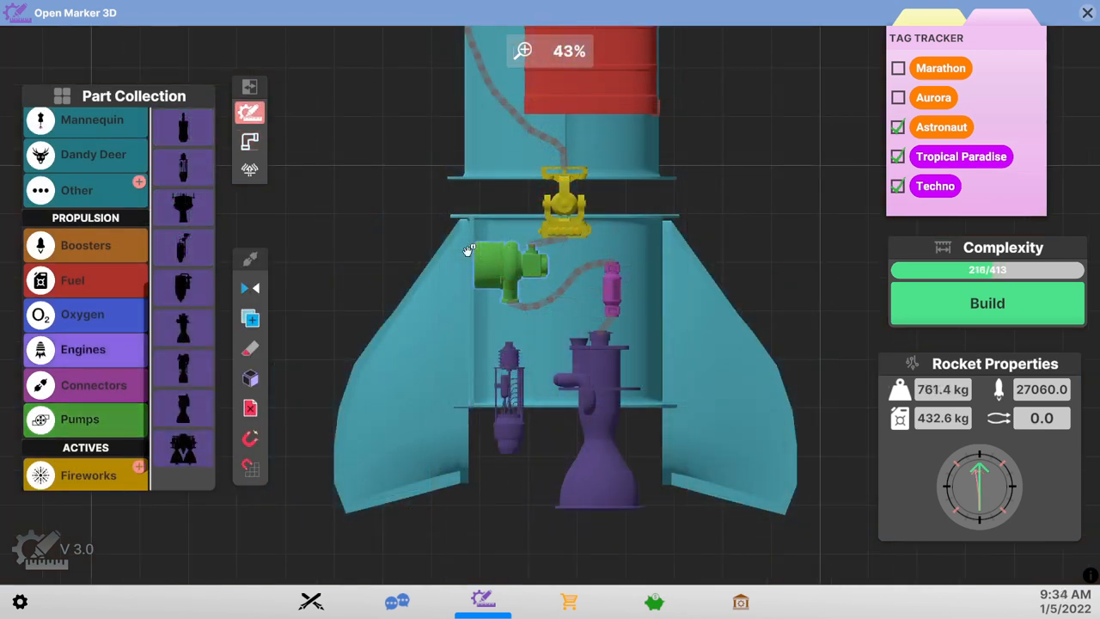
scroll("down", 3)
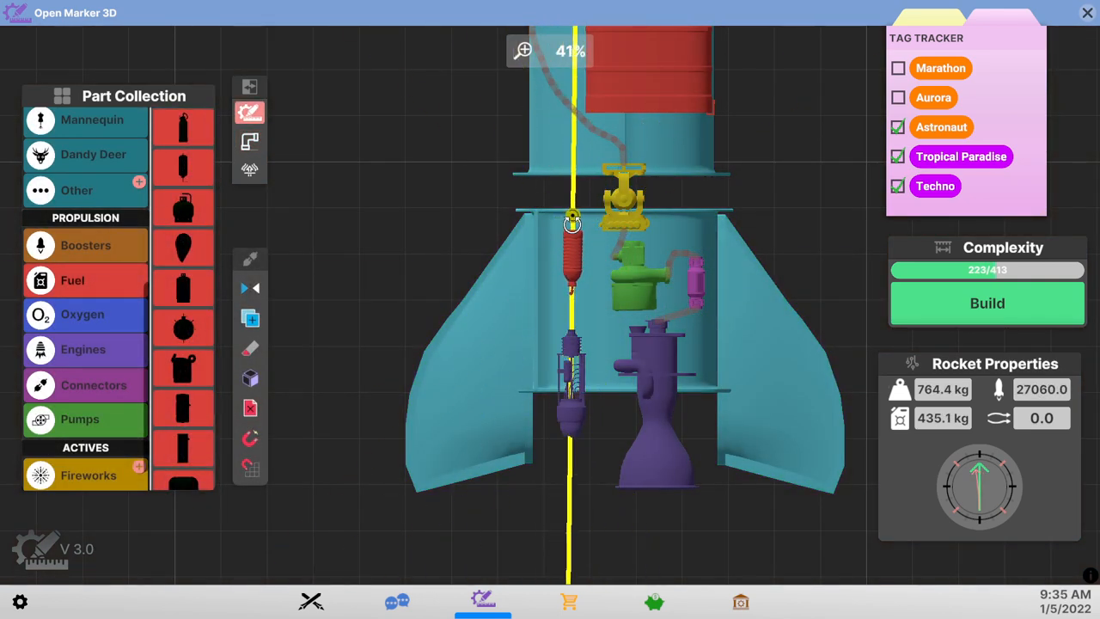
scroll("down", 3)
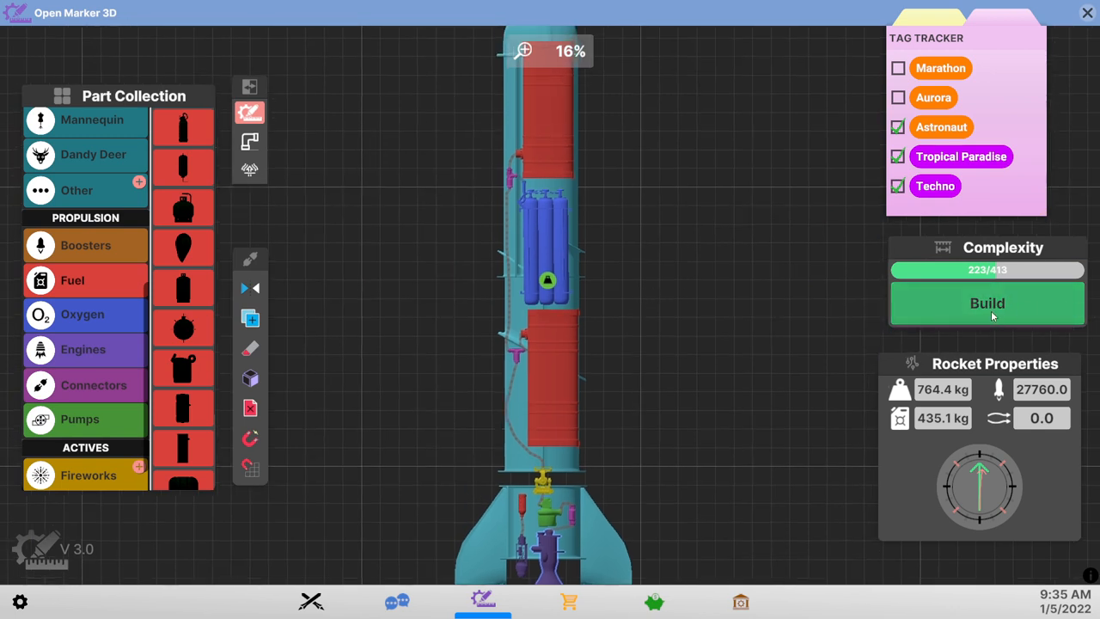
- Build and launch the redesigned rocket, following it with the ZOOM camera
left_click(986, 302)
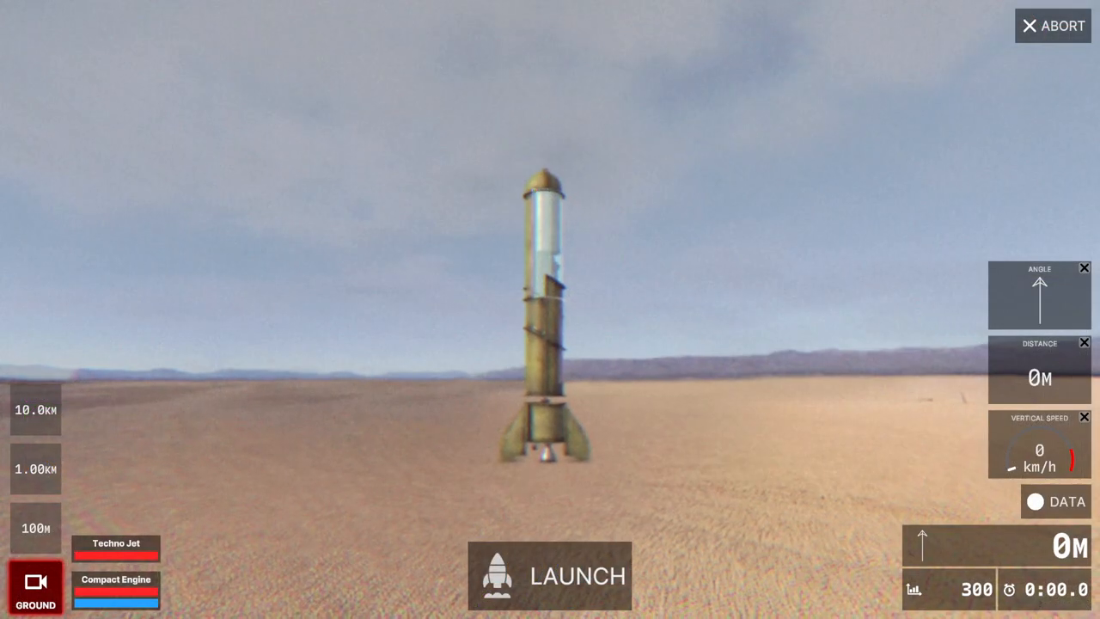
left_click(550, 575)
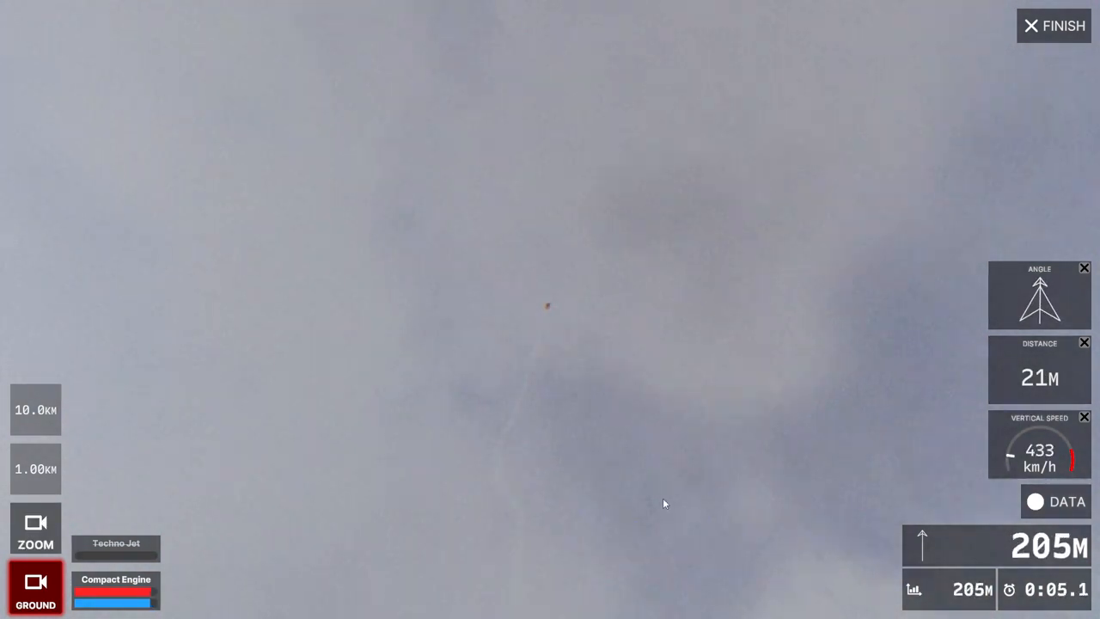
left_click(35, 530)
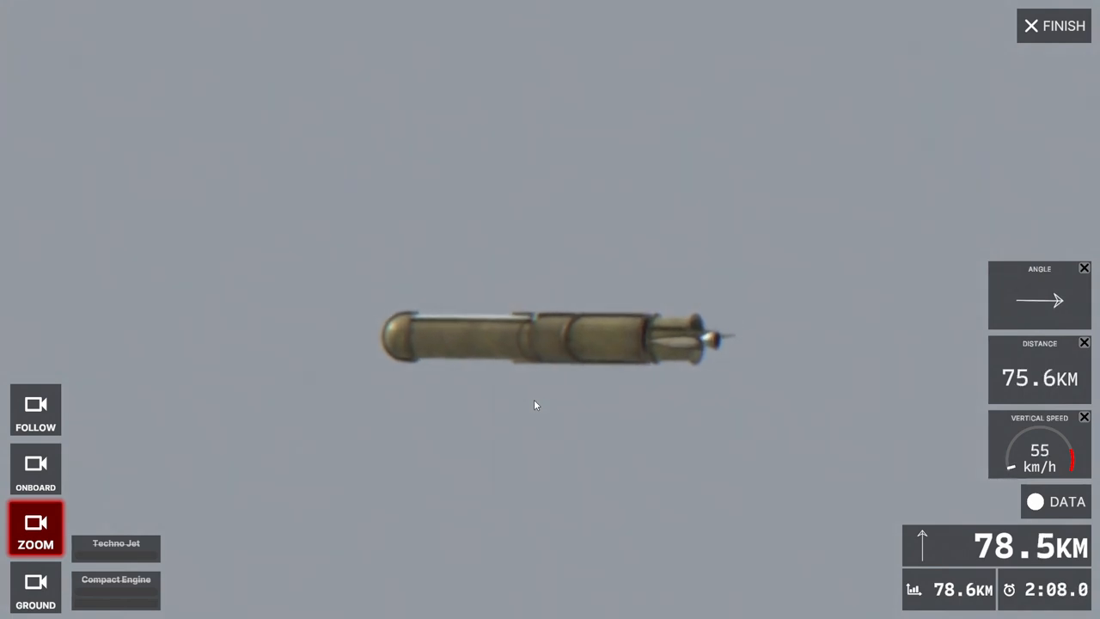
- Restart the launch from the pause menu and follow it with the ZOOM camera
key("Escape")
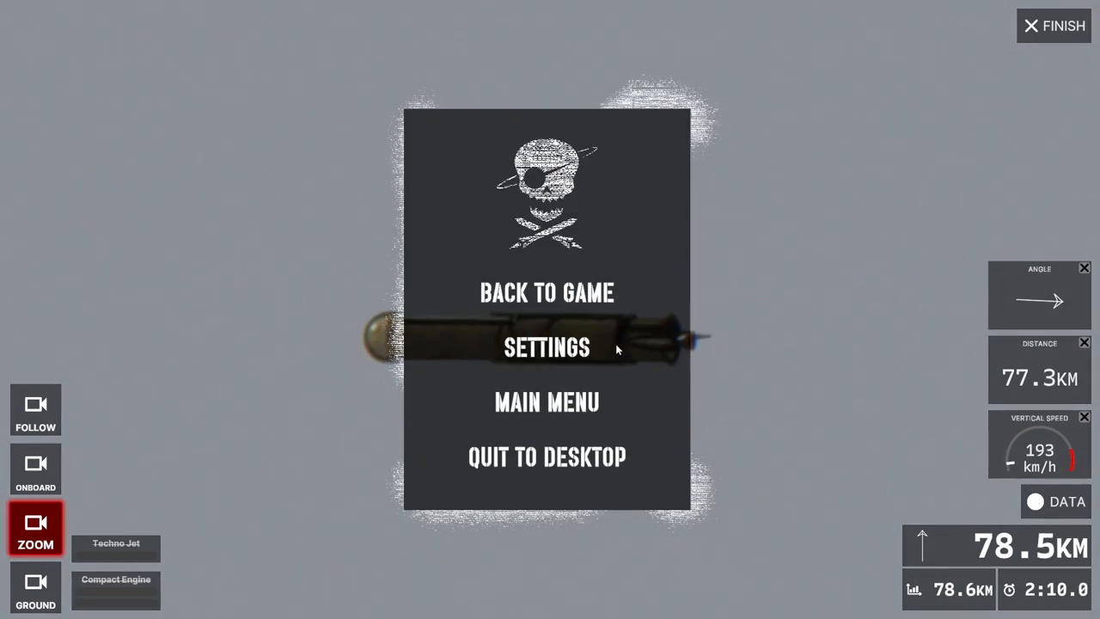
left_click(547, 292)
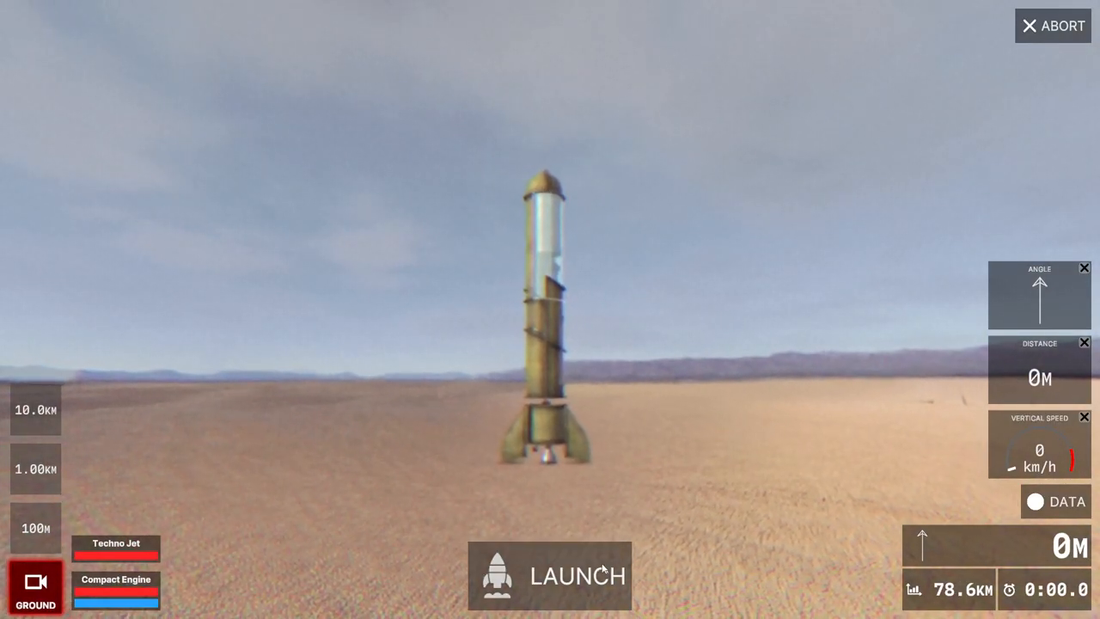
left_click(550, 574)
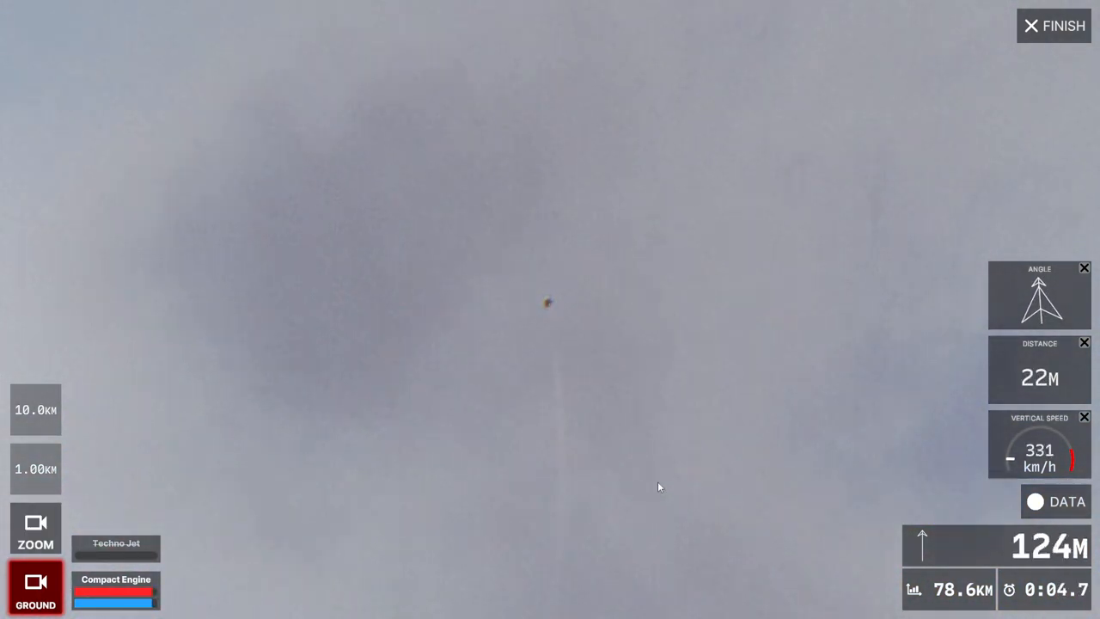
left_click(35, 527)
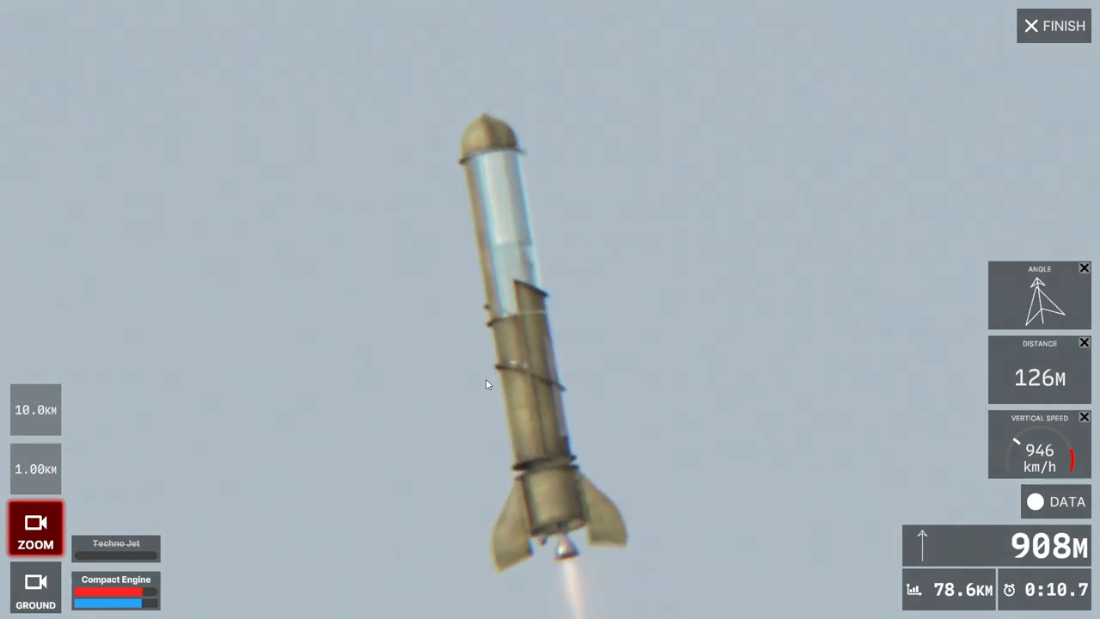
left_click(36, 469)
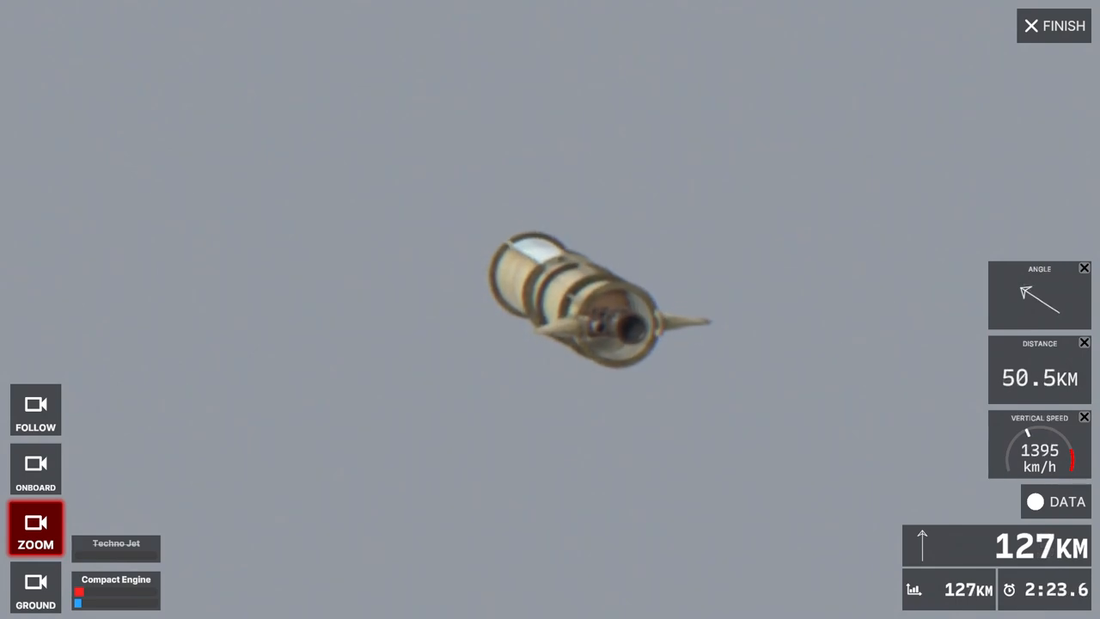
- Finish the flight and upload Video #126 tagged Astronaut, Tropical Paradise, Aurora, Techno and Marathon
left_click(1053, 26)
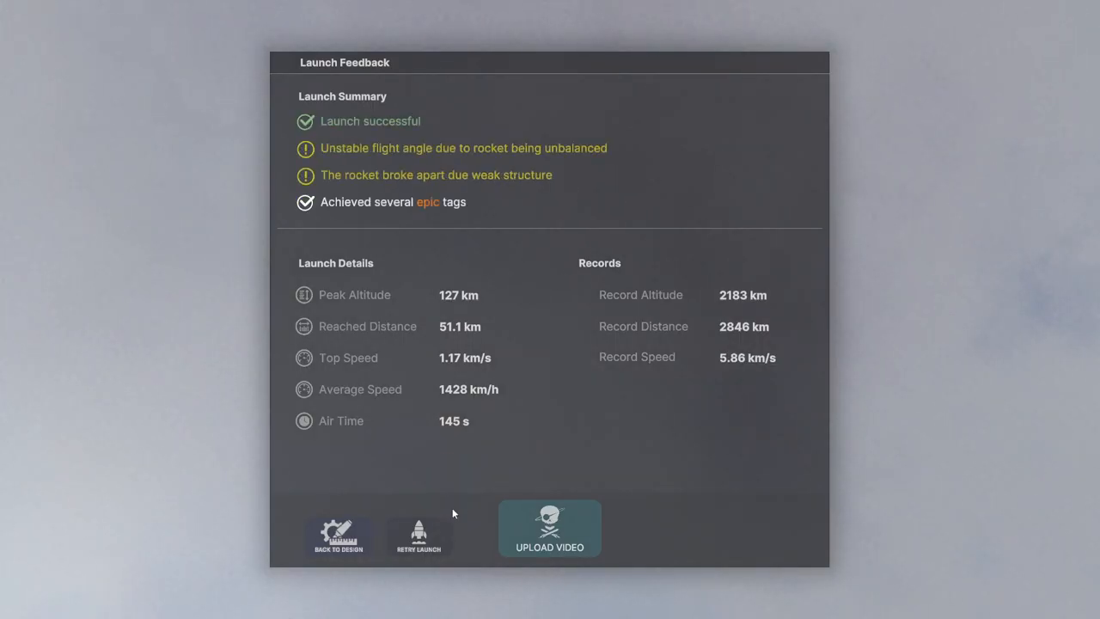
left_click(549, 527)
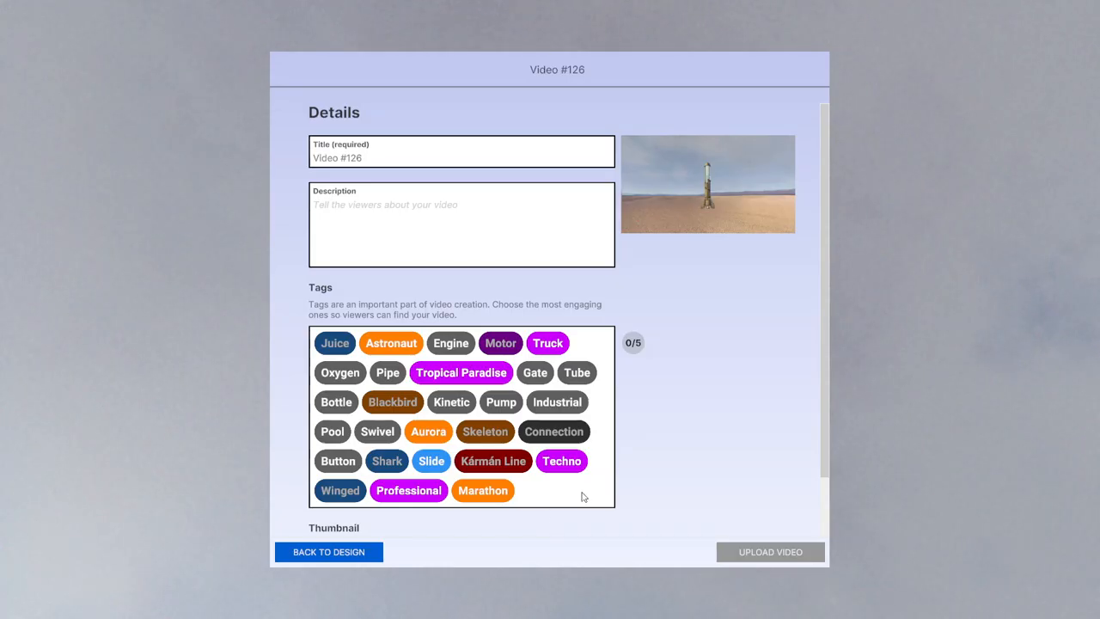
mouse_move(483, 490)
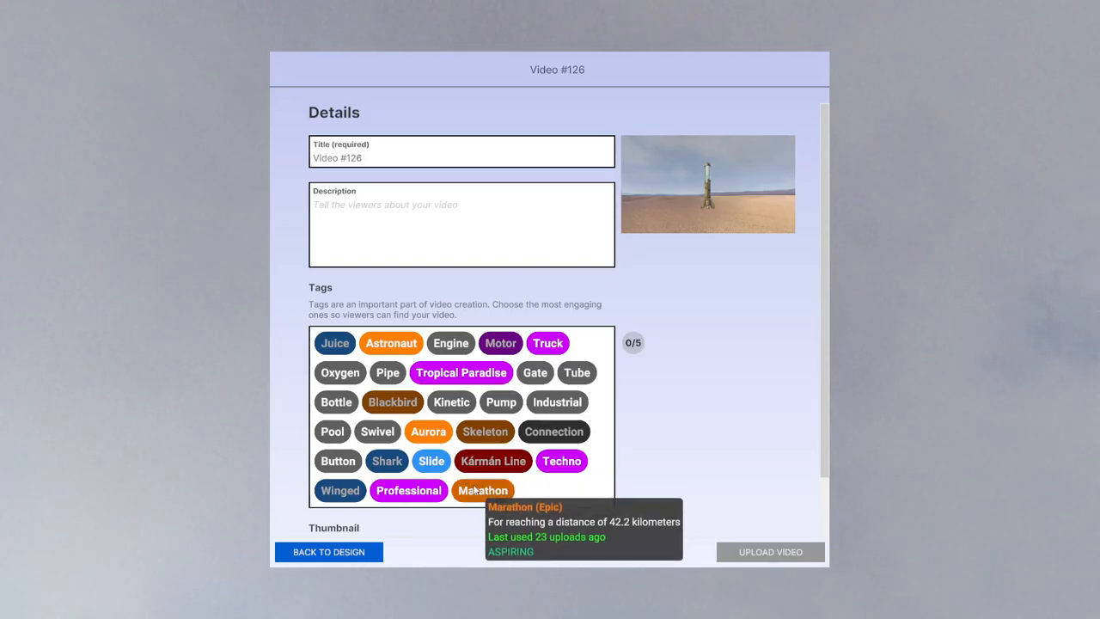
left_click(428, 431)
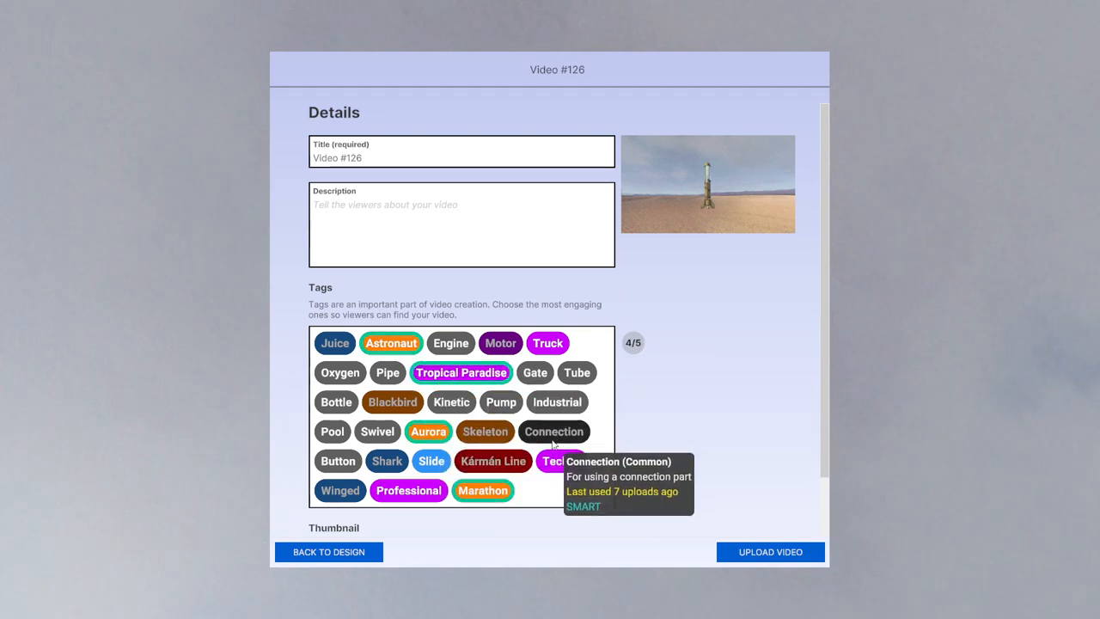
left_click(560, 461)
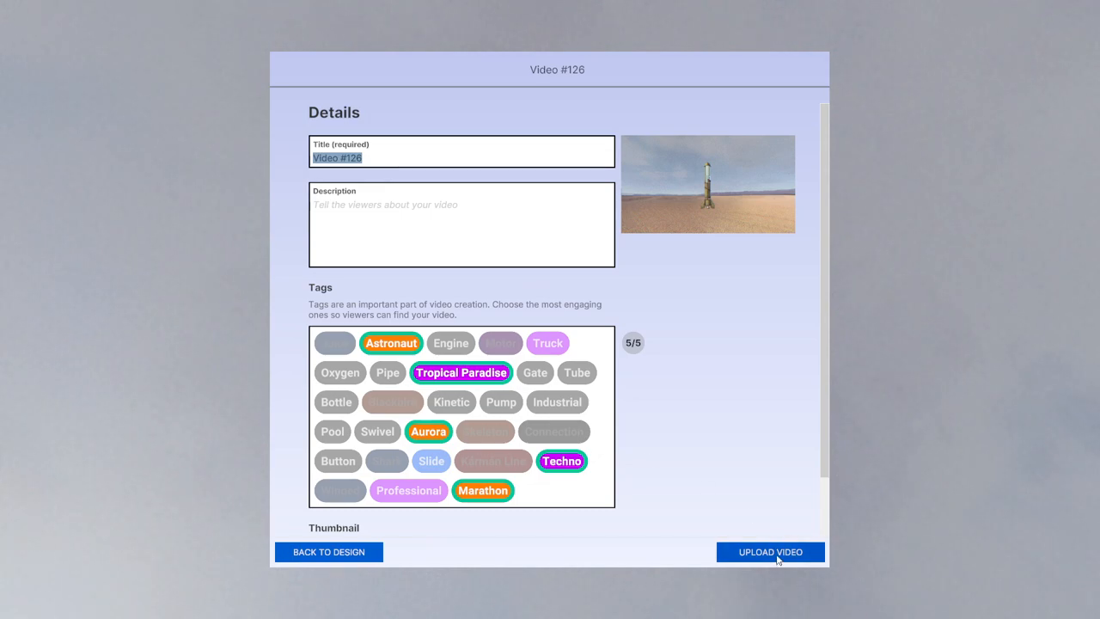
left_click(769, 551)
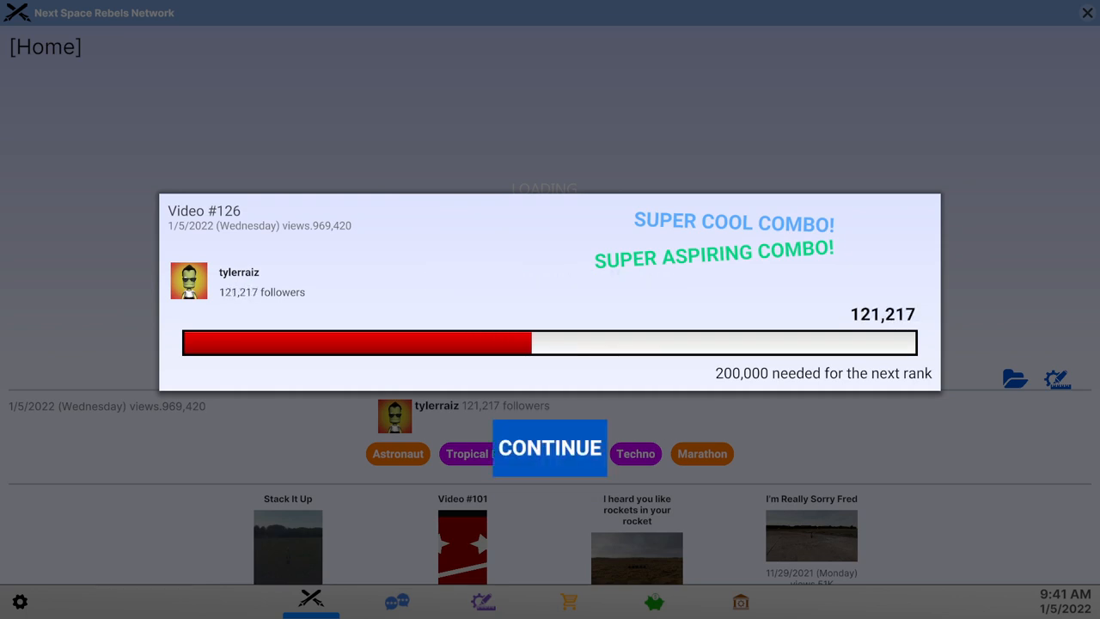
- Dismiss the upload results, browse the Tags list, and read FreedomWarrior's chat about the new tag
left_click(549, 448)
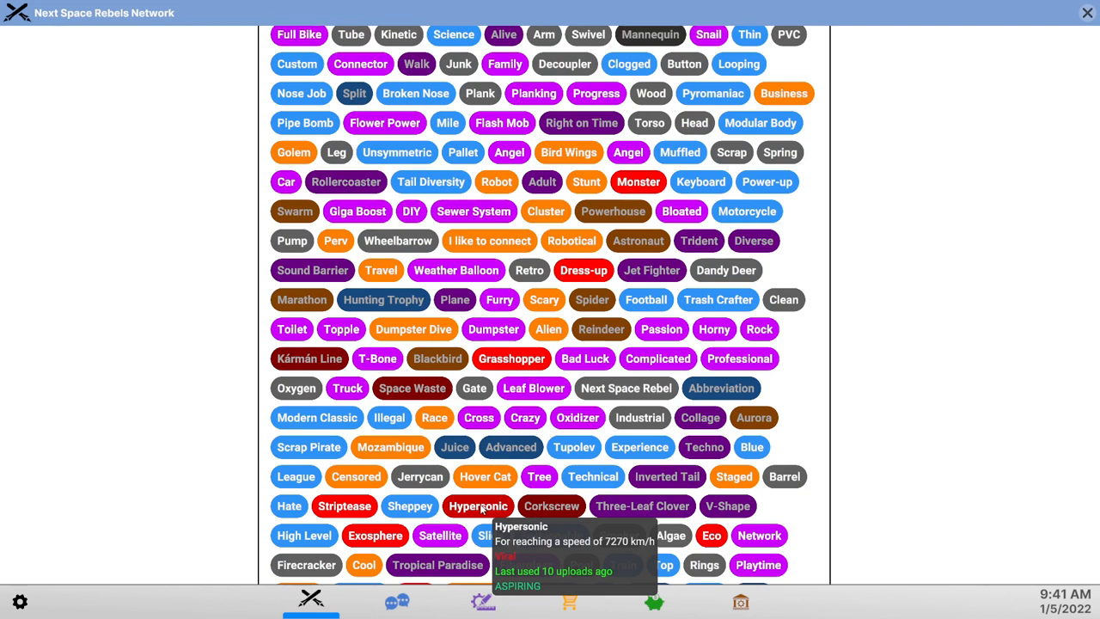
mouse_move(344, 505)
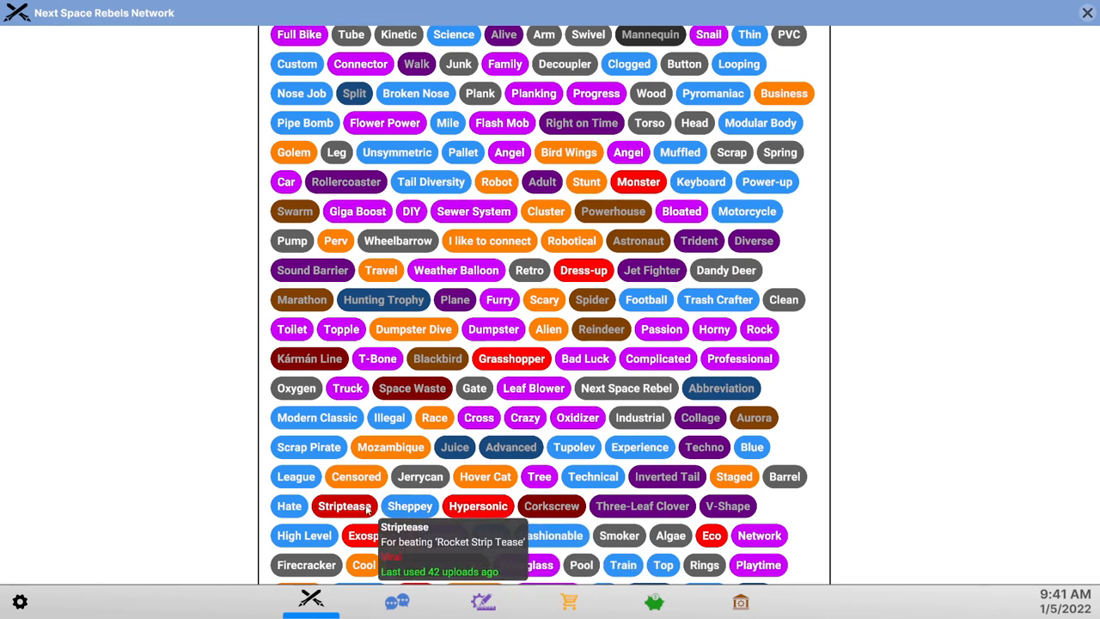
scroll("down", 3)
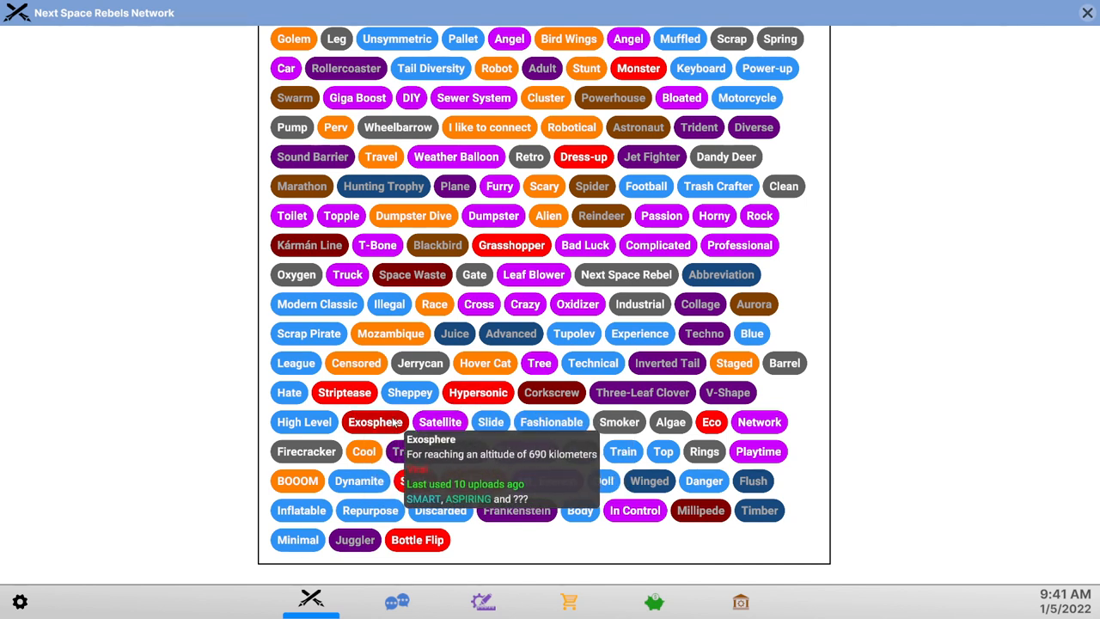
mouse_move(477, 391)
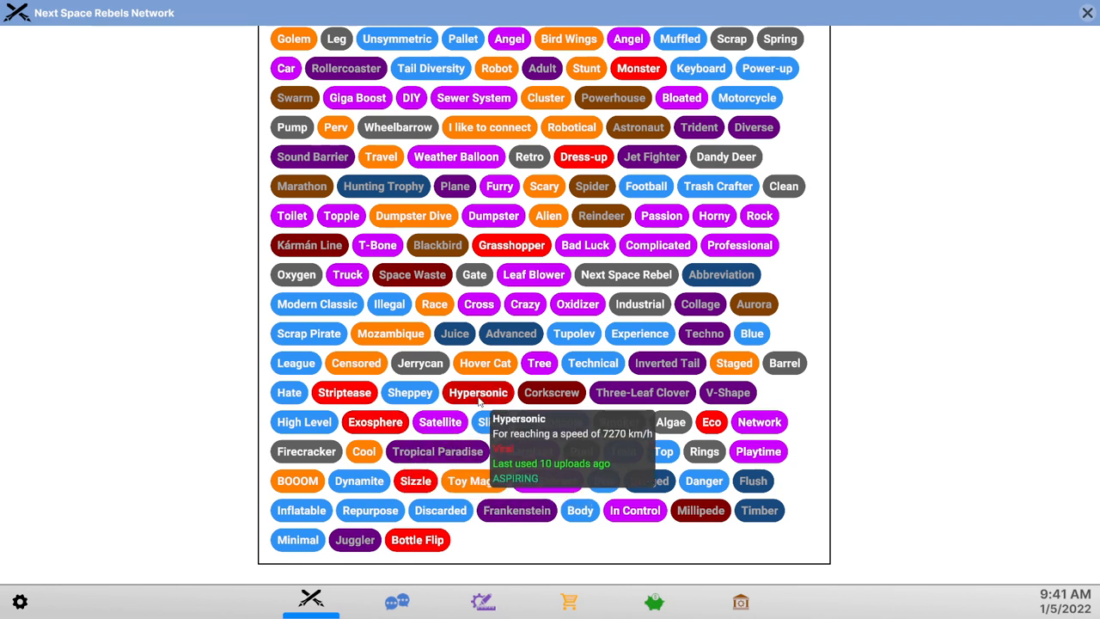
mouse_move(374, 422)
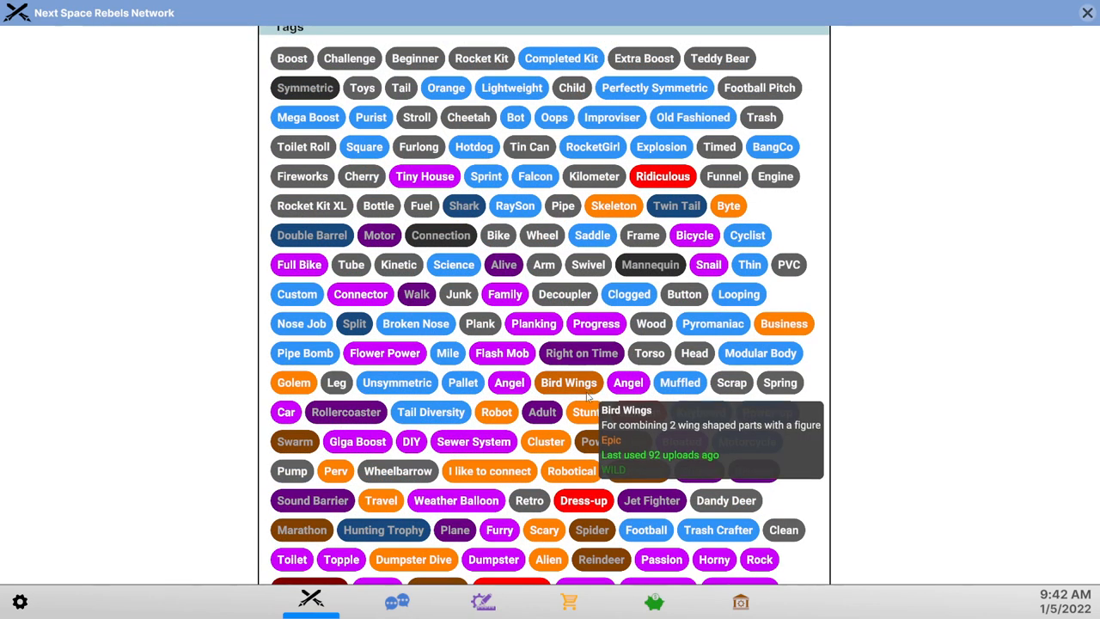
mouse_move(496, 411)
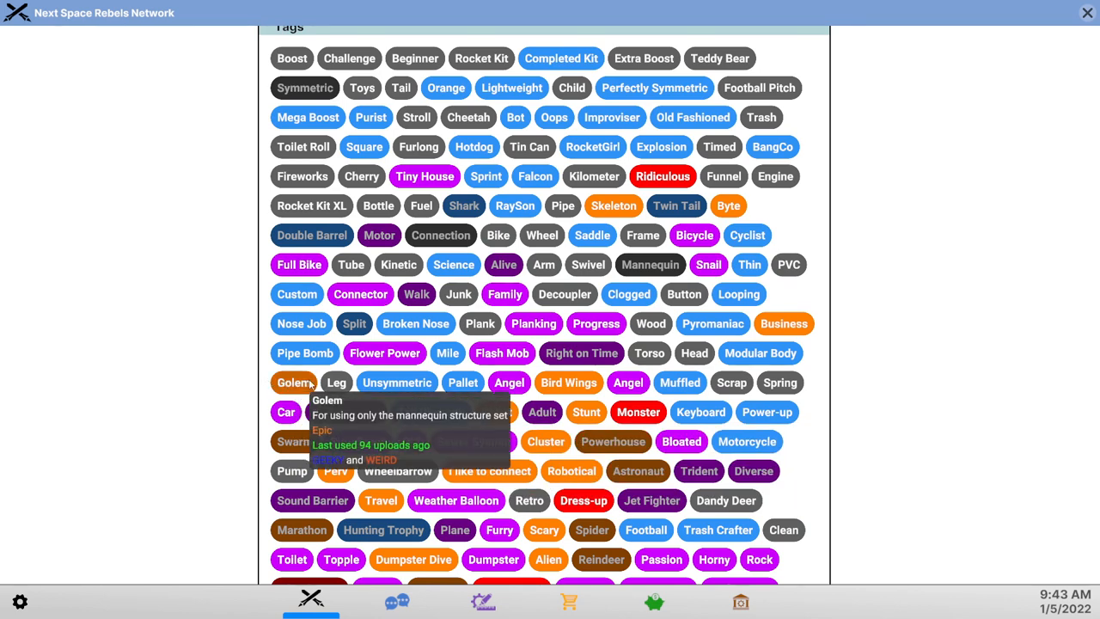
scroll("down", 3)
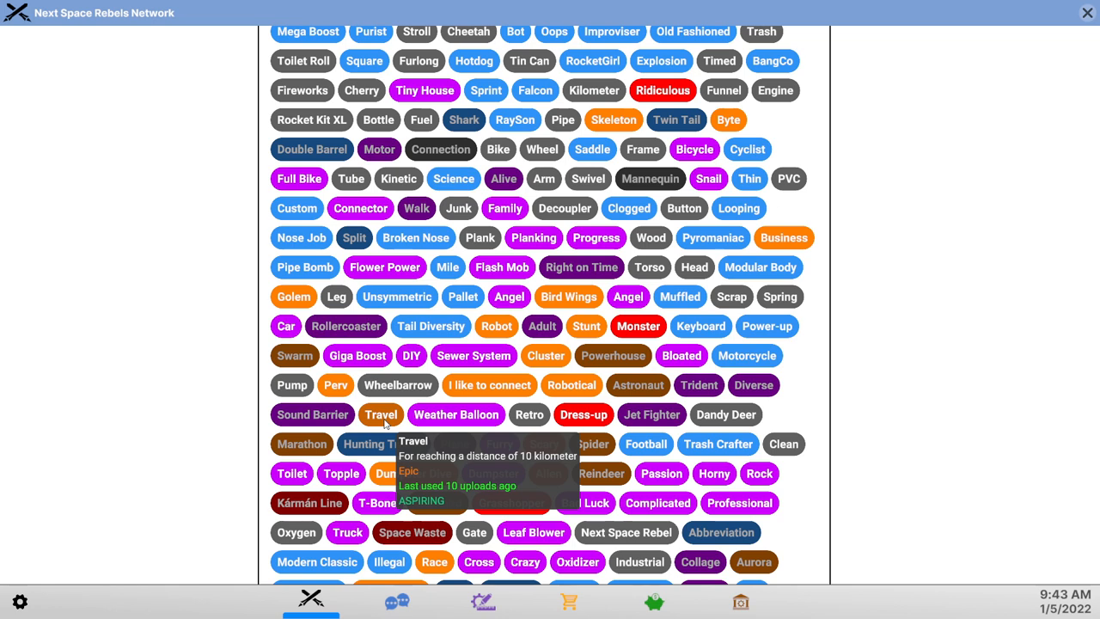
scroll("down", 3)
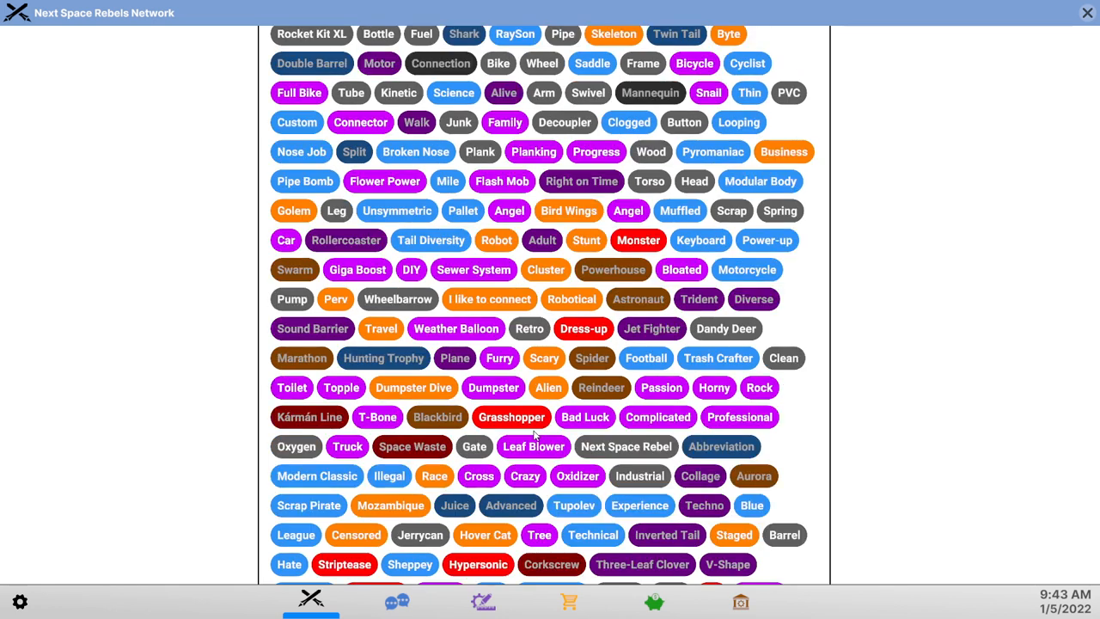
mouse_move(380, 328)
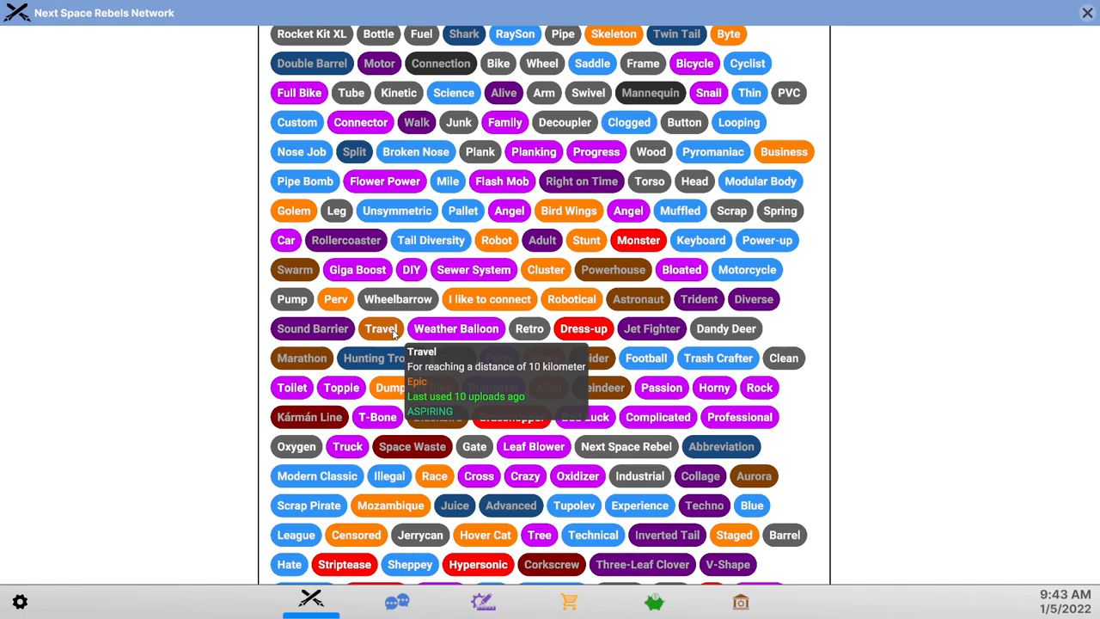
scroll("down", 3)
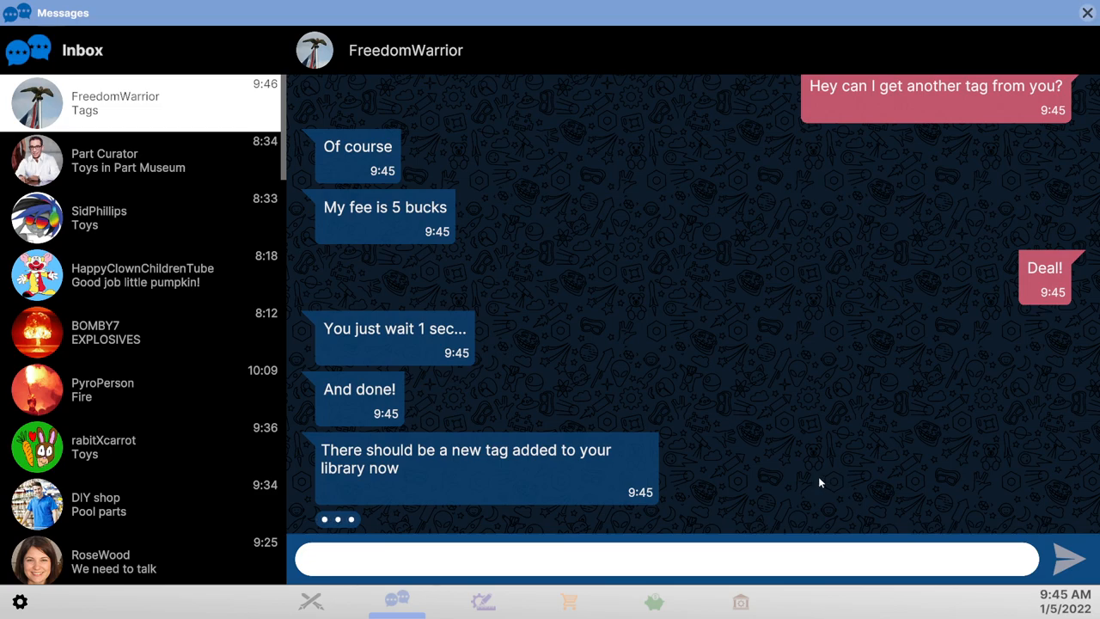
- Return to the Network tag library to find the new Lucky tag after Bottle Flip
left_click(311, 600)
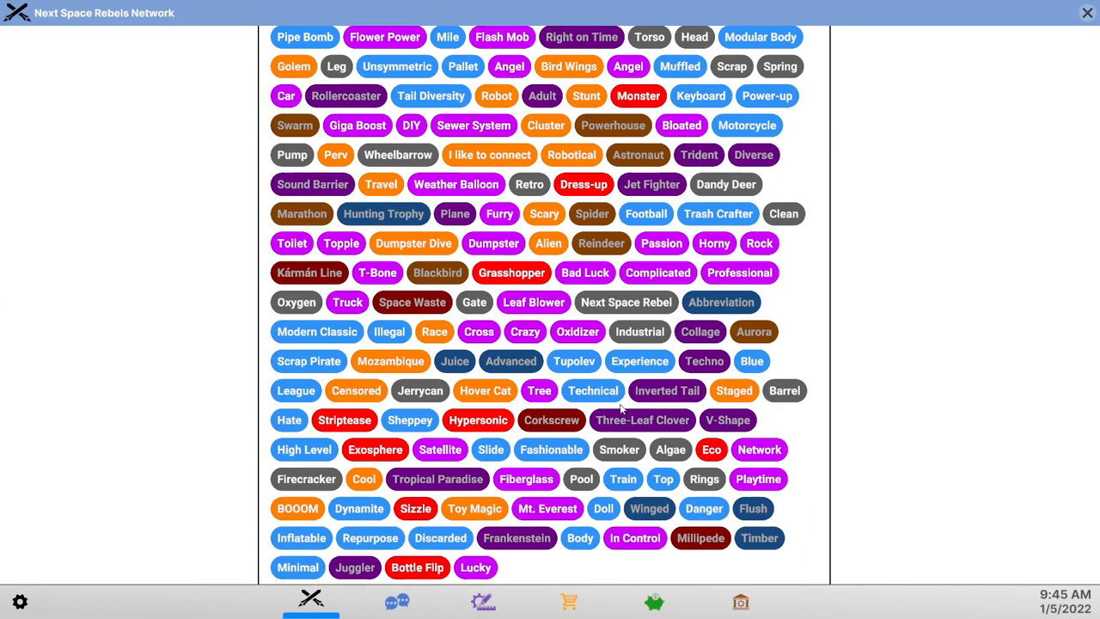
mouse_move(890, 397)
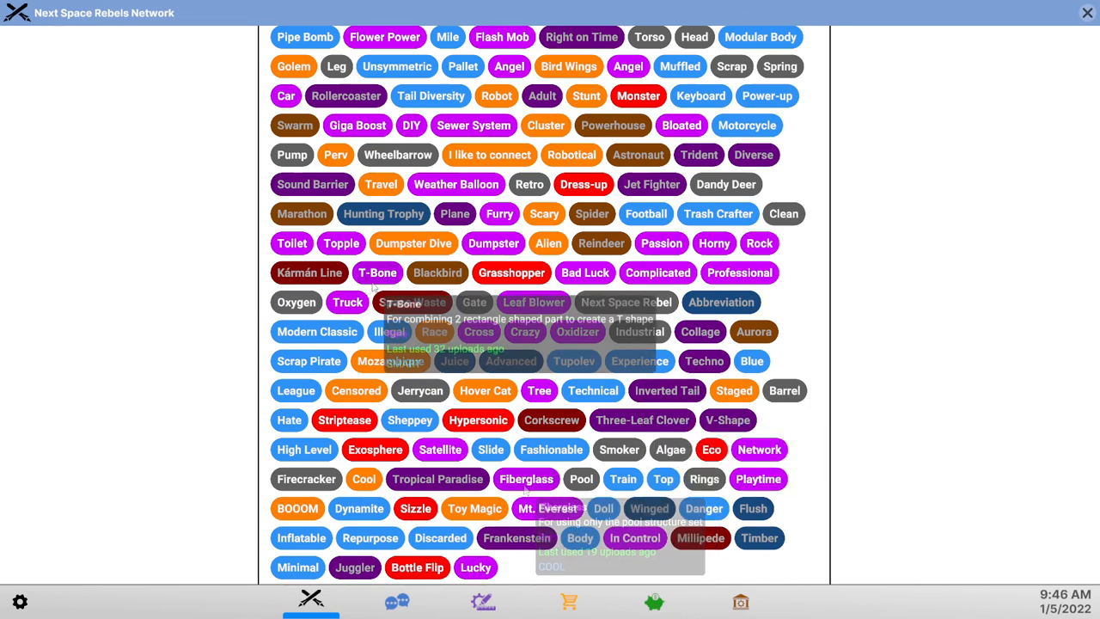
mouse_move(479, 331)
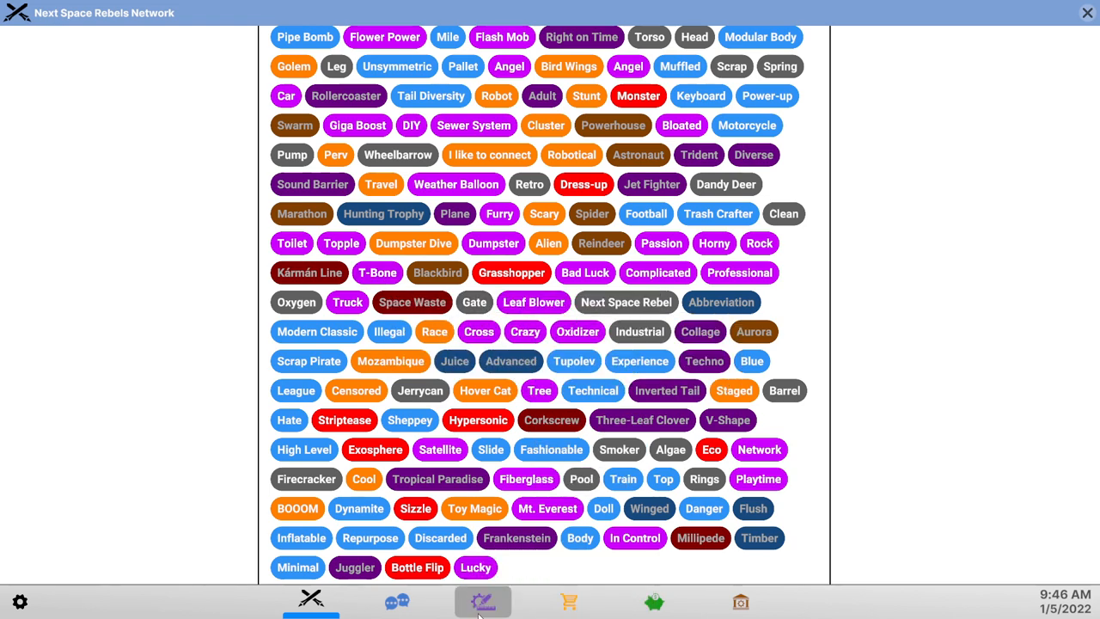
- Open the rocket designer and track Complicated, T-Bone and Cross in the Tag Log
left_click(482, 601)
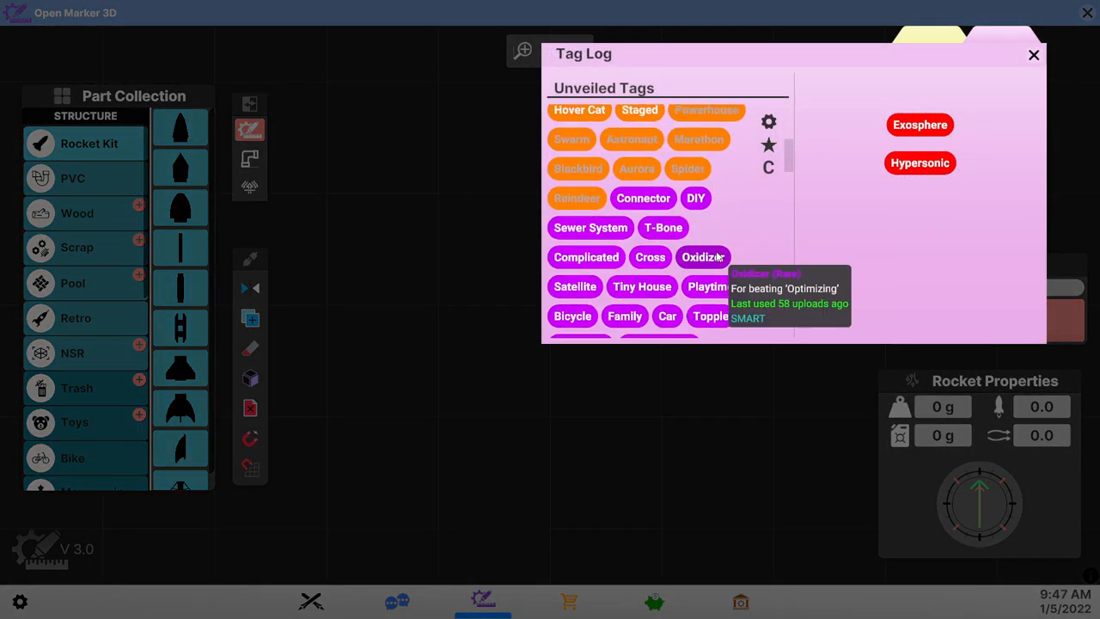
left_click(585, 256)
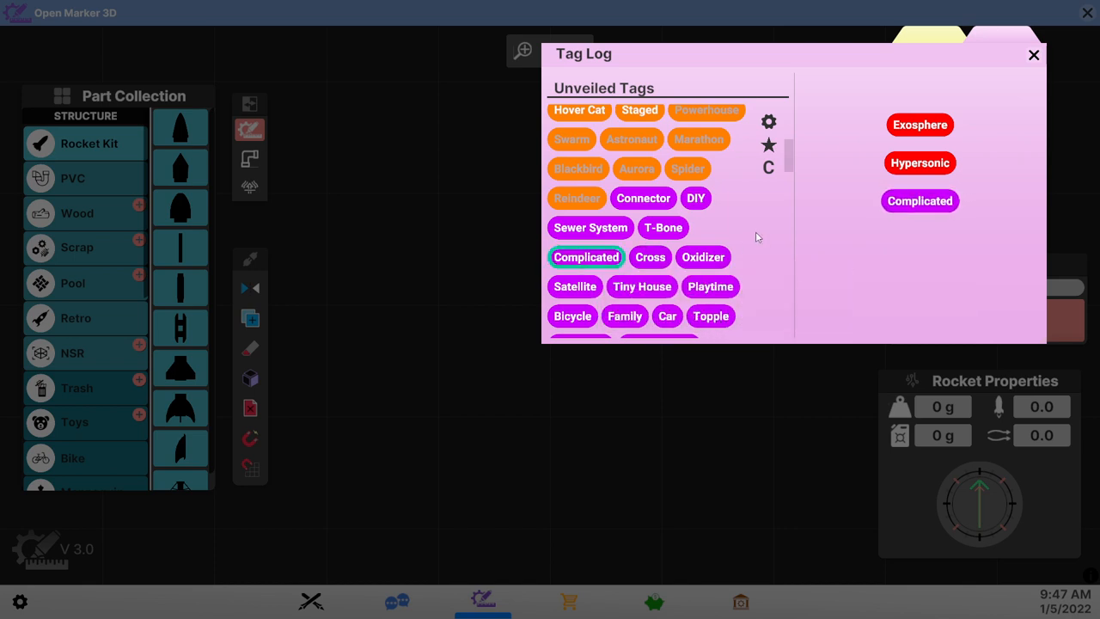
scroll("down", 3)
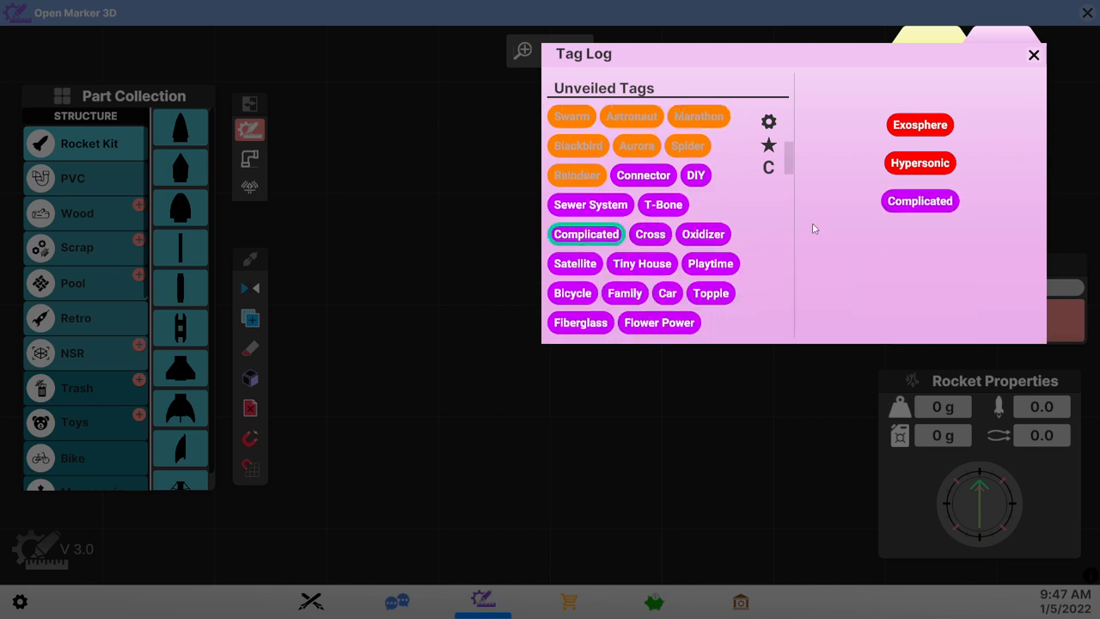
left_click(662, 204)
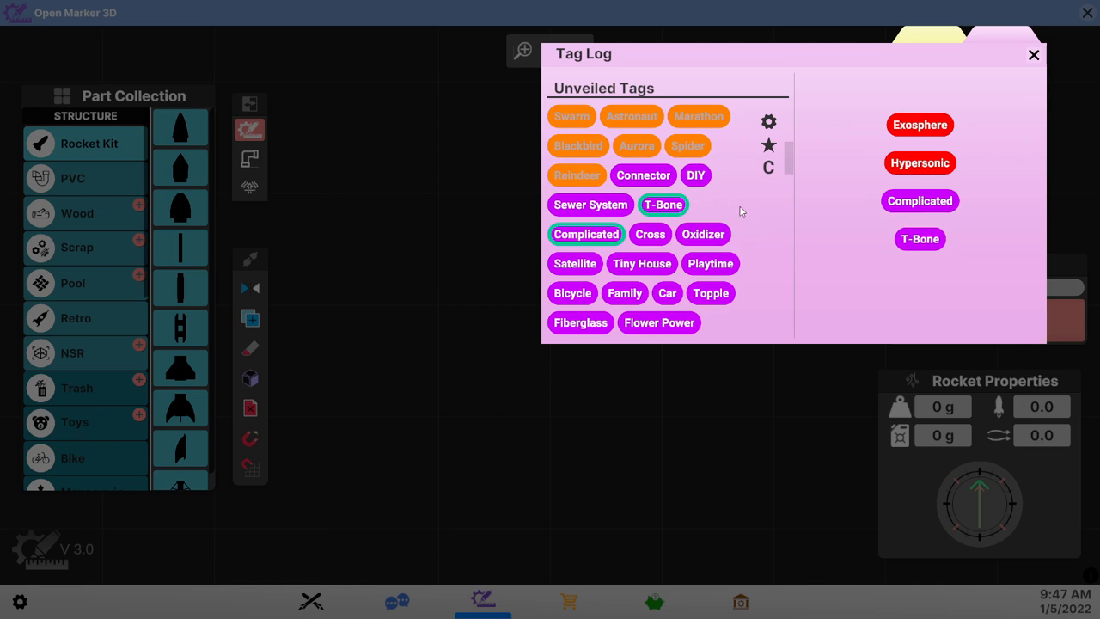
left_click(650, 234)
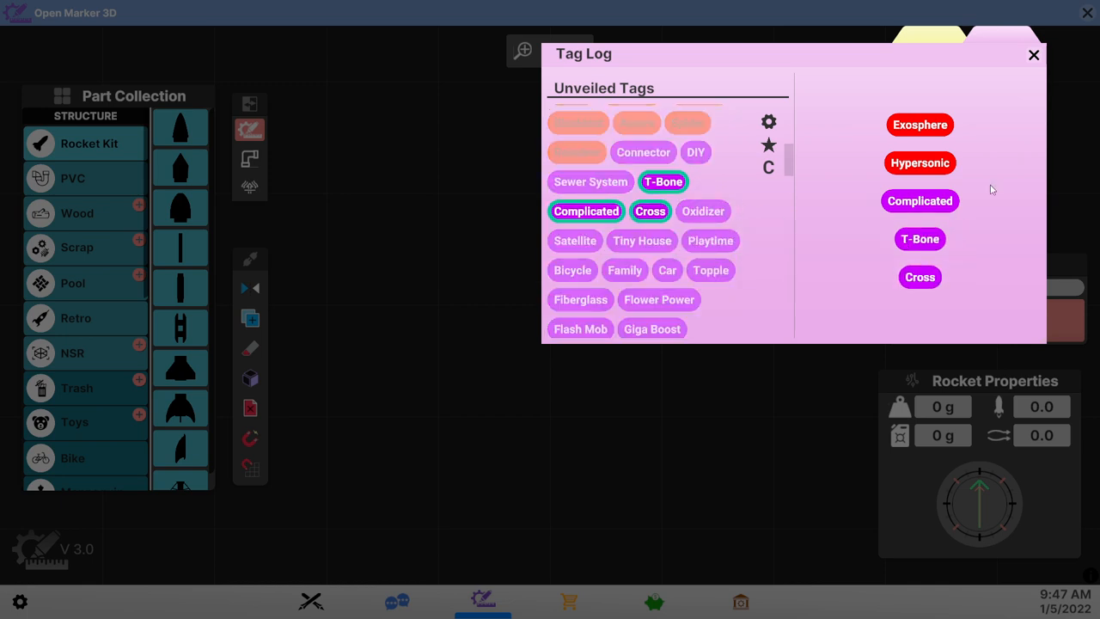
left_click(1033, 55)
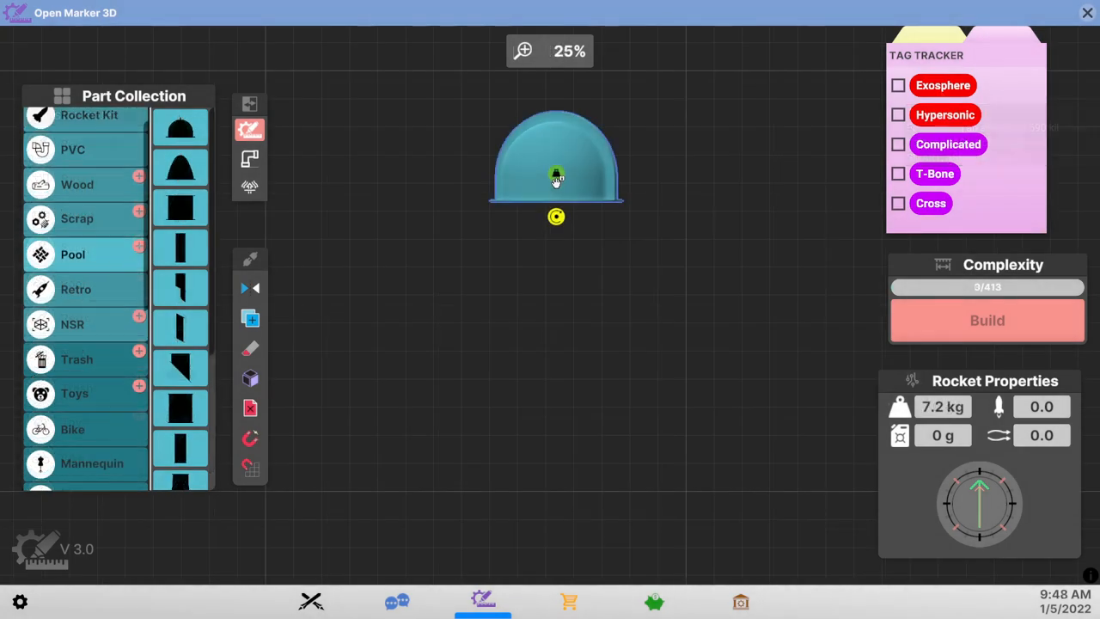
- Load the rocket and add a ladder plus T and cross pipe fittings
left_click(310, 600)
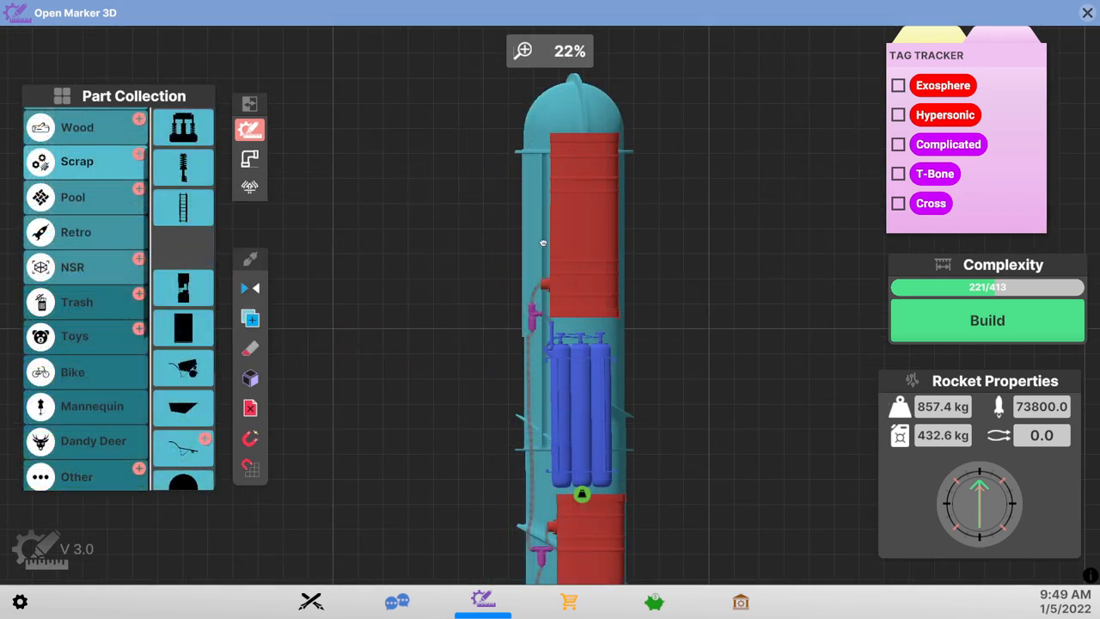
left_click(183, 248)
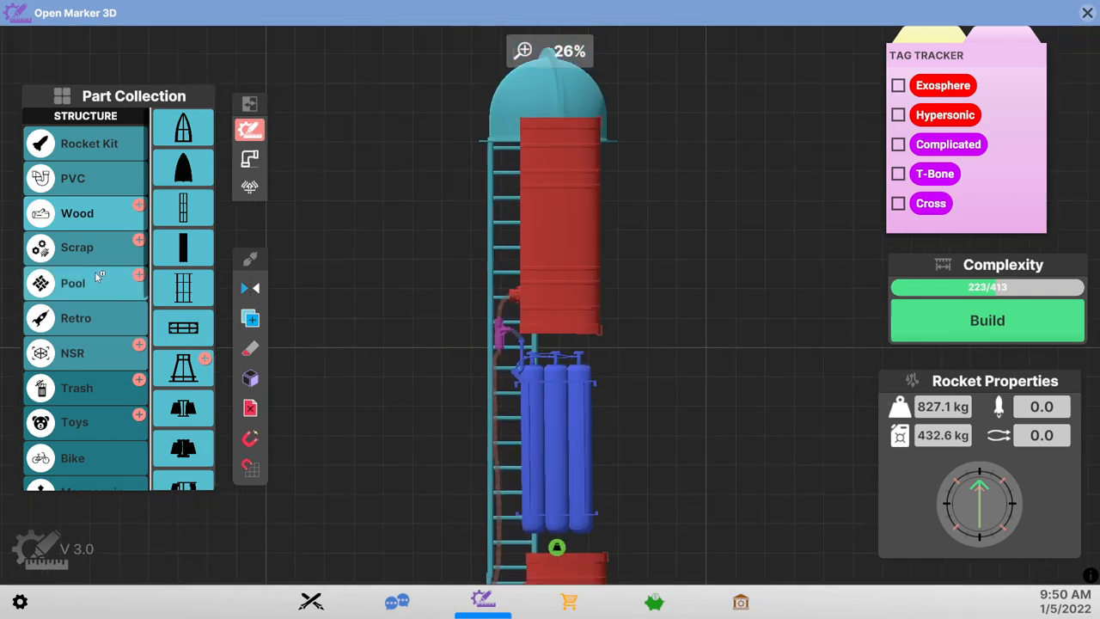
left_click(73, 177)
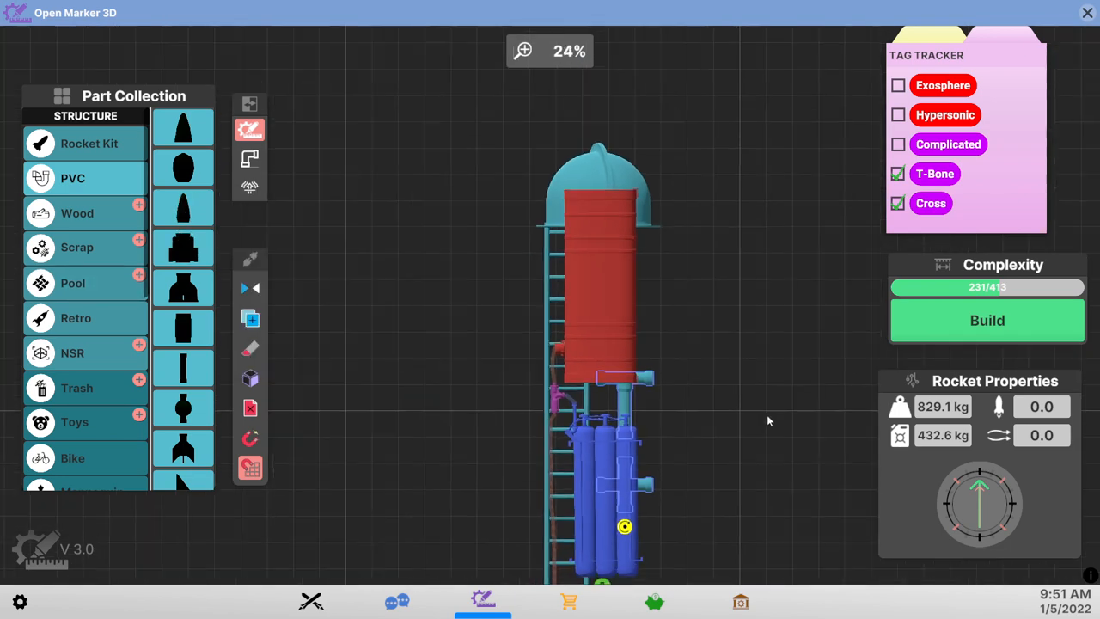
- Add a second red tank, engines and pipe fittings below the blue tanks, reaching complexity 248/413
scroll("down", 3)
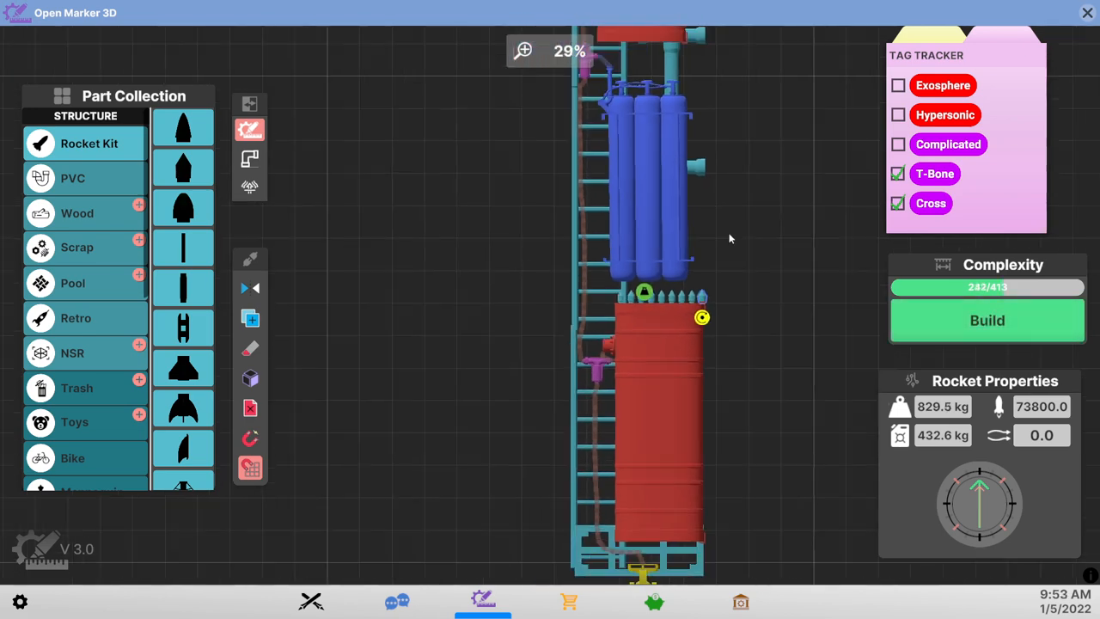
scroll("down", 3)
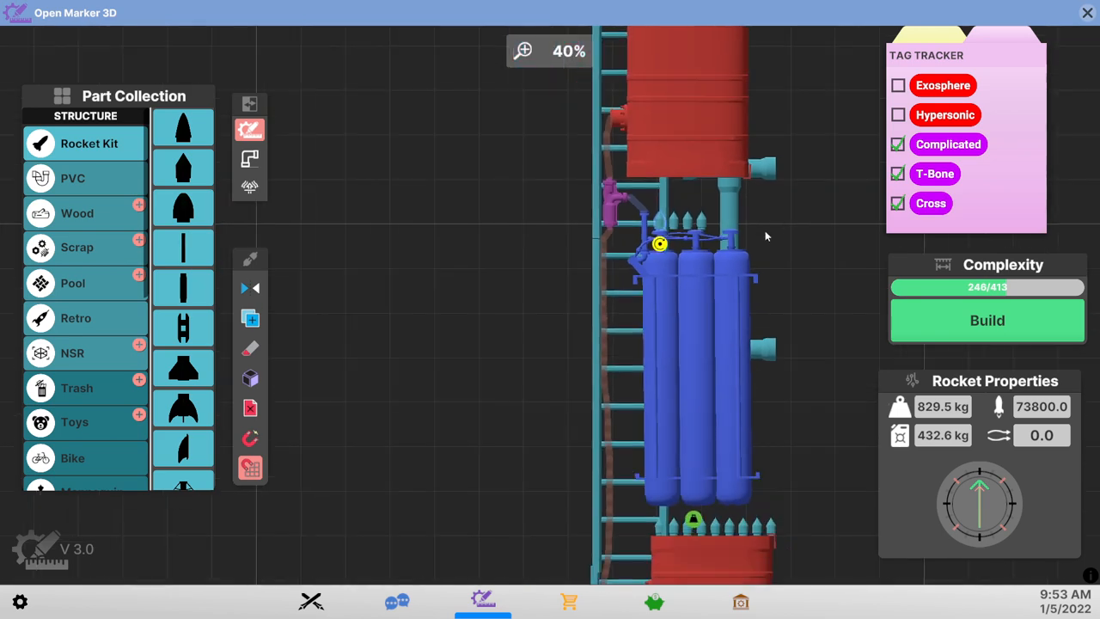
scroll("down", 3)
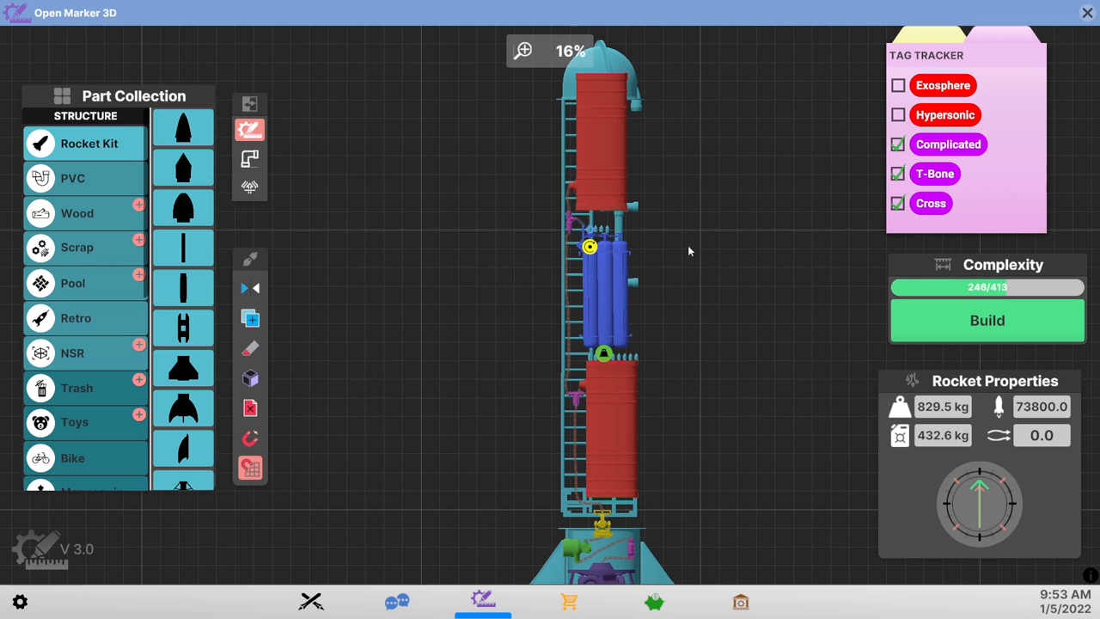
mouse_move(691, 233)
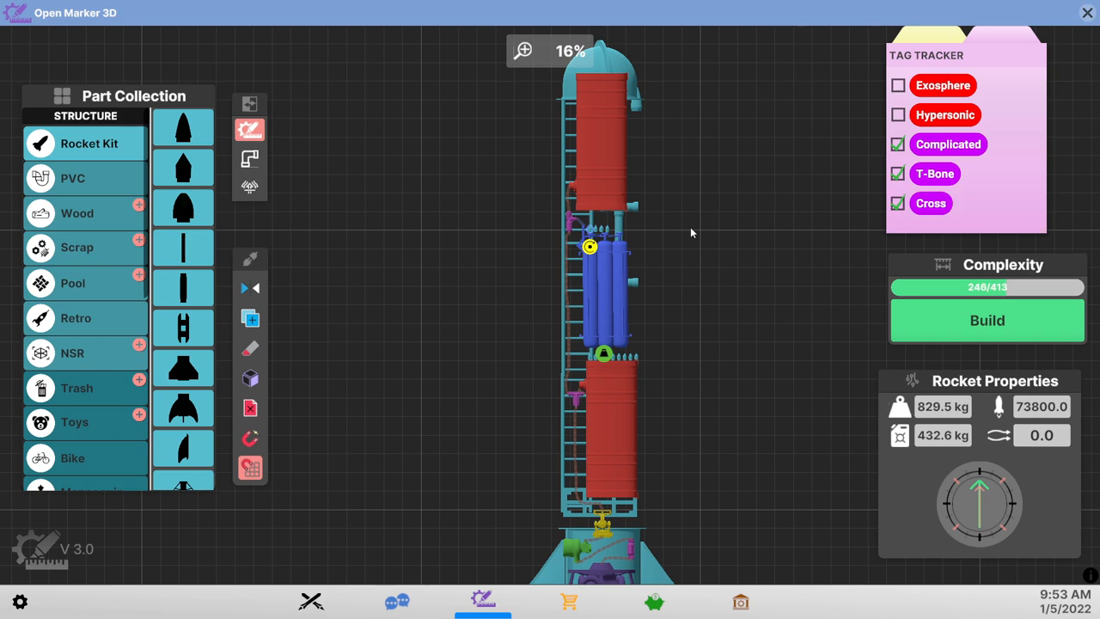
- Build the rocket, move it to the launch site, and open the DATA readout list
left_click(986, 319)
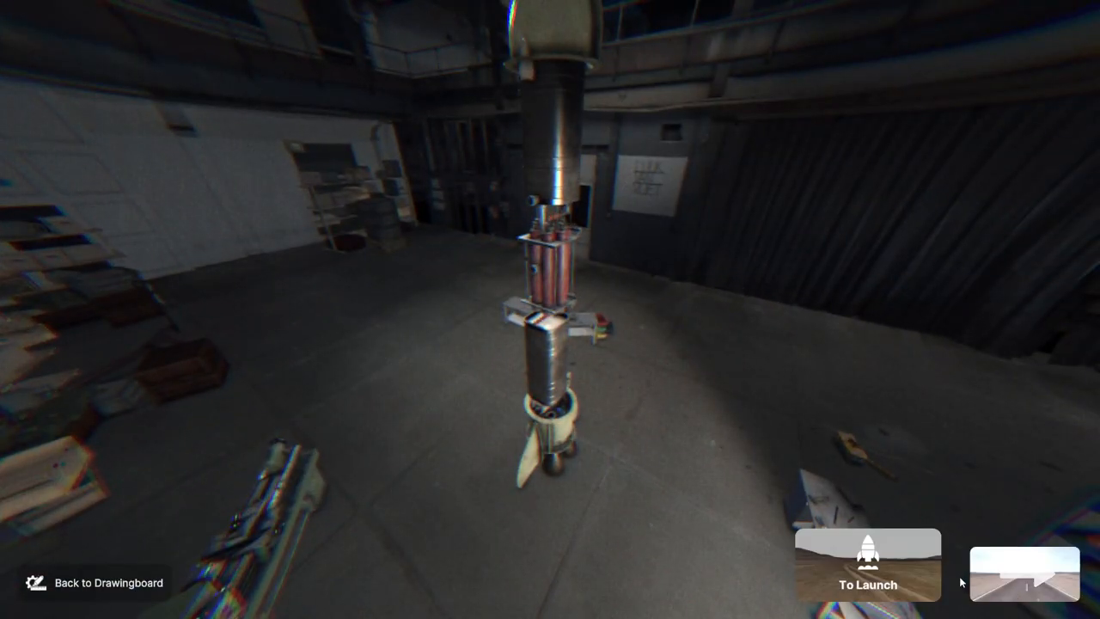
left_click(867, 564)
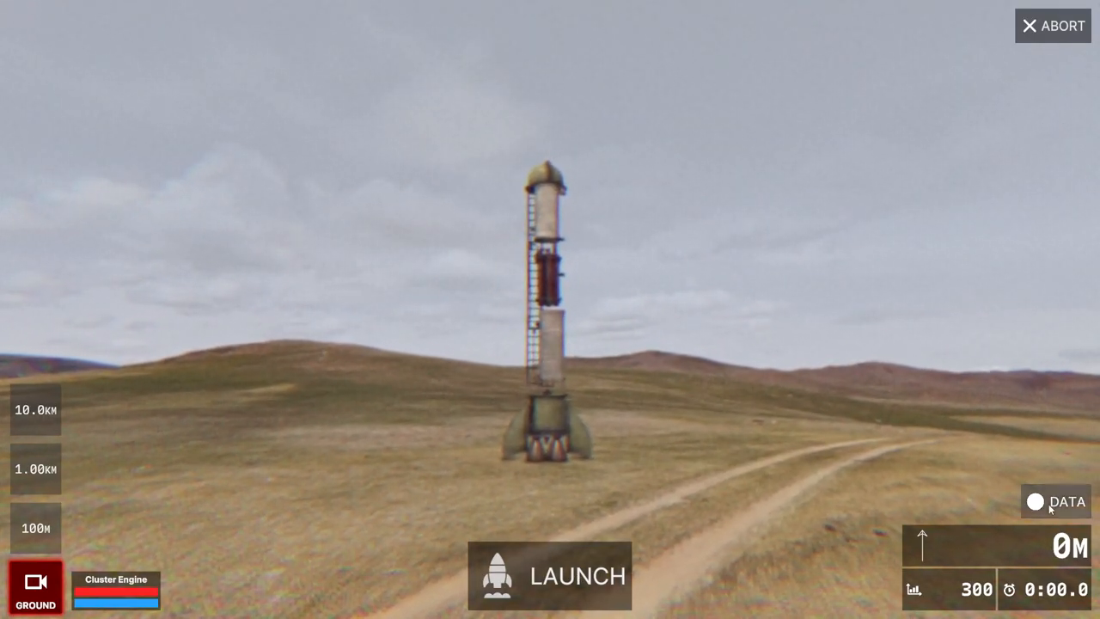
left_click(1055, 501)
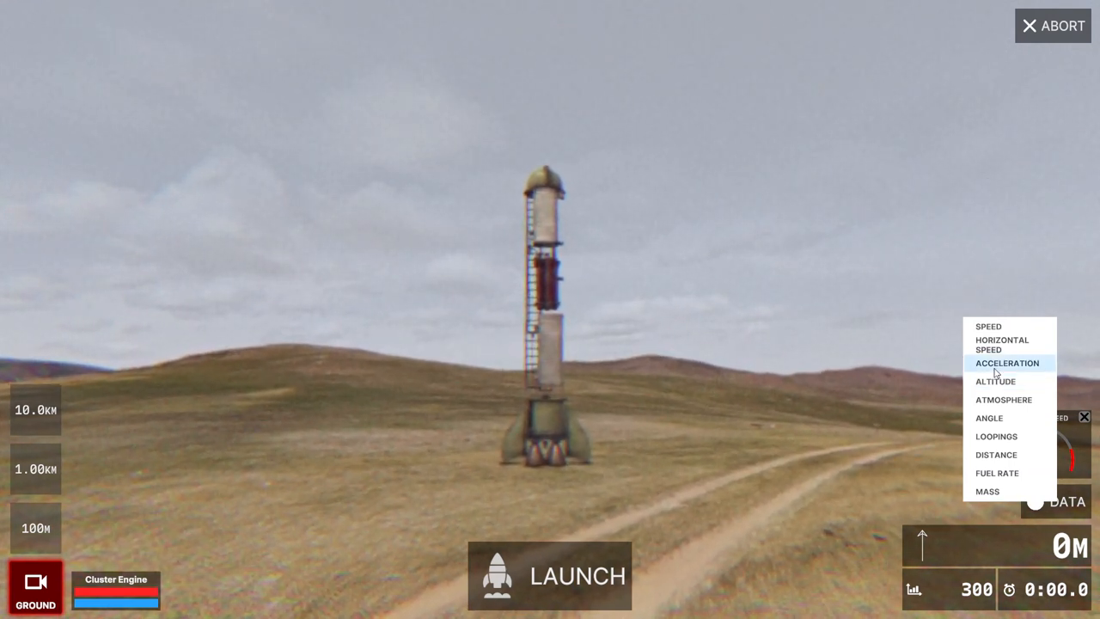
mouse_move(988, 326)
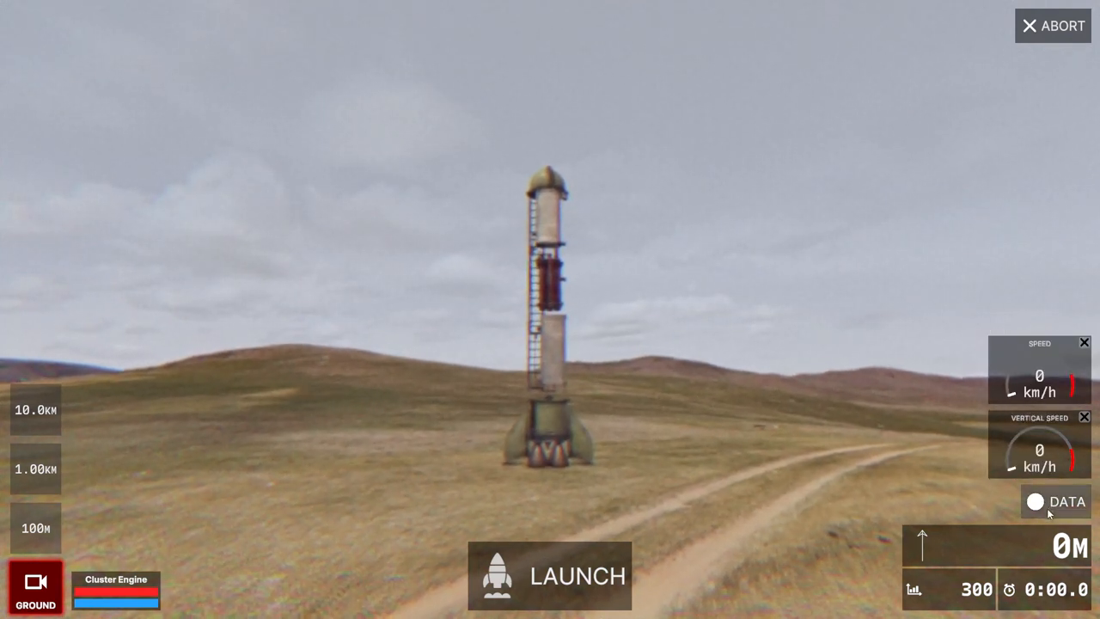
- Add the angle readout, watch onboard as the rocket passes 690 km, then end the flight
left_click(1056, 501)
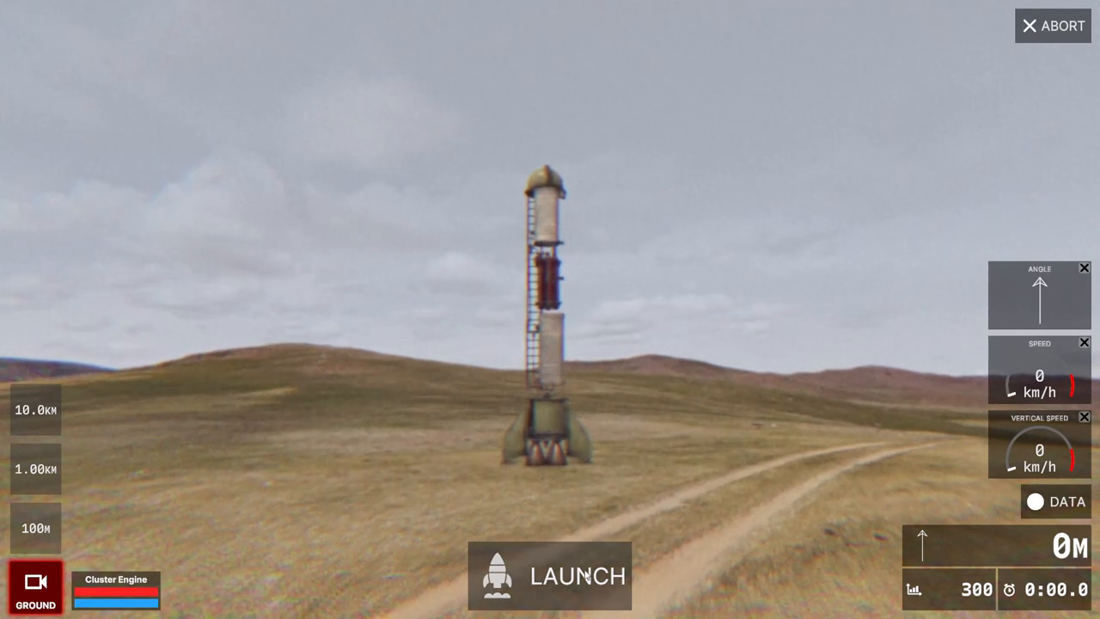
left_click(550, 576)
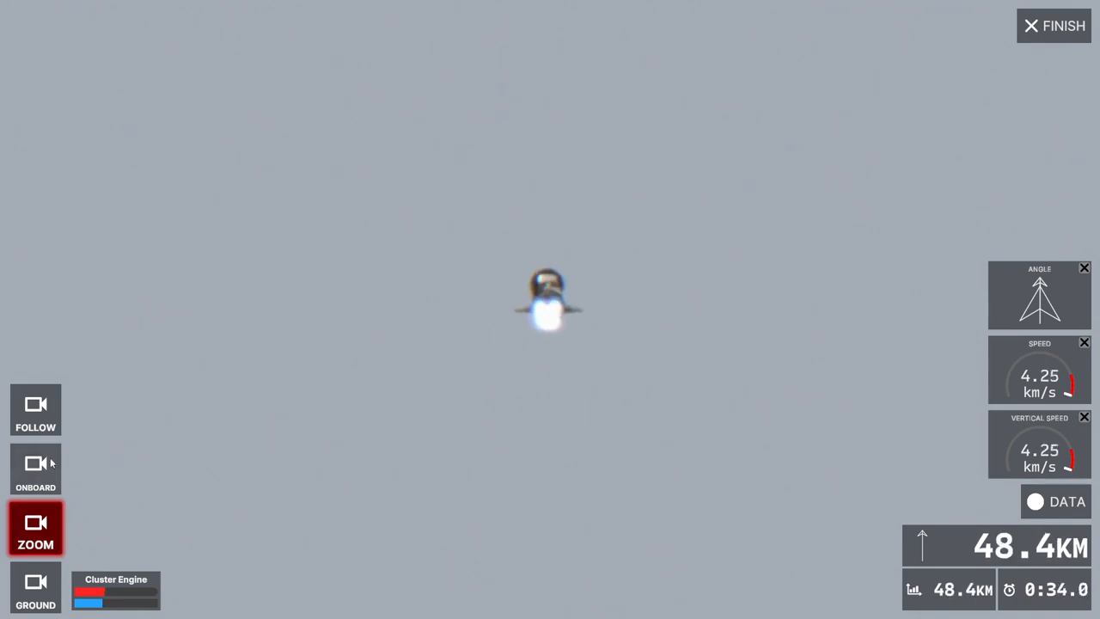
left_click(36, 470)
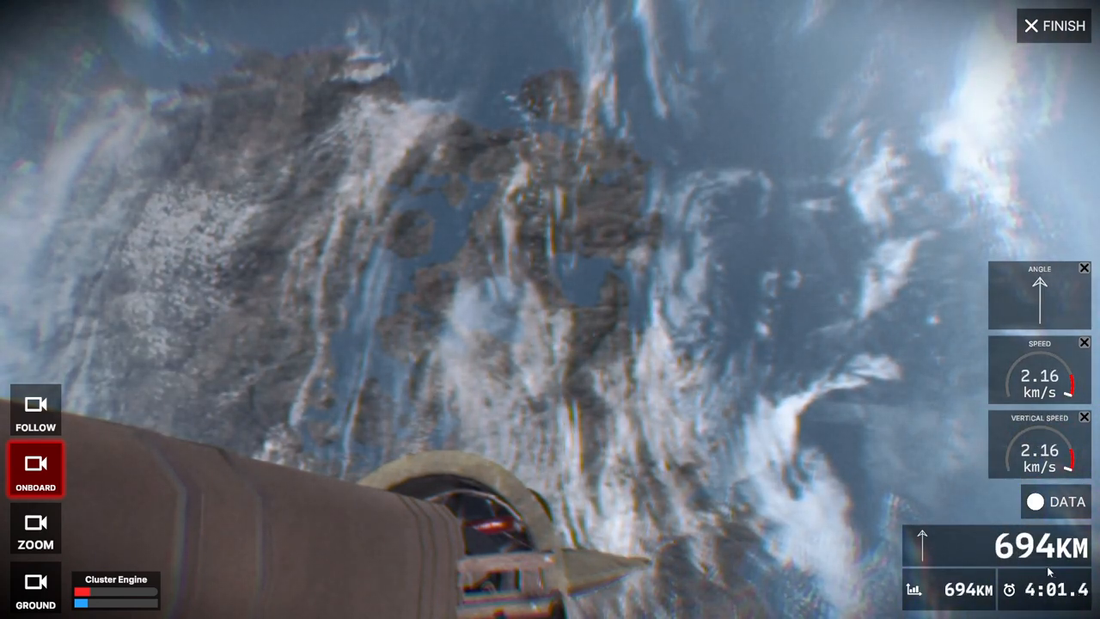
left_click(1053, 26)
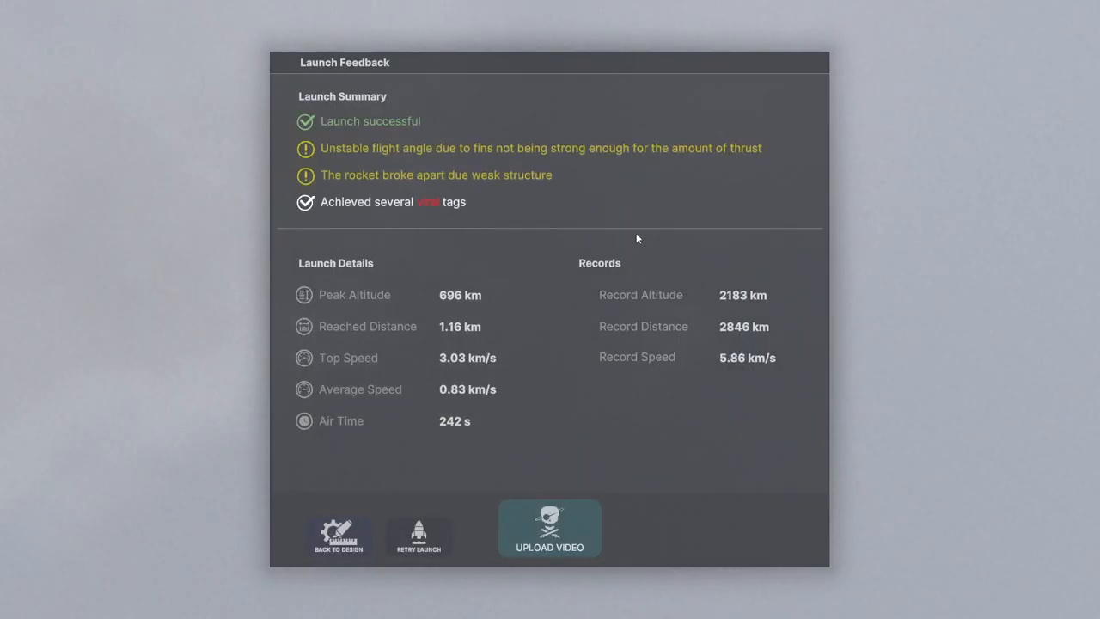
mouse_move(699, 407)
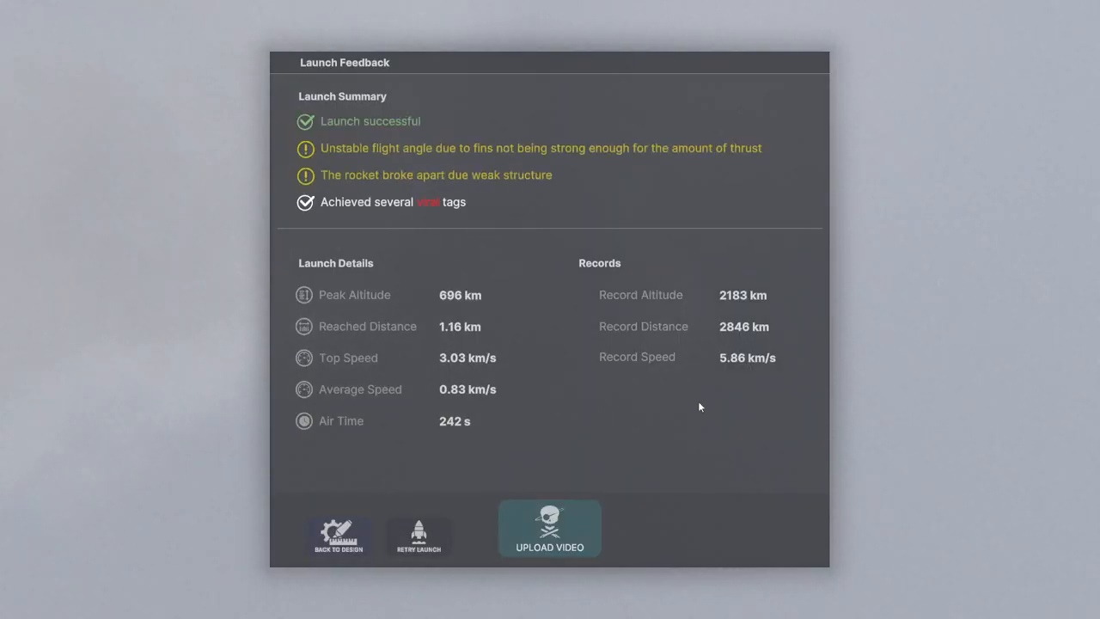
mouse_move(708, 376)
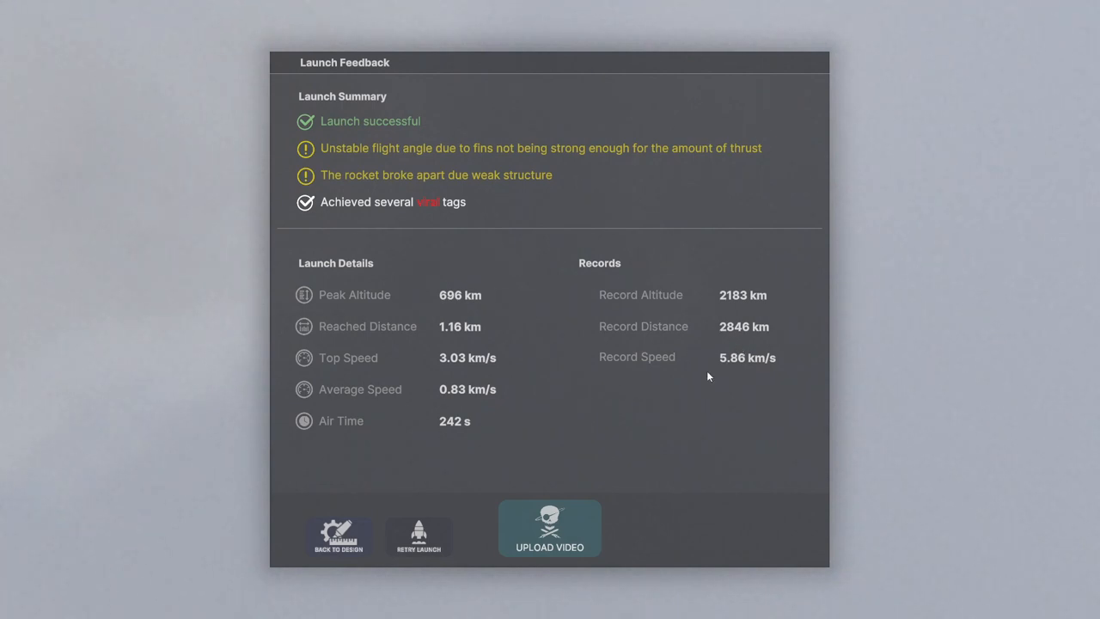
mouse_move(394, 386)
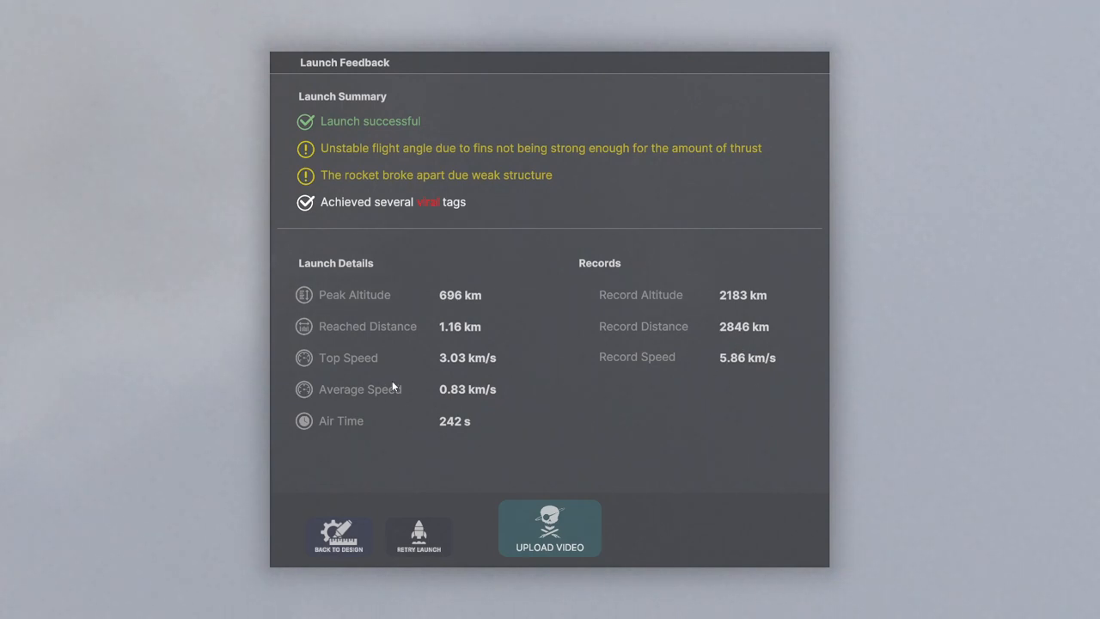
mouse_move(752, 375)
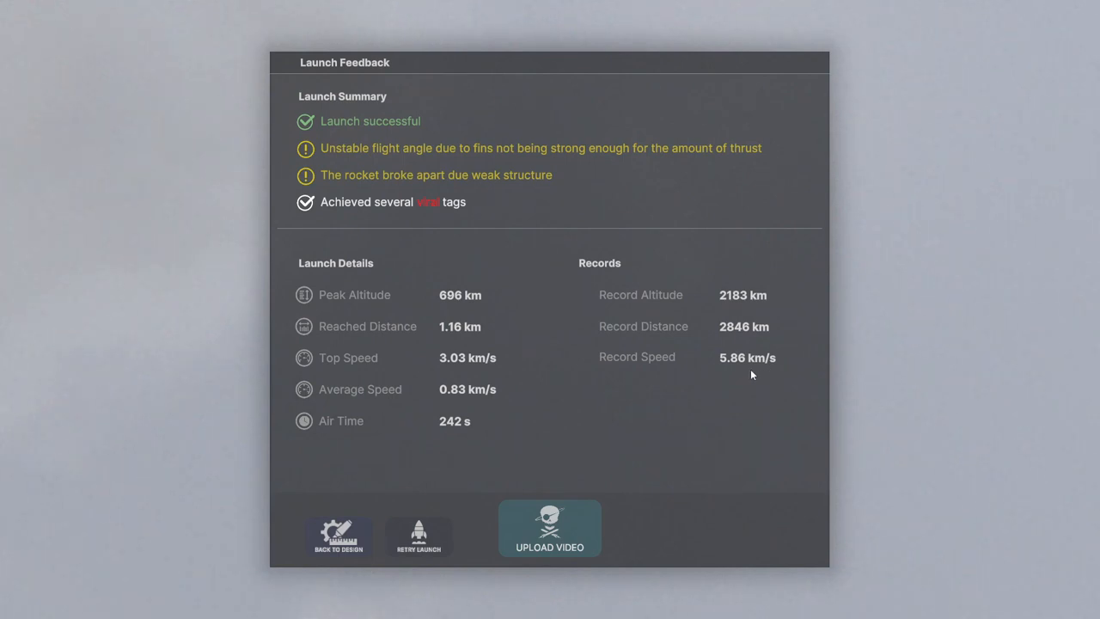
mouse_move(558, 438)
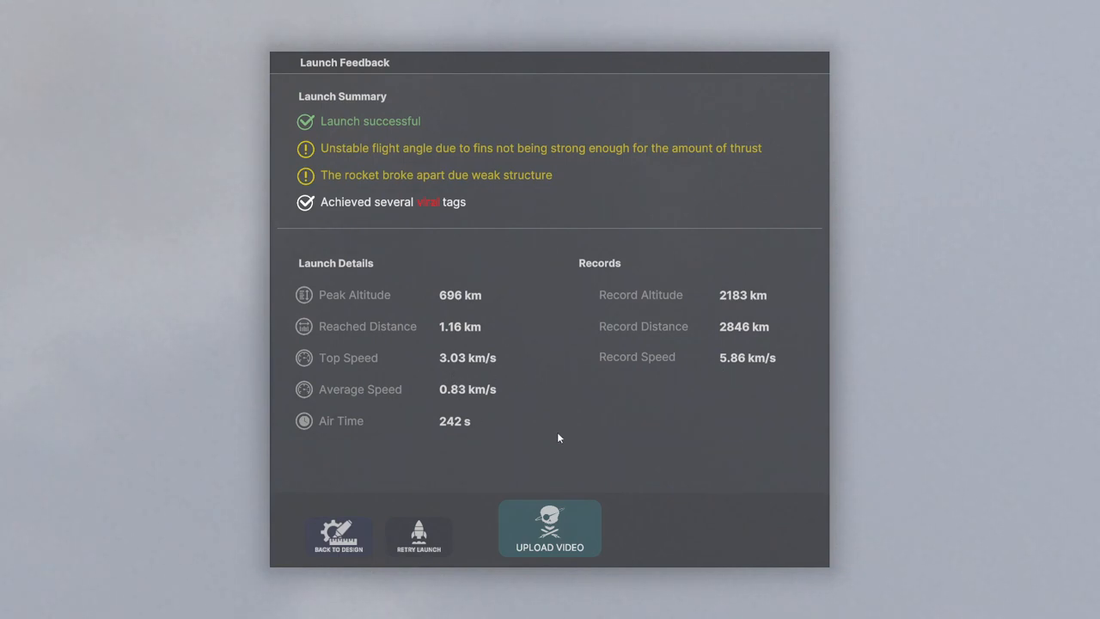
mouse_move(534, 510)
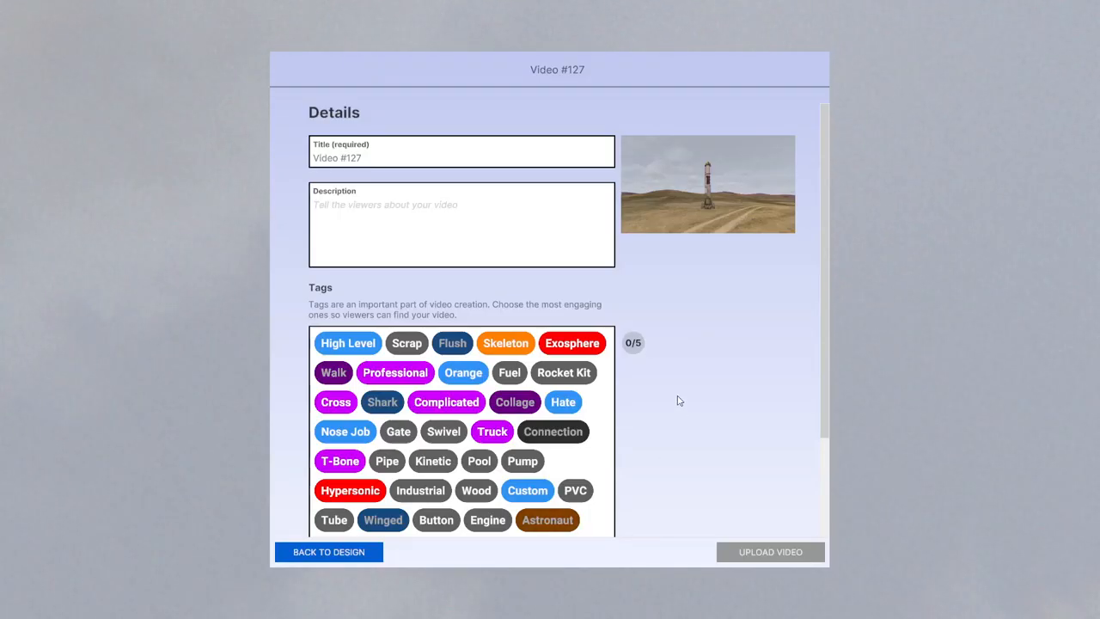
- Tag Video #127 with Exosphere, Cross, Complicated, T-Bone and Hypersonic, upload it, and dismiss the results
left_click(572, 342)
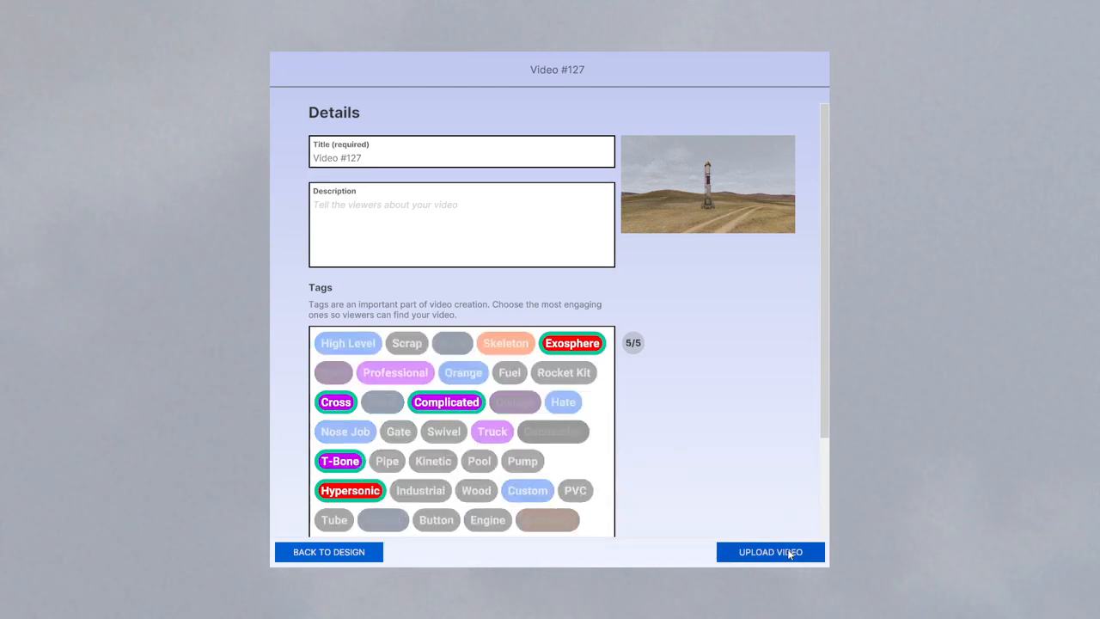
left_click(769, 551)
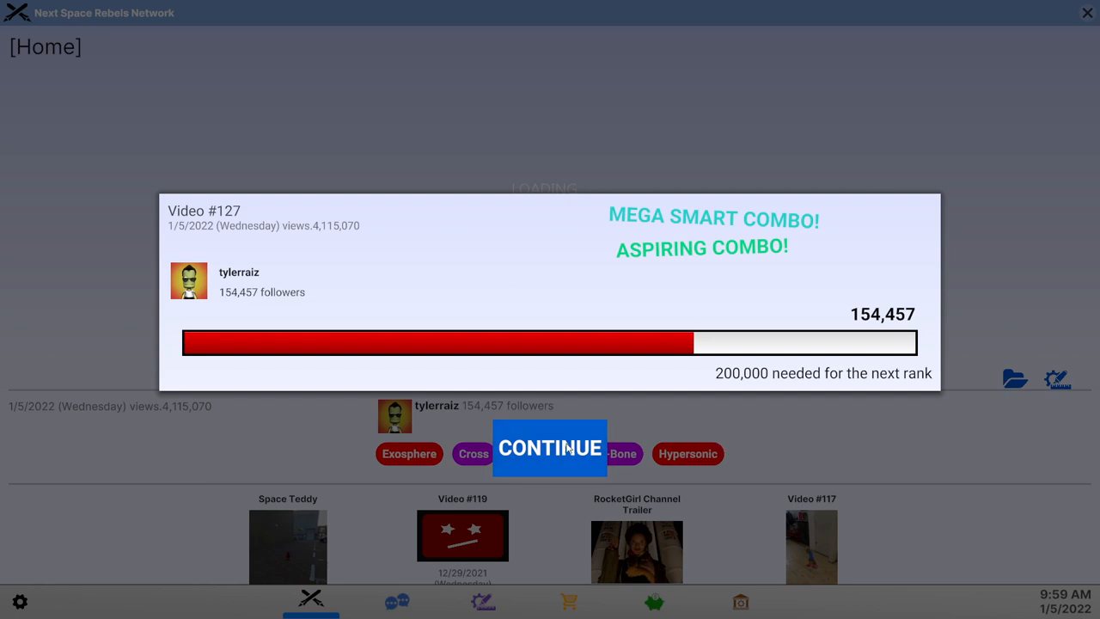
left_click(549, 447)
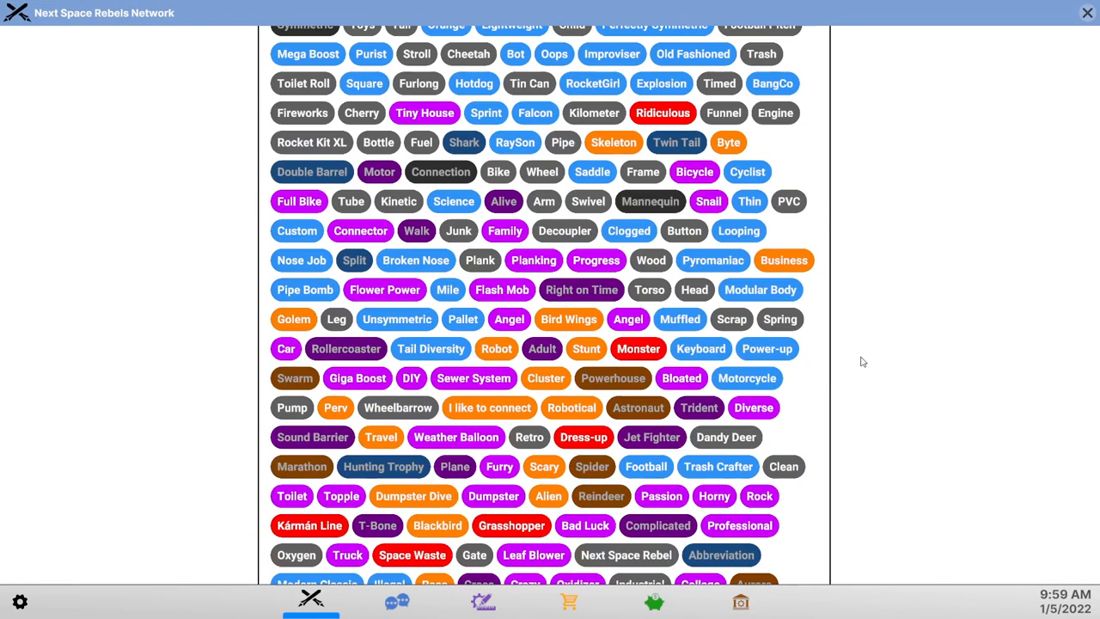
- Scroll through the Network page's colour-coded tag library, then open the messages inbox
scroll("down", 3)
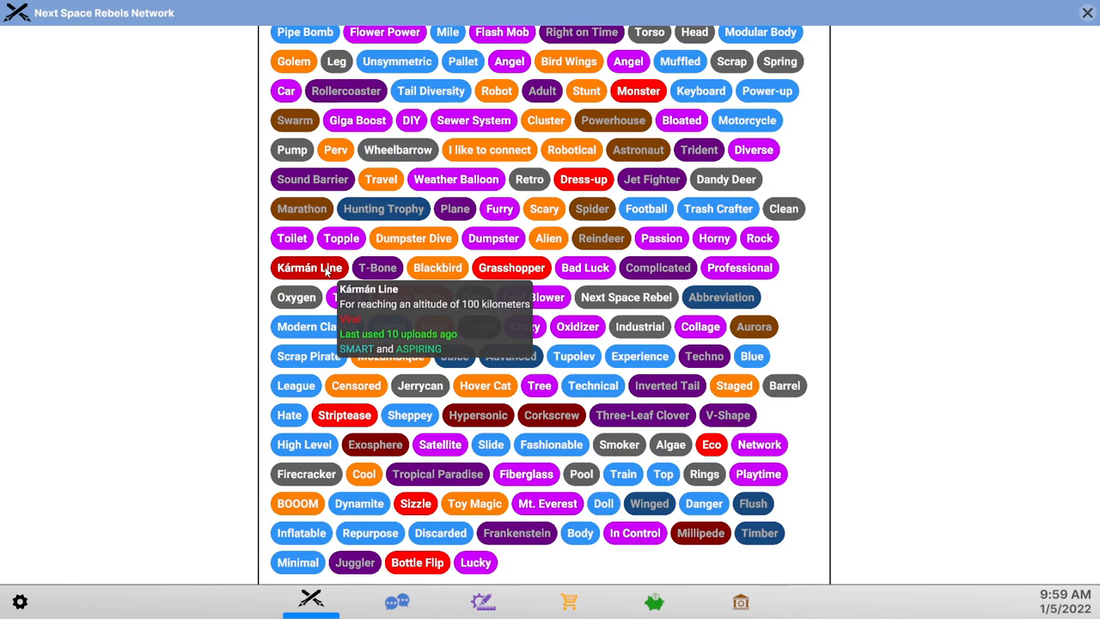
mouse_move(415, 503)
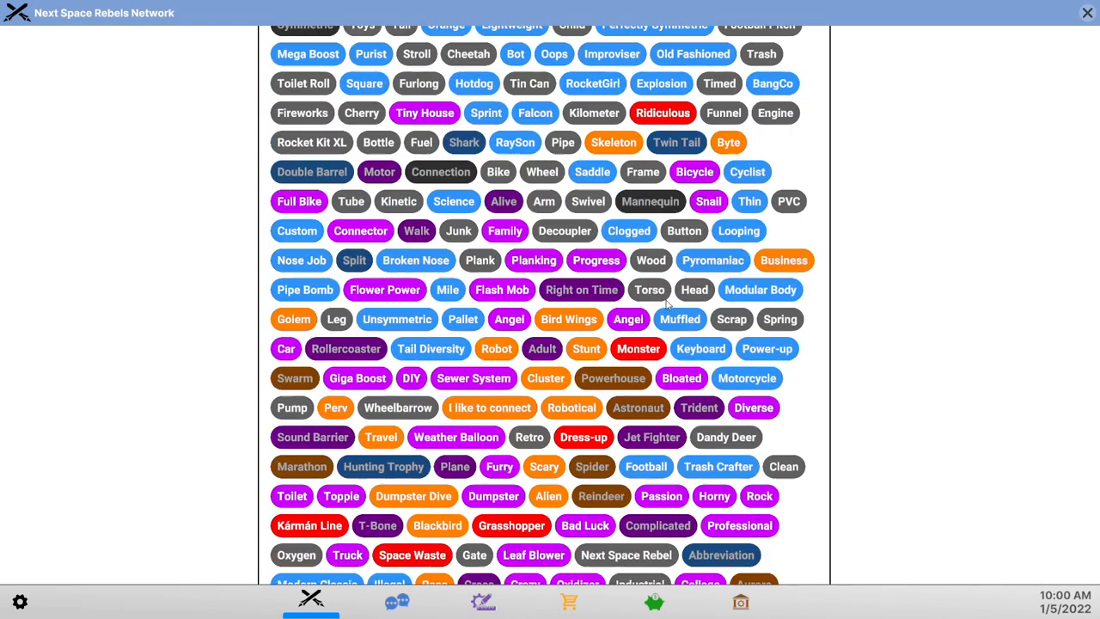
scroll("down", 3)
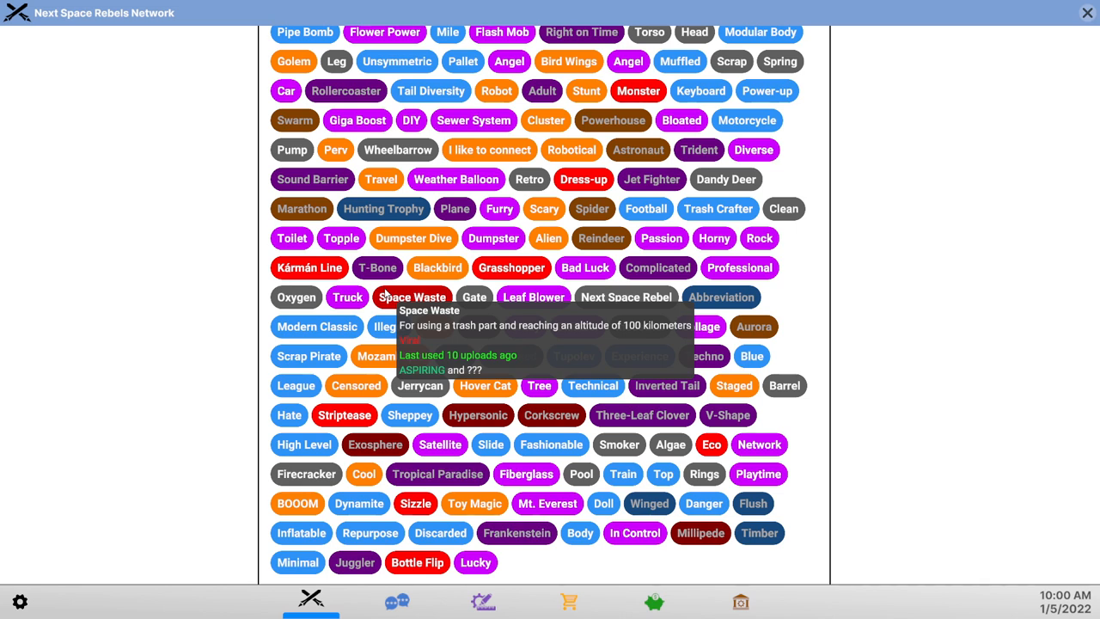
mouse_move(627, 310)
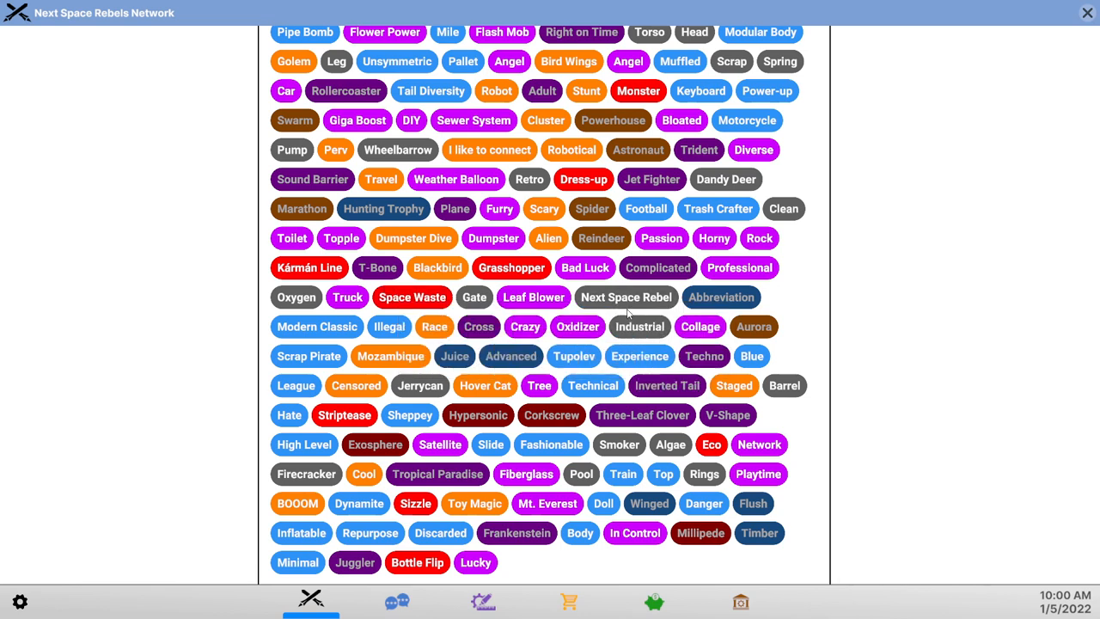
mouse_move(309, 267)
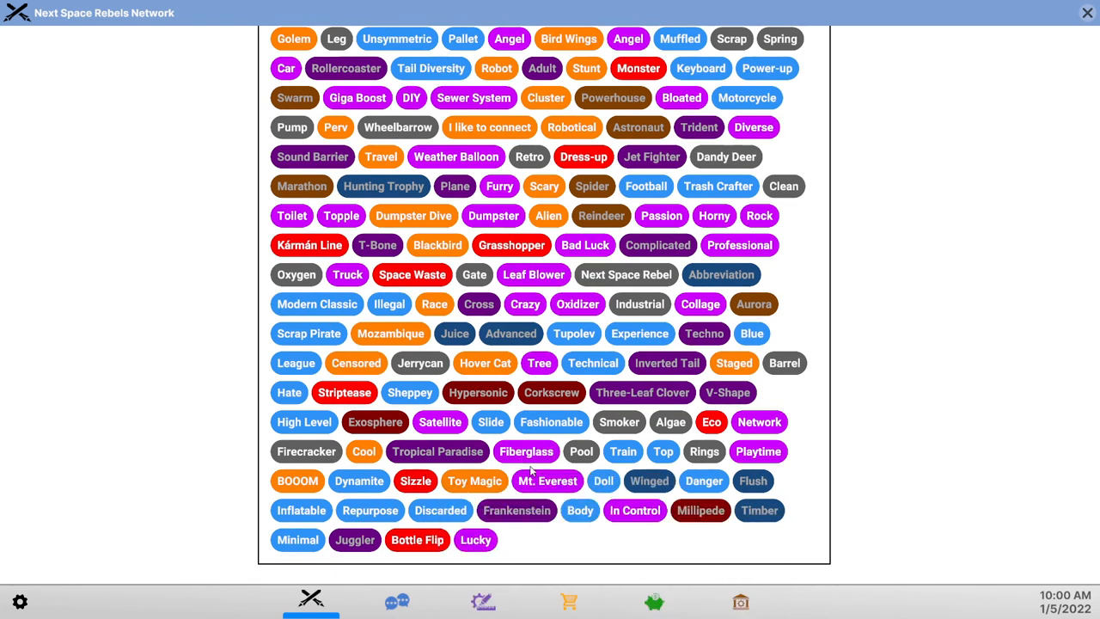
mouse_move(526, 451)
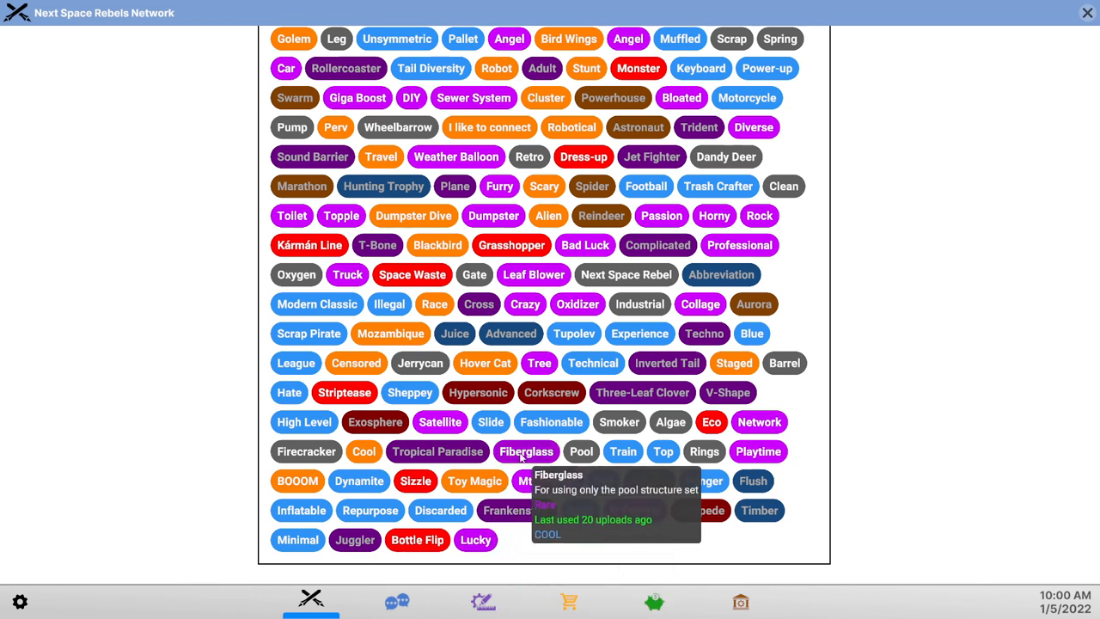
mouse_move(752, 480)
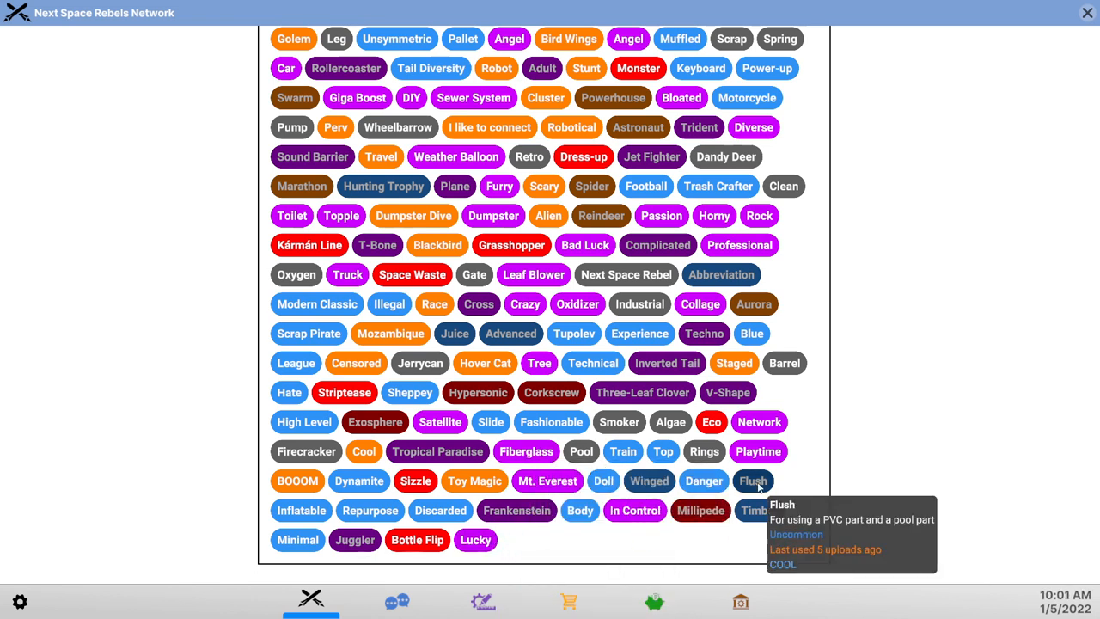
mouse_move(634, 510)
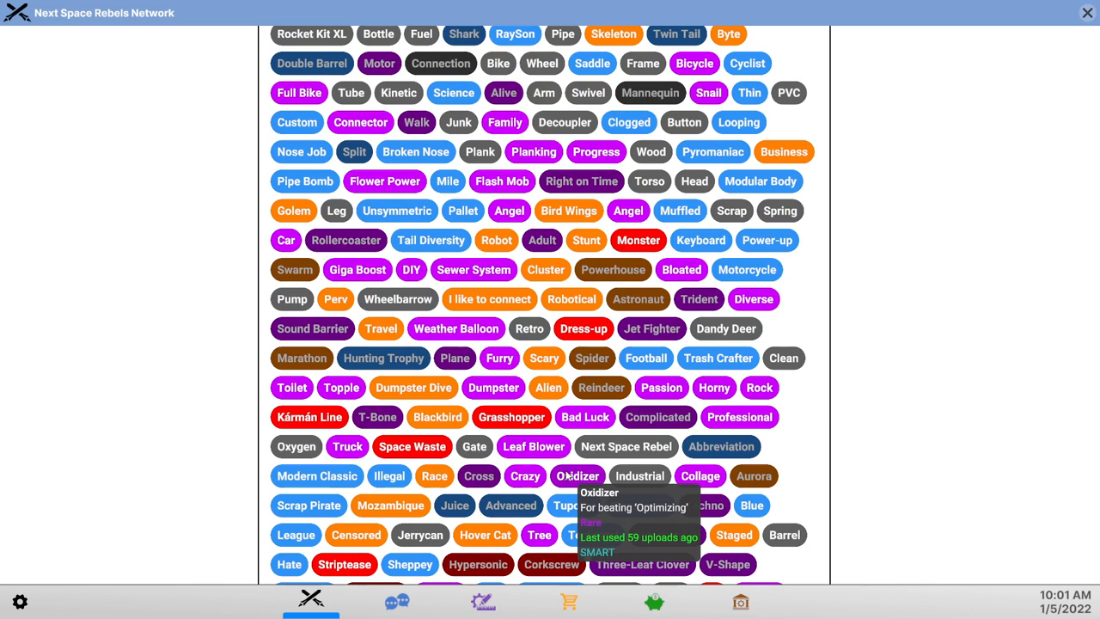
mouse_move(532, 446)
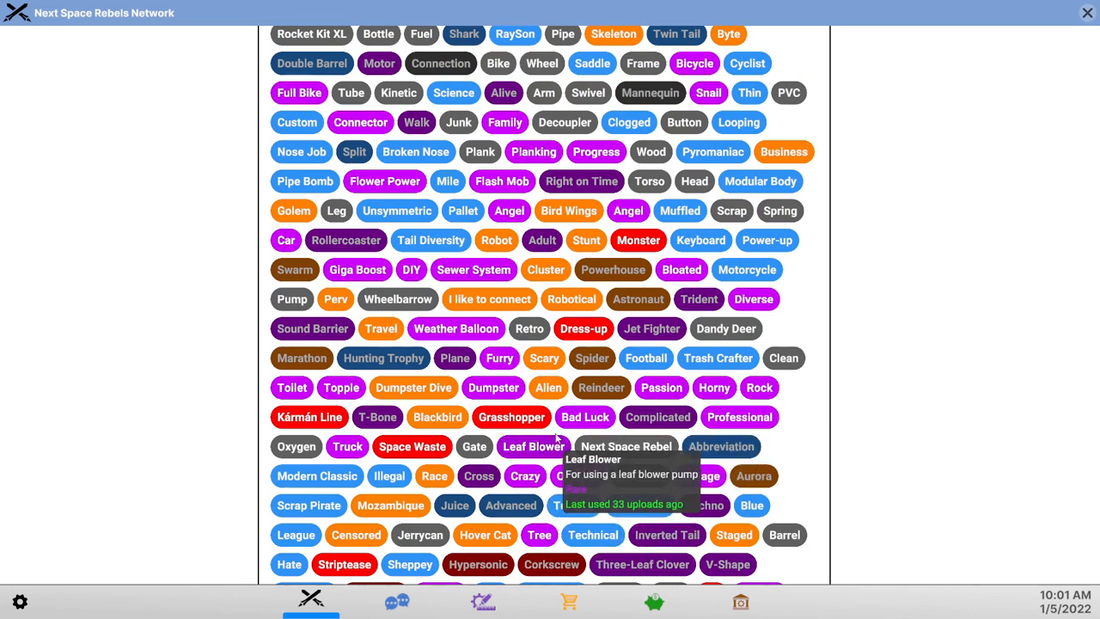
mouse_move(739, 416)
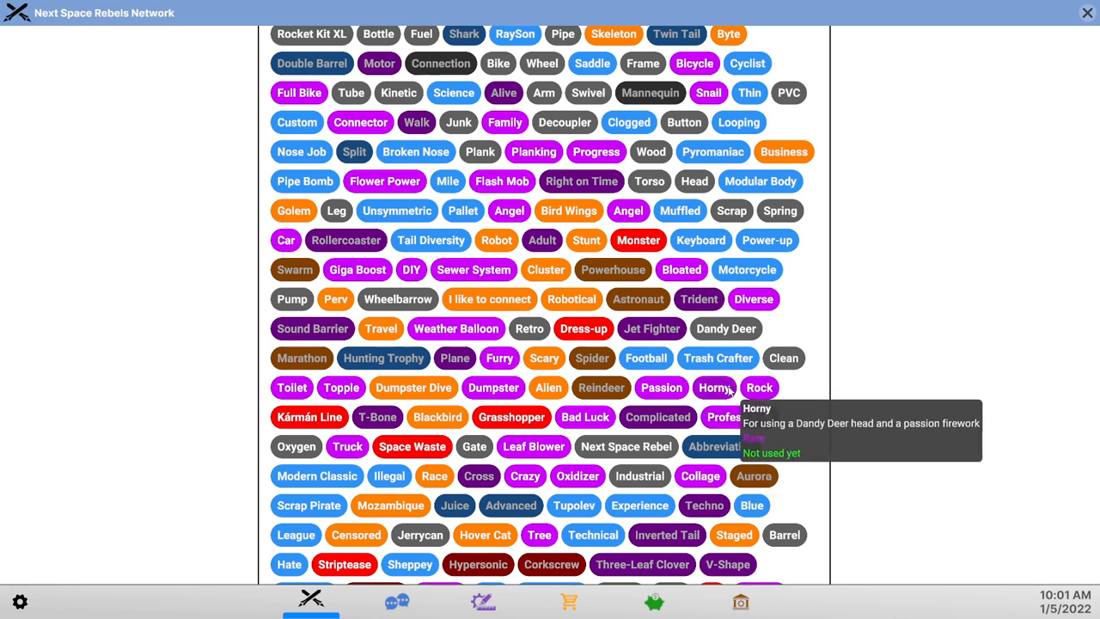
mouse_move(584, 417)
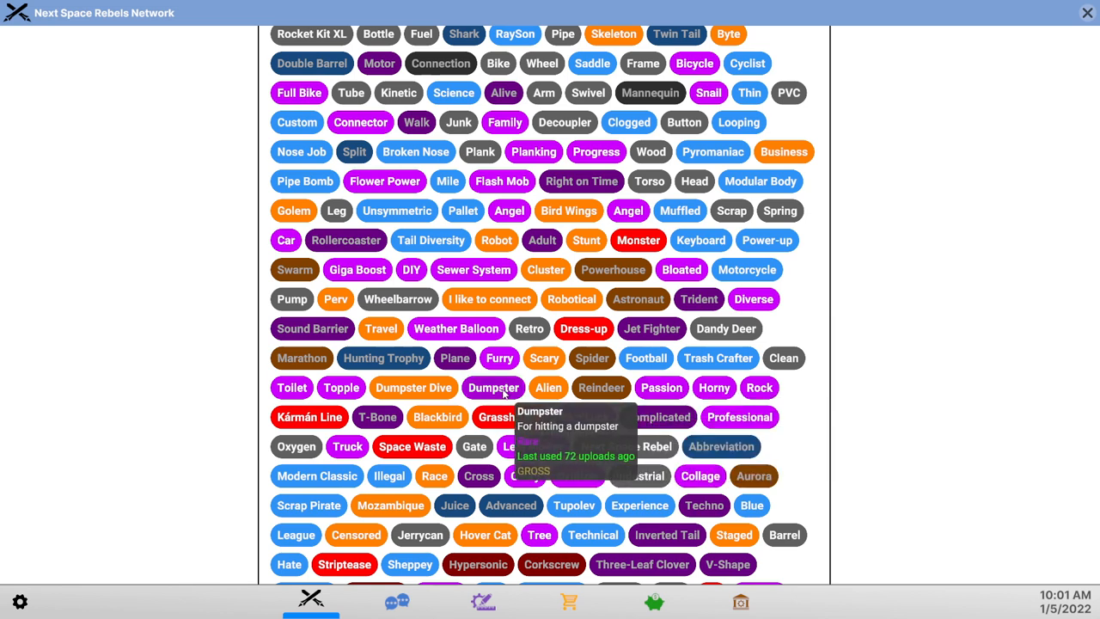
mouse_move(499, 359)
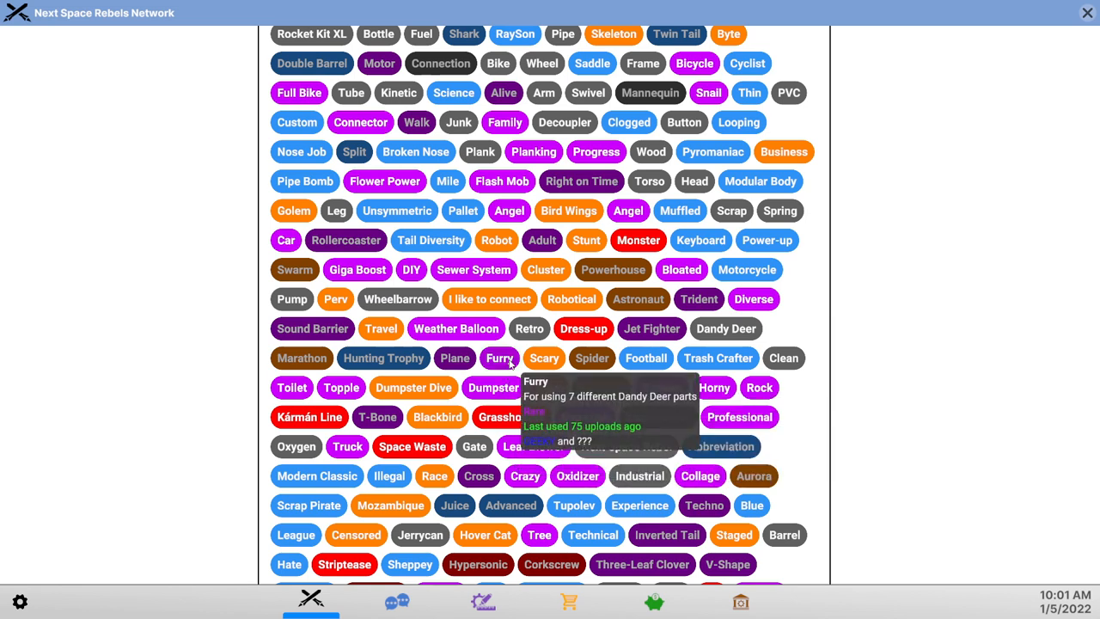
mouse_move(456, 328)
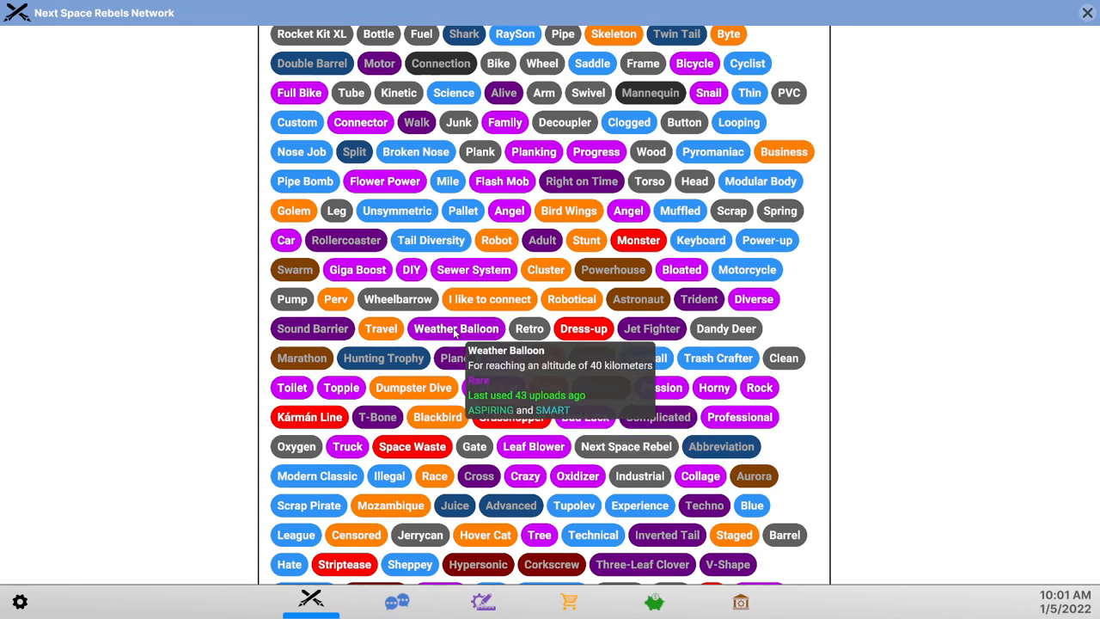
mouse_move(572, 299)
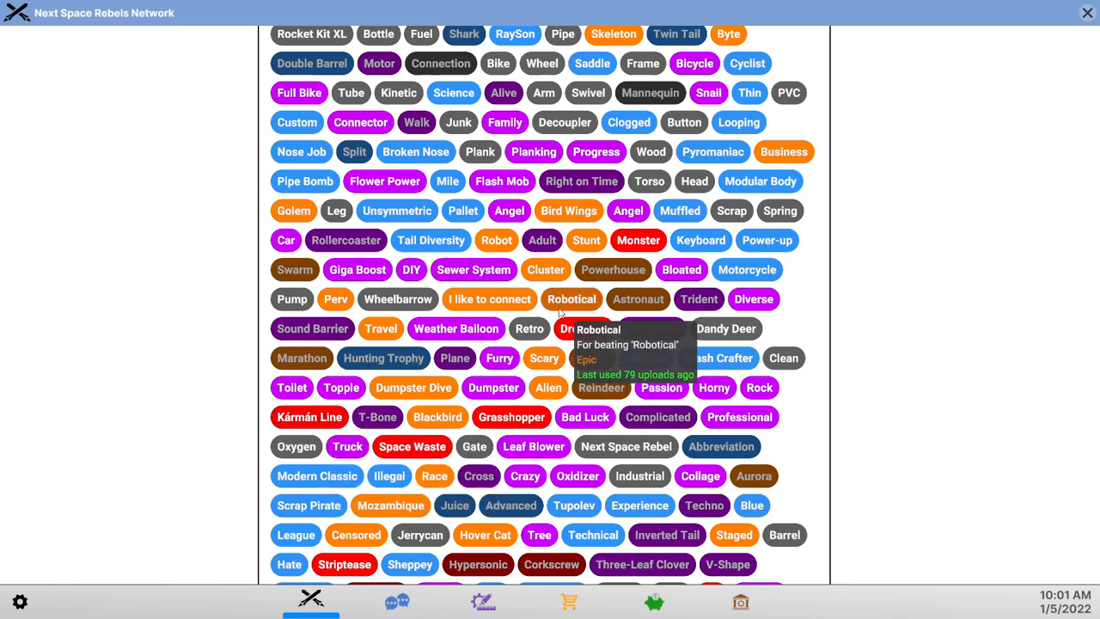
mouse_move(381, 328)
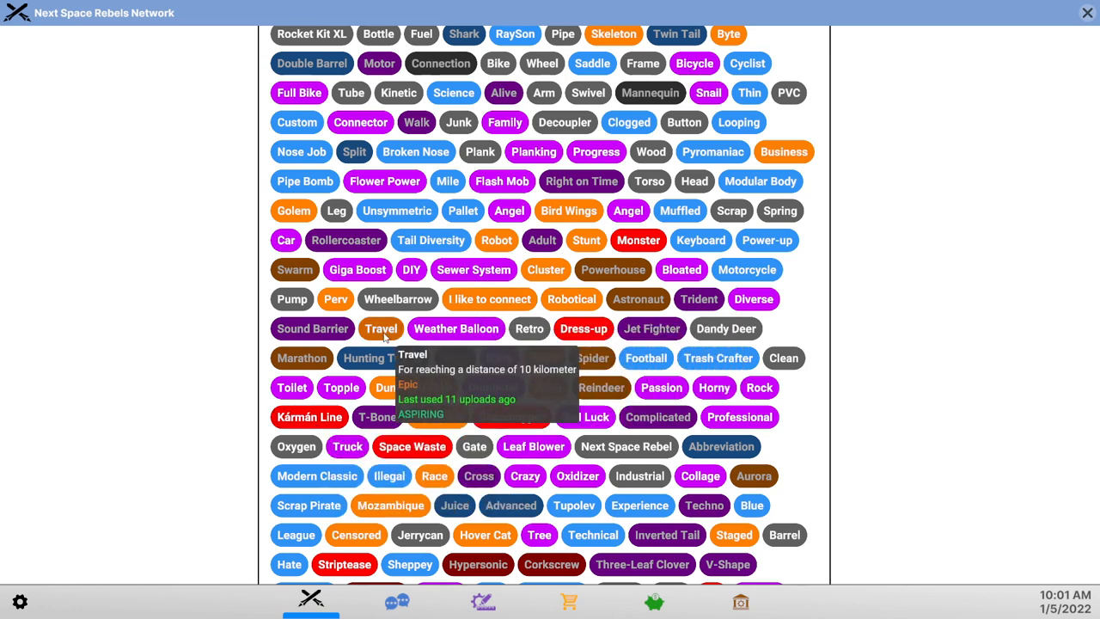
mouse_move(394, 402)
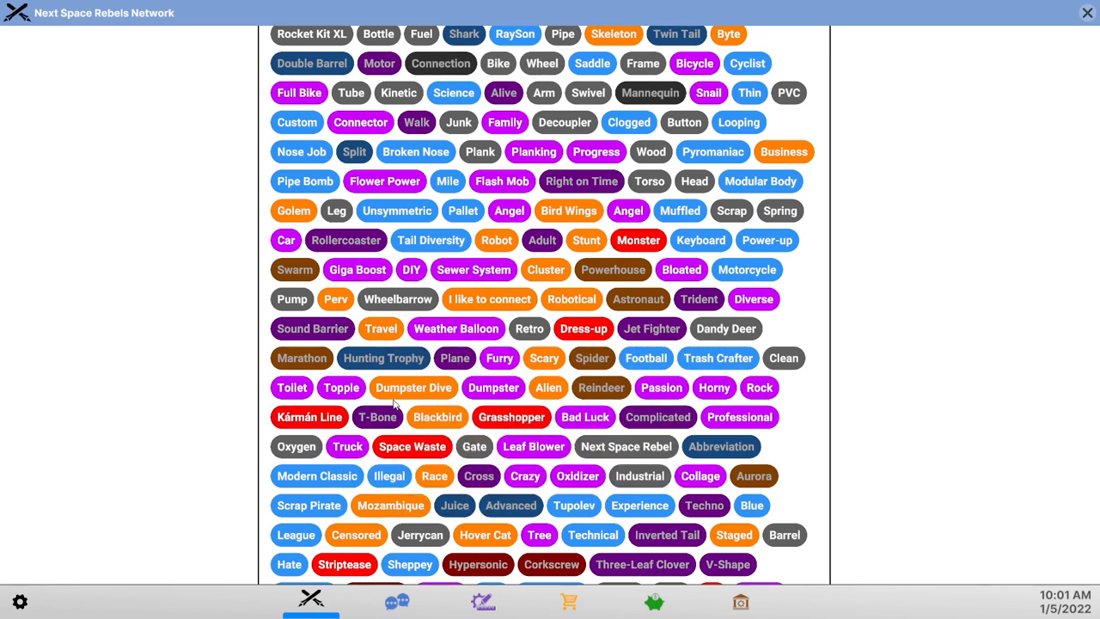
mouse_move(438, 416)
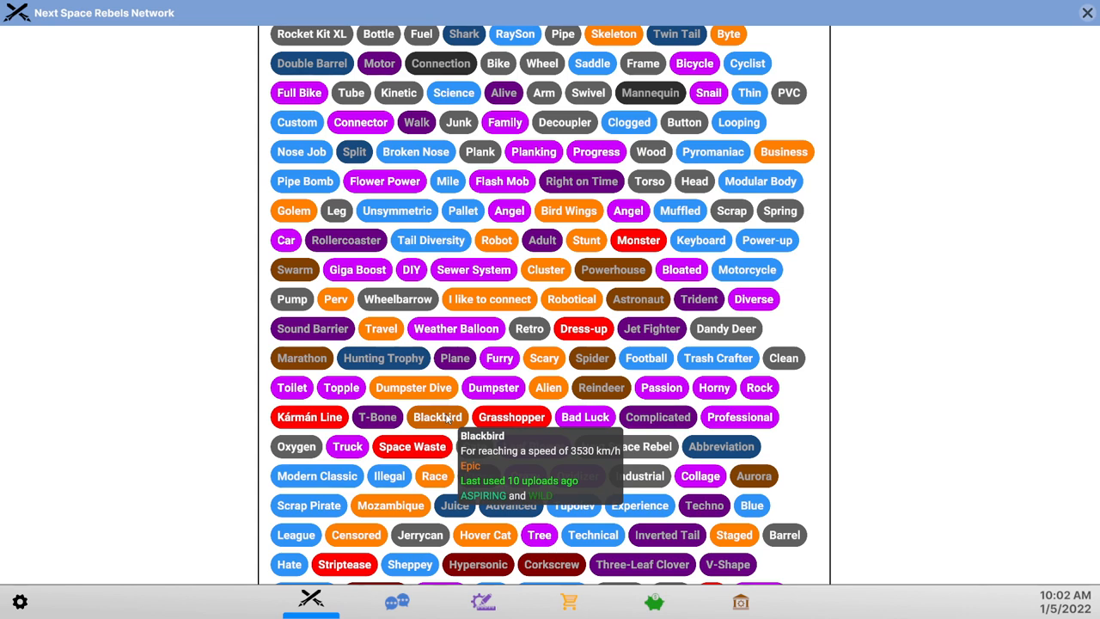
mouse_move(412, 479)
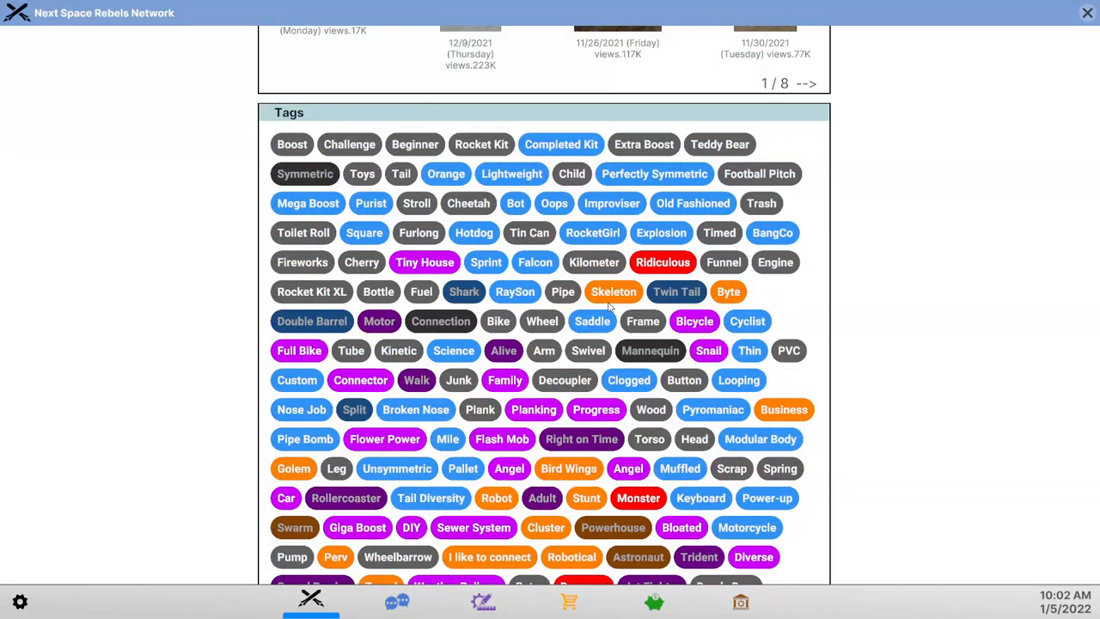
mouse_move(728, 292)
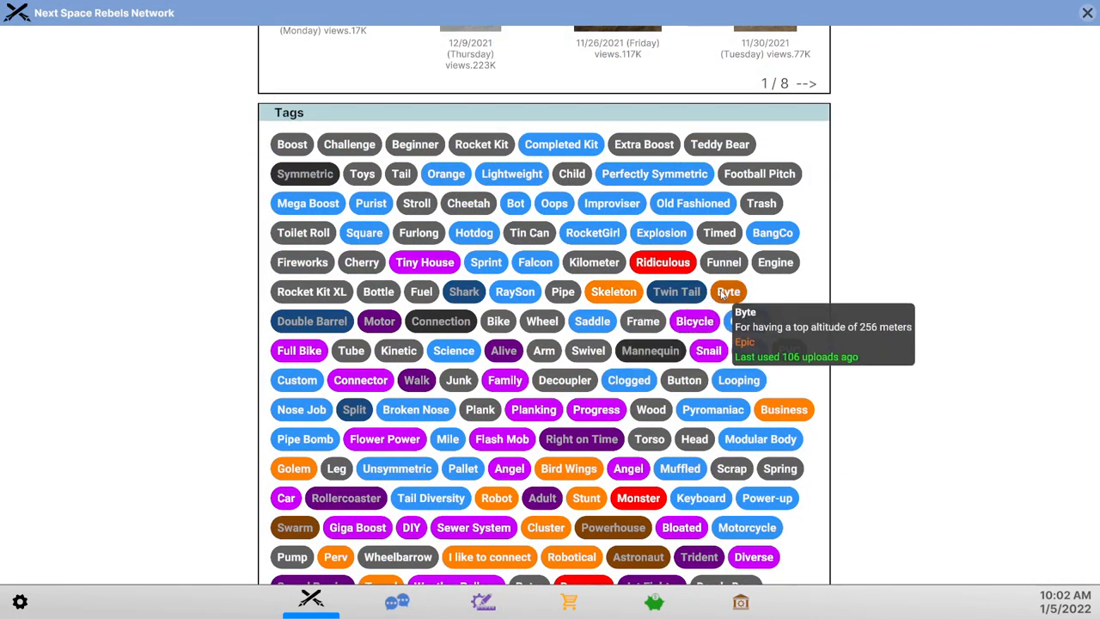
mouse_move(676, 291)
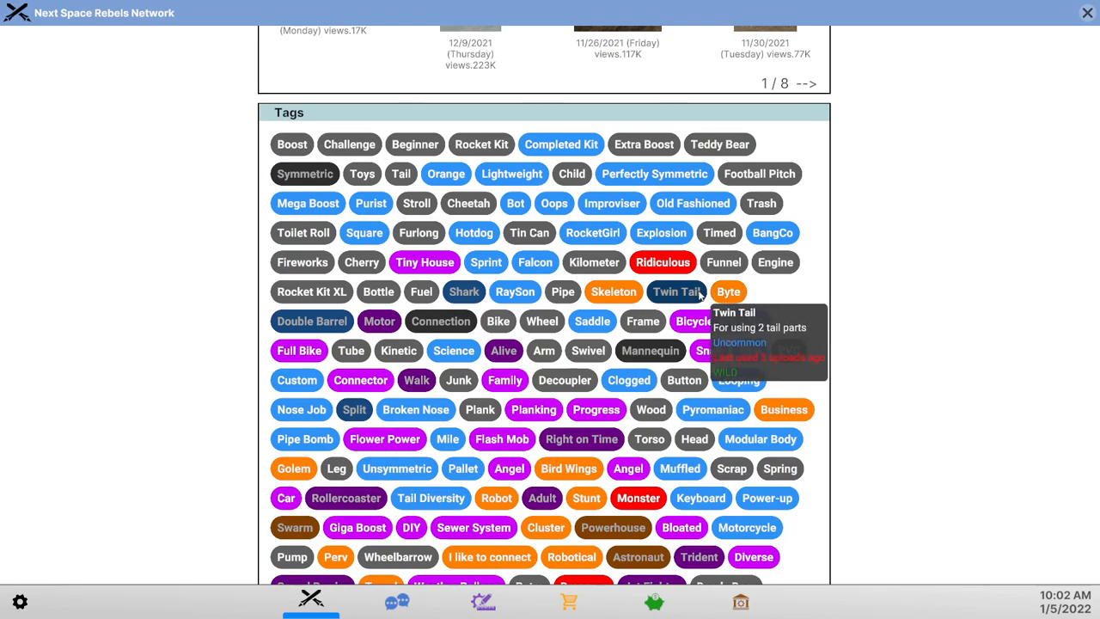
scroll("down", 3)
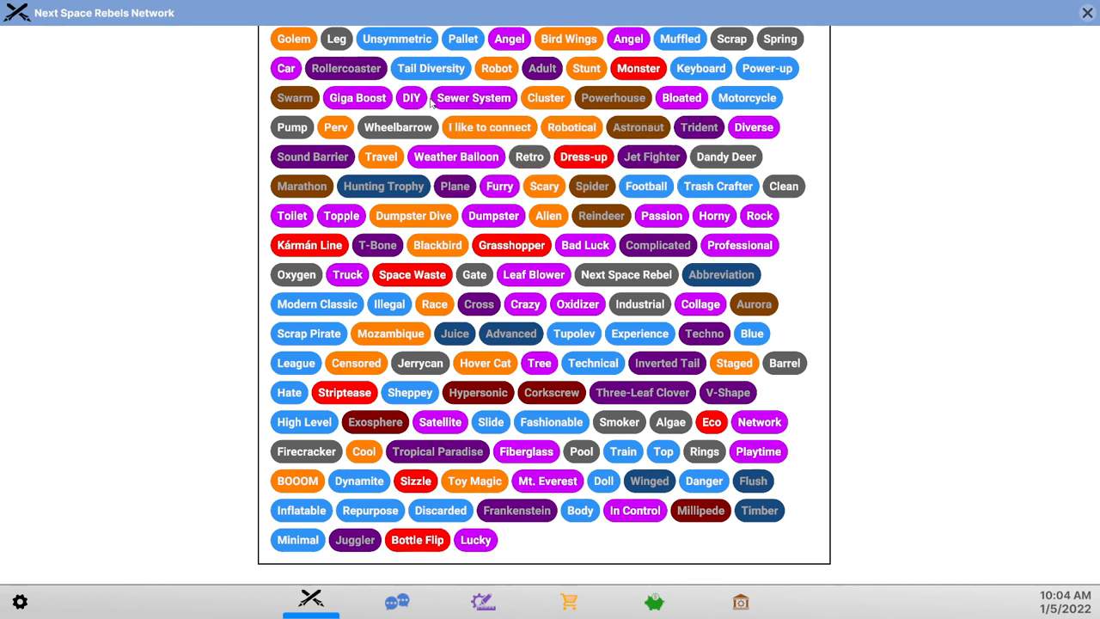
mouse_move(411, 97)
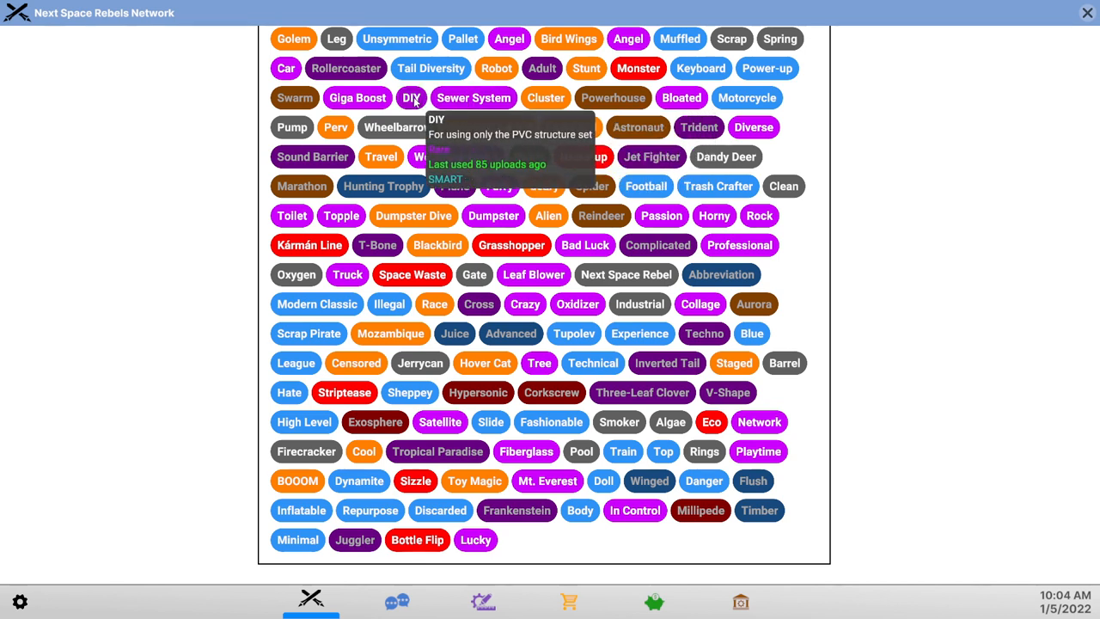
mouse_move(474, 97)
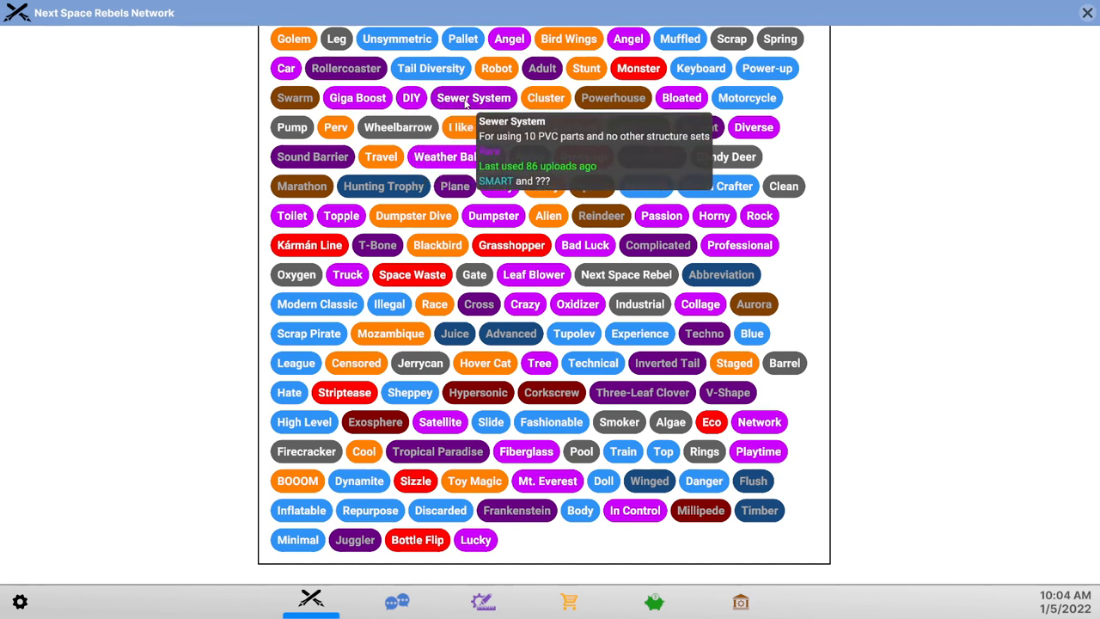
mouse_move(410, 97)
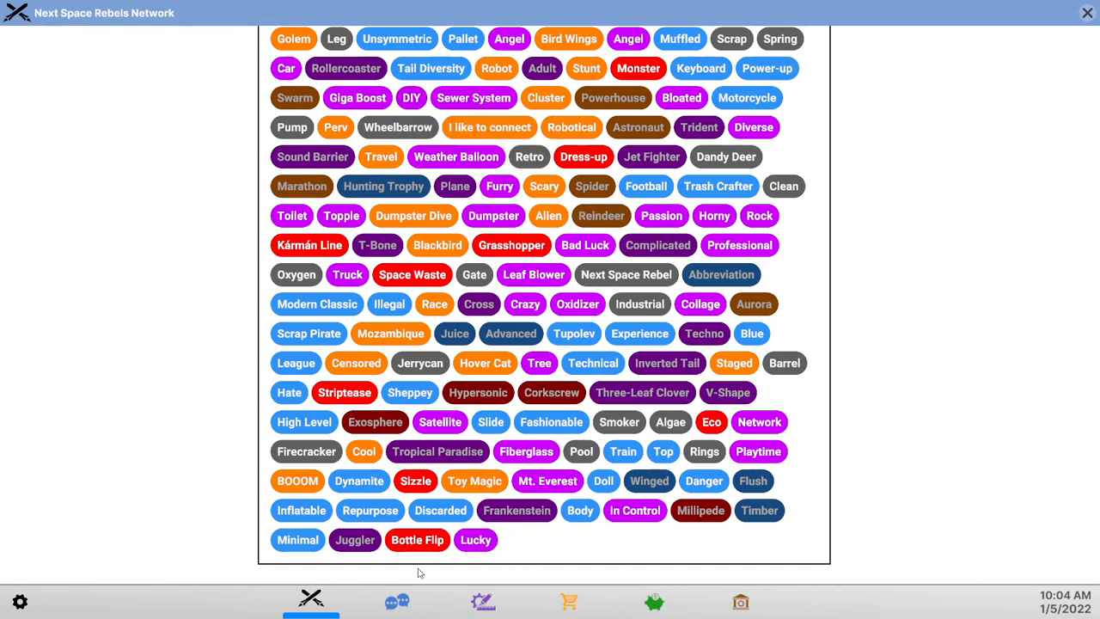
left_click(397, 600)
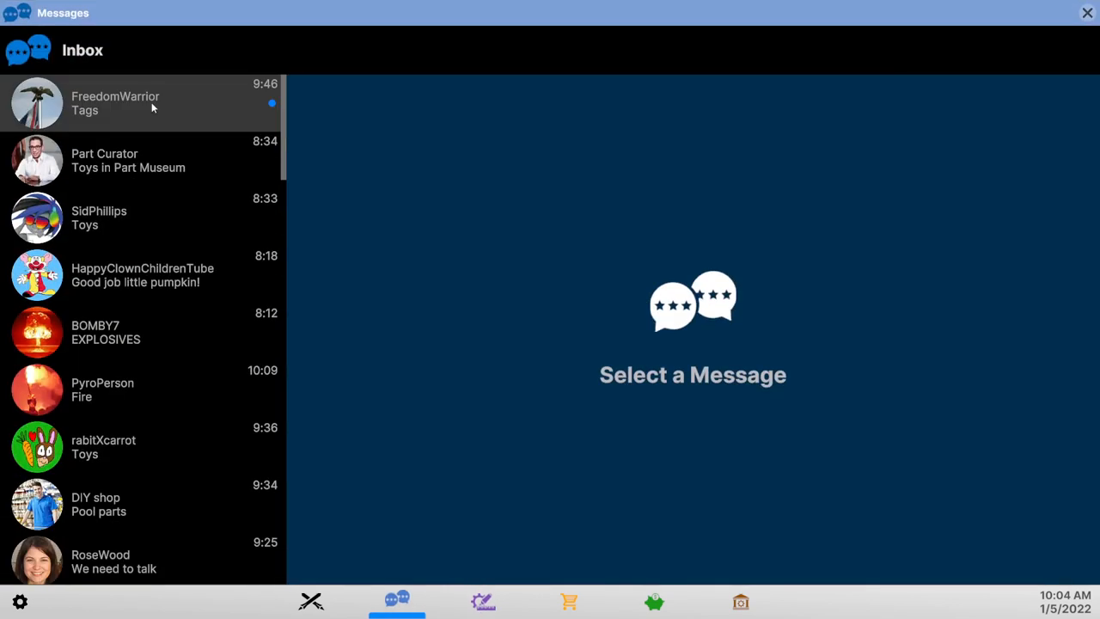
- Buy another tag from FreedomWarrior in the Tags chat for $5, then open the rocket editor
left_click(142, 103)
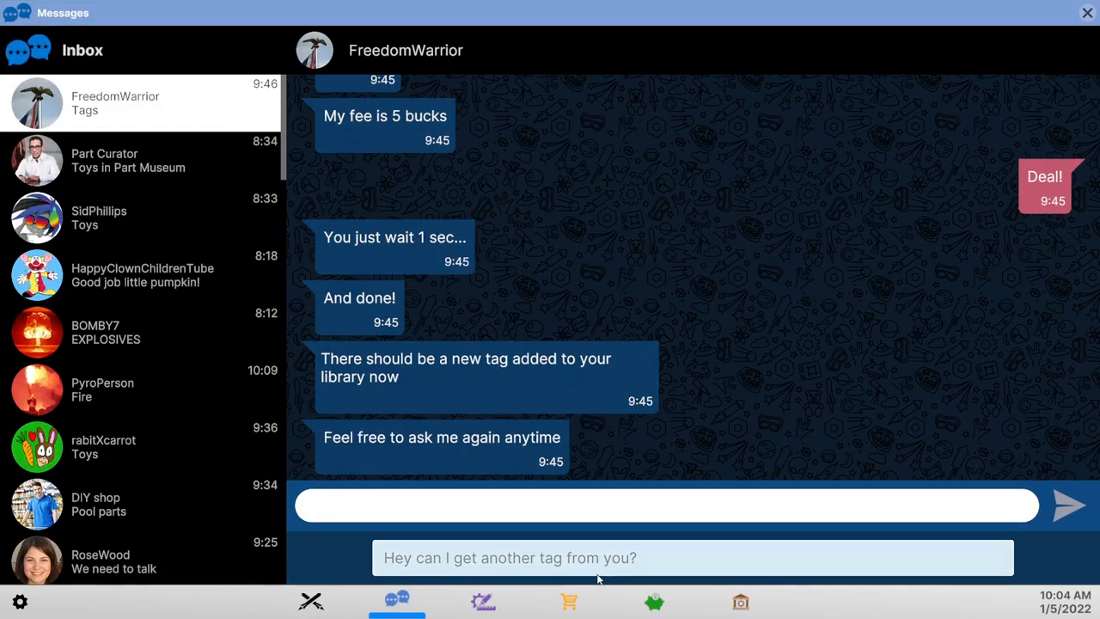
left_click(1069, 505)
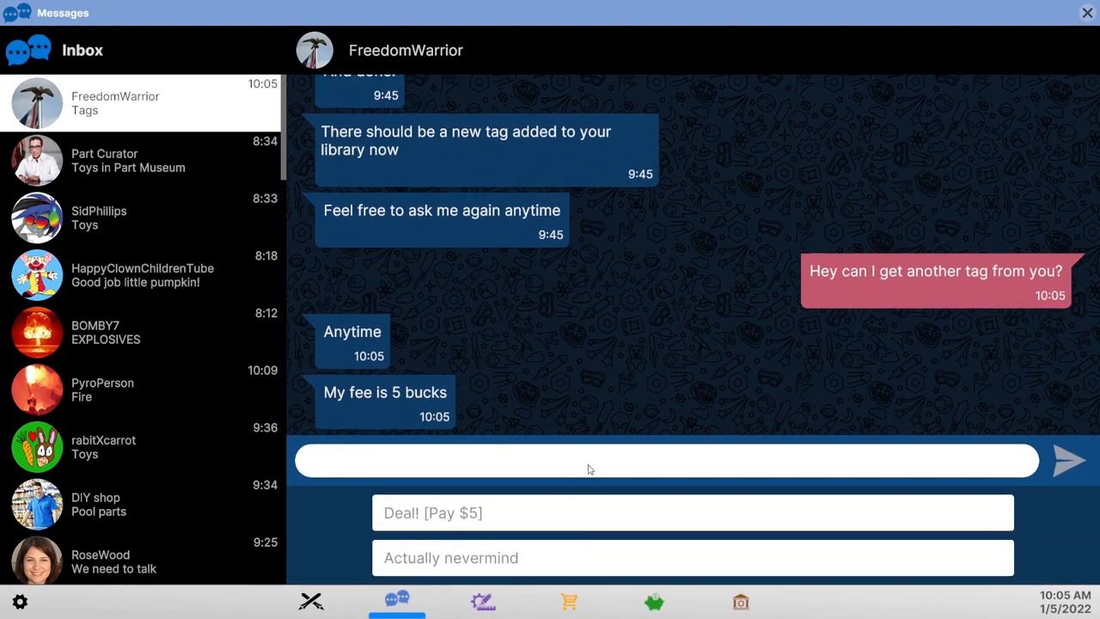
left_click(691, 512)
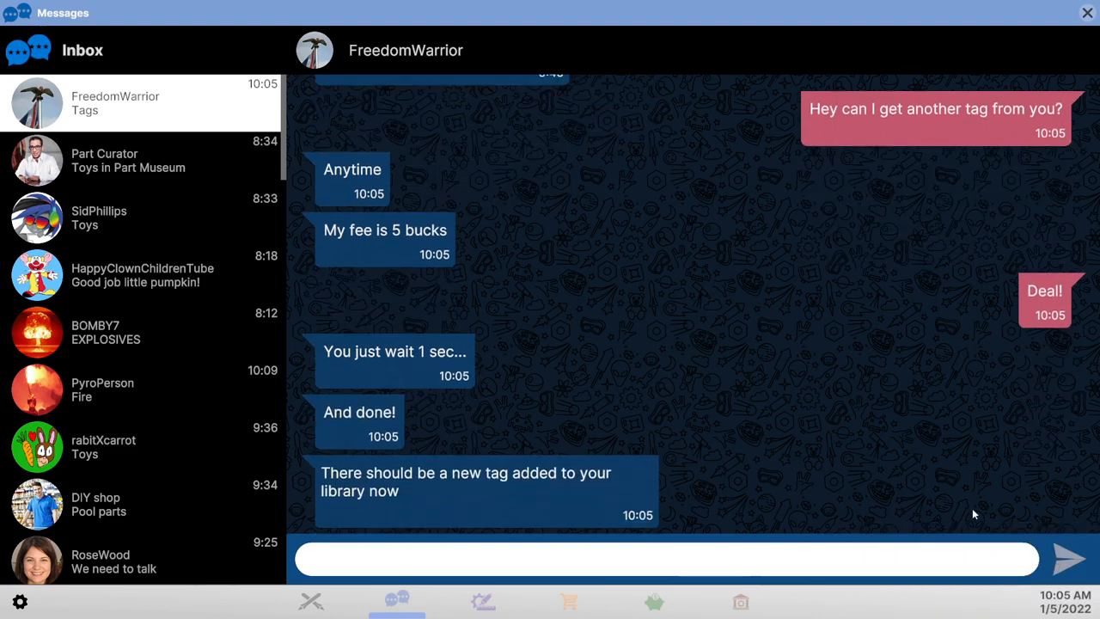
left_click(482, 602)
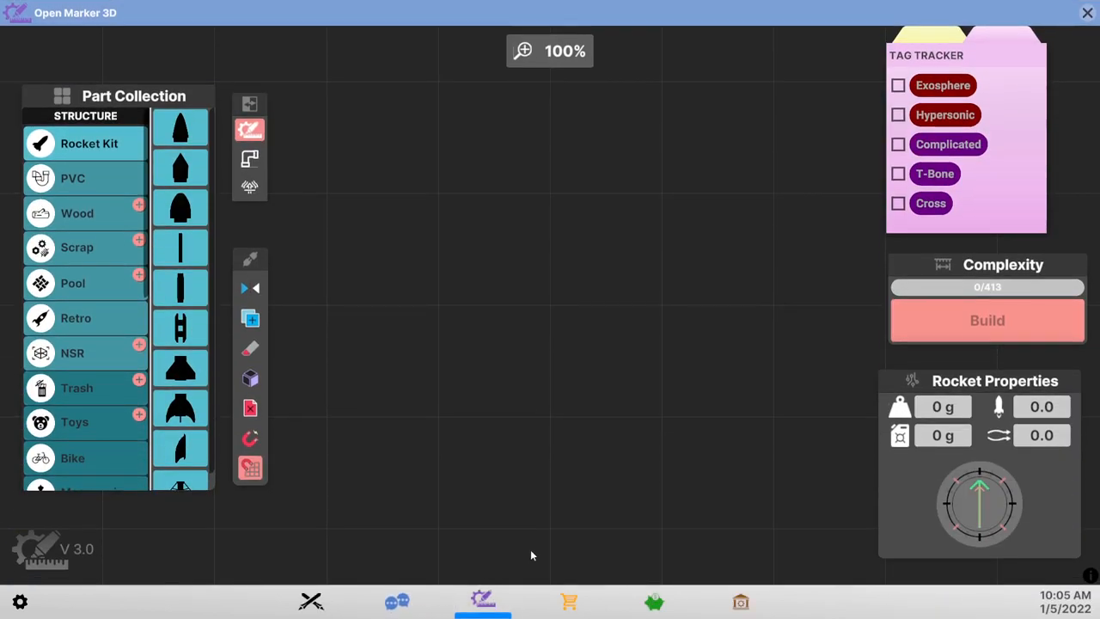
- Place a PVC nose cone on the rocket from the PVC structure parts
left_click(73, 178)
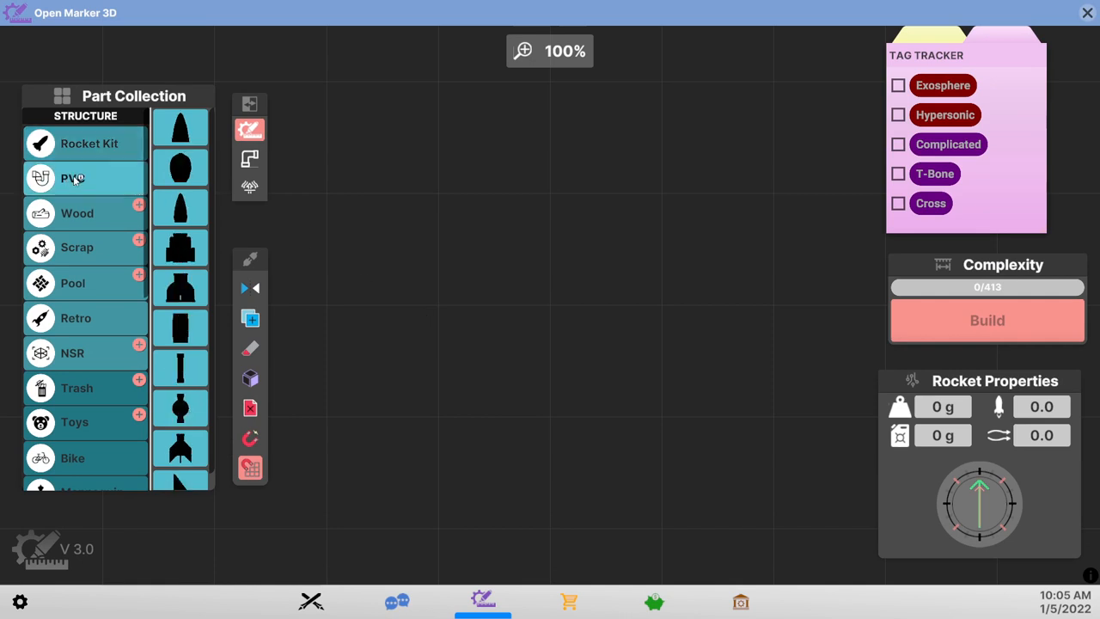
mouse_move(180, 247)
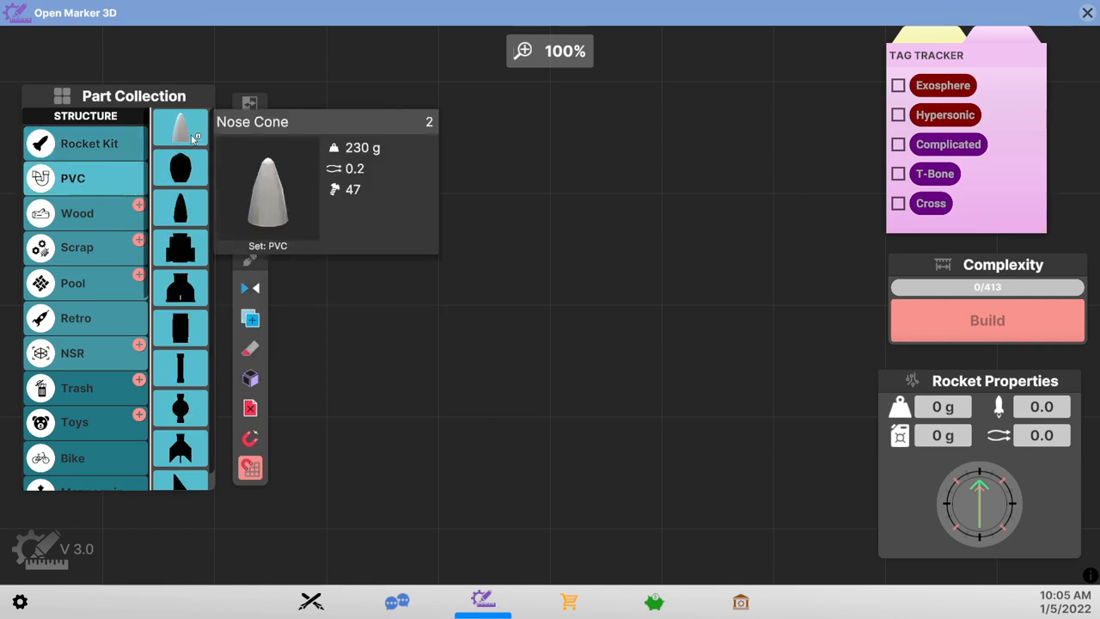
left_click(181, 127)
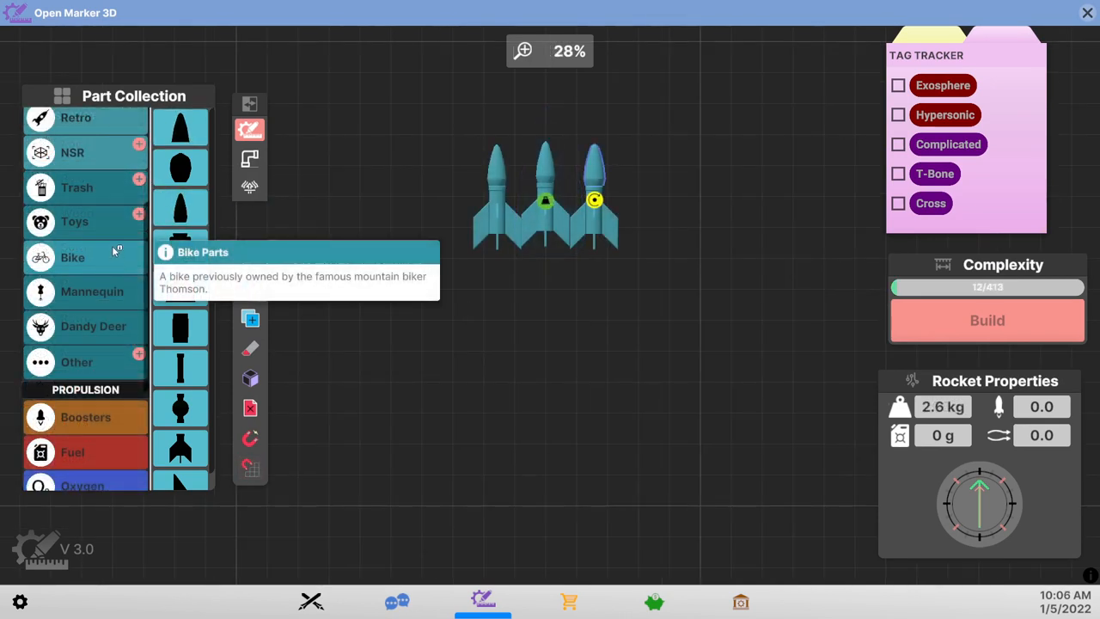
scroll("down", 3)
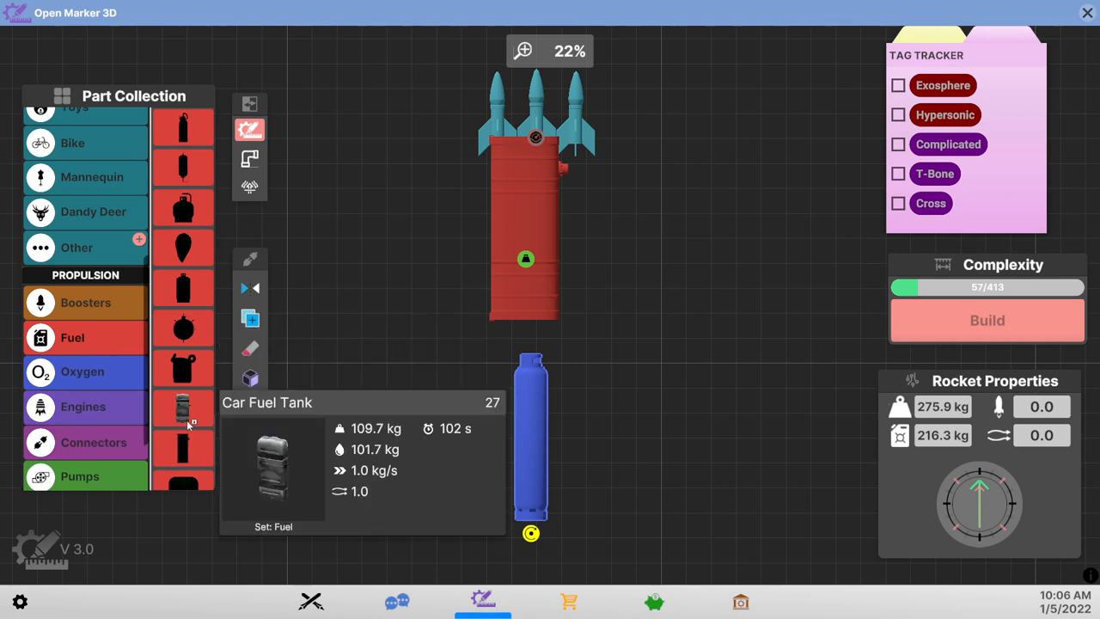
mouse_move(182, 367)
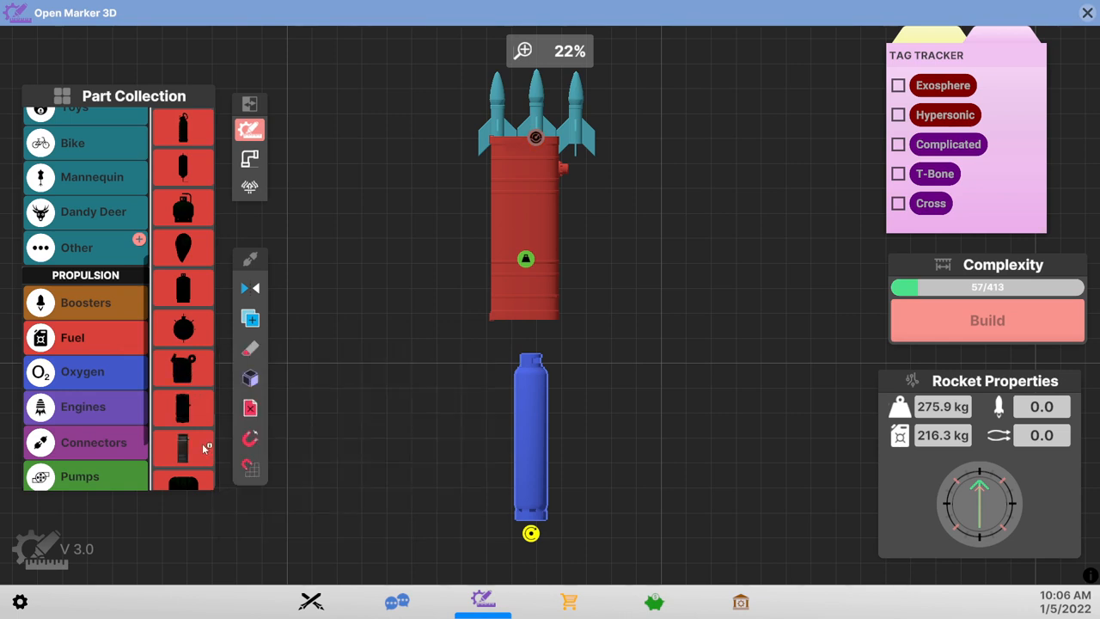
mouse_move(182, 408)
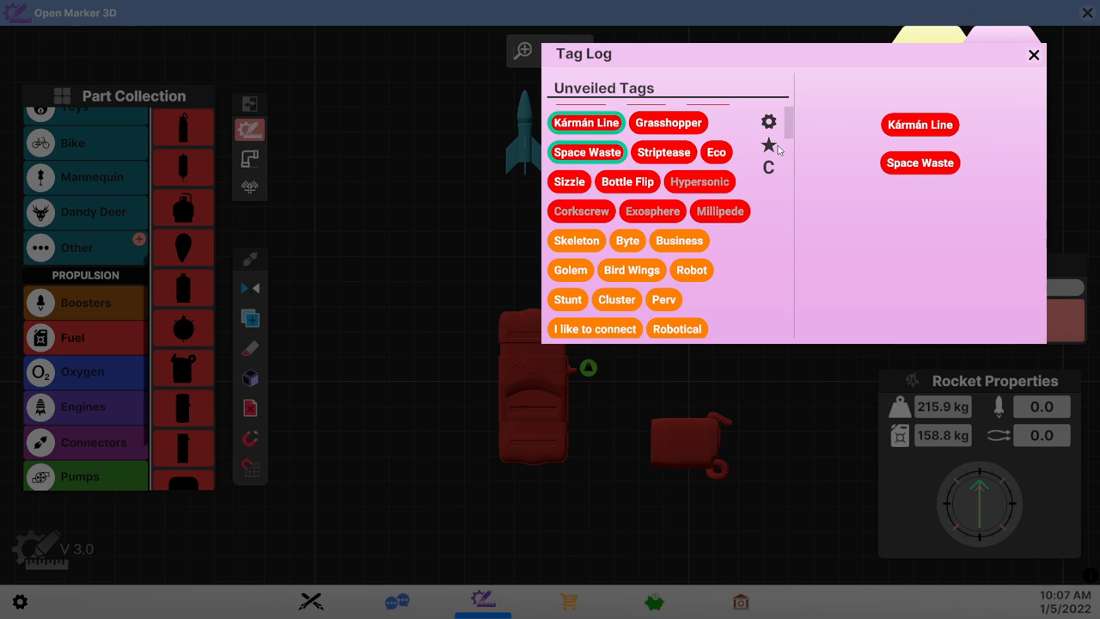
mouse_move(699, 182)
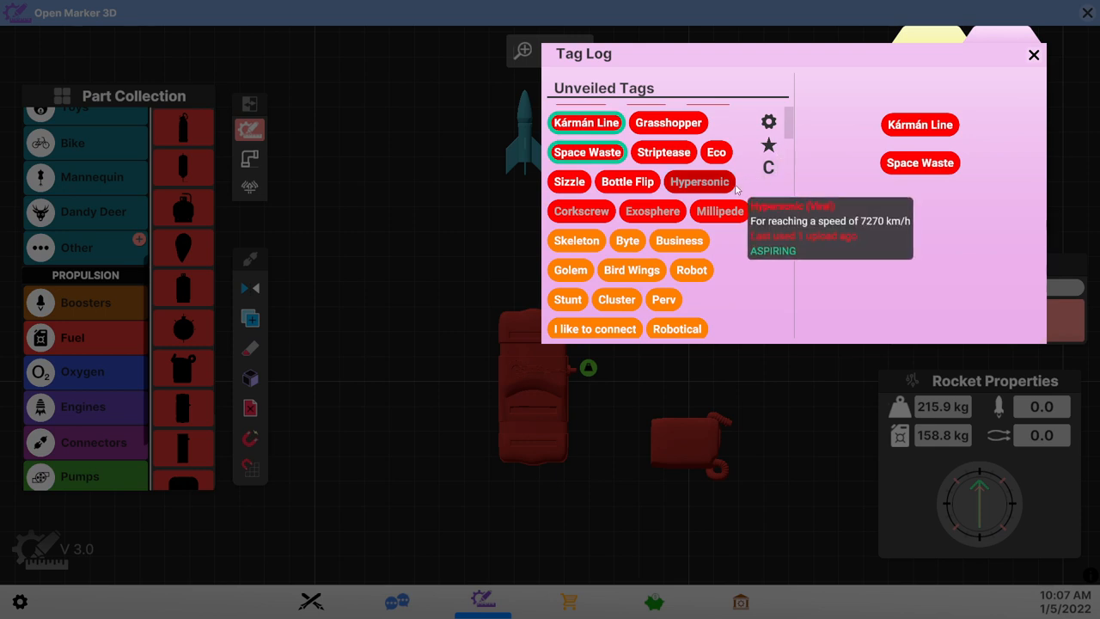
mouse_move(719, 211)
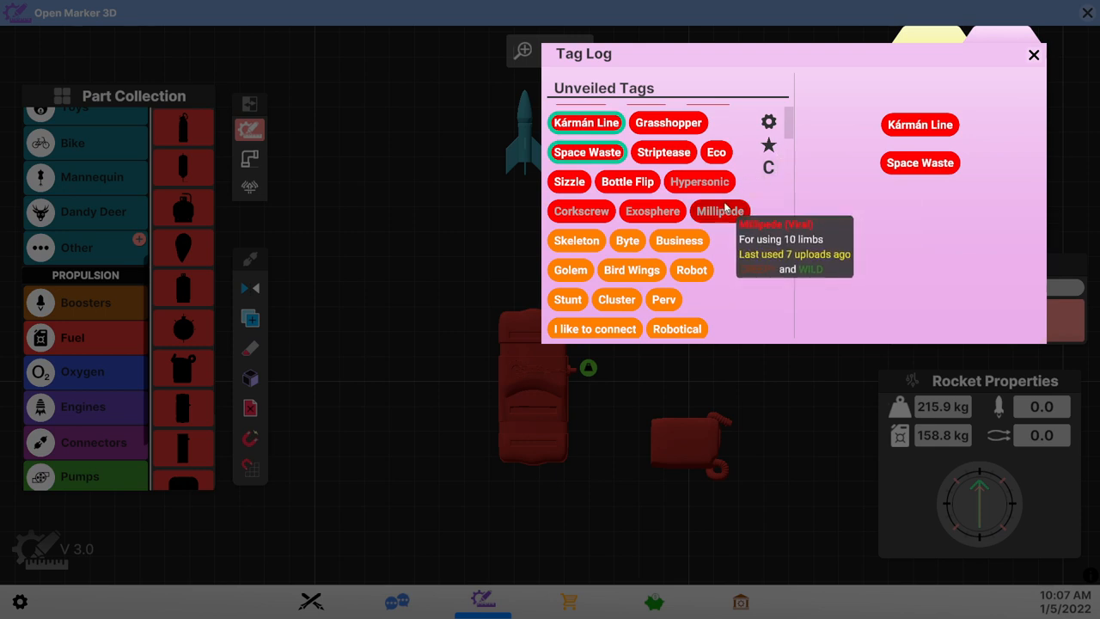
mouse_move(720, 210)
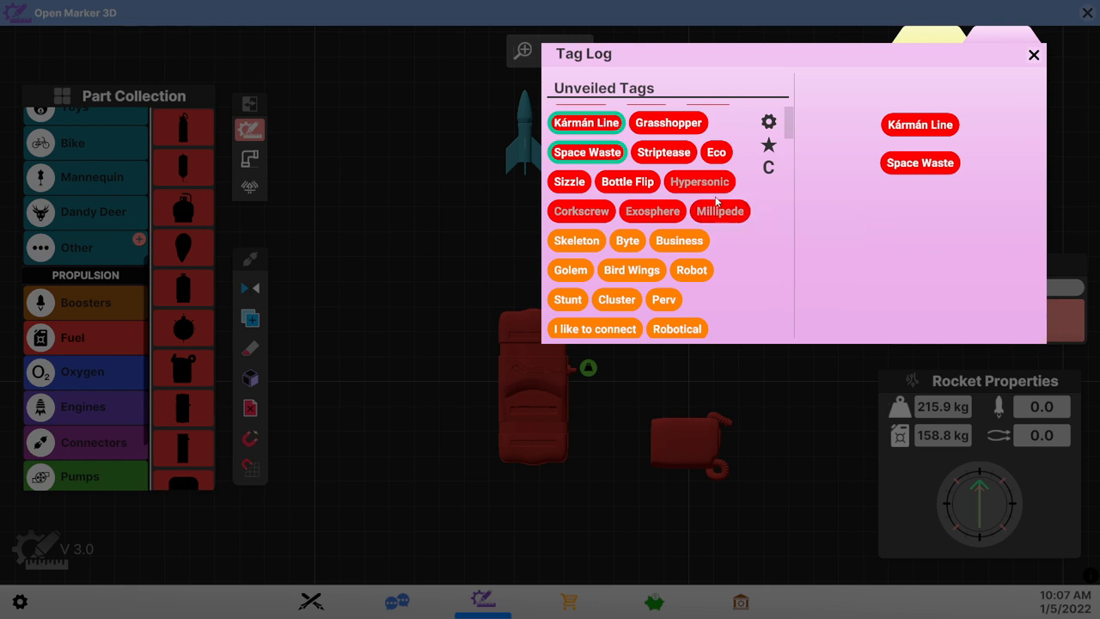
- Track the Professional and Blackbird tags in the Tag Log, then close it
scroll("down", 3)
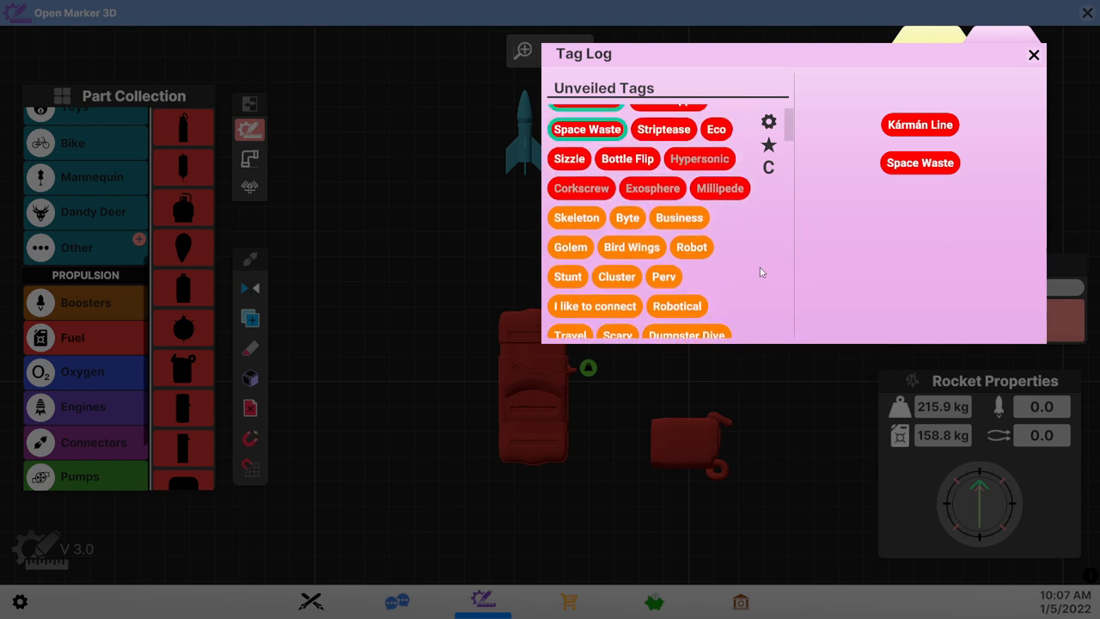
left_click(586, 302)
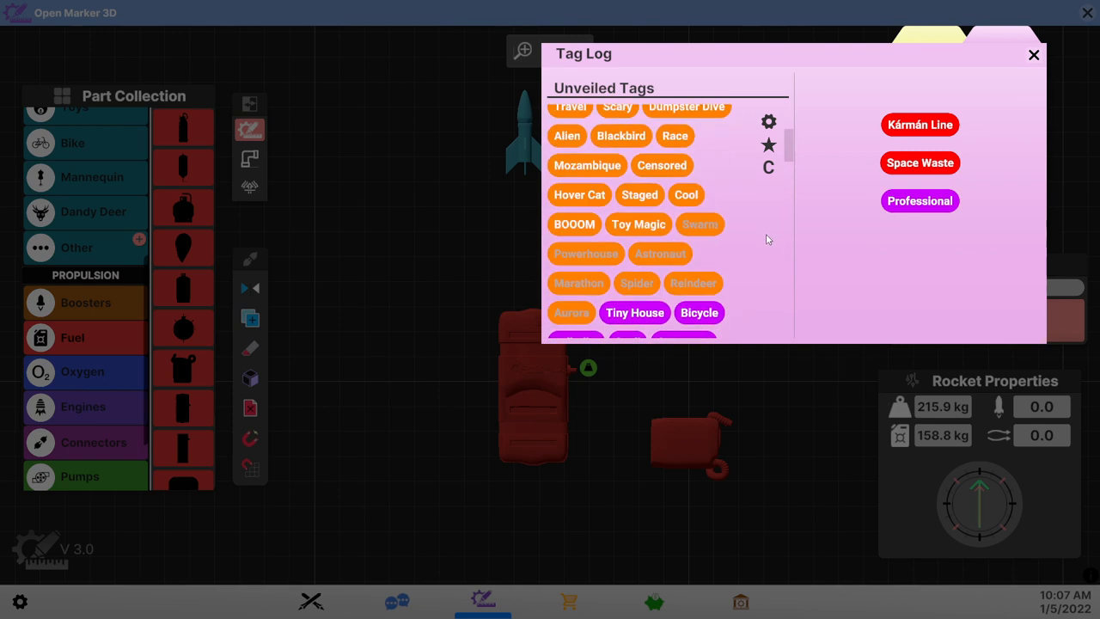
left_click(620, 204)
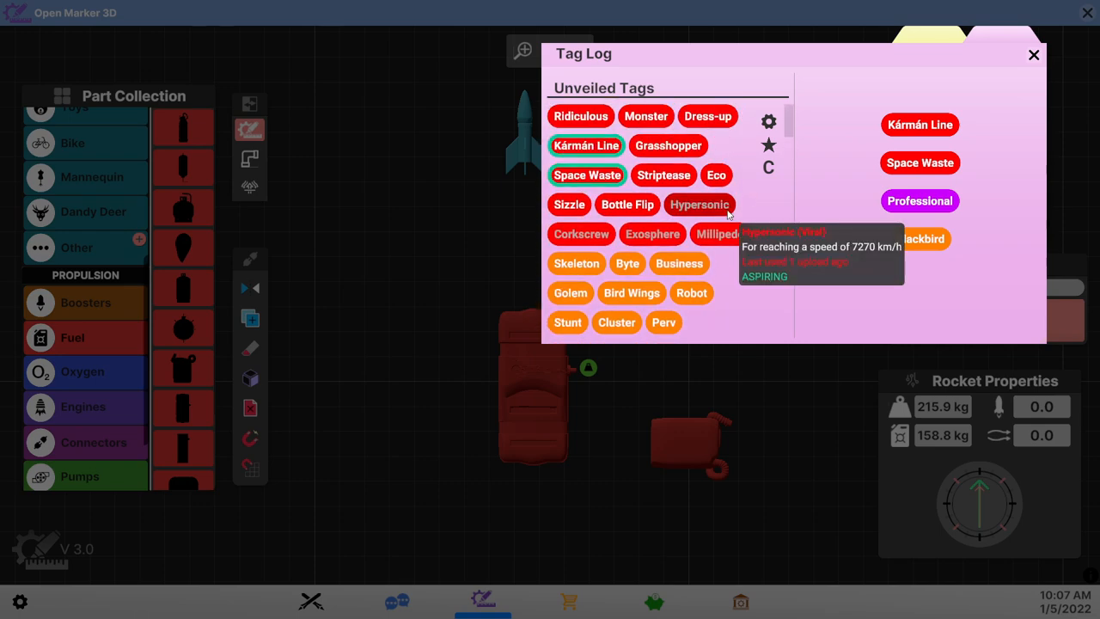
left_click(1033, 55)
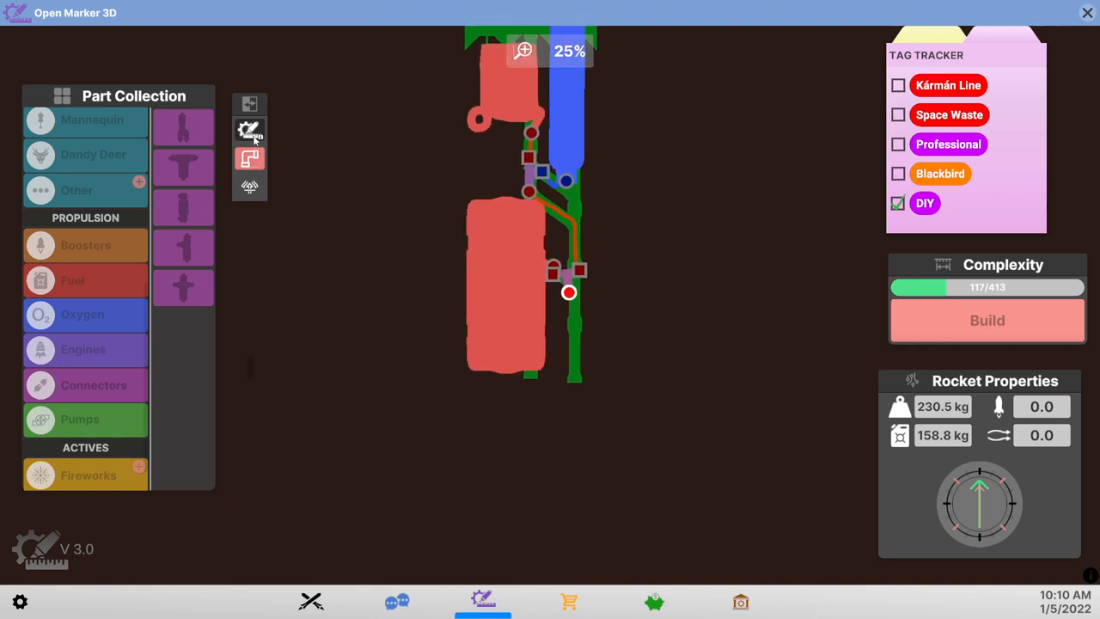
- Attach a PVC pipe below the big fuel tank and place the stool over the upper fuel can
left_click(249, 130)
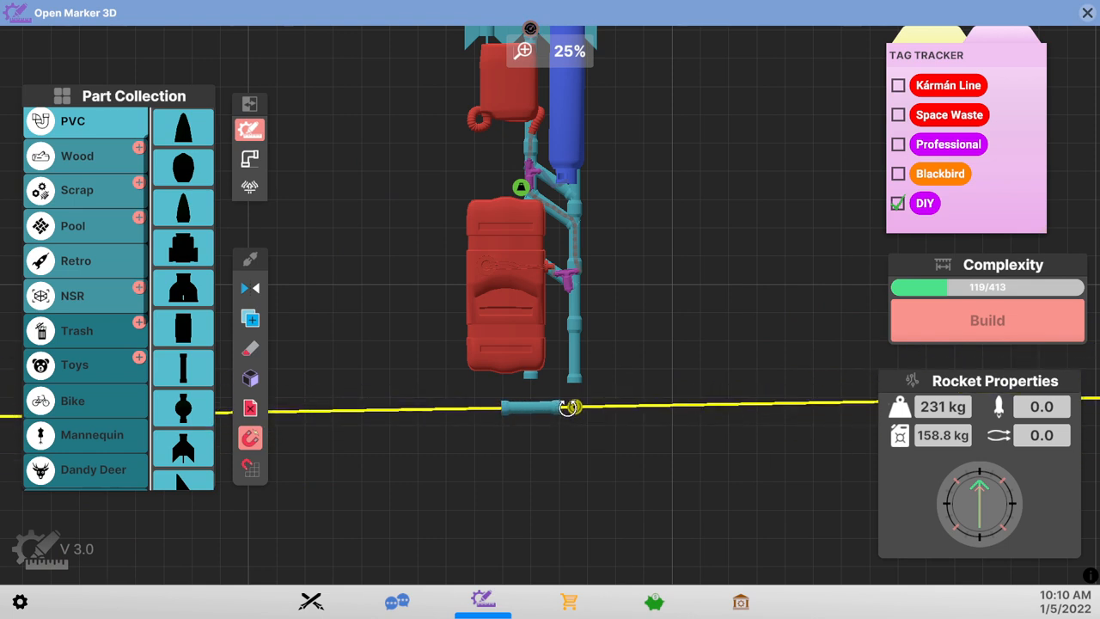
left_click_drag(537, 408, 537, 391)
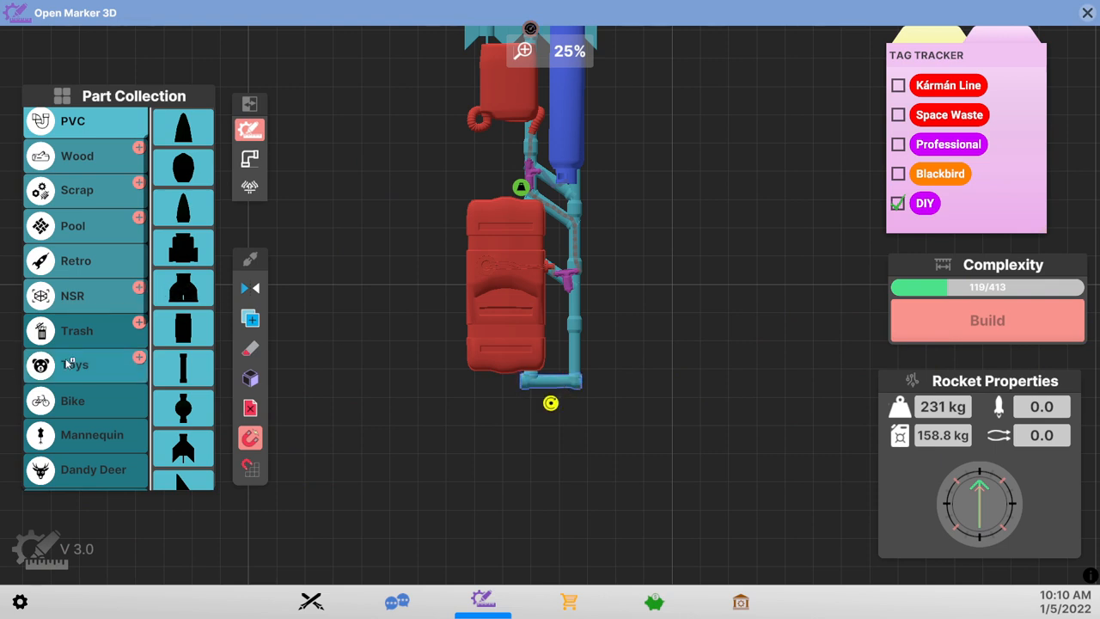
scroll("down", 3)
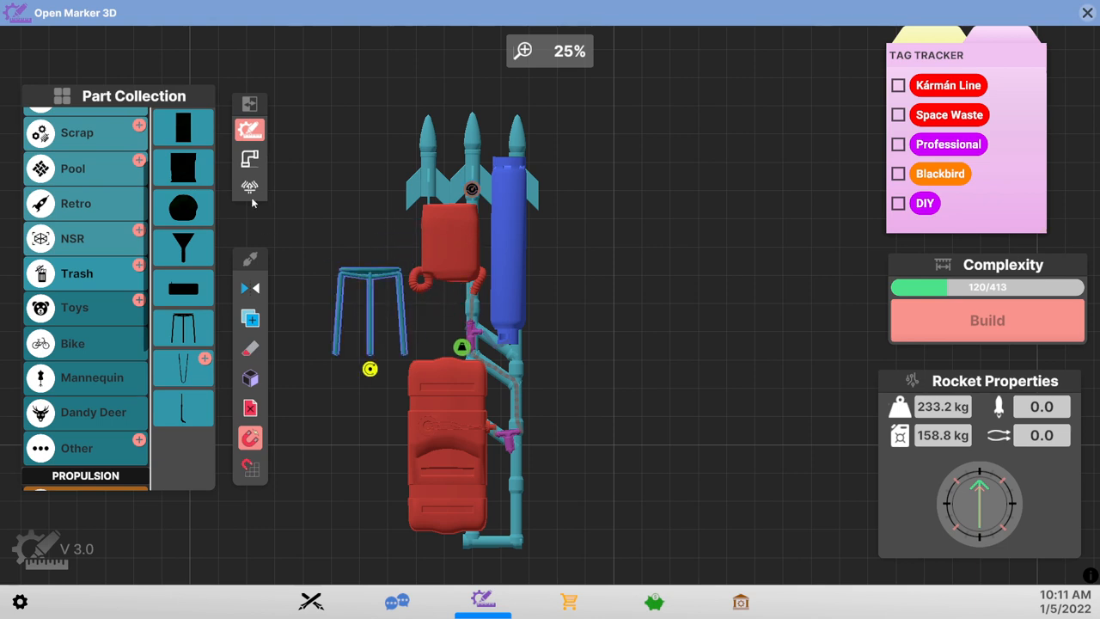
left_click(249, 157)
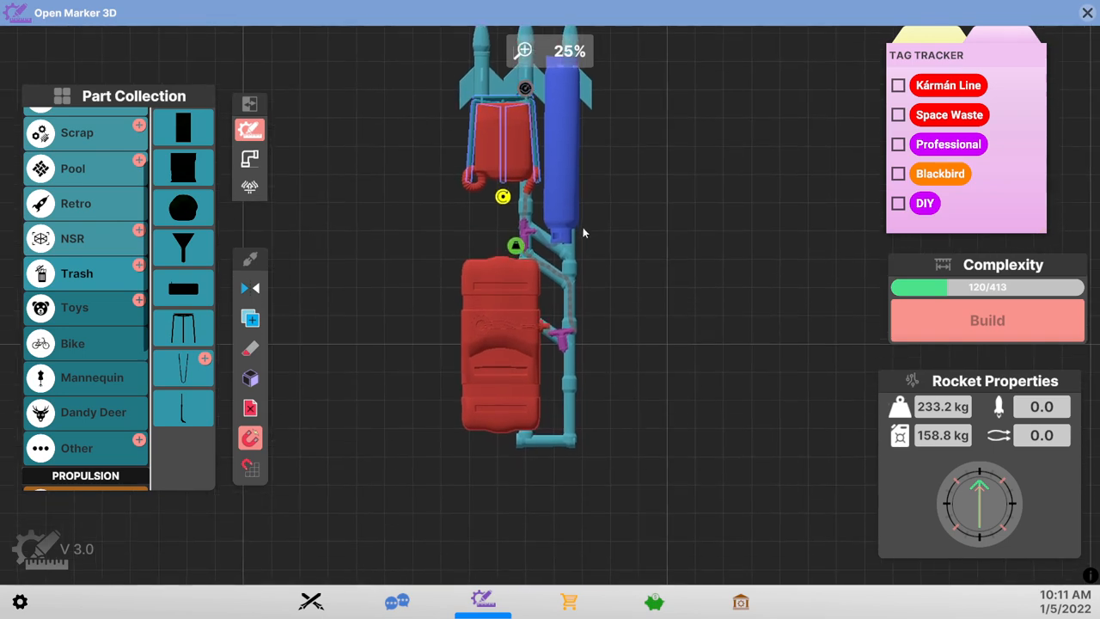
scroll("up", 3)
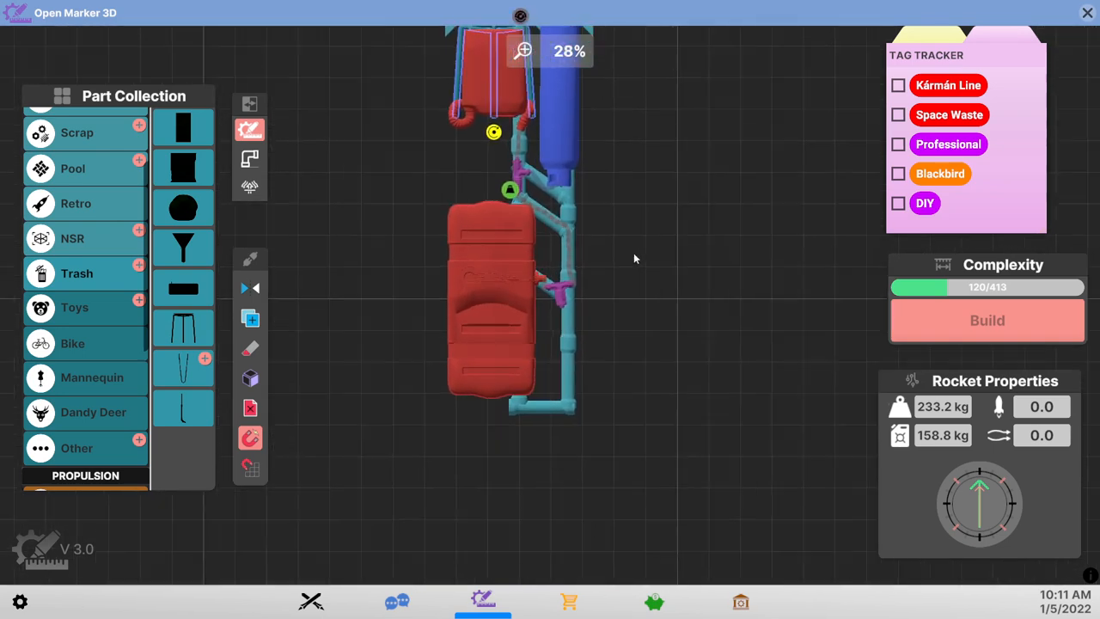
scroll("down", 3)
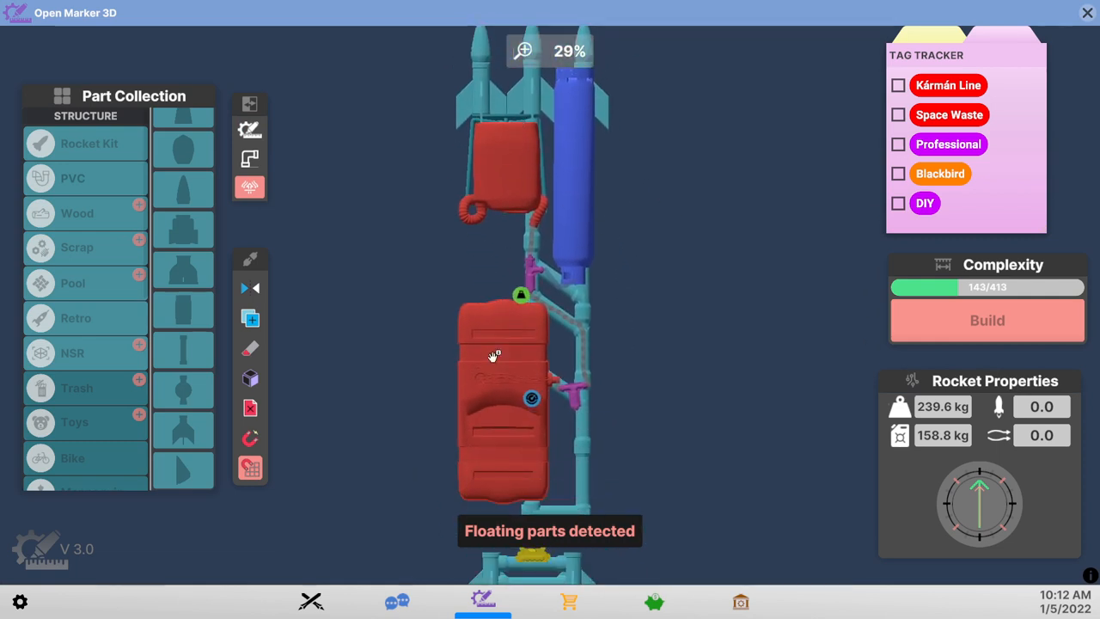
- Mount an engine beneath the bottom pump and zoom out to show the whole 283.3 kg rocket
scroll("up", 3)
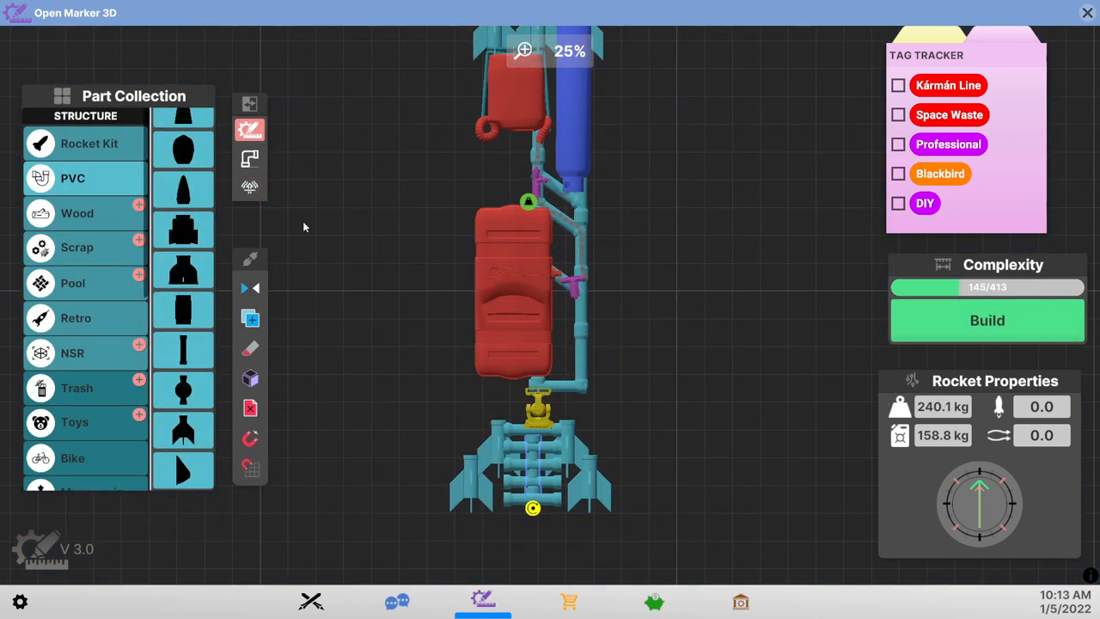
scroll("down", 3)
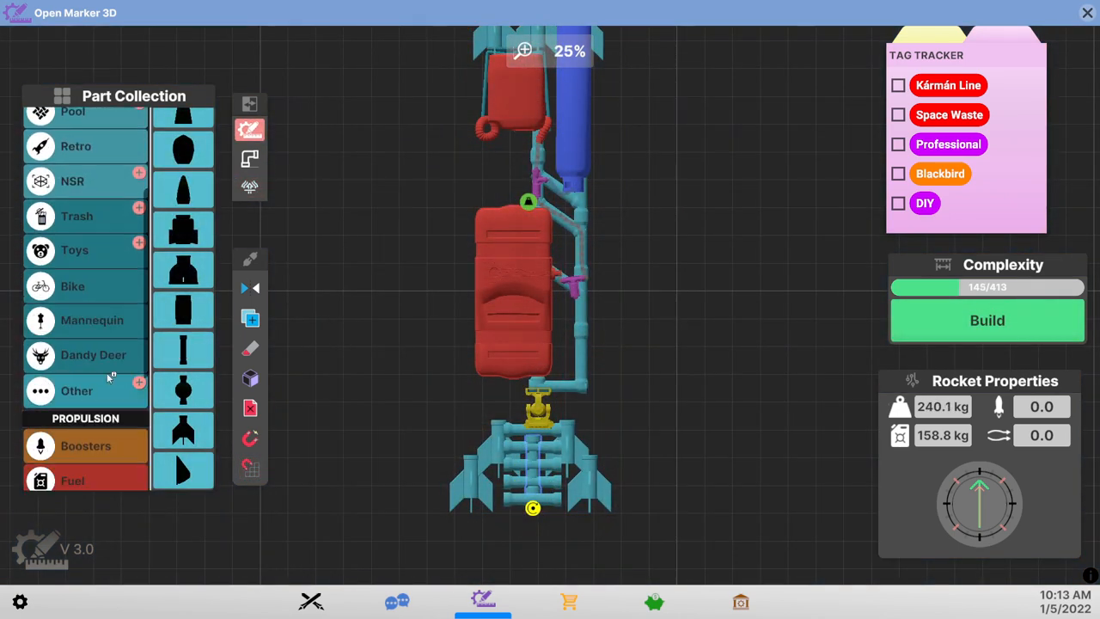
scroll("down", 3)
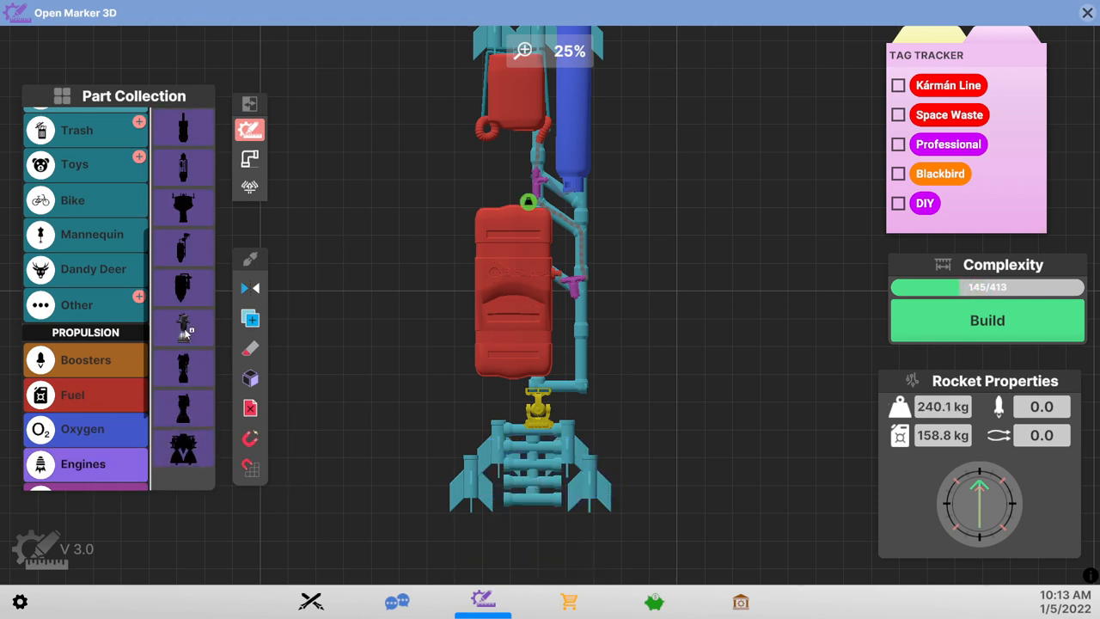
left_click(183, 327)
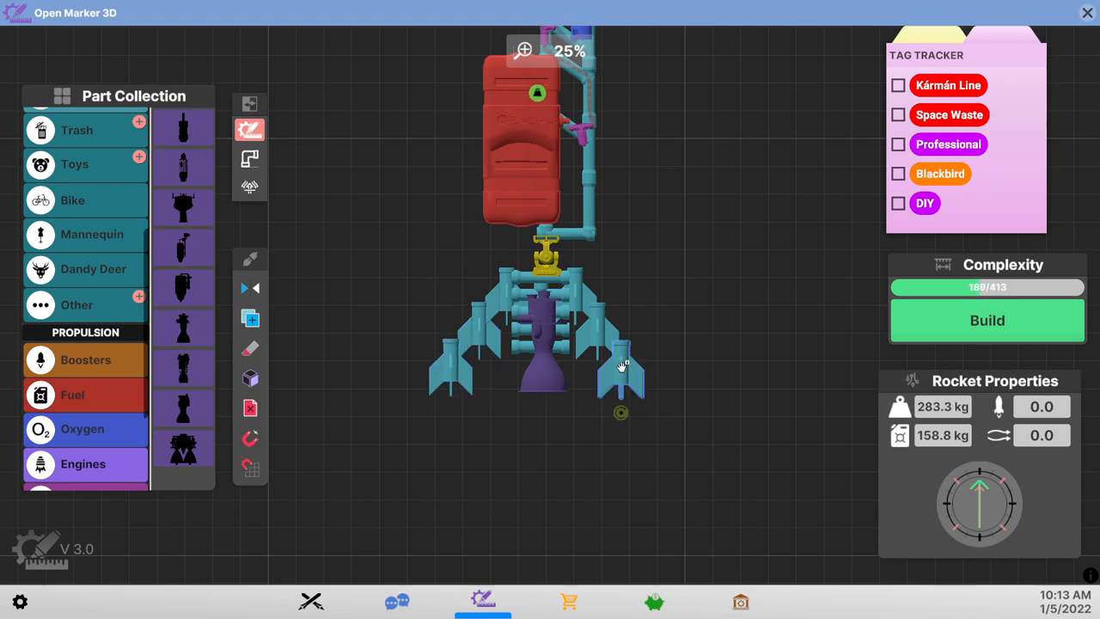
scroll("down", 3)
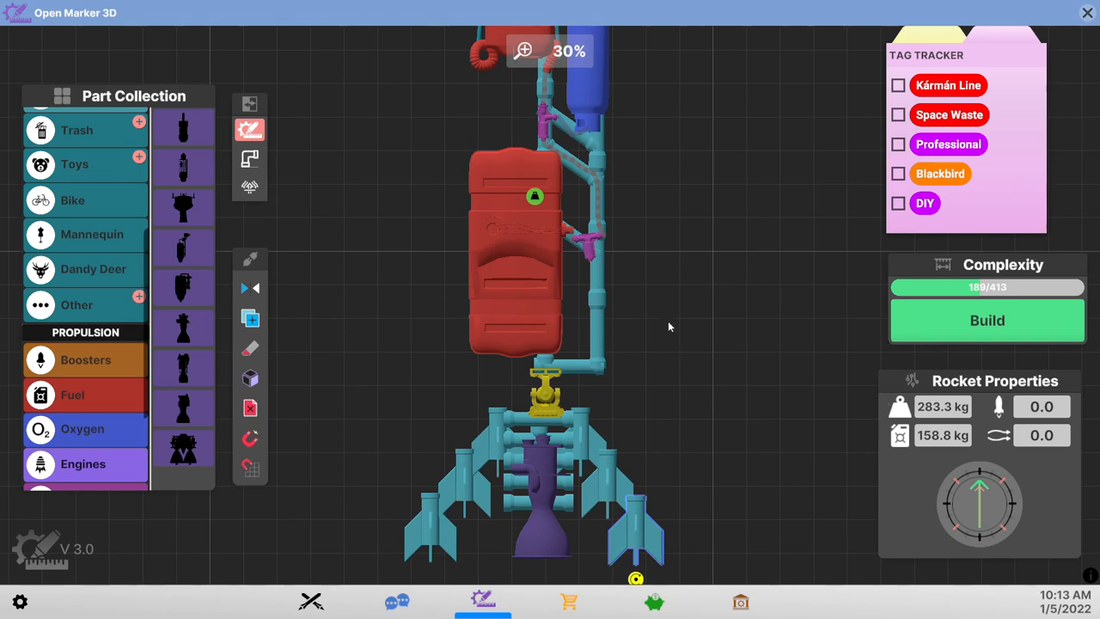
mouse_move(668, 314)
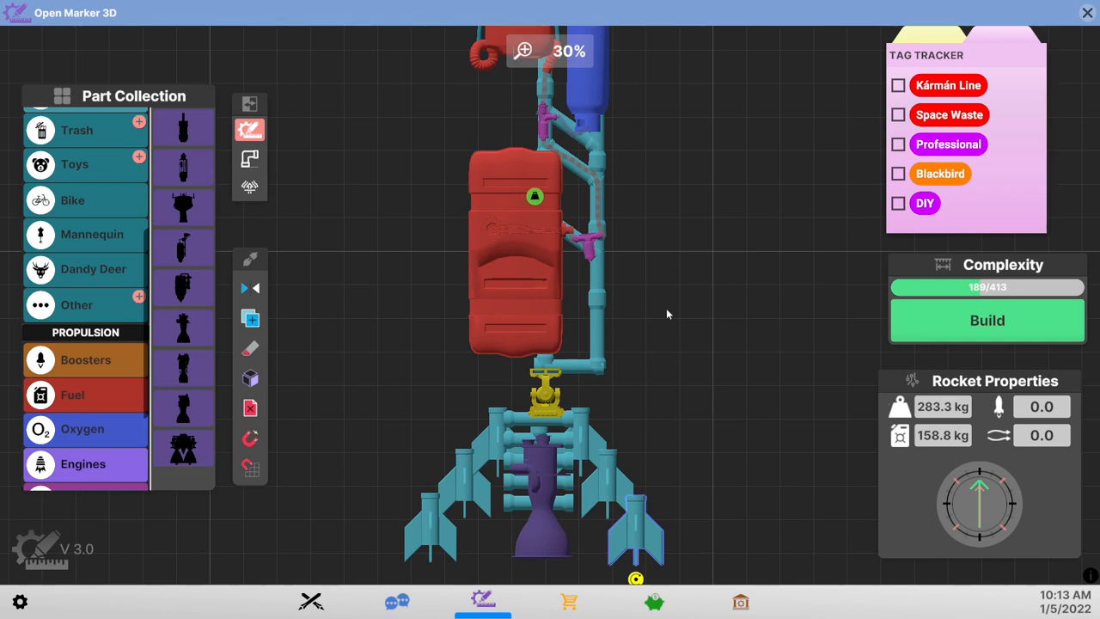
scroll("down", 3)
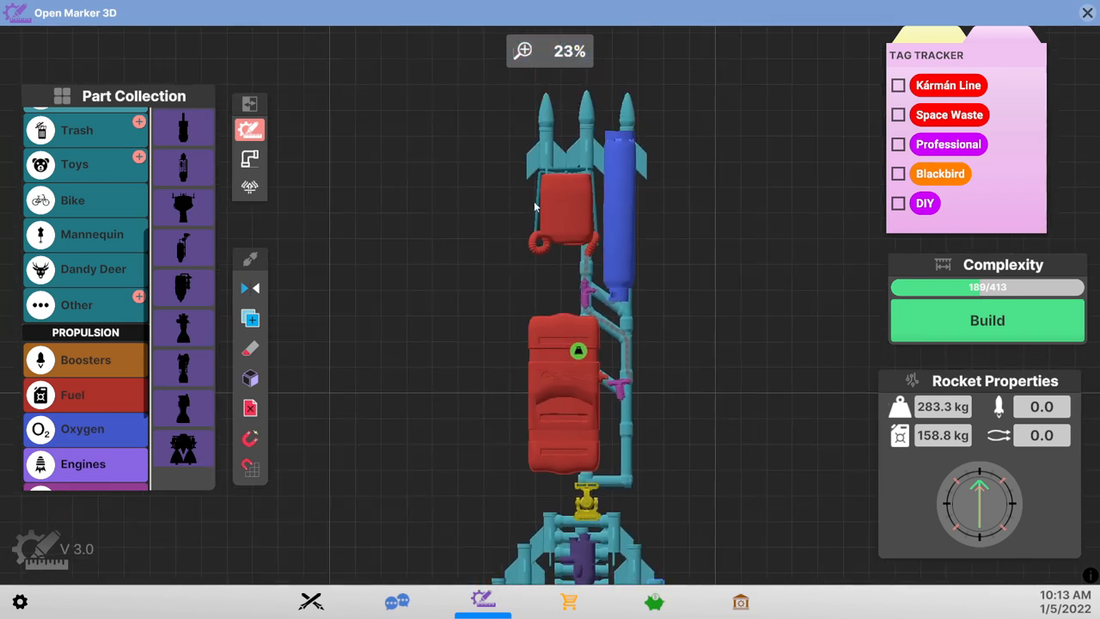
mouse_move(857, 210)
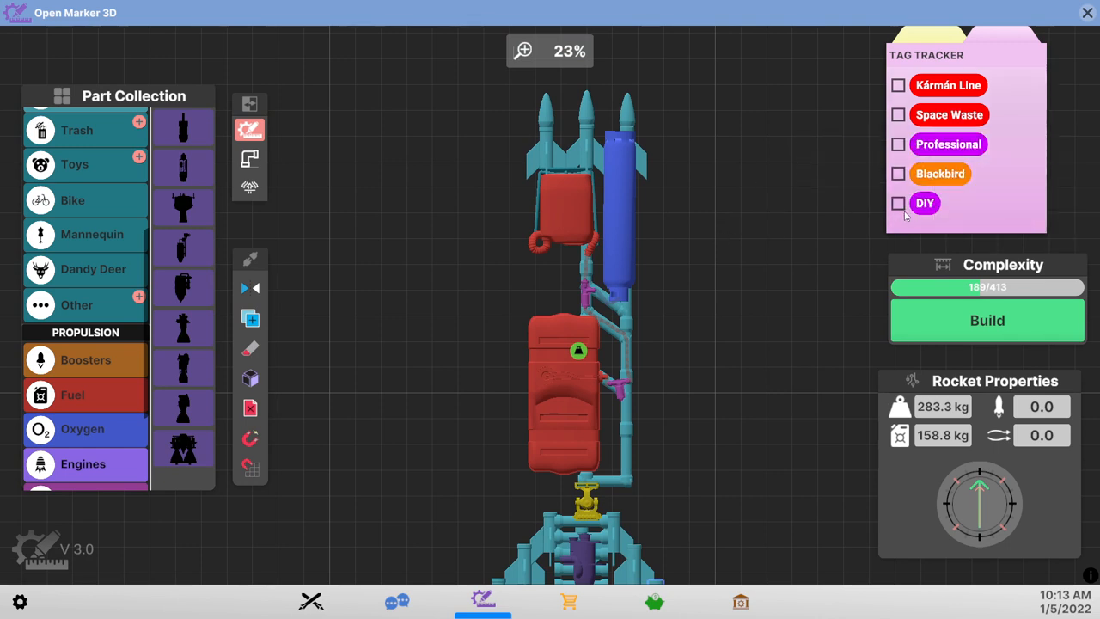
scroll("down", 3)
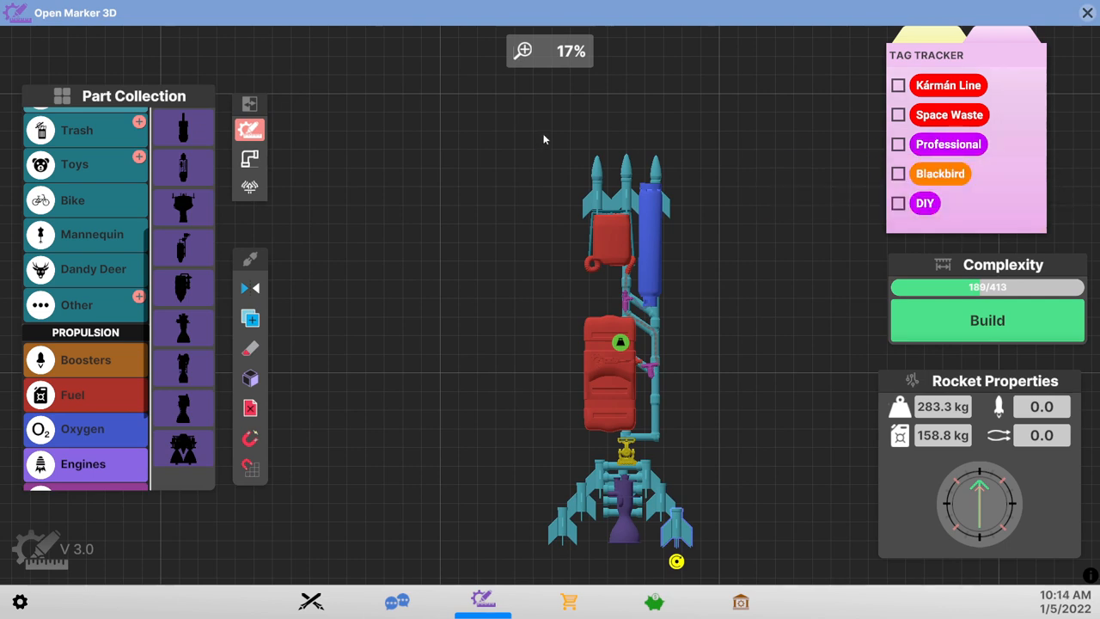
mouse_move(1017, 105)
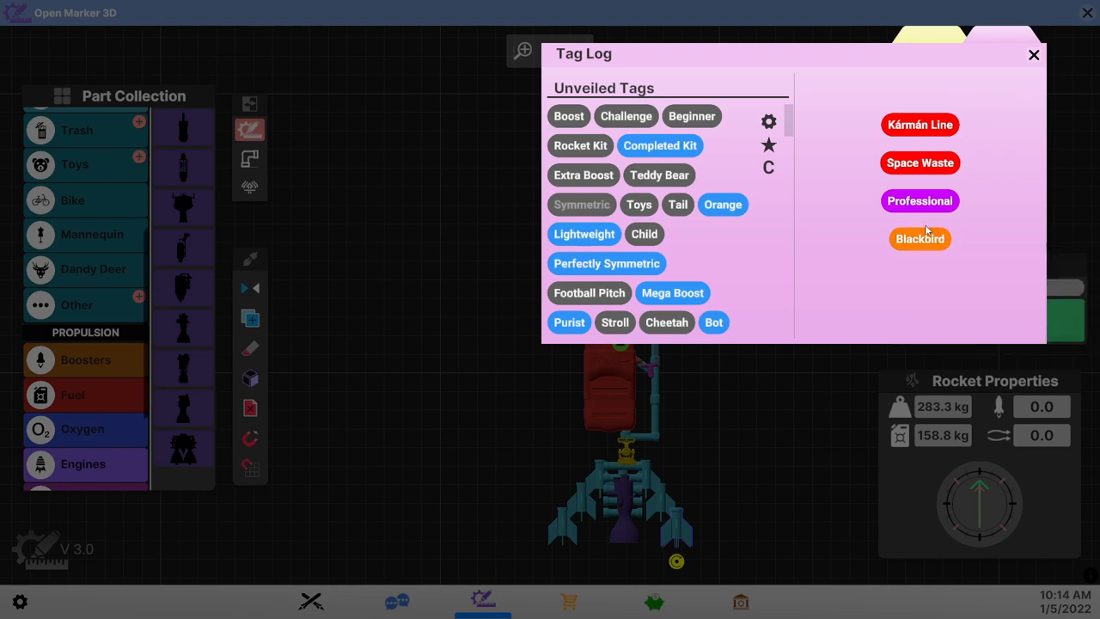
mouse_move(920, 162)
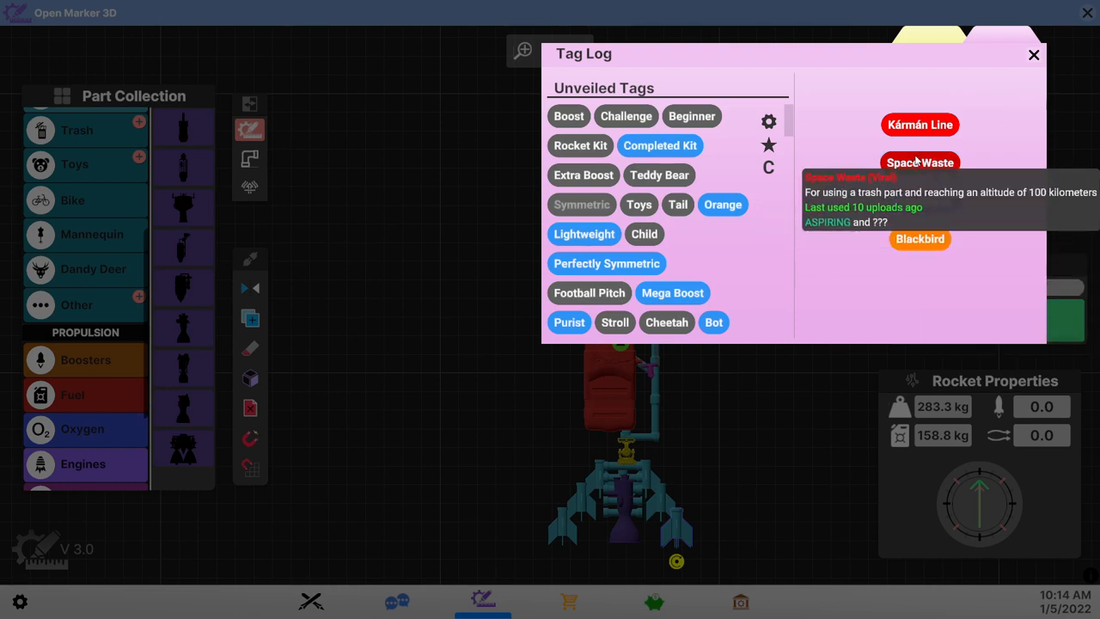
- Scroll the Tag Log's unveiled tags, close the log, and return to the rocket builder
scroll("down", 3)
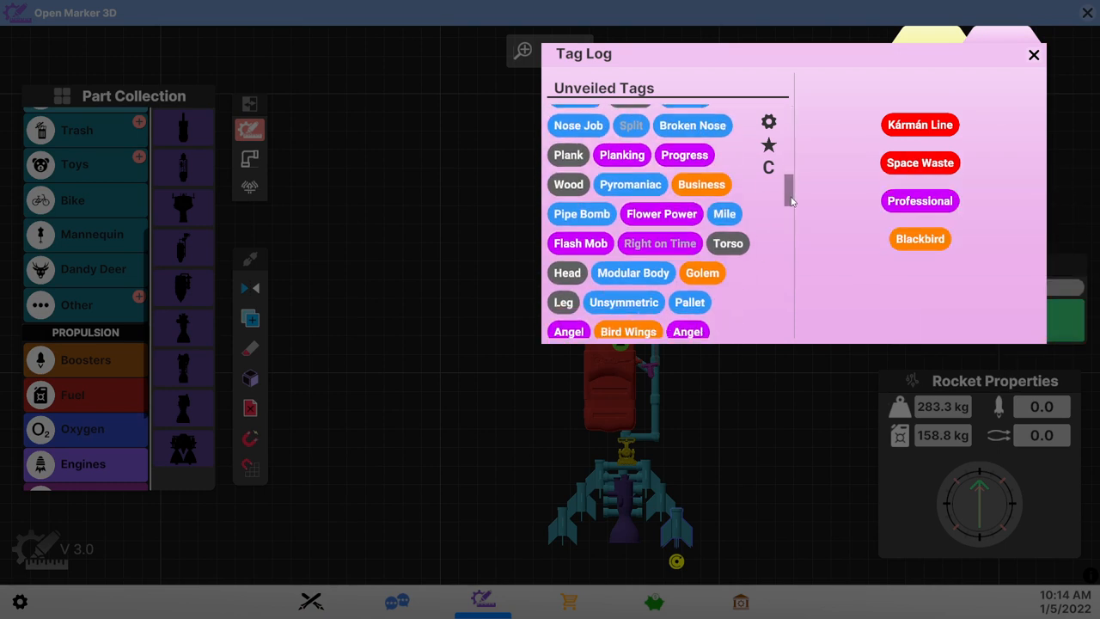
scroll("down", 3)
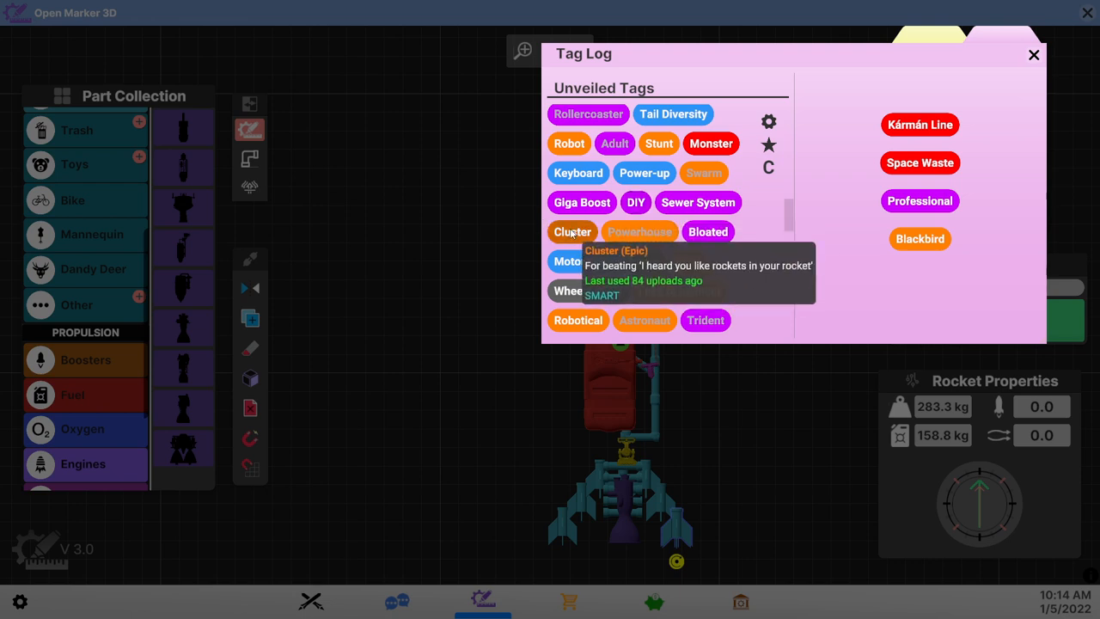
mouse_move(768, 288)
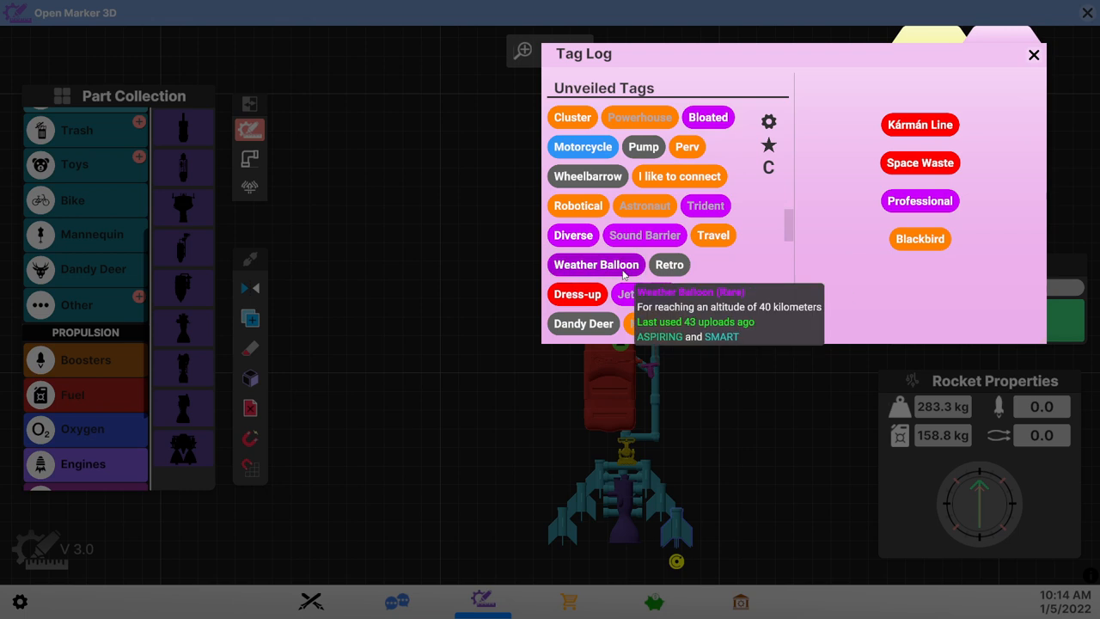
scroll("down", 3)
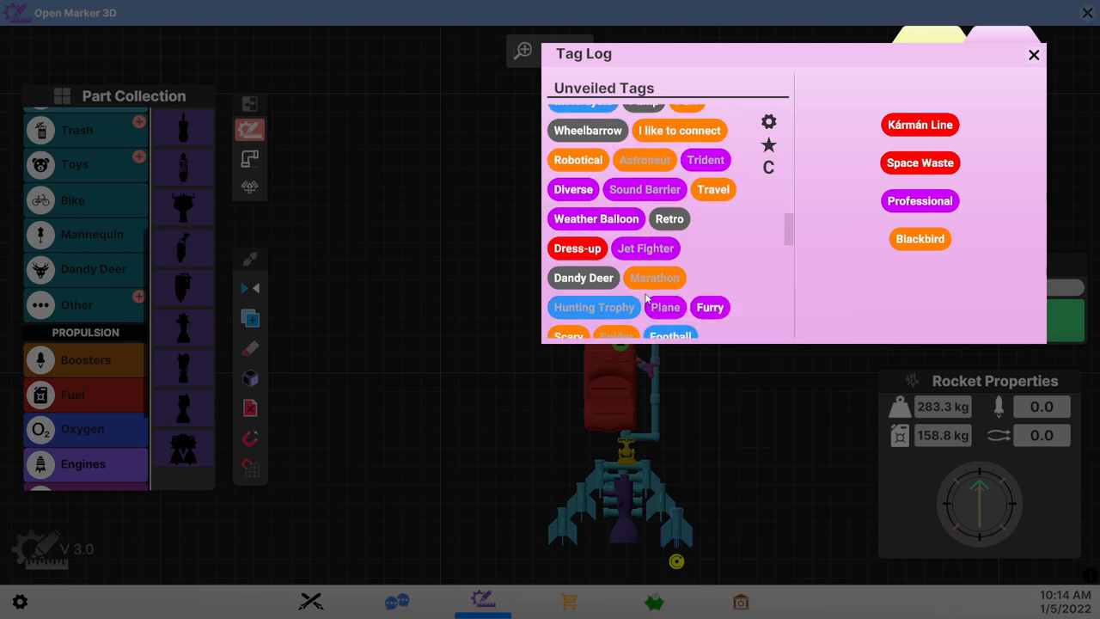
scroll("down", 3)
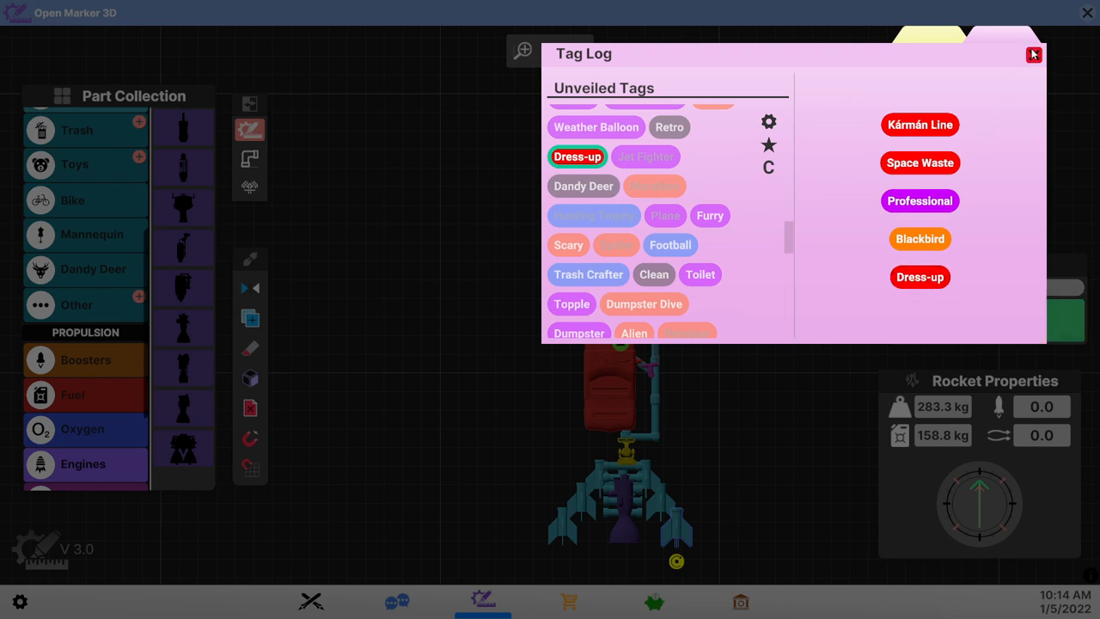
mouse_move(919, 201)
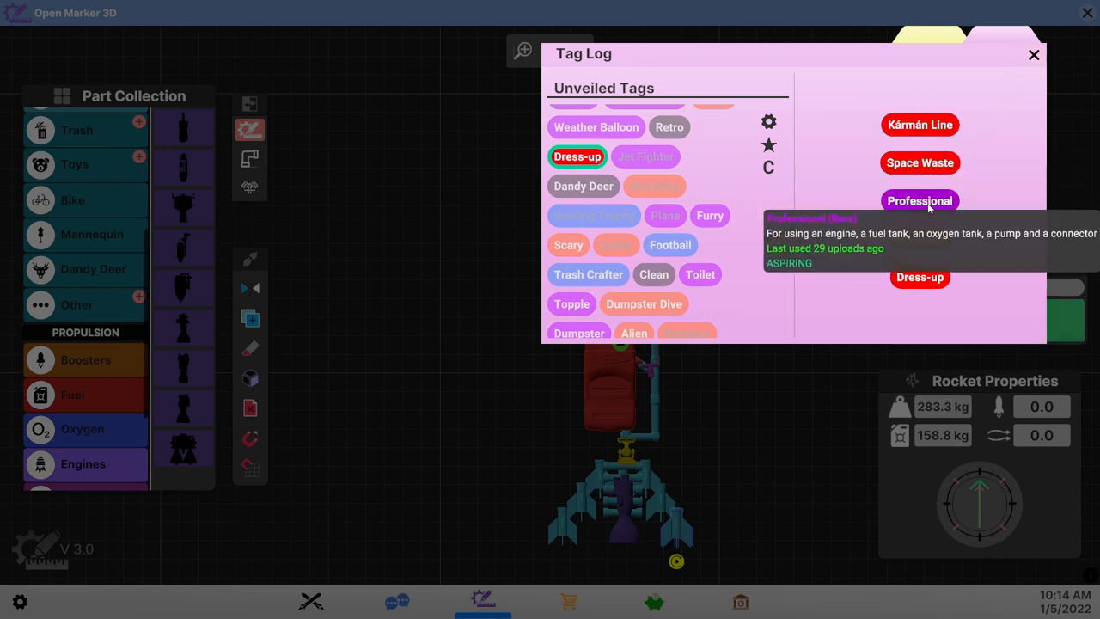
mouse_move(919, 238)
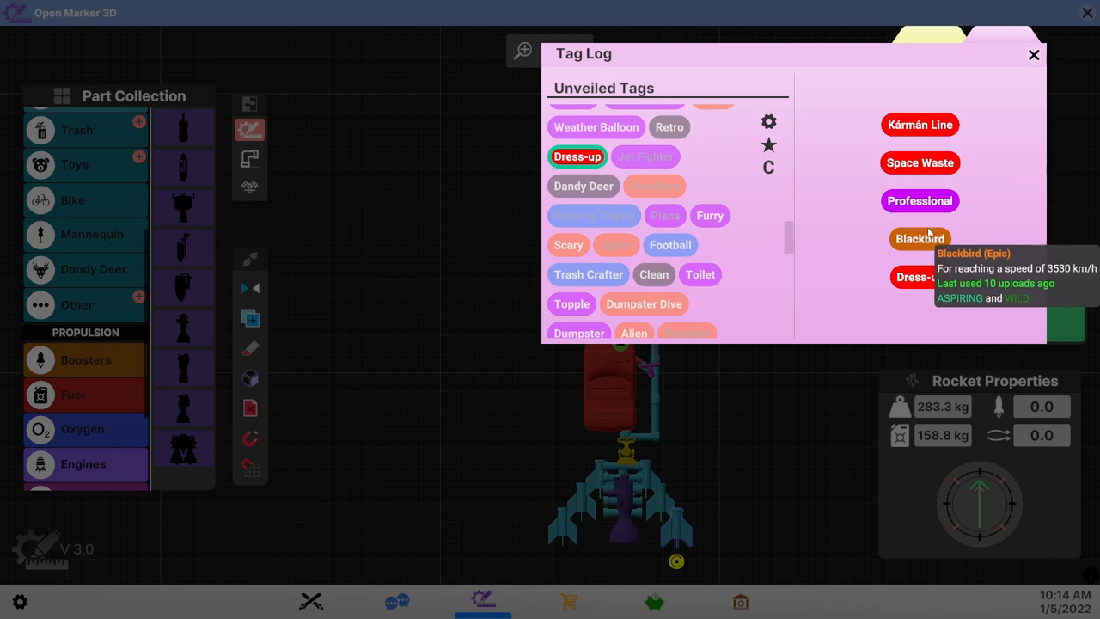
mouse_move(920, 277)
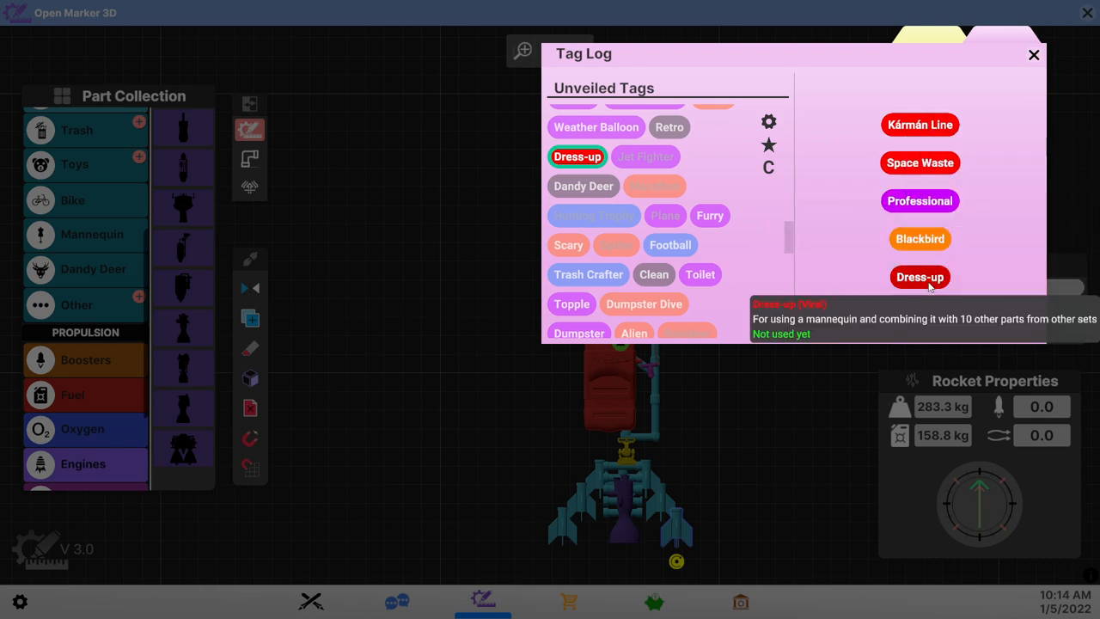
mouse_move(1022, 57)
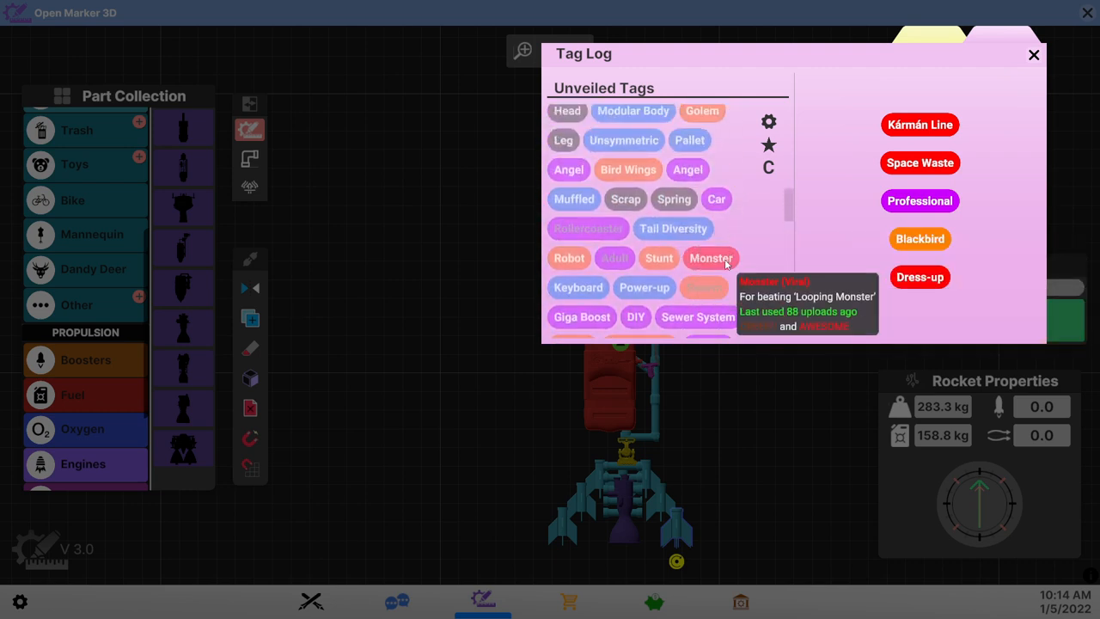
left_click(1033, 55)
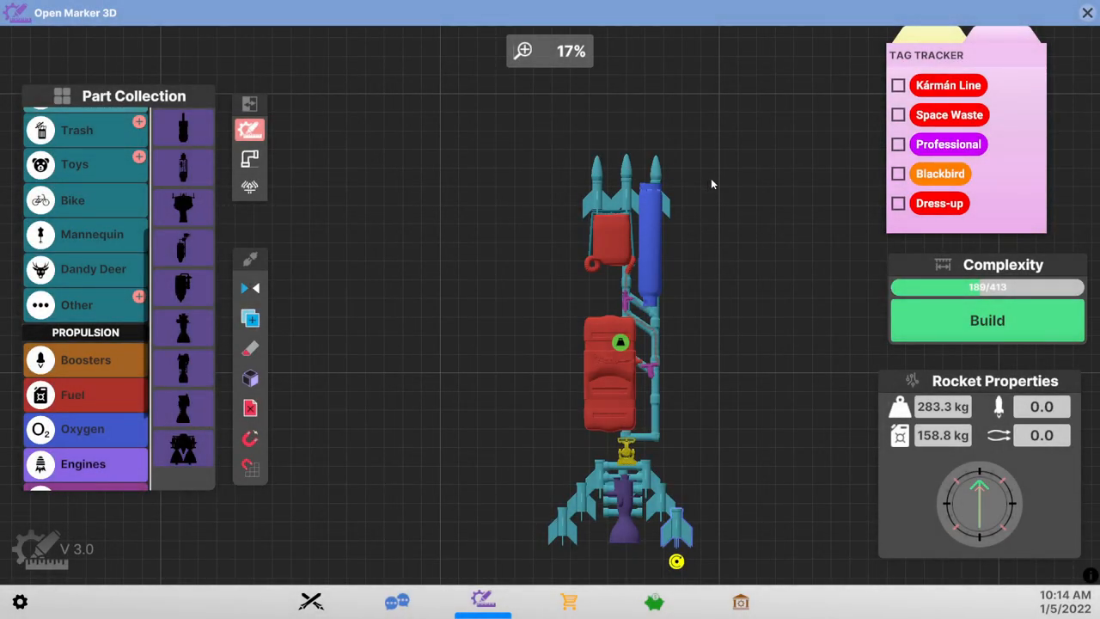
mouse_move(444, 471)
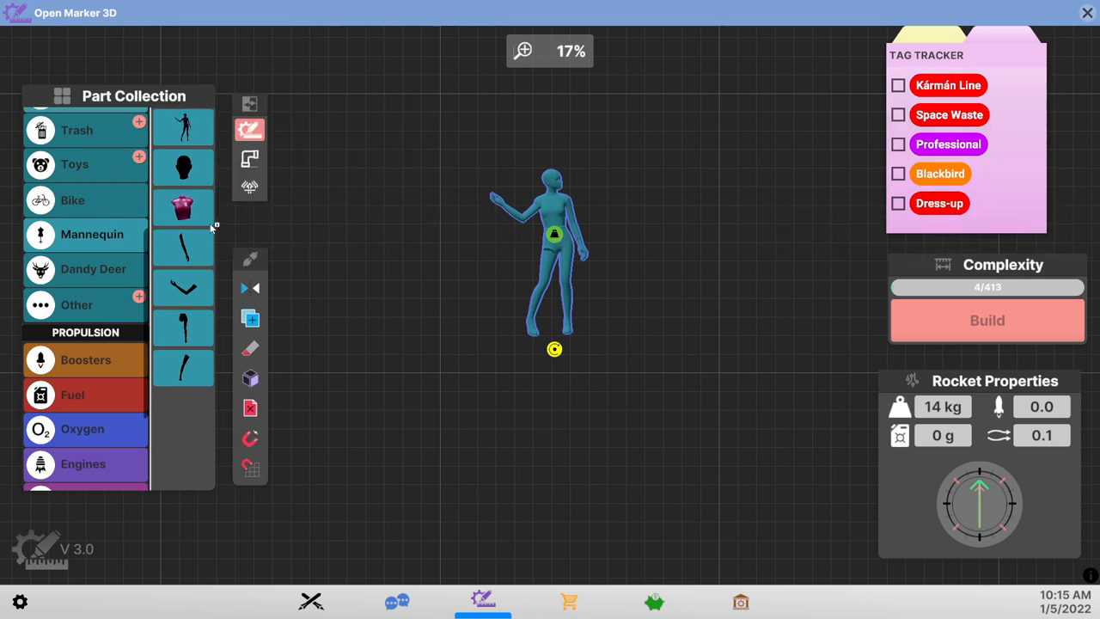
mouse_move(949, 114)
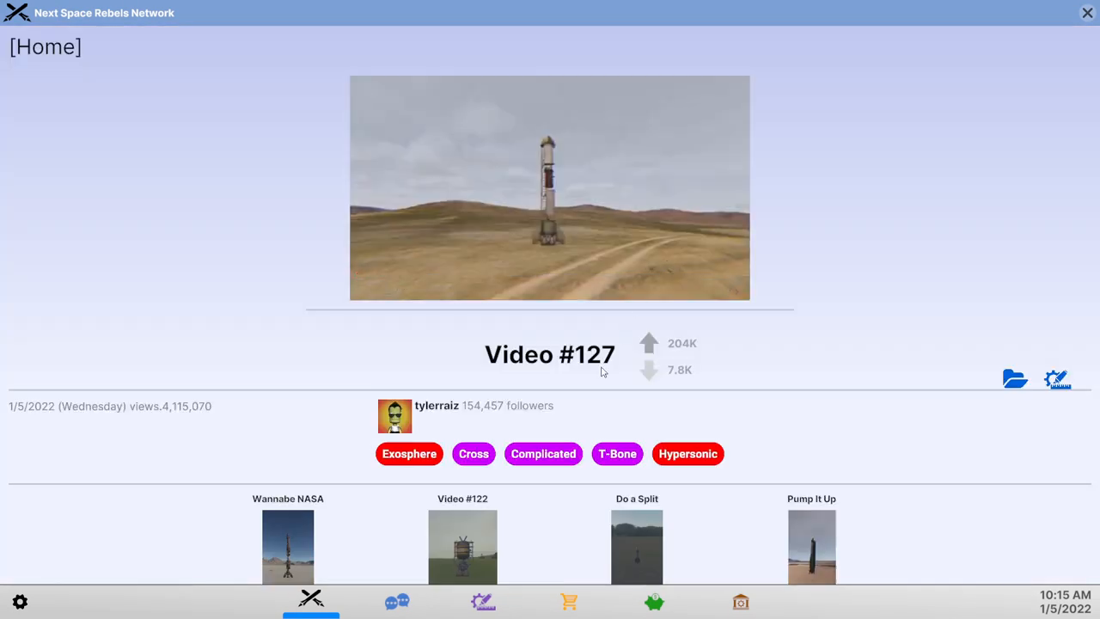
left_click(481, 600)
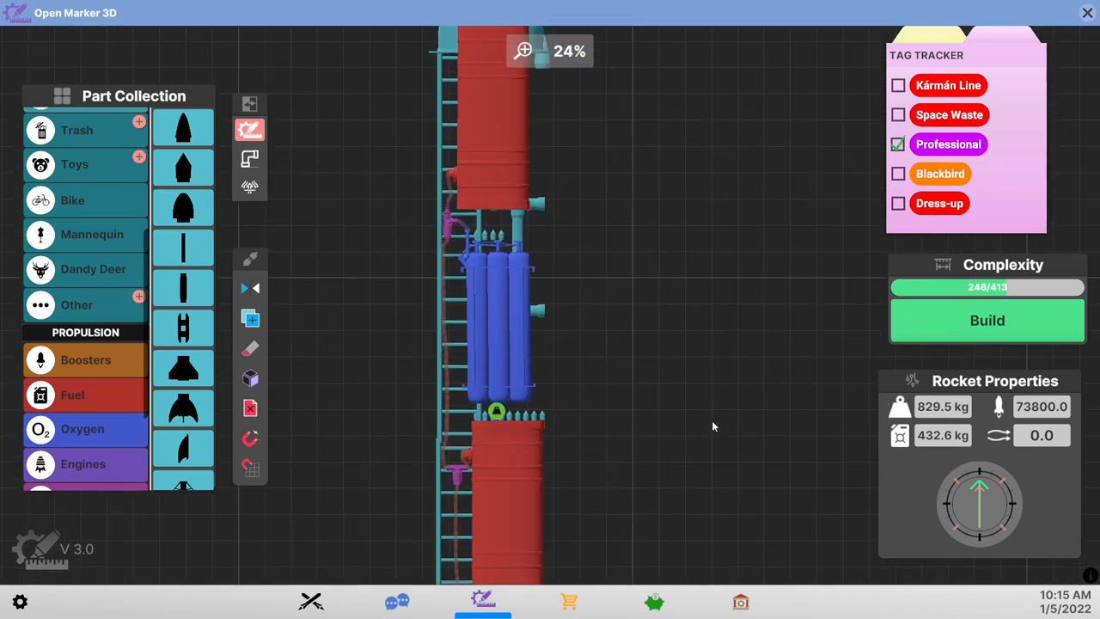
- Zoom in and out around the rocket to inspect the mannequin build on its base
scroll("down", 3)
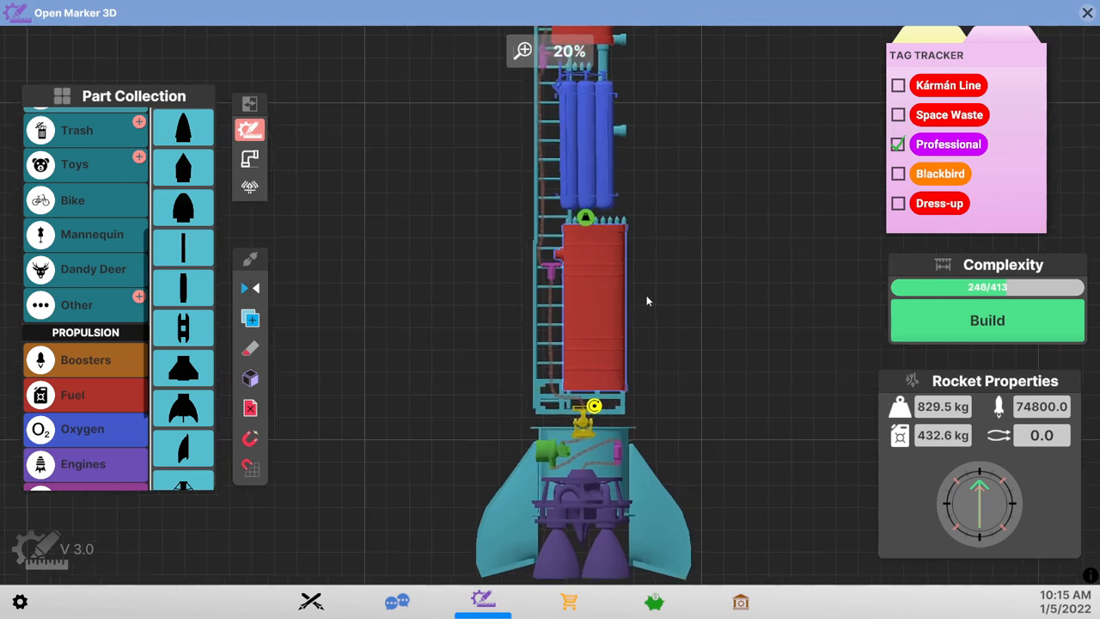
scroll("up", 3)
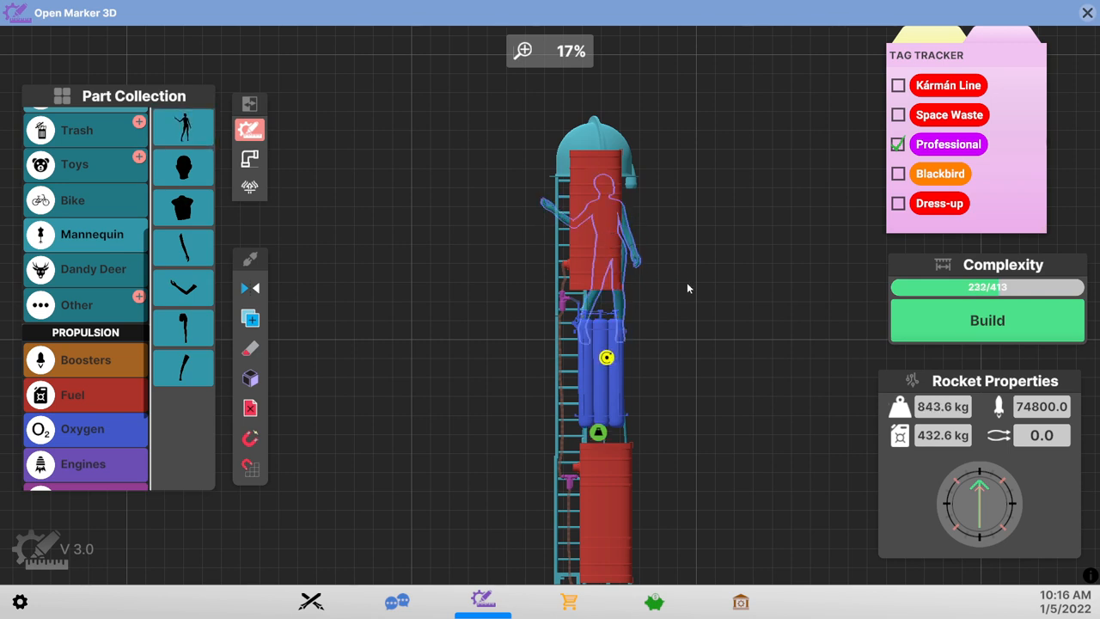
scroll("up", 3)
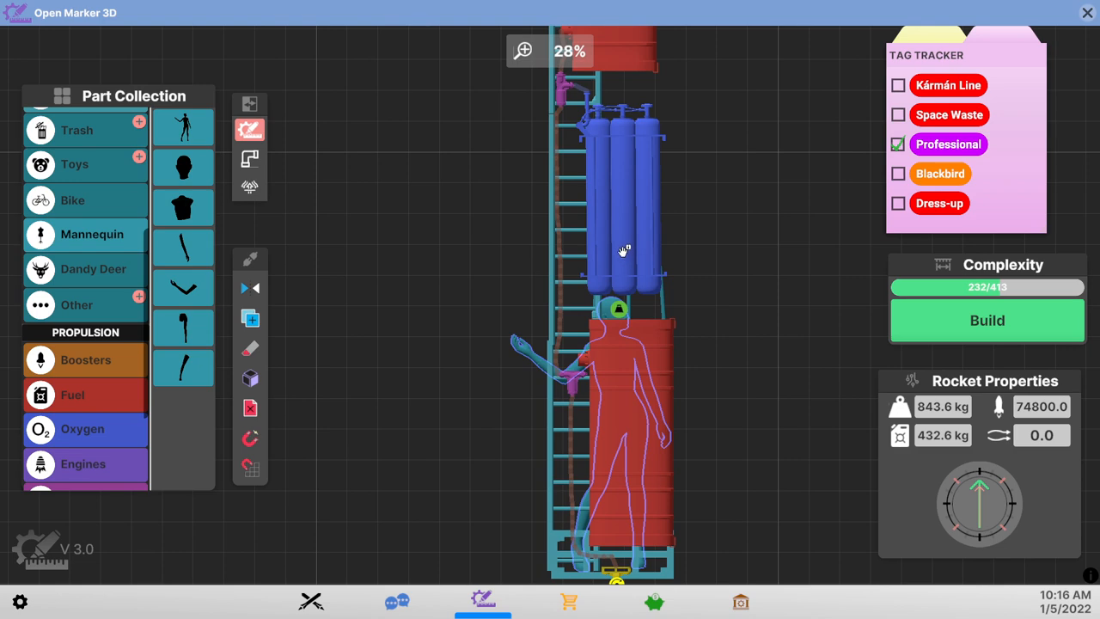
scroll("down", 3)
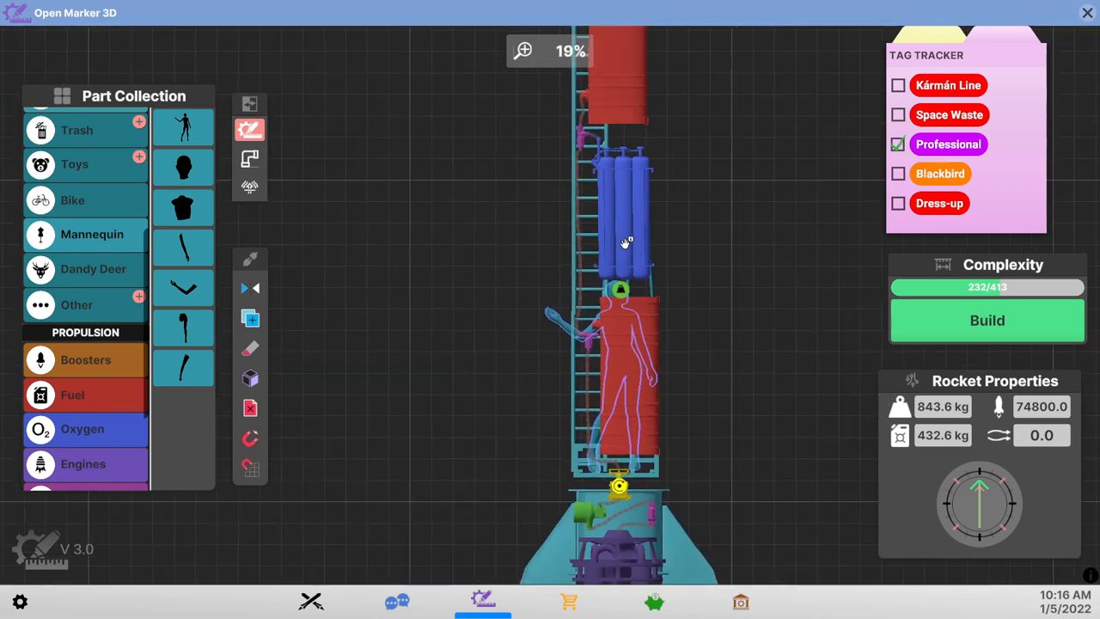
mouse_move(939, 203)
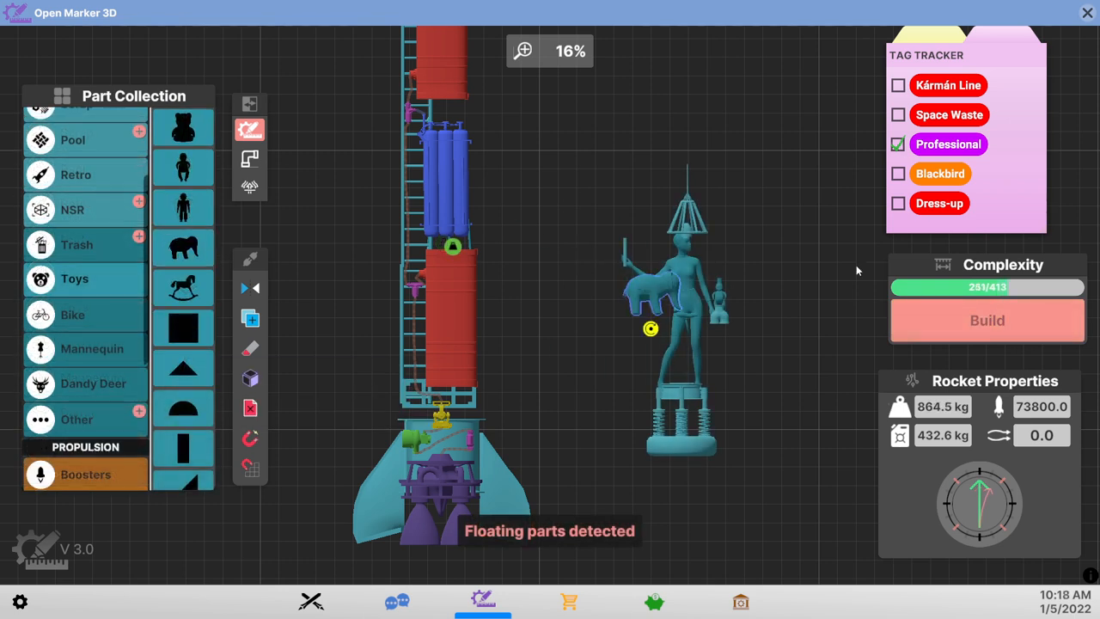
mouse_move(939, 203)
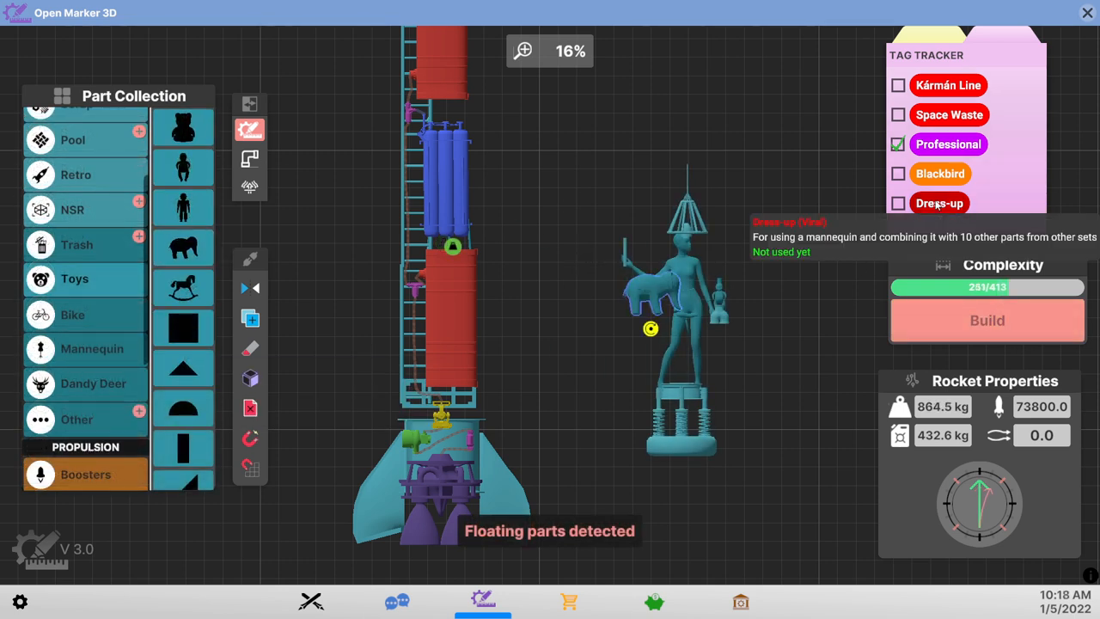
- Open the Tag Log's unveiled tags and start tracking In Control, replacing Dress-up
left_click(679, 343)
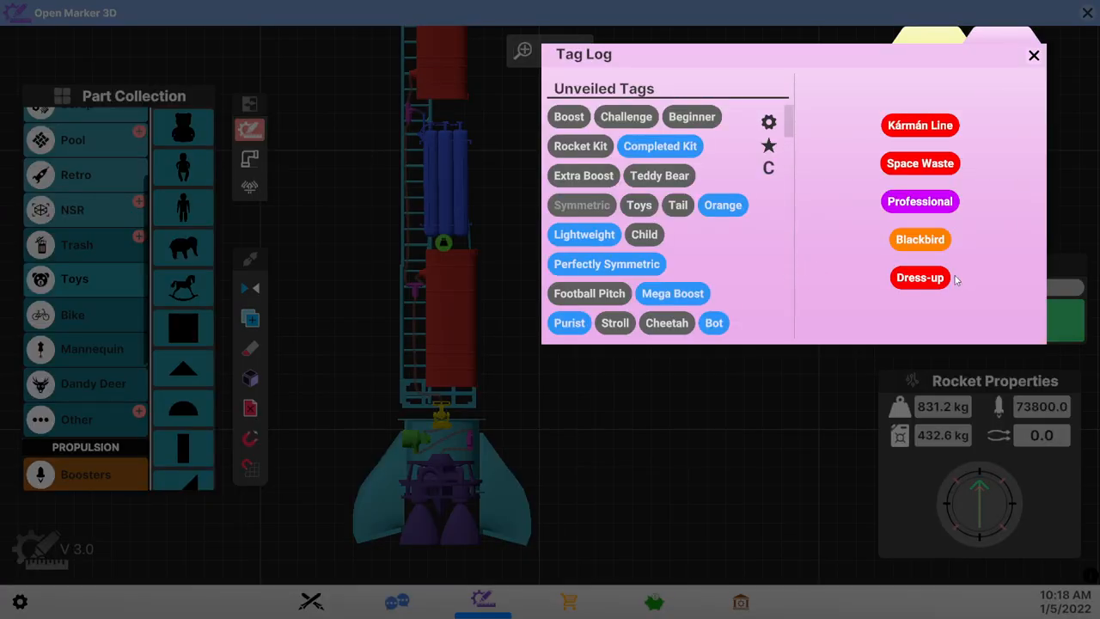
mouse_move(584, 233)
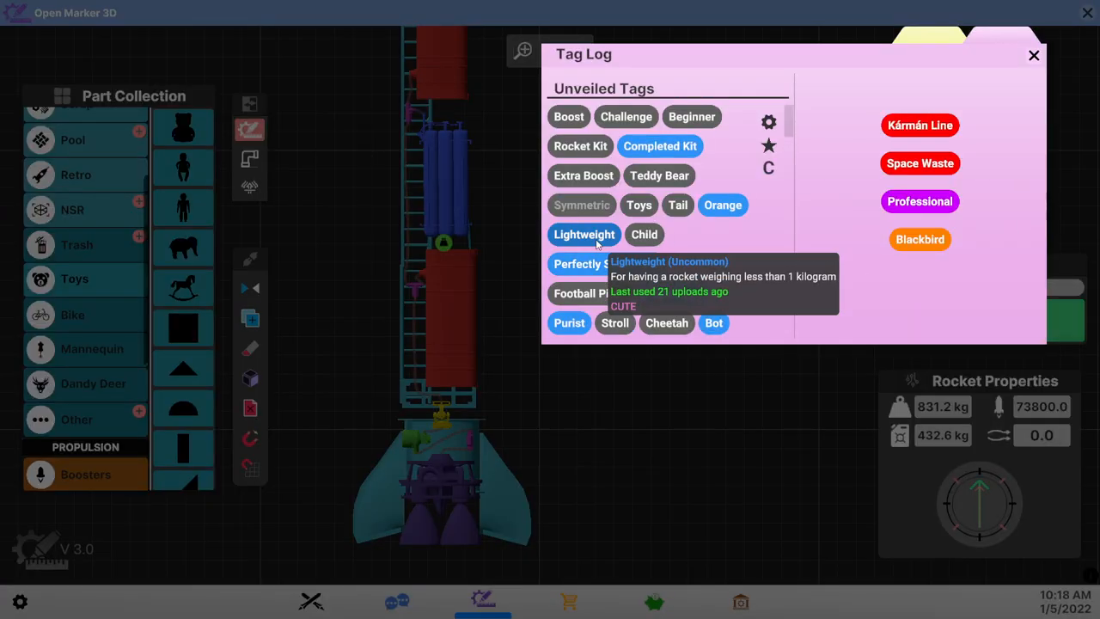
mouse_move(722, 205)
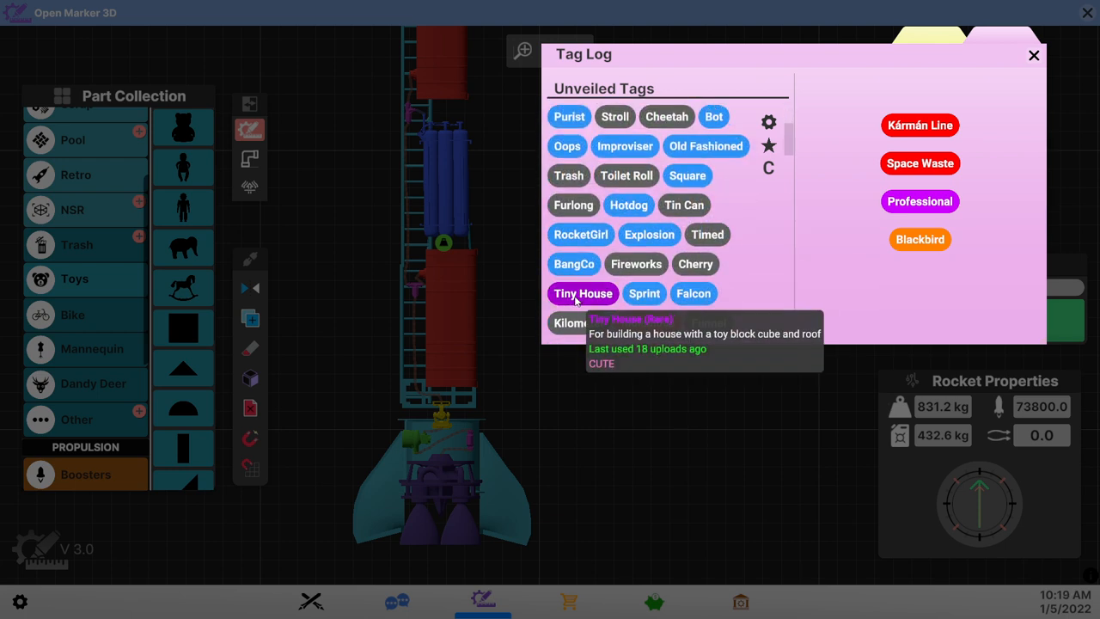
mouse_move(643, 293)
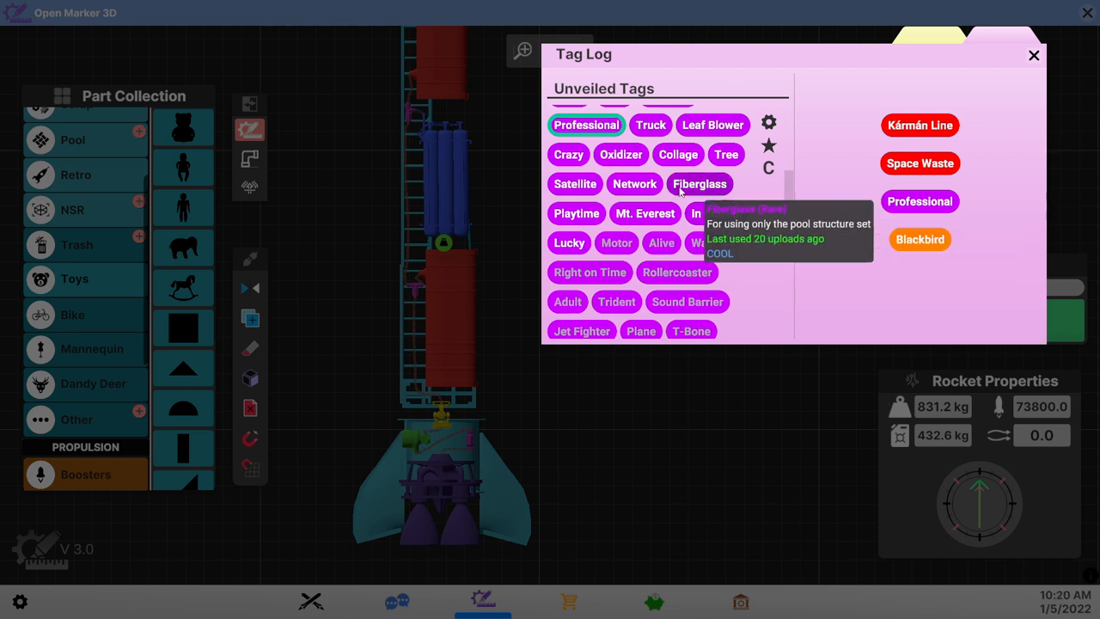
mouse_move(574, 183)
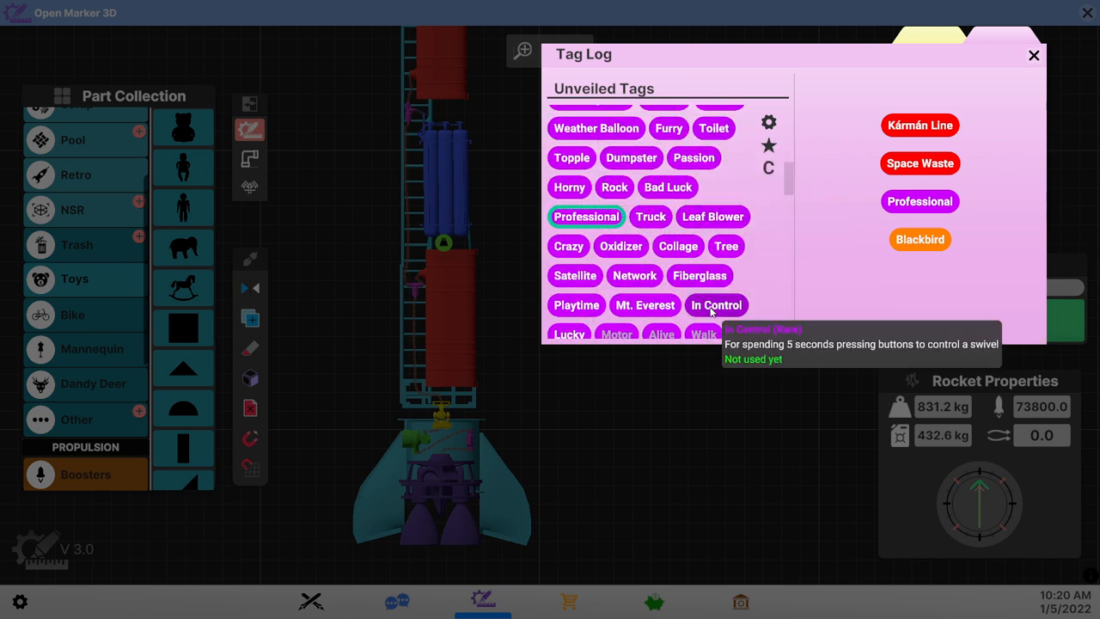
left_click(716, 304)
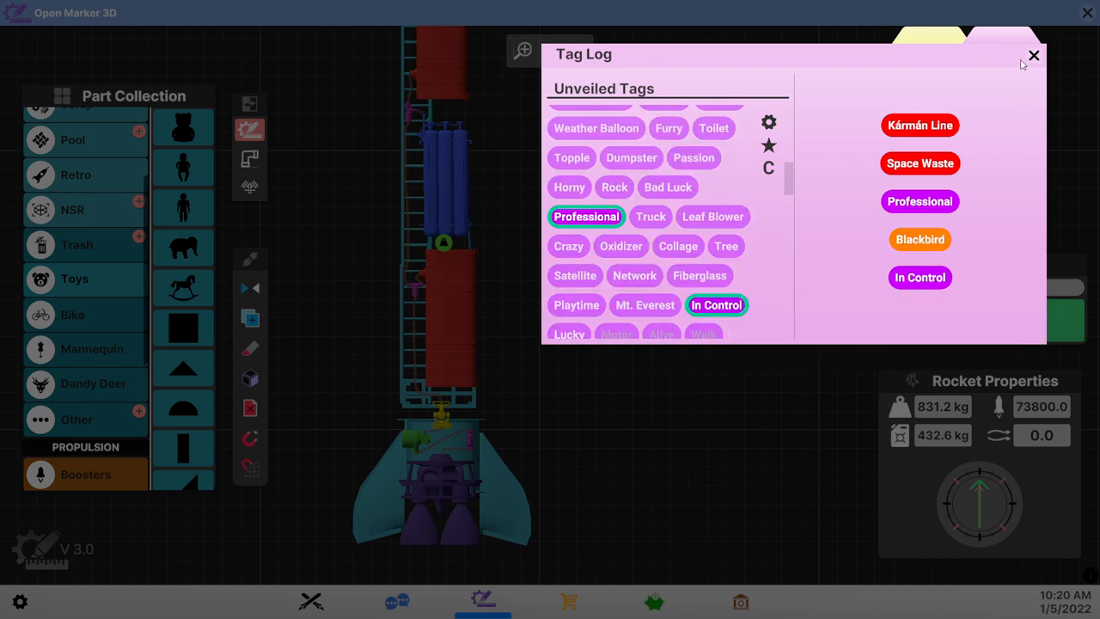
- Close the Tag Log and build the redesigned rocket in the hangar
left_click(1032, 55)
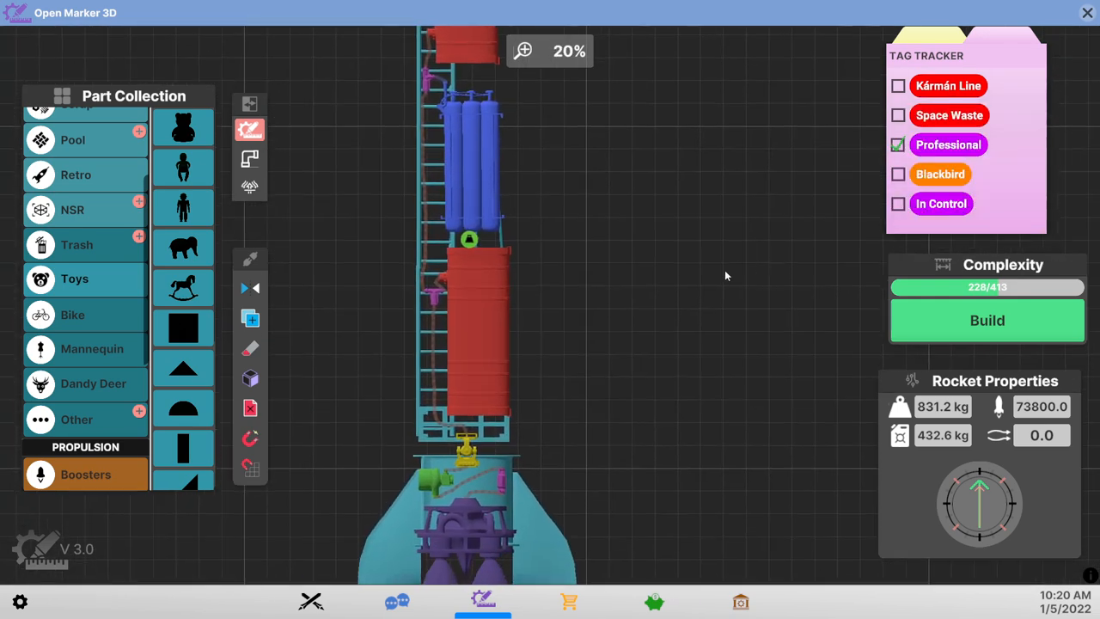
scroll("down", 3)
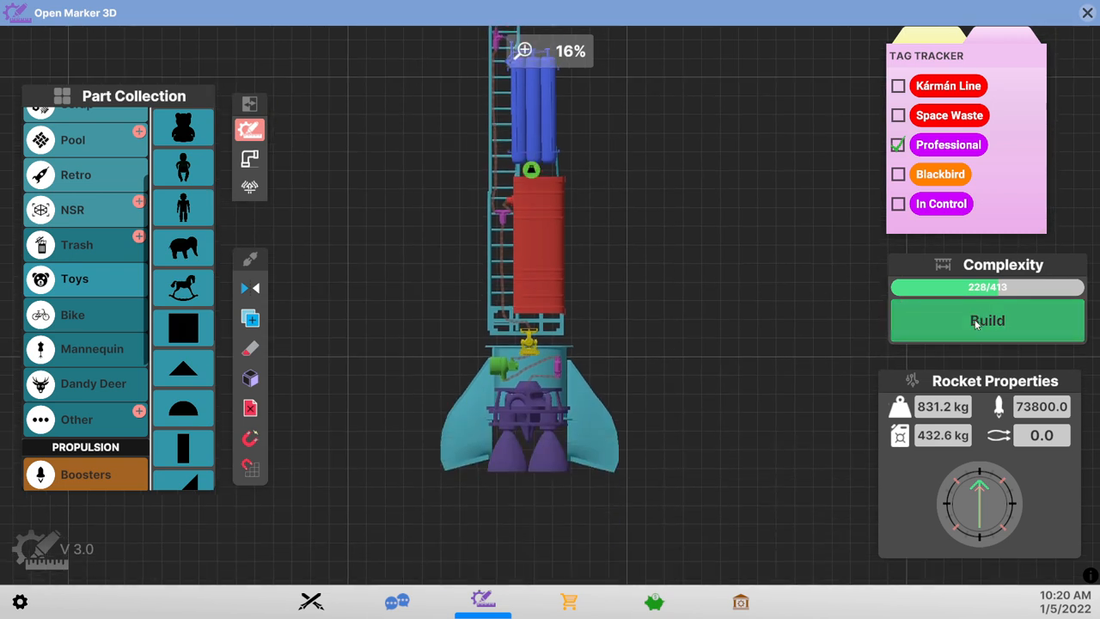
left_click(986, 319)
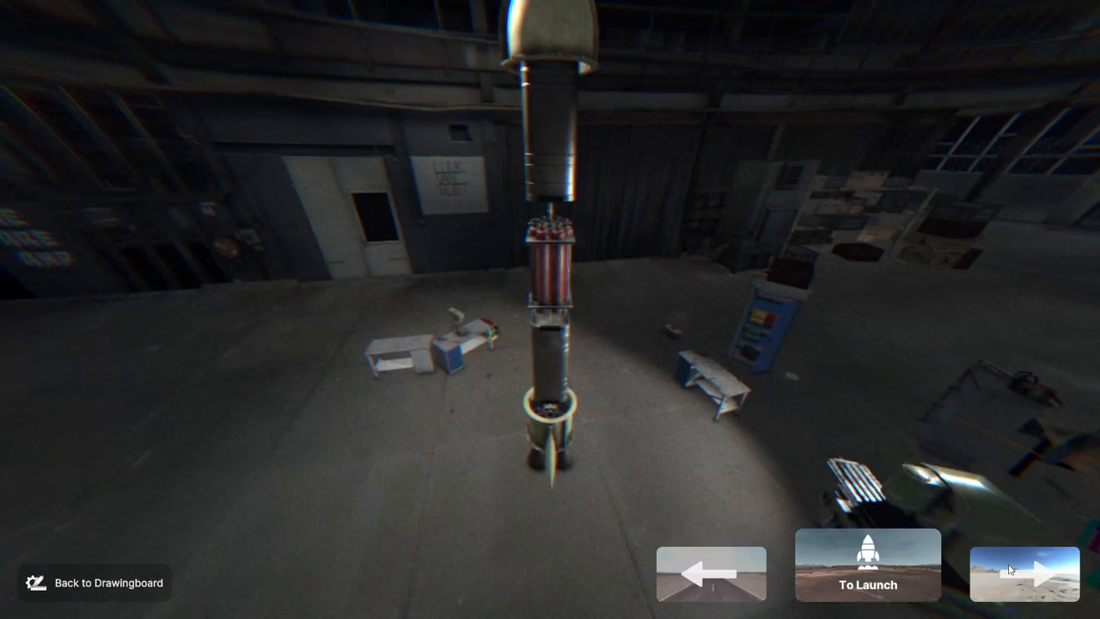
- Launch the rocket, switch cameras mid-flight, and finish to view the 103 km result
left_click(866, 563)
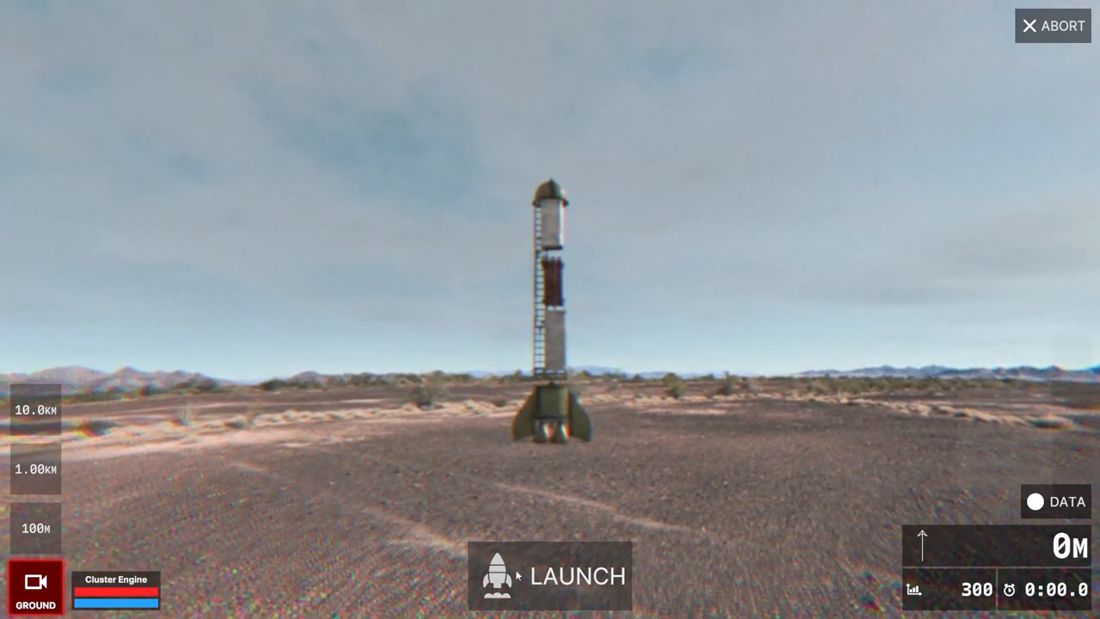
left_click(549, 576)
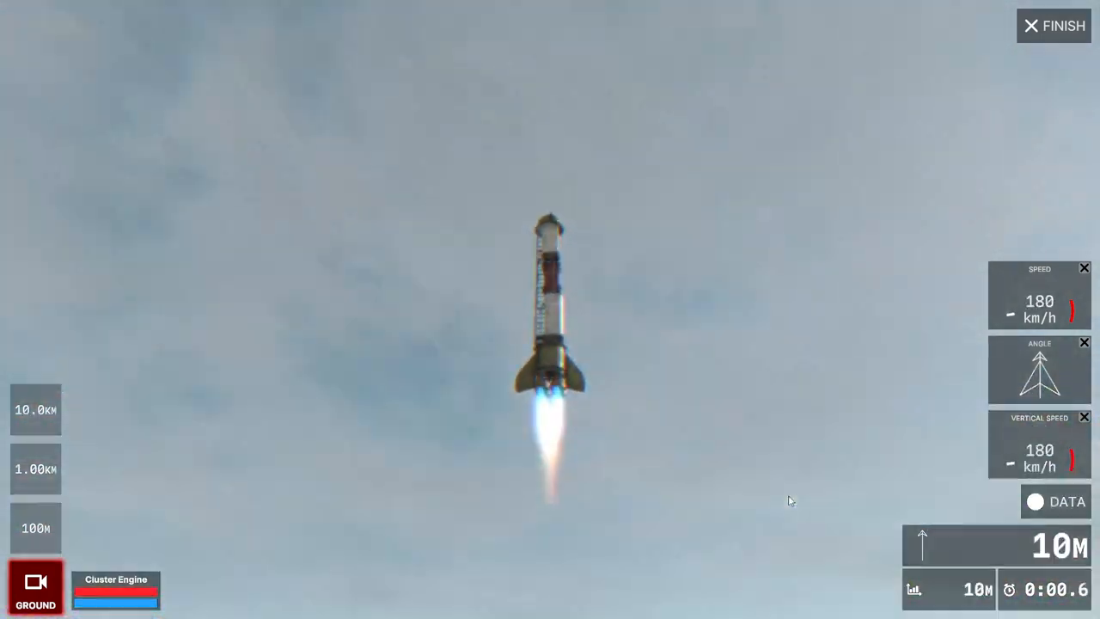
left_click(36, 527)
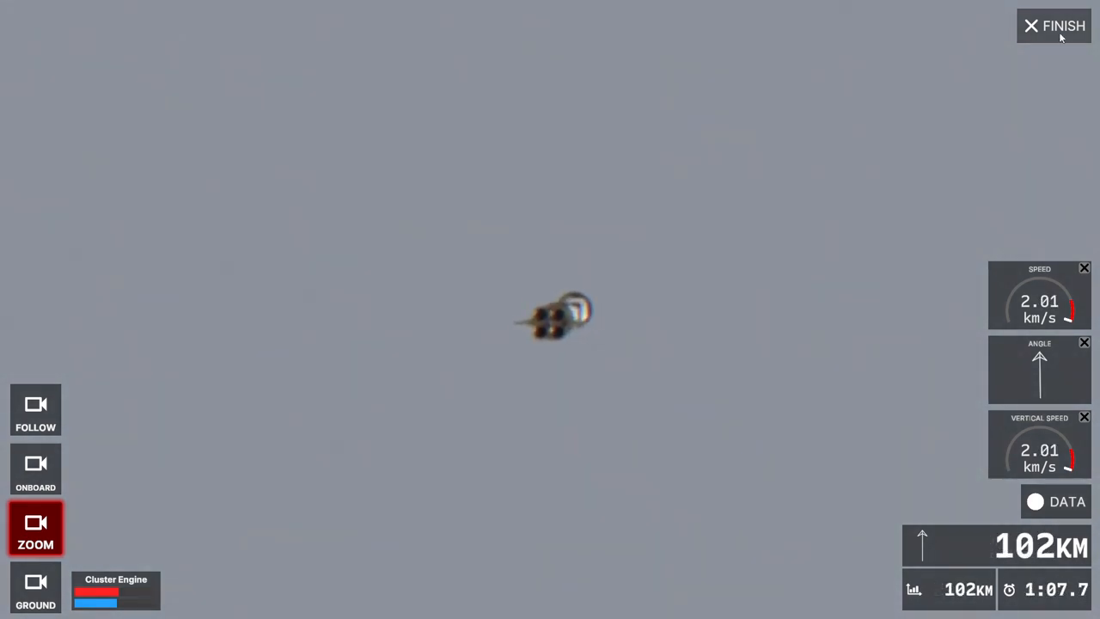
left_click(1053, 26)
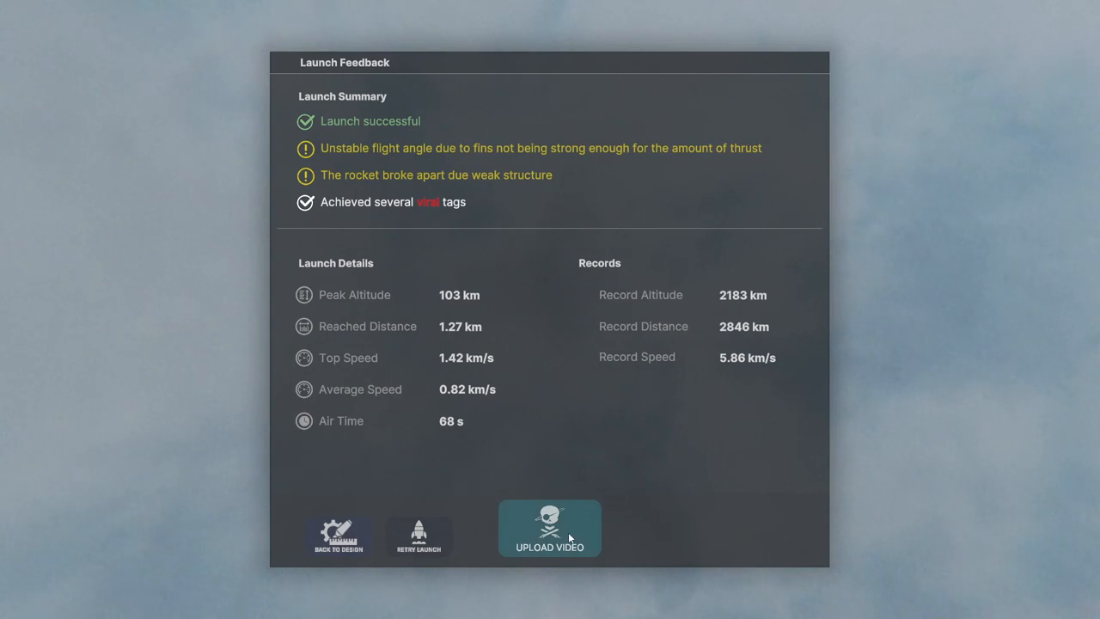
- Upload Video #128, adding the Blackbird tag to the five chosen tags
left_click(549, 527)
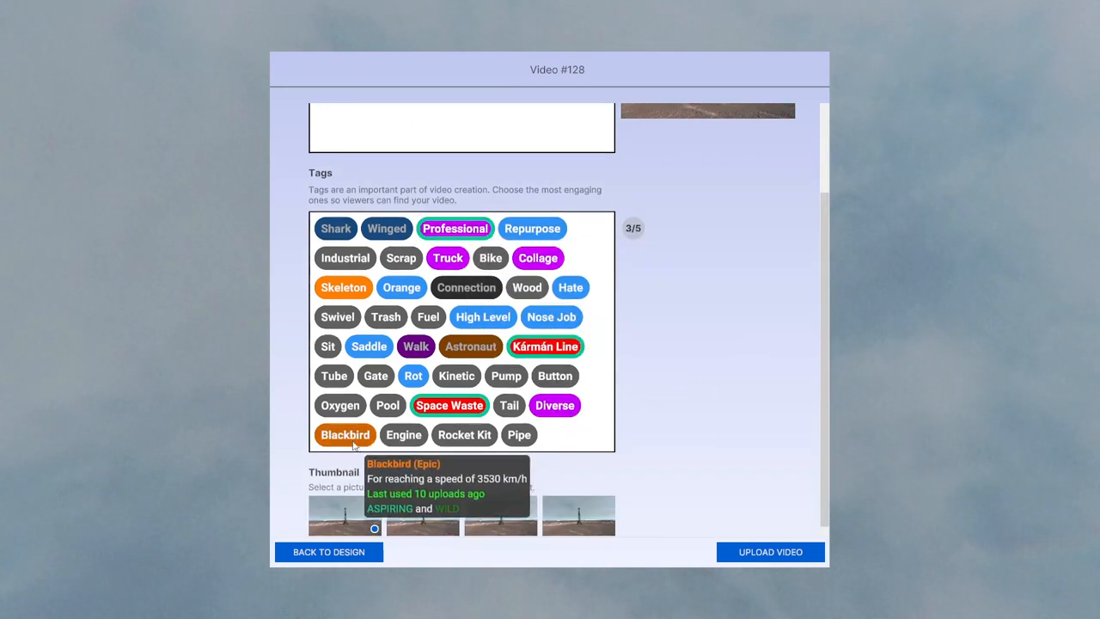
left_click(344, 434)
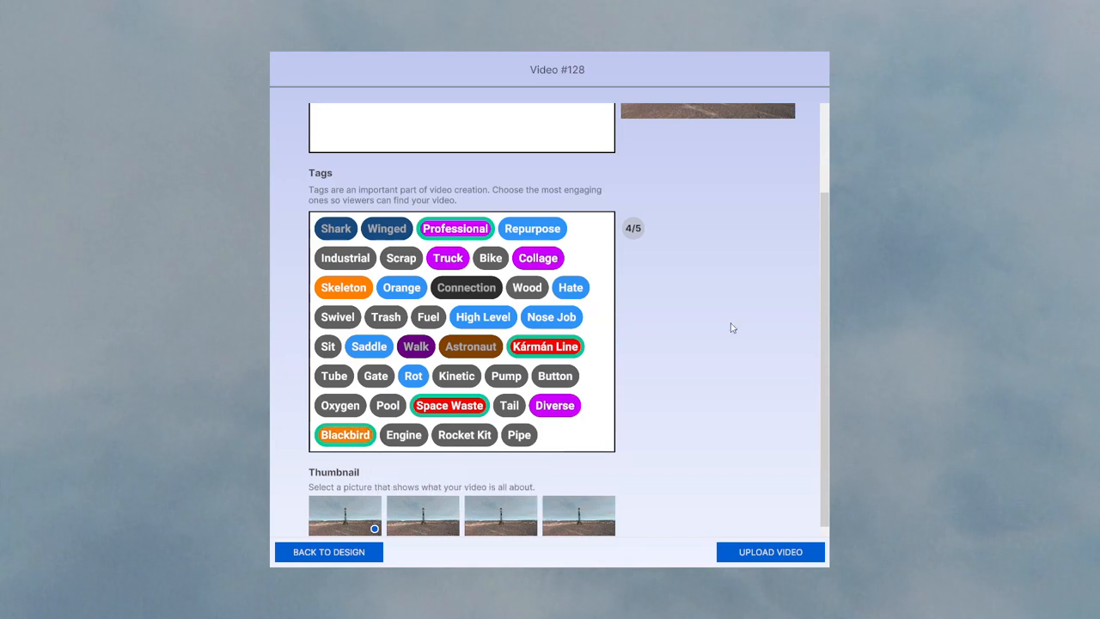
mouse_move(608, 281)
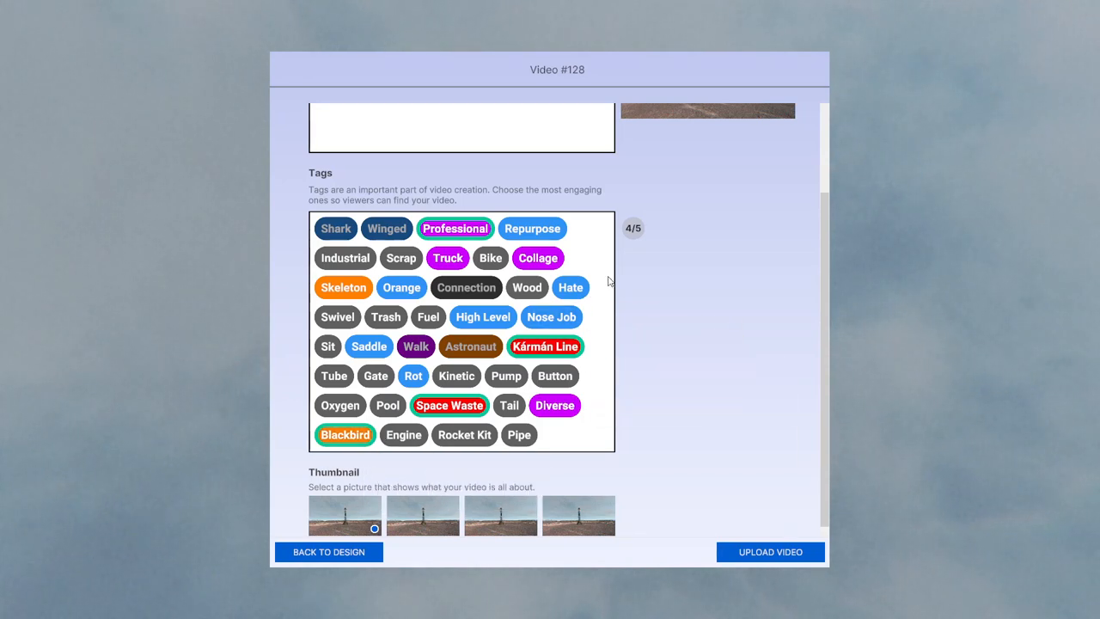
mouse_move(537, 257)
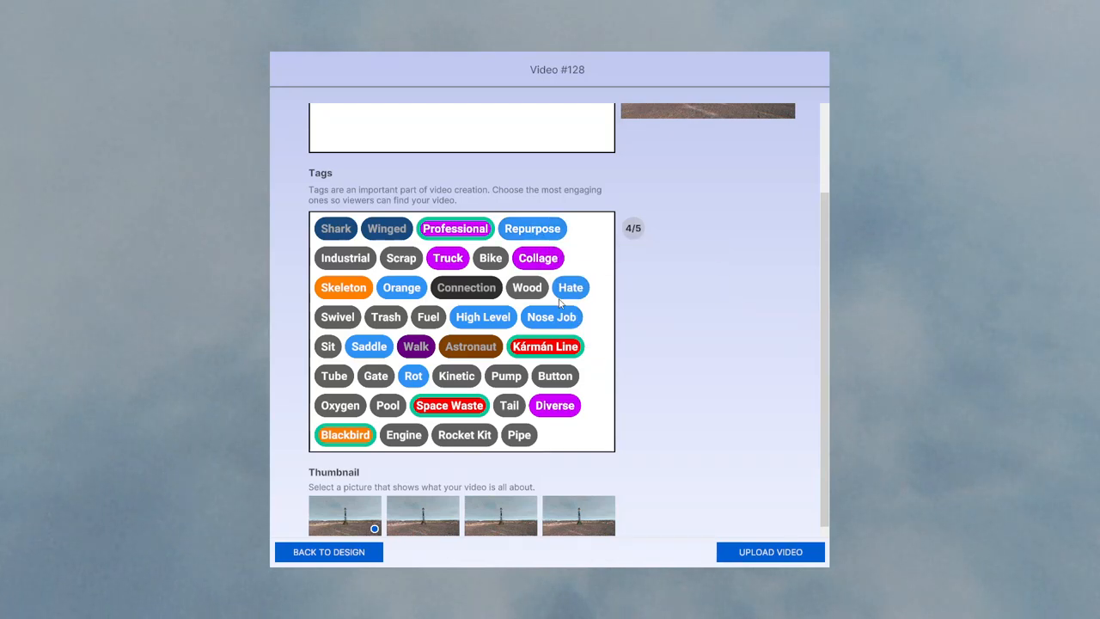
mouse_move(554, 405)
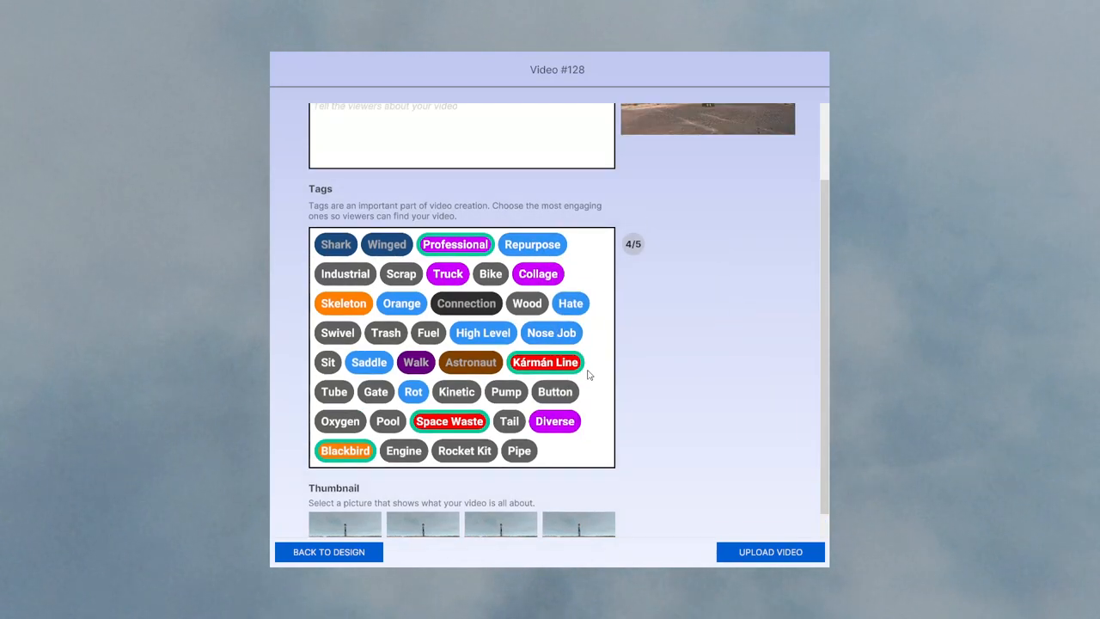
mouse_move(506, 391)
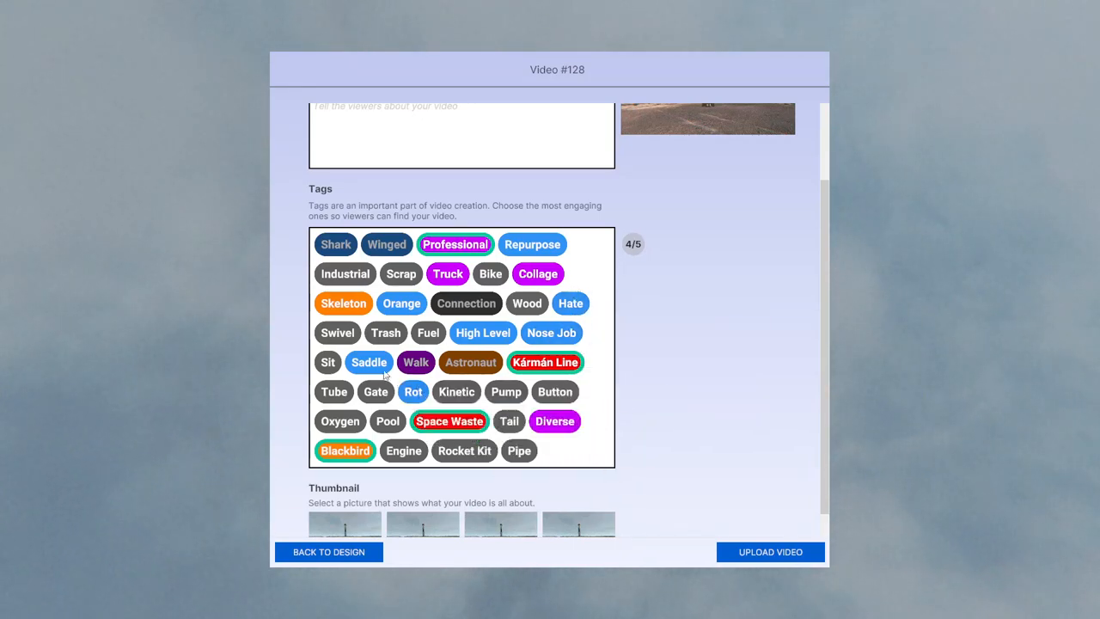
mouse_move(401, 304)
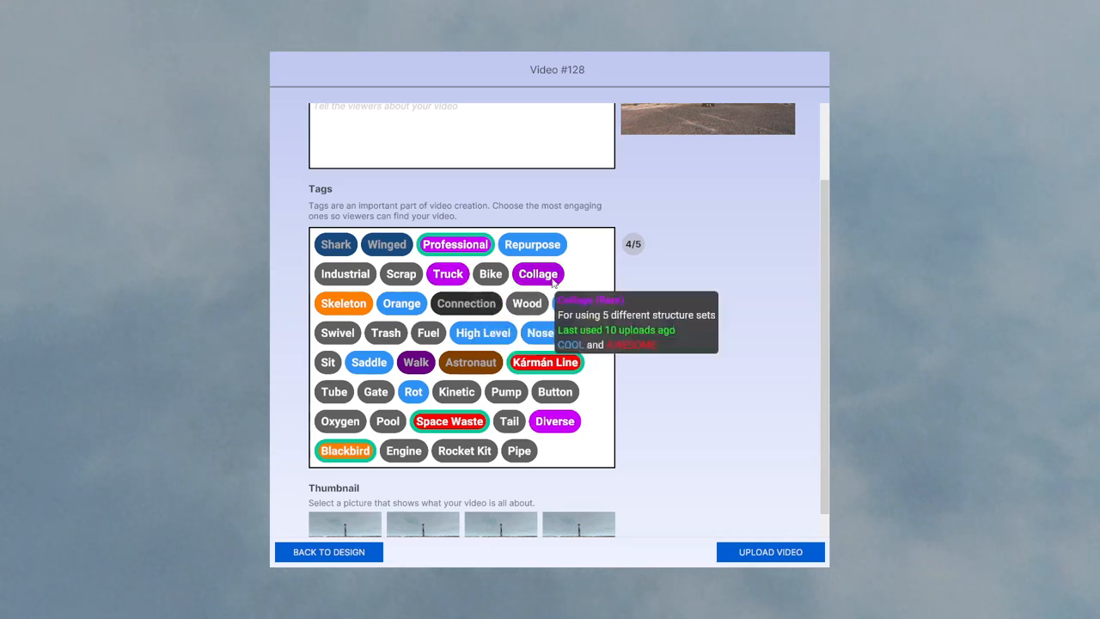
mouse_move(533, 244)
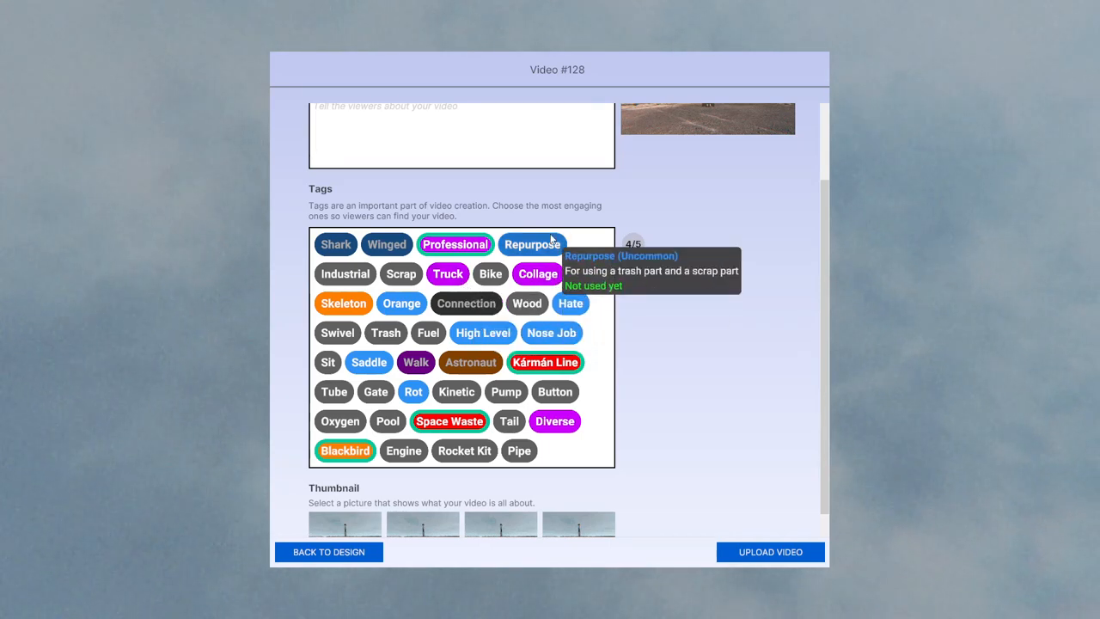
mouse_move(544, 362)
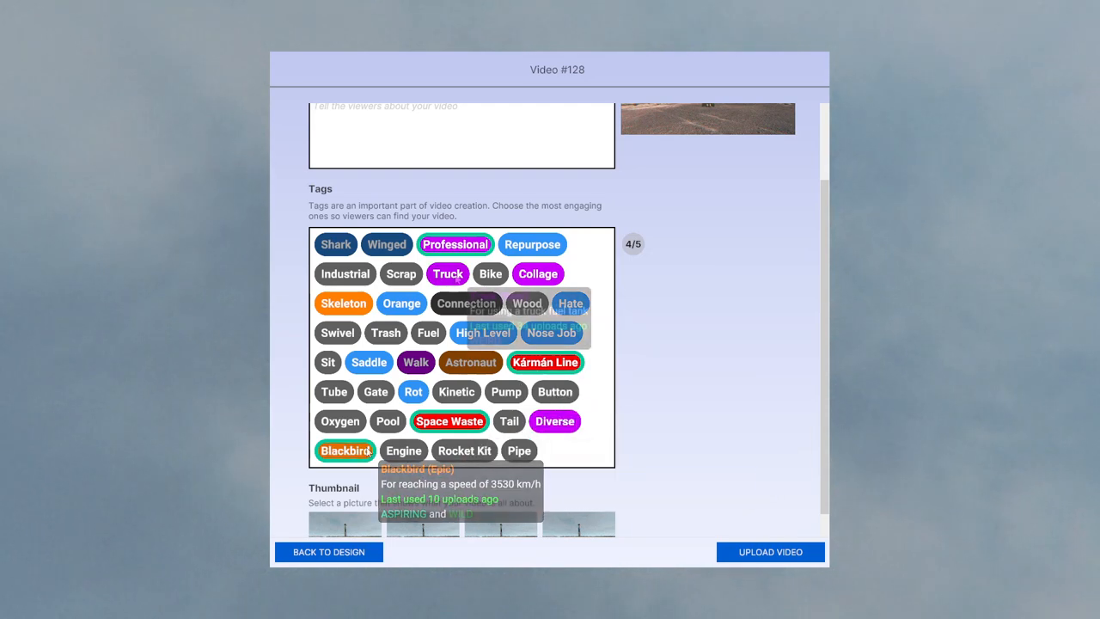
mouse_move(470, 362)
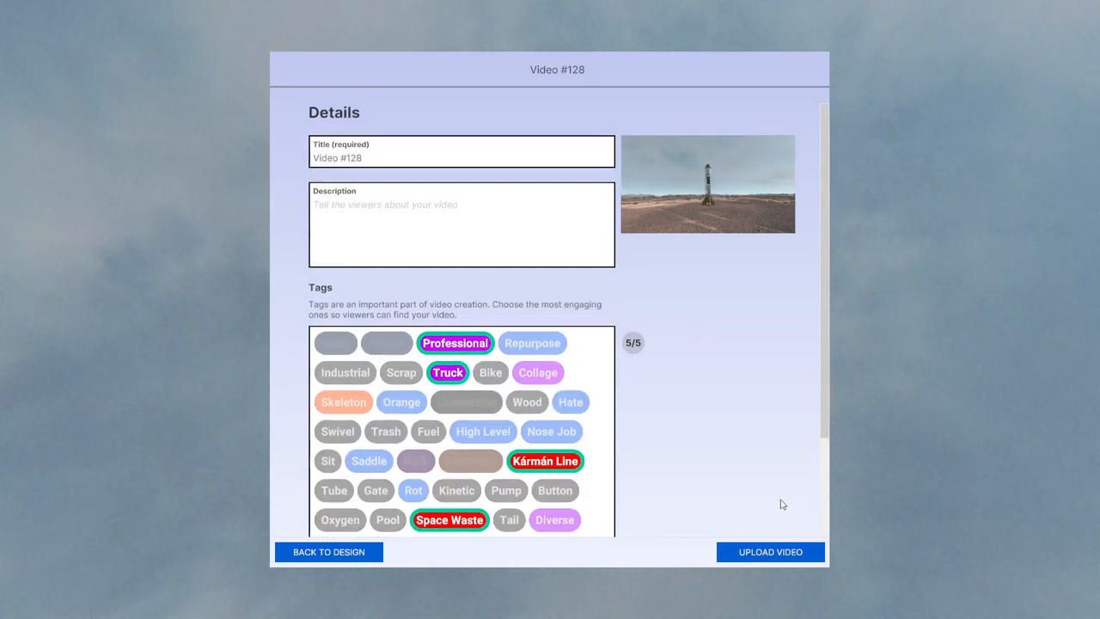
left_click(768, 552)
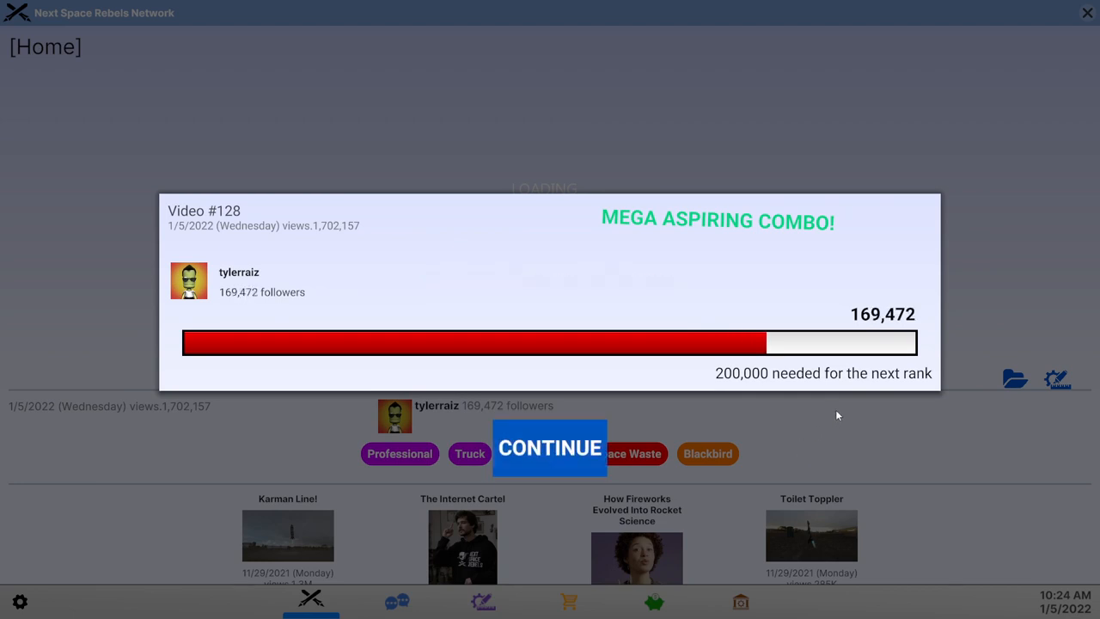
- Dismiss the upload results and scroll through the network page's Tags section
left_click(549, 447)
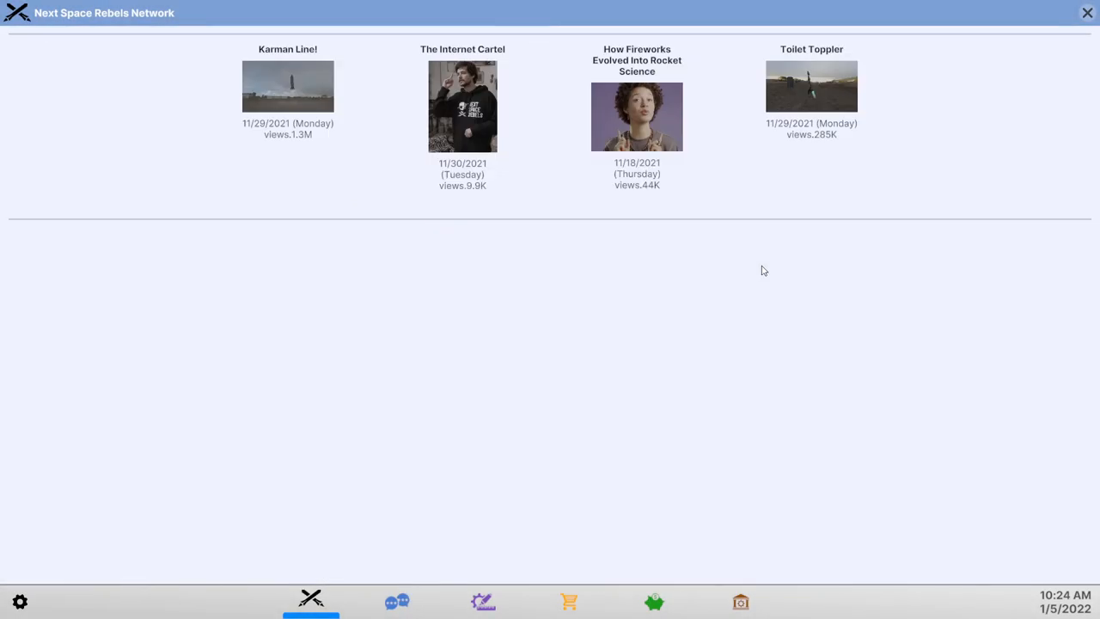
scroll("down", 3)
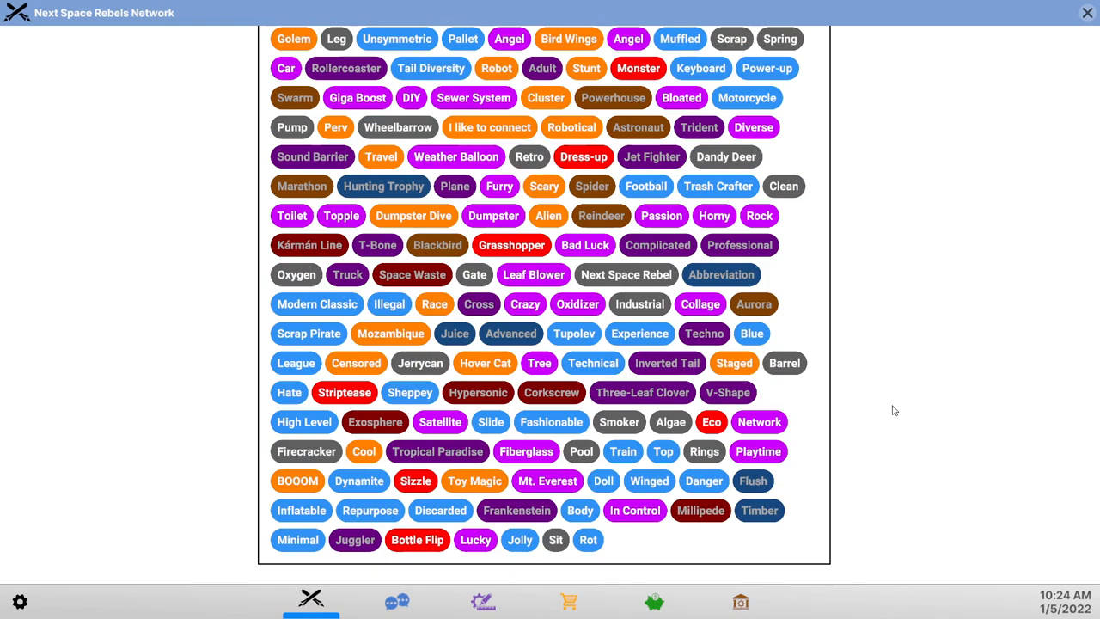
mouse_move(870, 413)
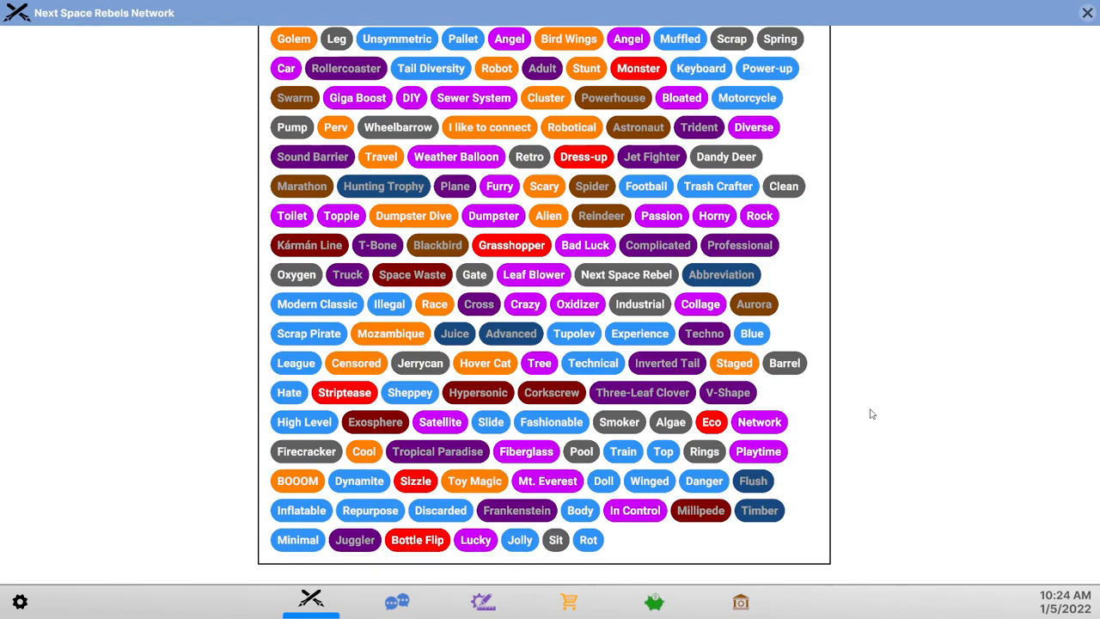
scroll("up", 3)
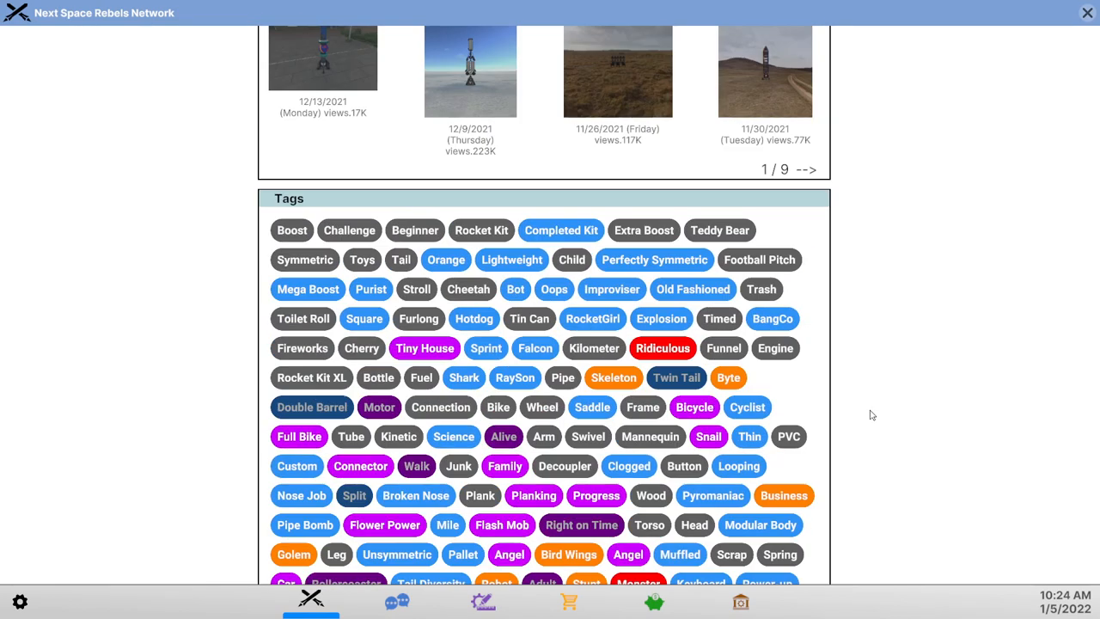
scroll("down", 3)
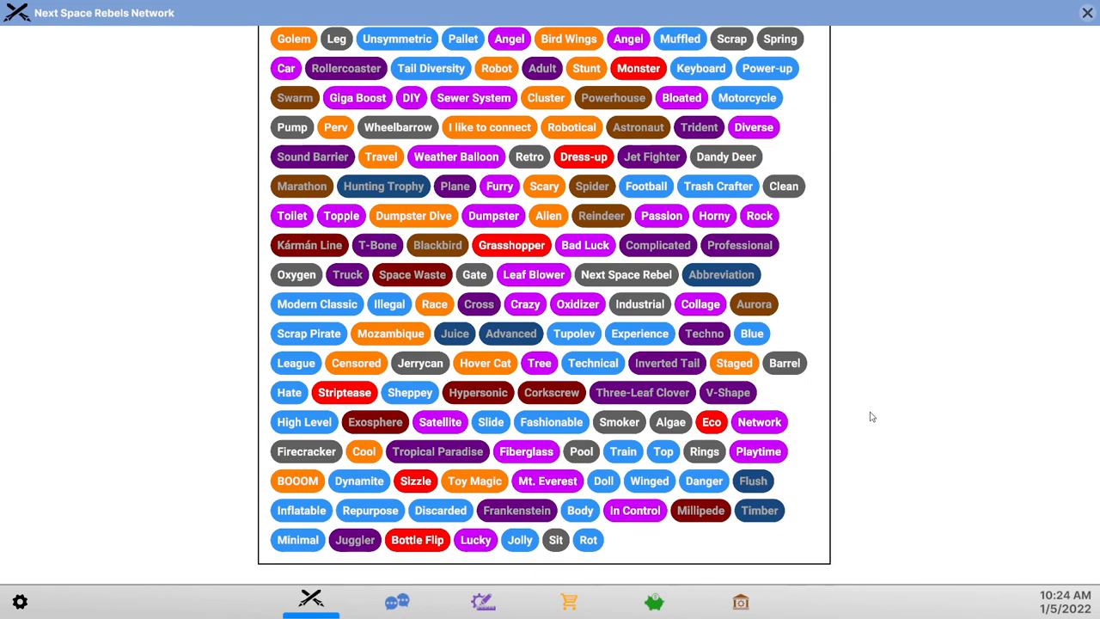
scroll("up", 3)
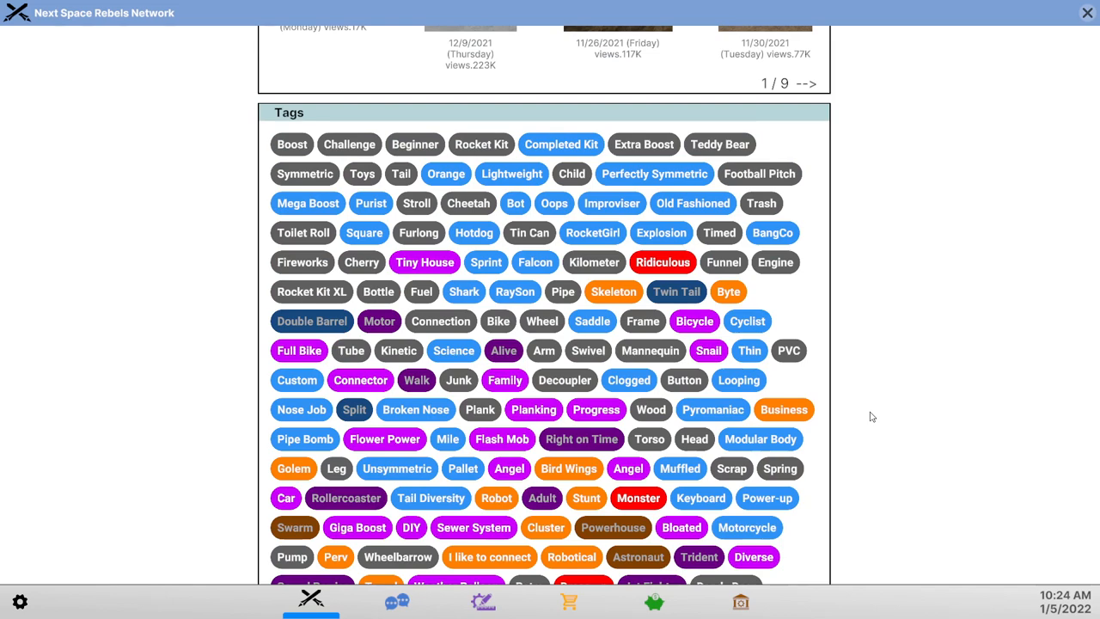
scroll("down", 3)
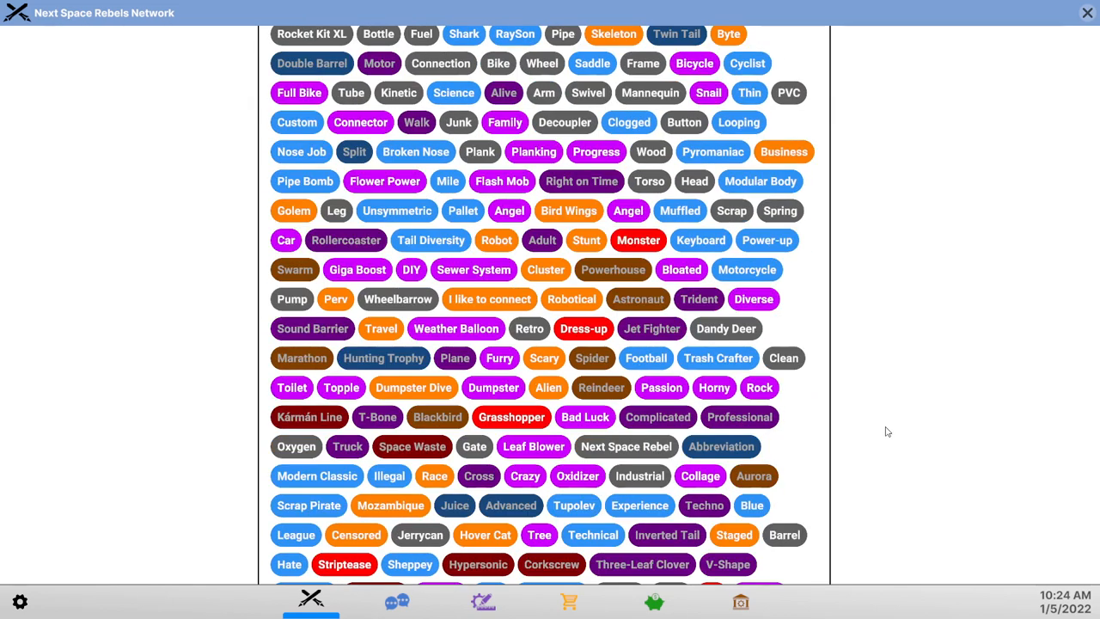
scroll("down", 3)
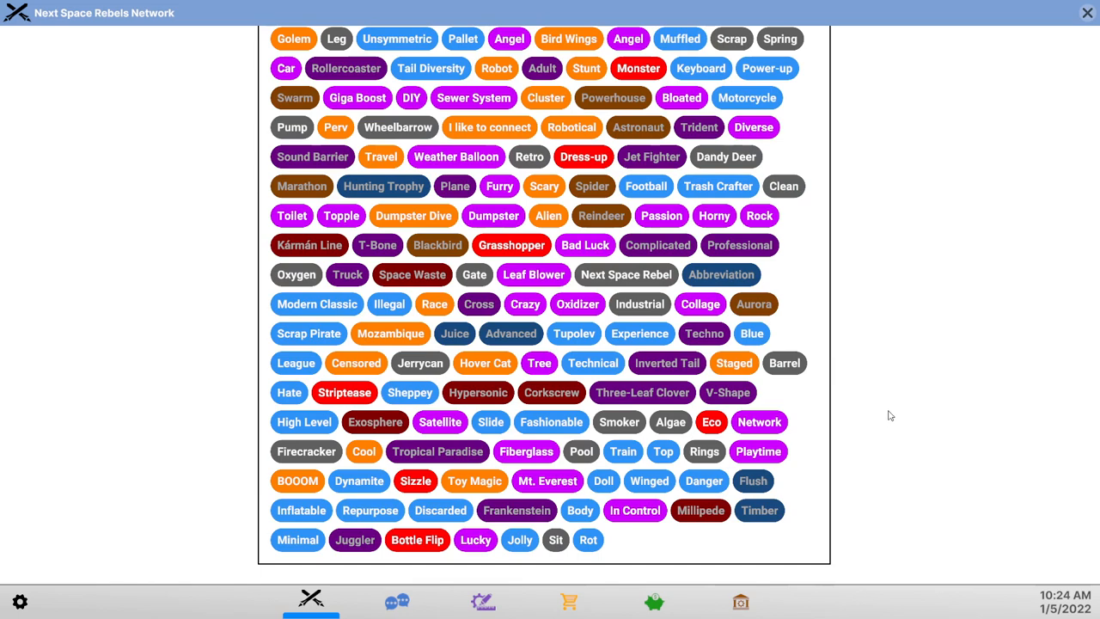